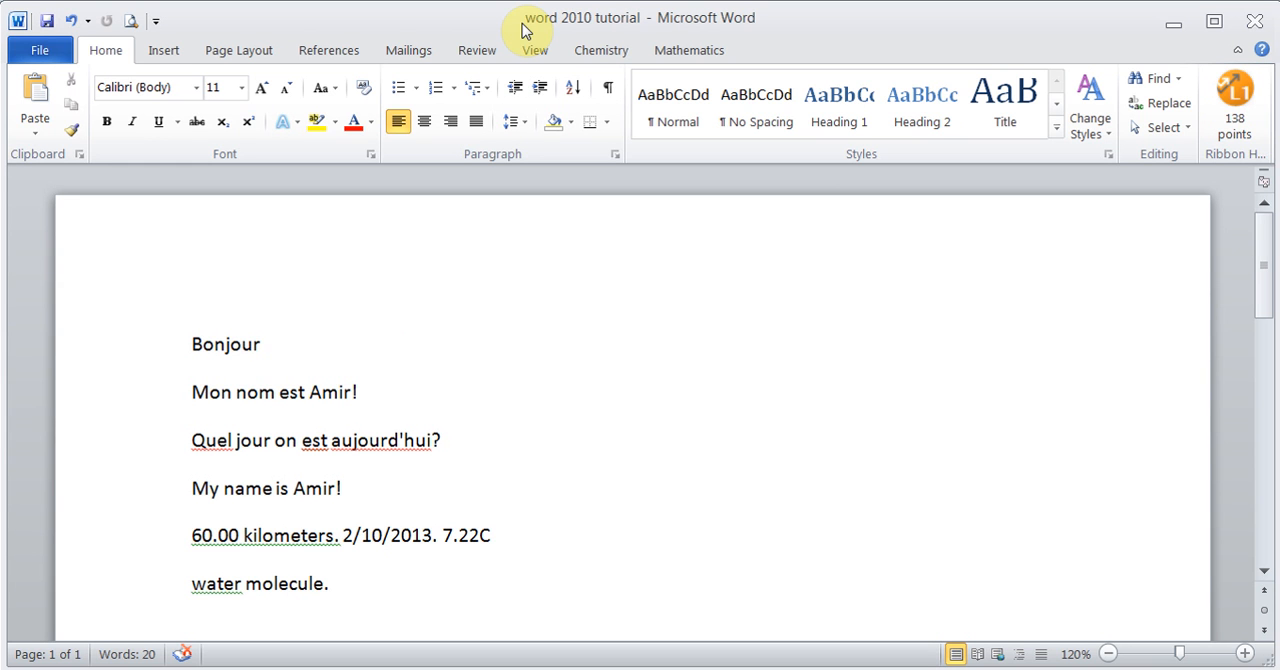
Step: Select the word Bonjour on the first line so the Mini Translator can translate it
left_click(262, 344)
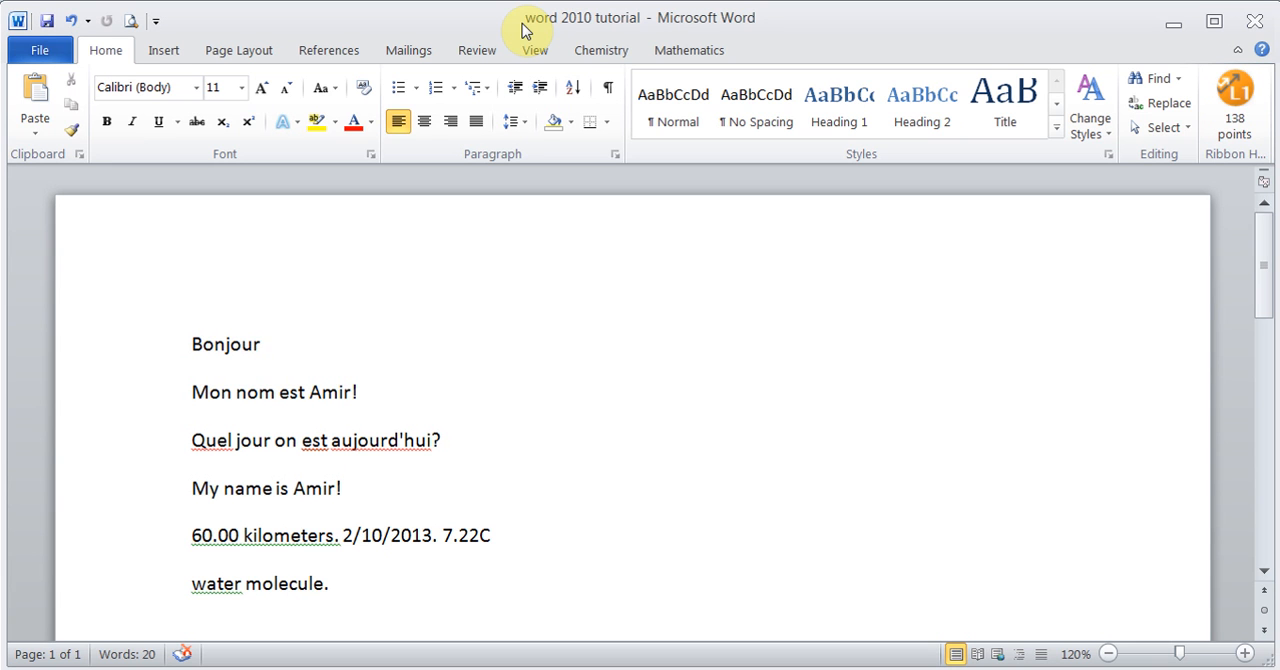
left_click(260, 344)
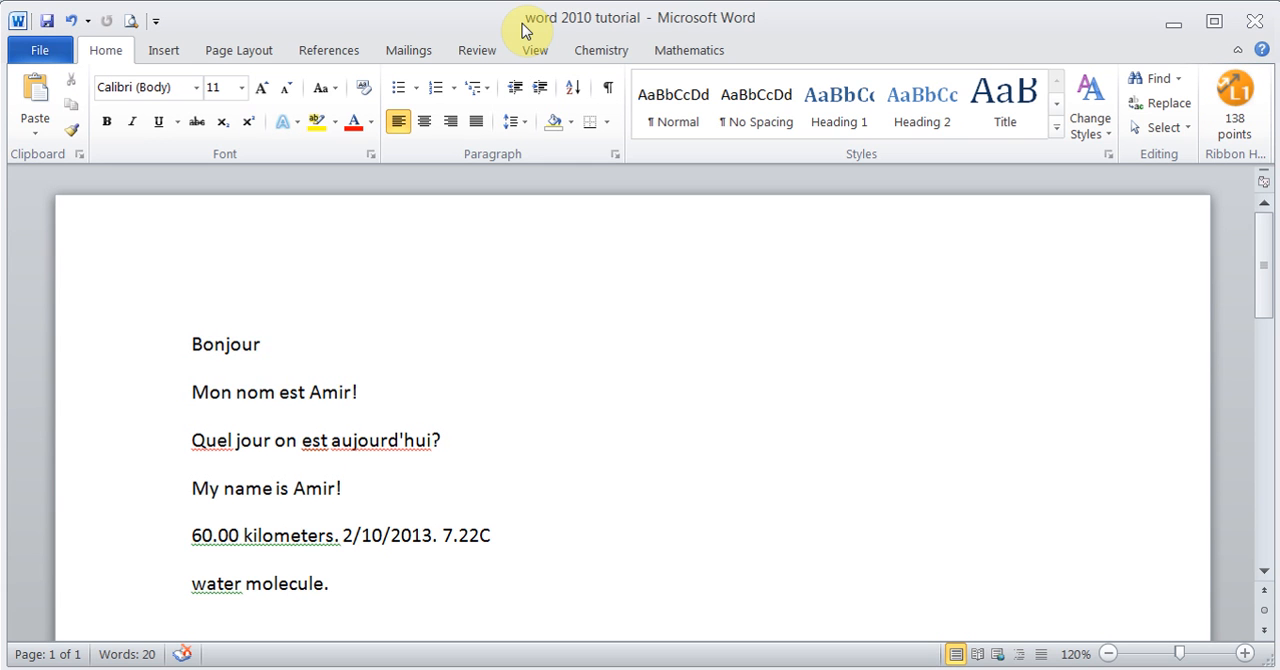
left_click(262, 344)
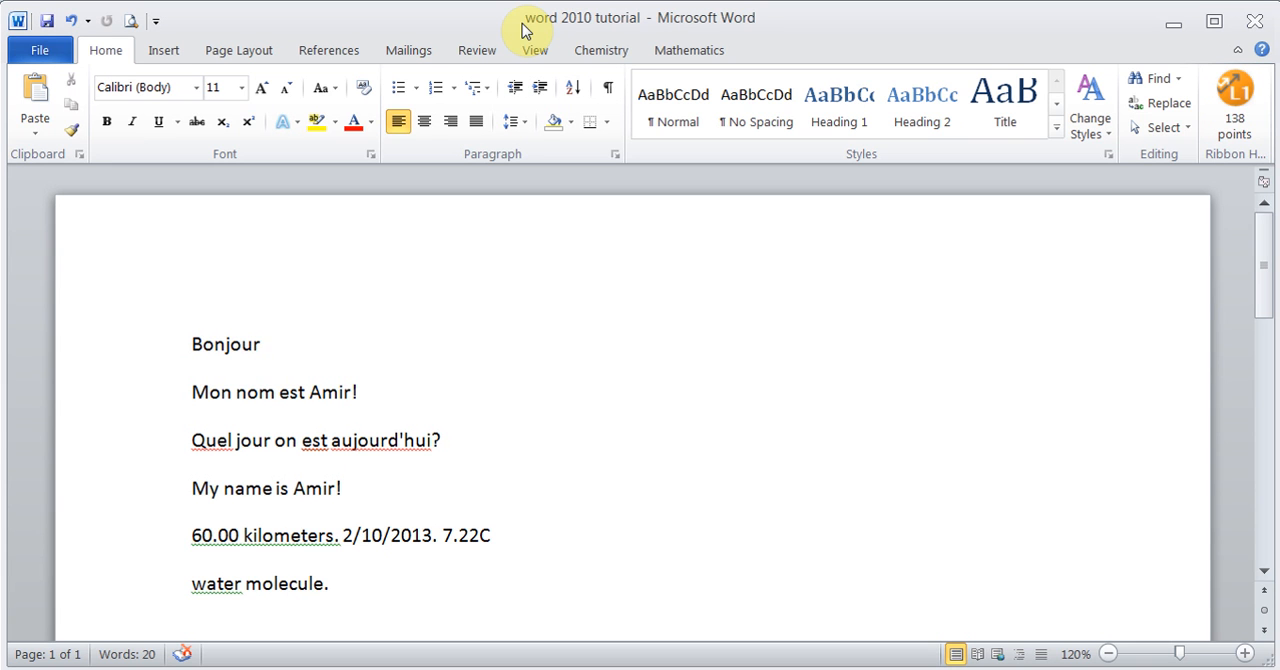
left_click(262, 344)
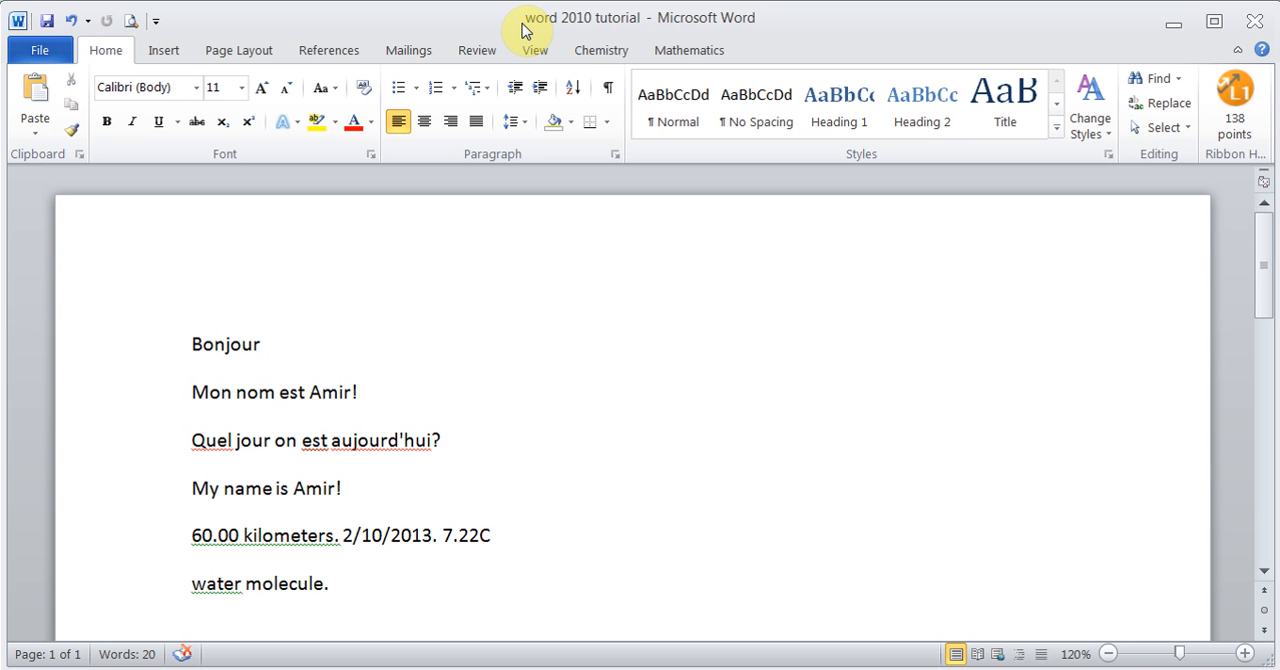
left_click(260, 344)
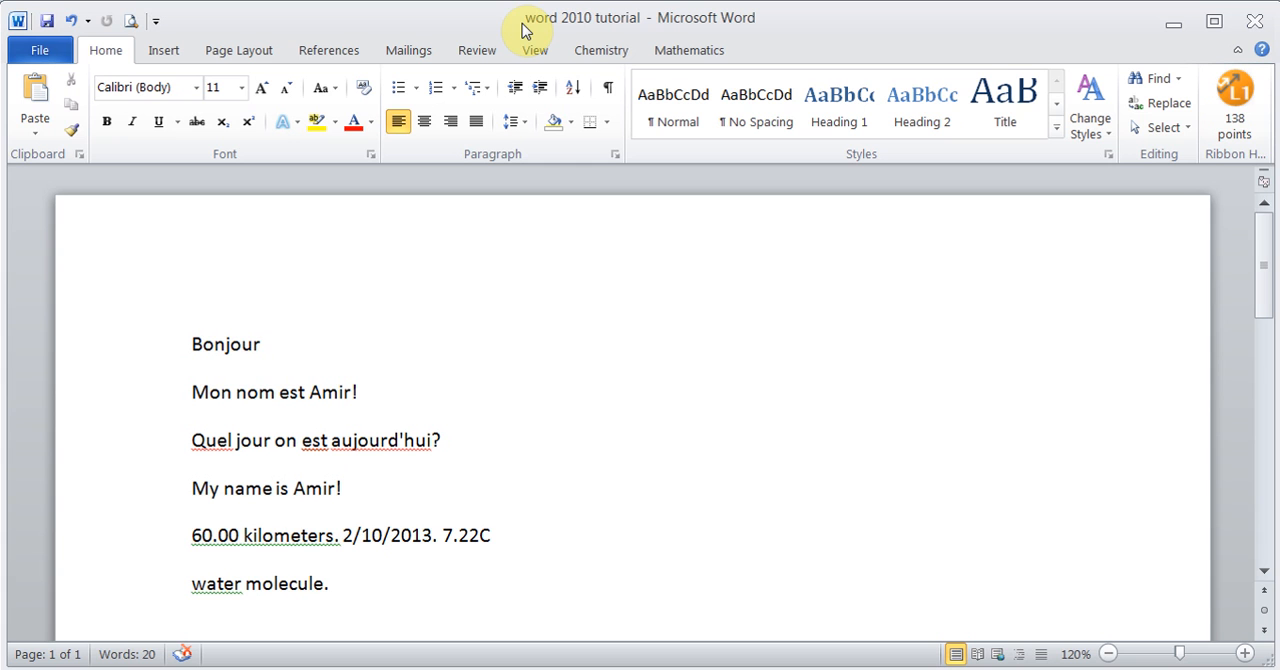
mouse_move(476, 50)
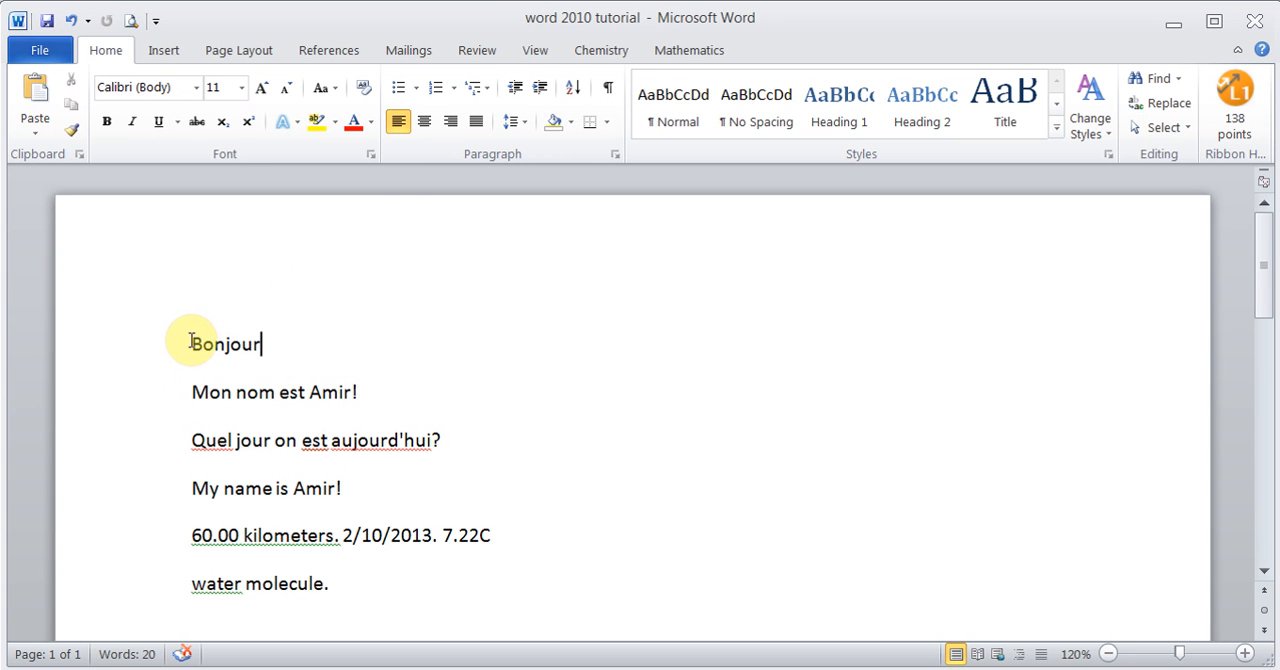
double_click(224, 344)
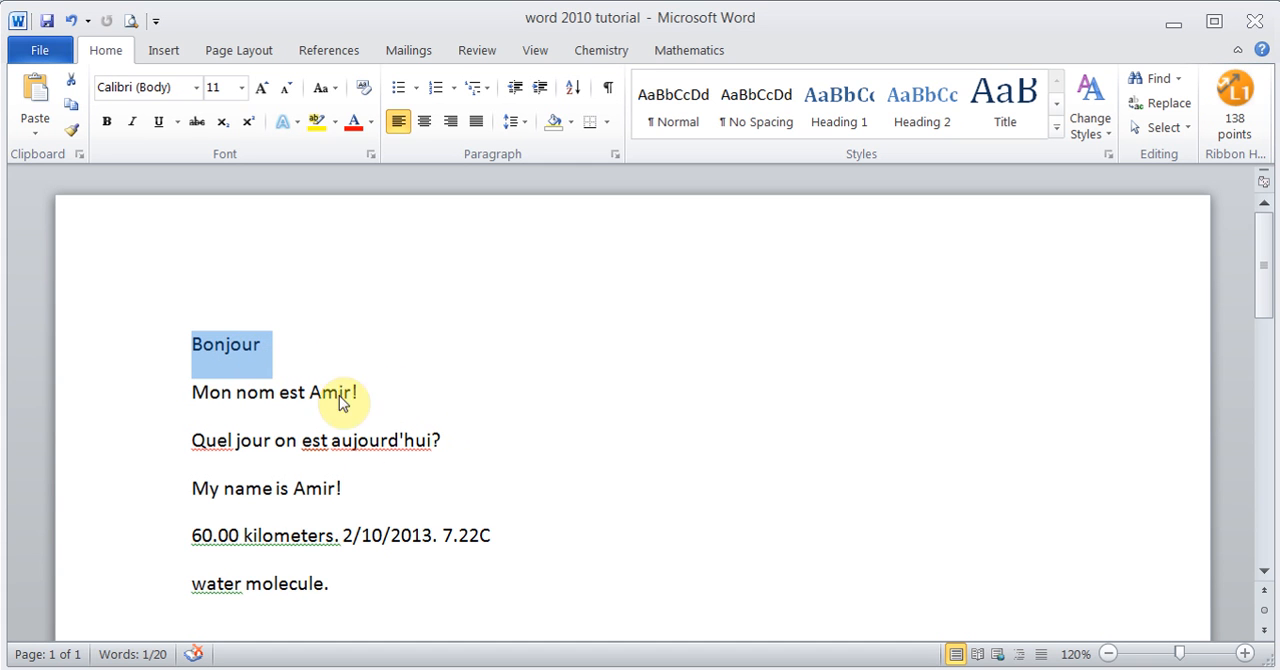
mouse_move(412, 416)
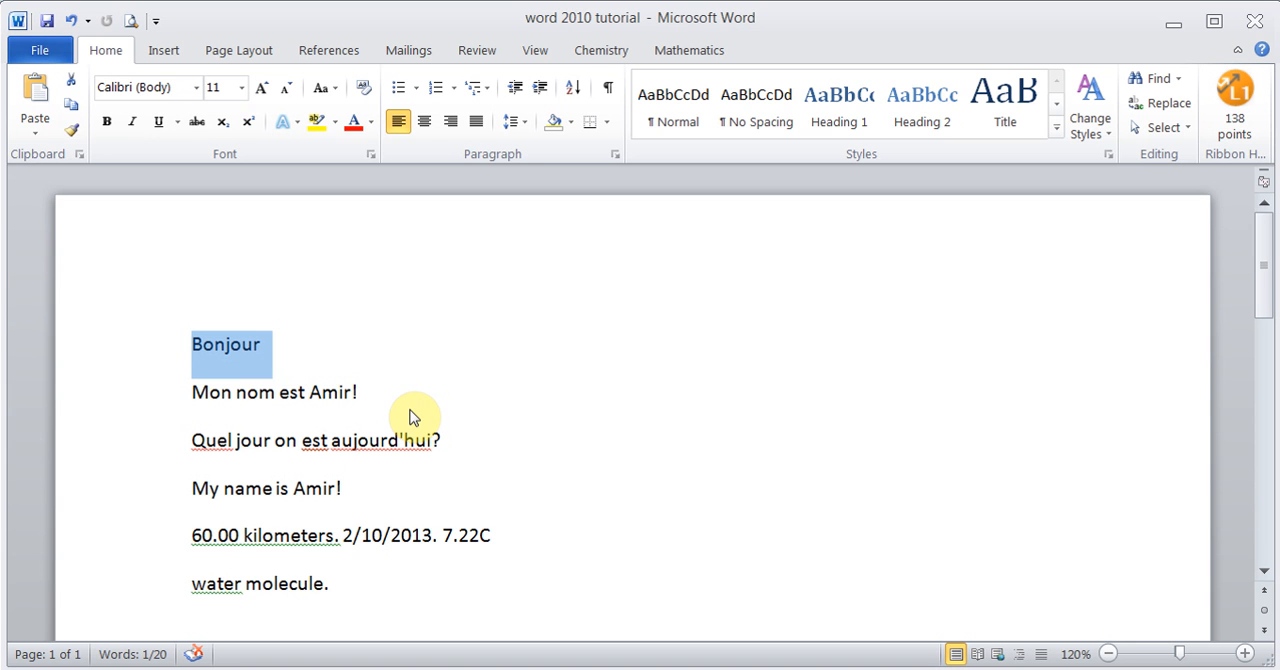
mouse_move(412, 416)
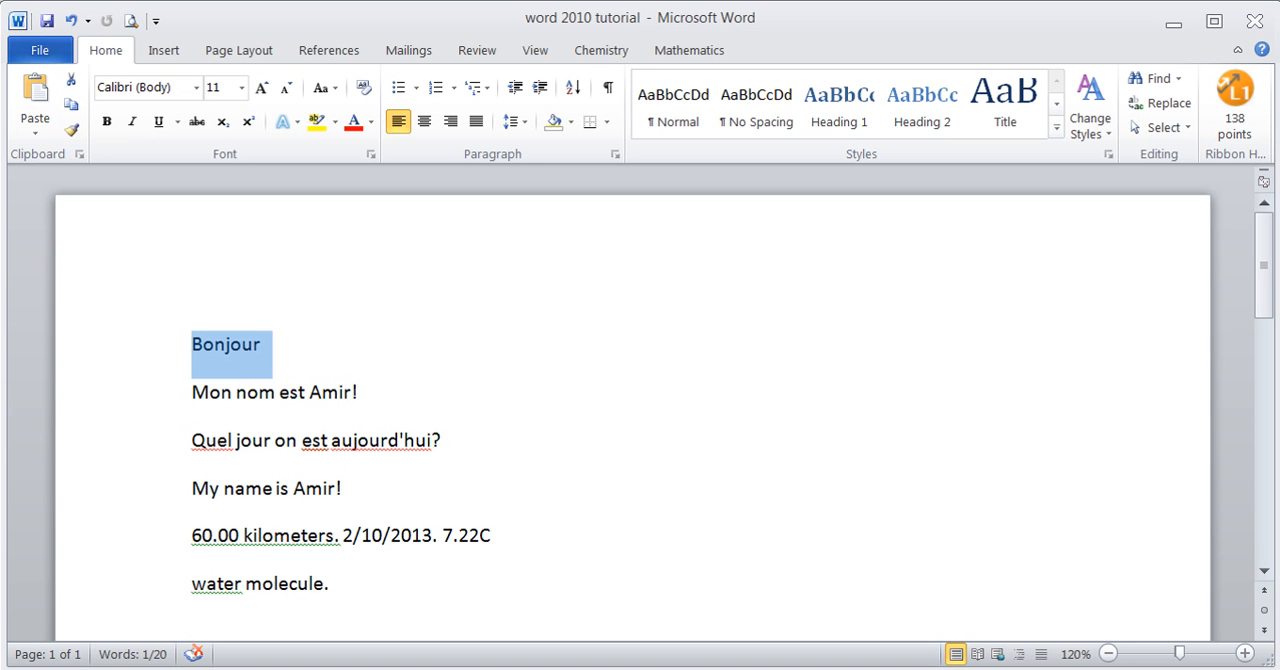
left_click(828, 656)
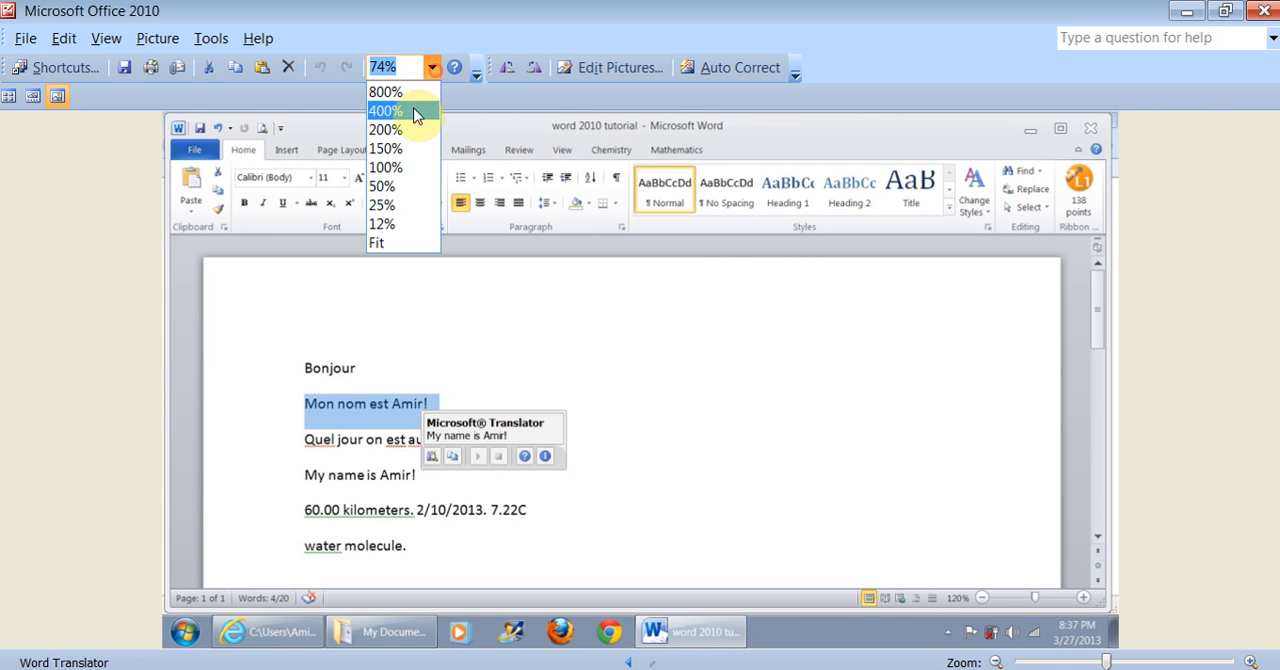
Step: Zoom the translation-popup screenshot to 400% and back to 100% in Picture Manager
left_click(384, 168)
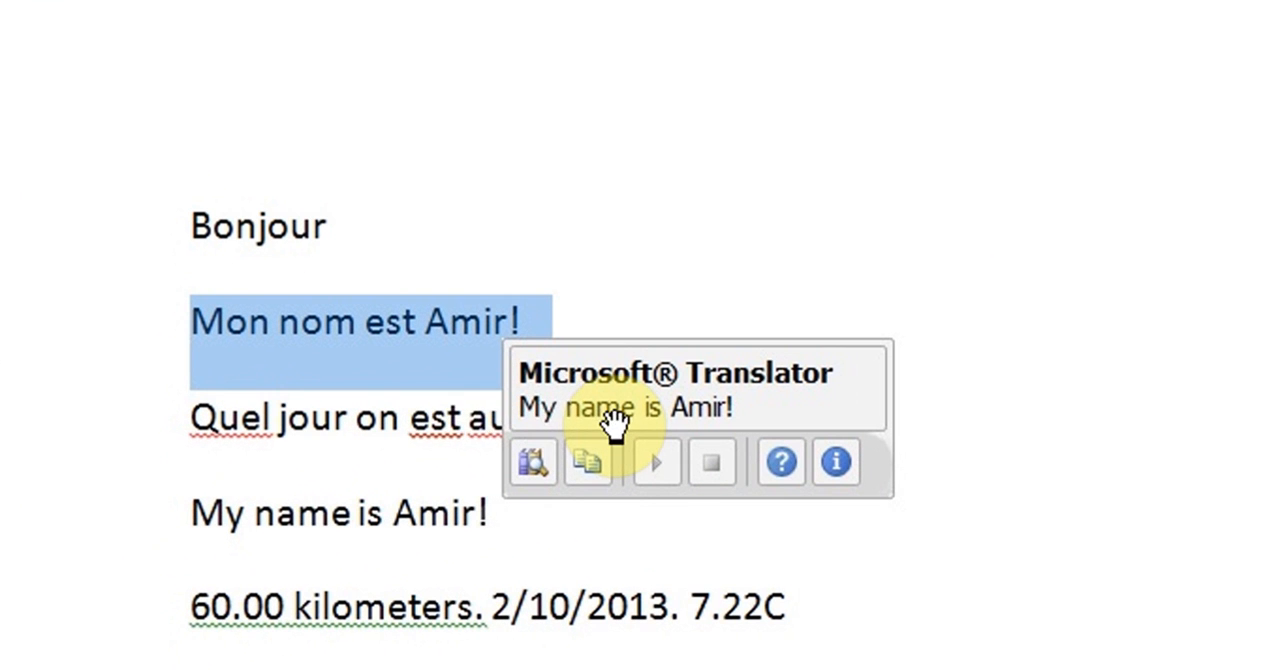
mouse_move(576, 524)
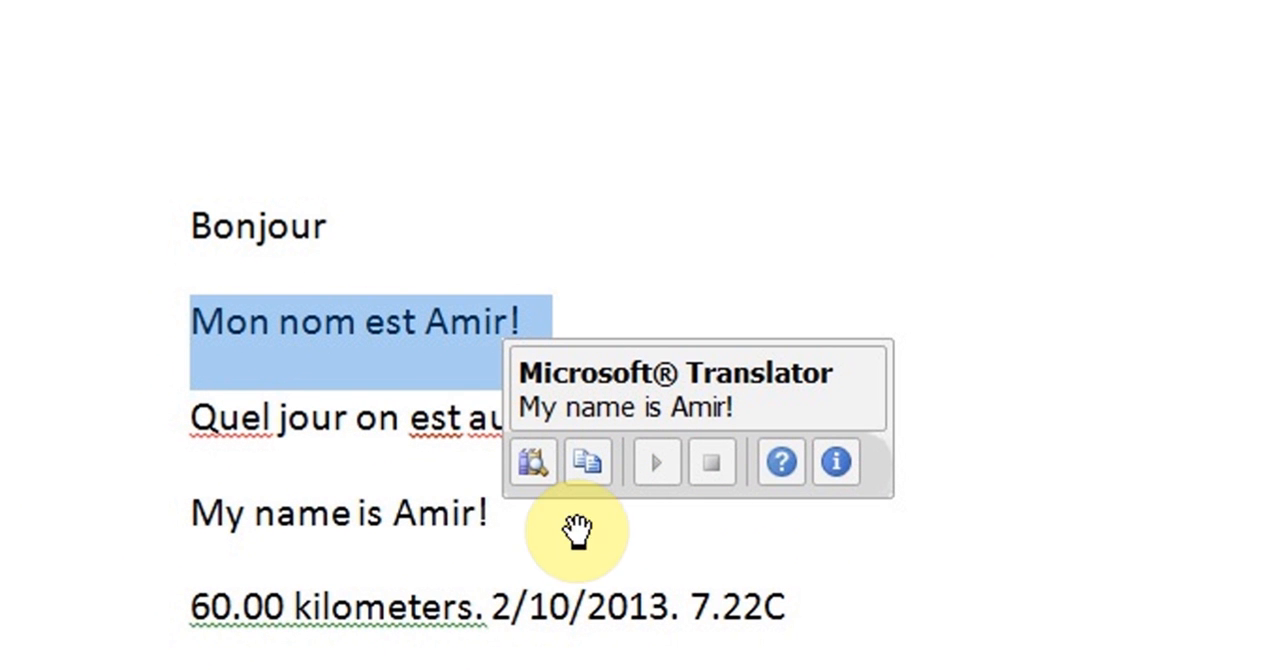
mouse_move(836, 462)
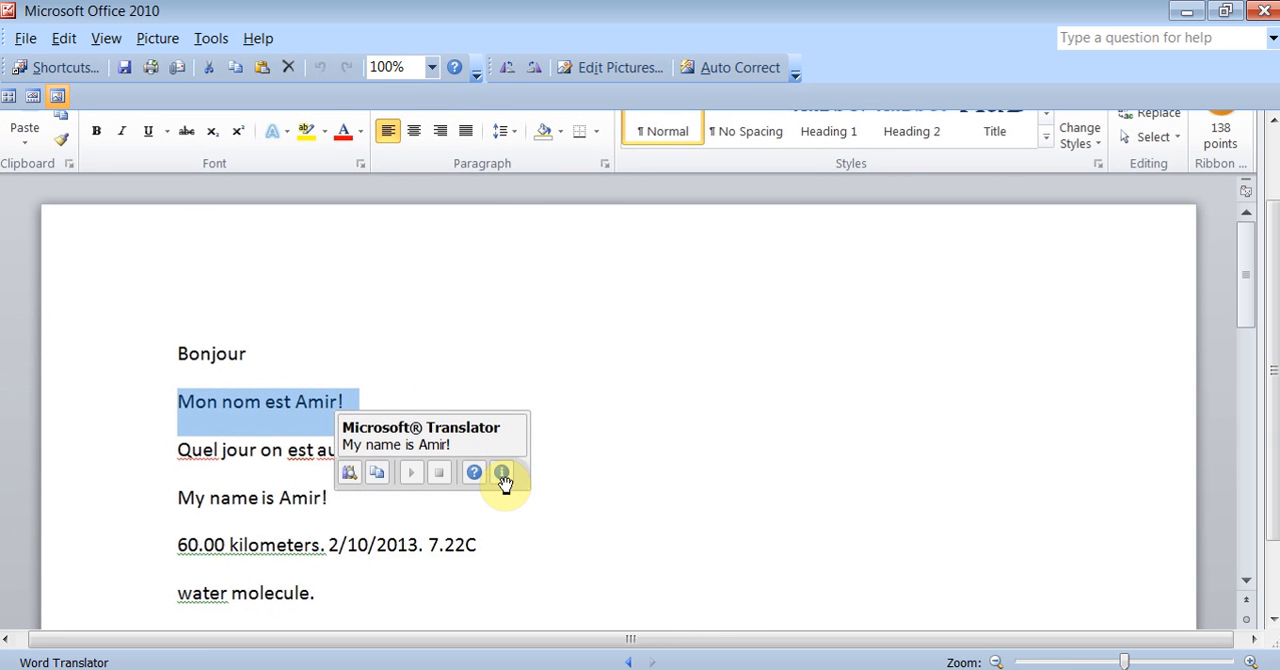
mouse_move(500, 472)
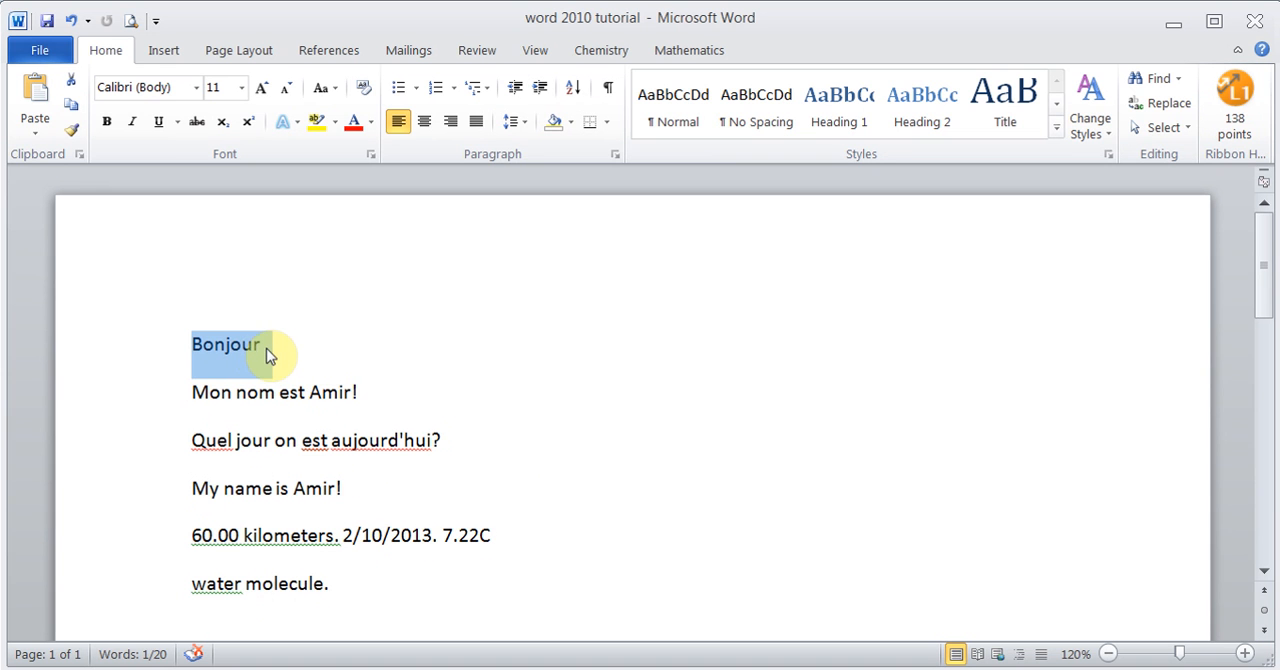
Step: Reach Choose Translation Language from Review > Translate after clearing the Bonjour selection
left_click(266, 344)
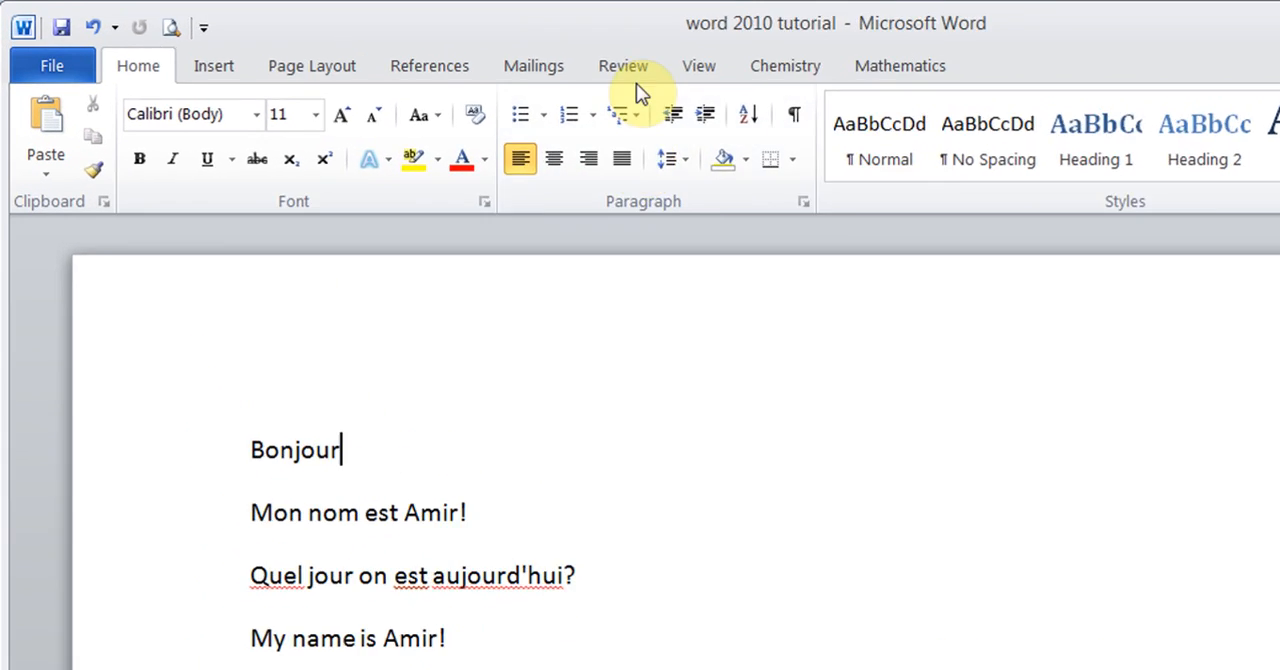
left_click(624, 64)
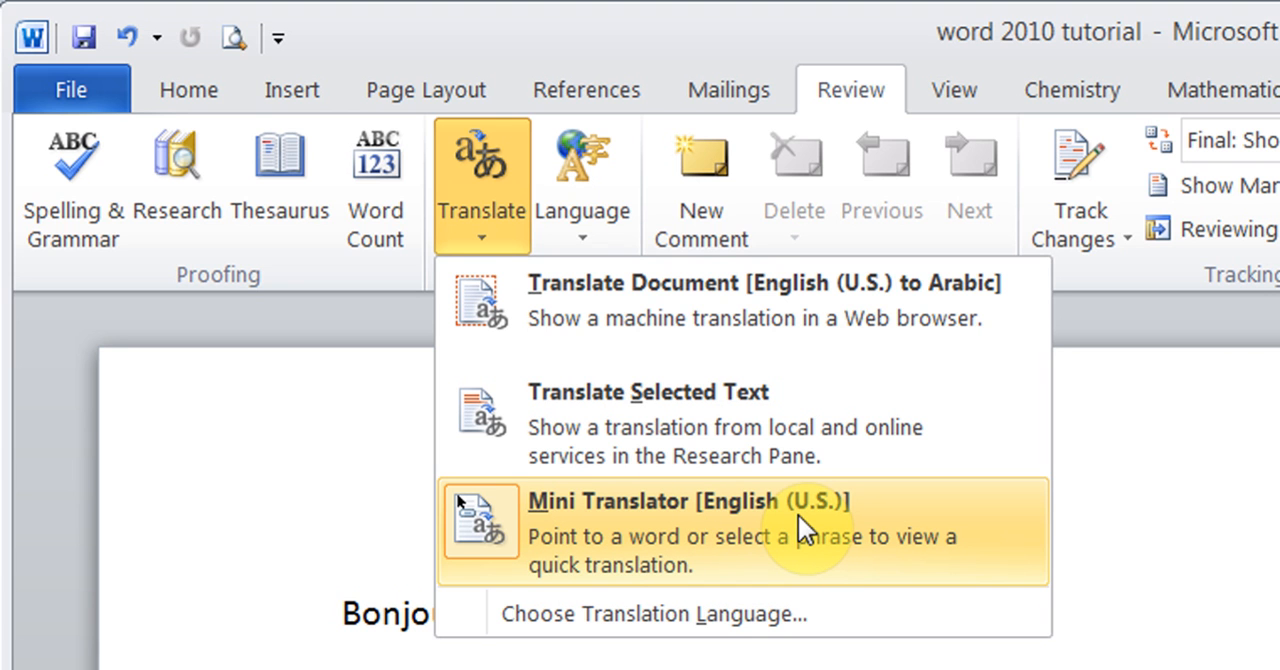
mouse_move(670, 614)
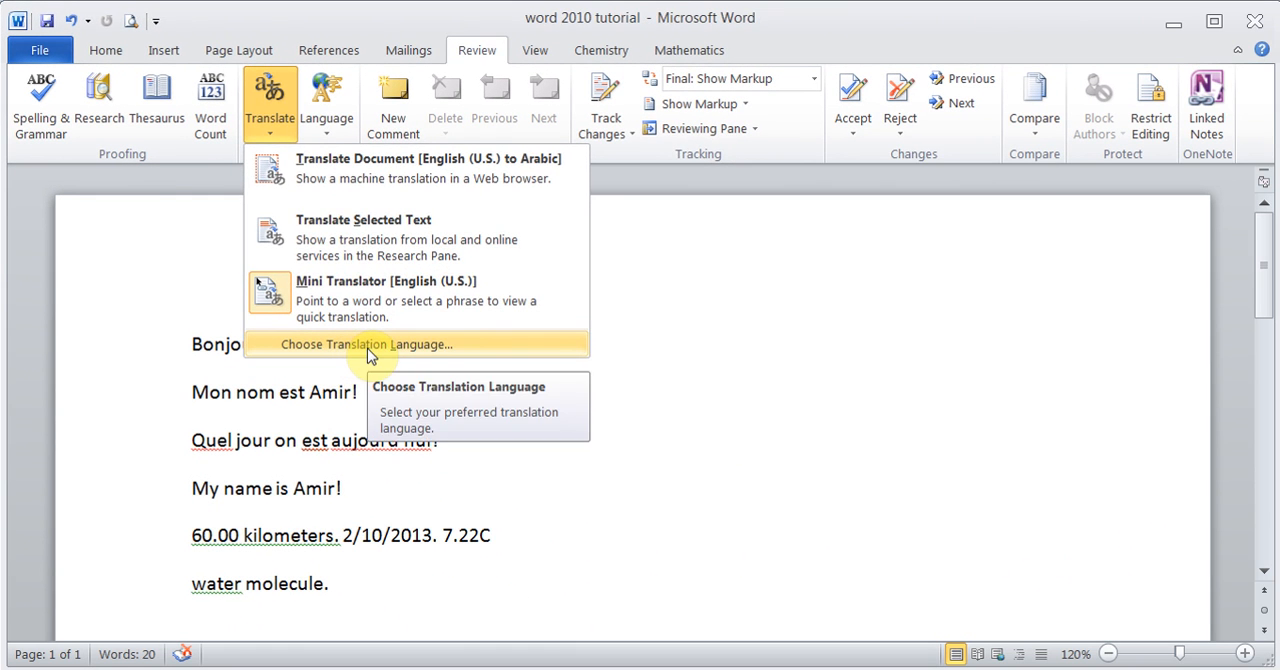
left_click(366, 344)
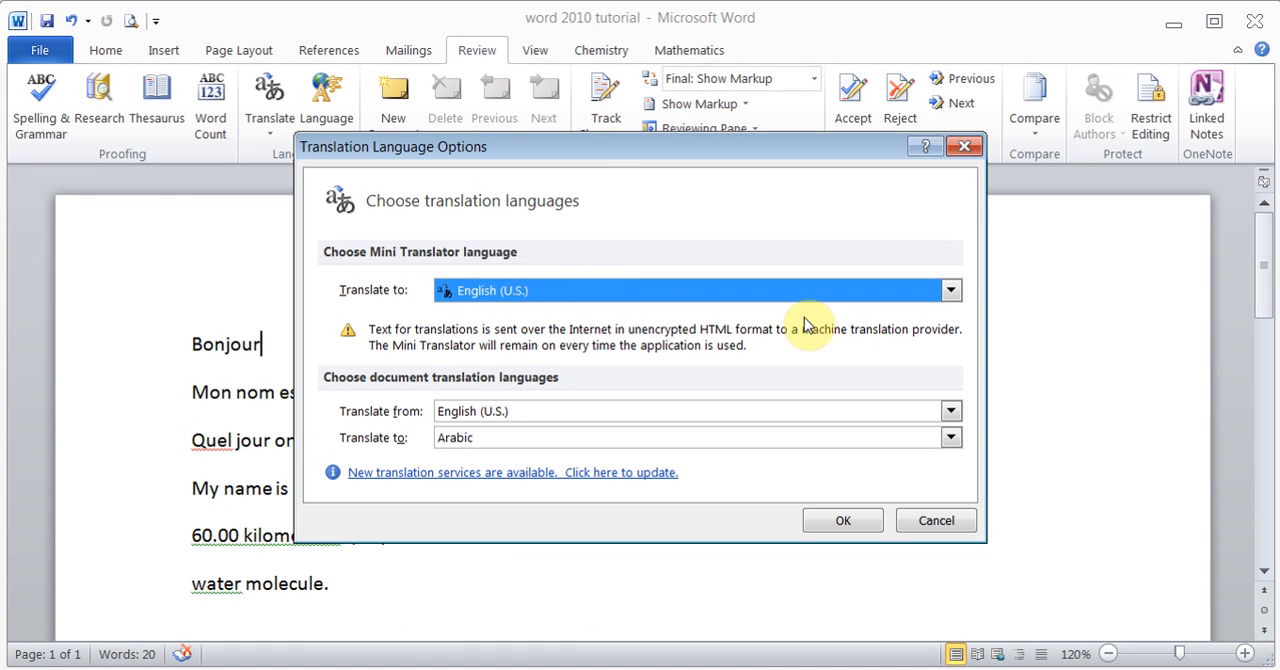
Step: Confirm English (U.S.) for the Mini Translator and English to Arabic for documents, twice
left_click(948, 290)
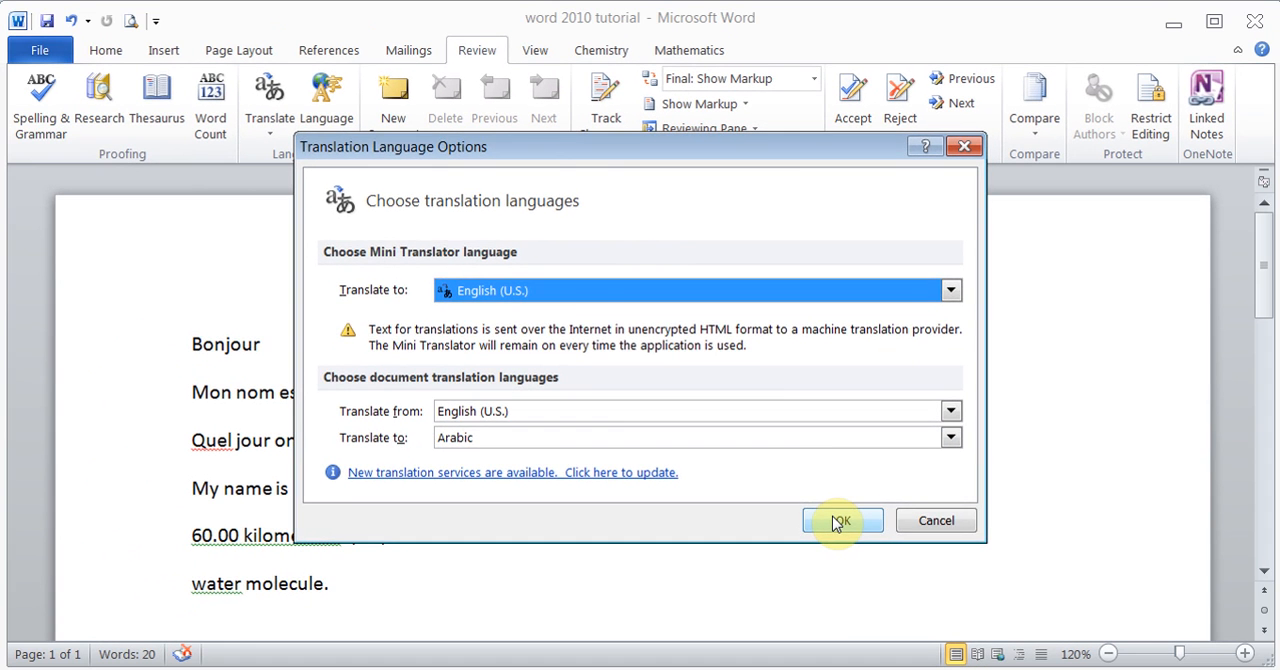
left_click(840, 520)
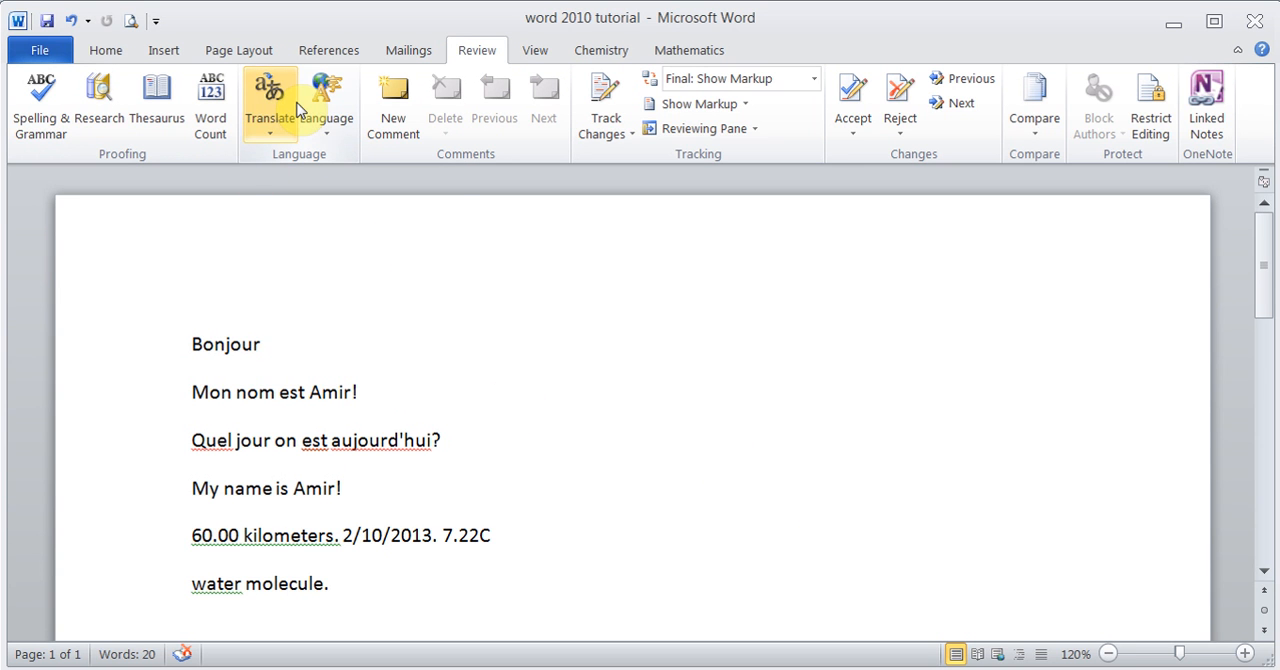
mouse_move(268, 104)
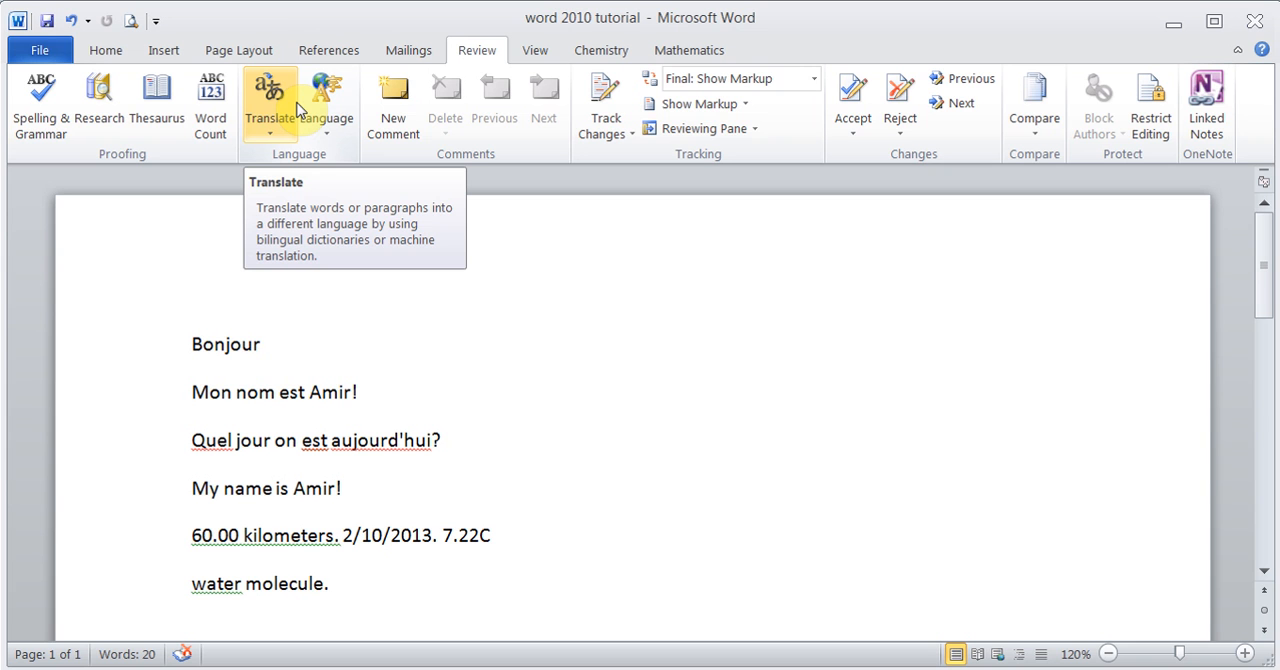
left_click(260, 344)
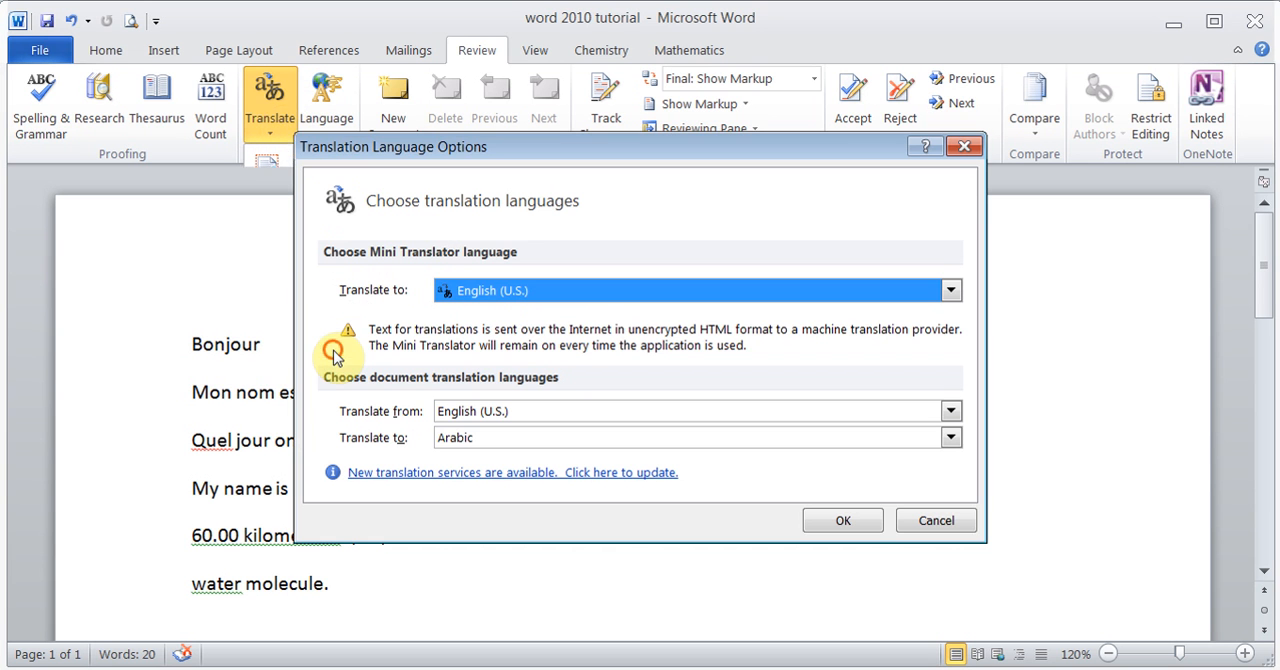
mouse_move(510, 472)
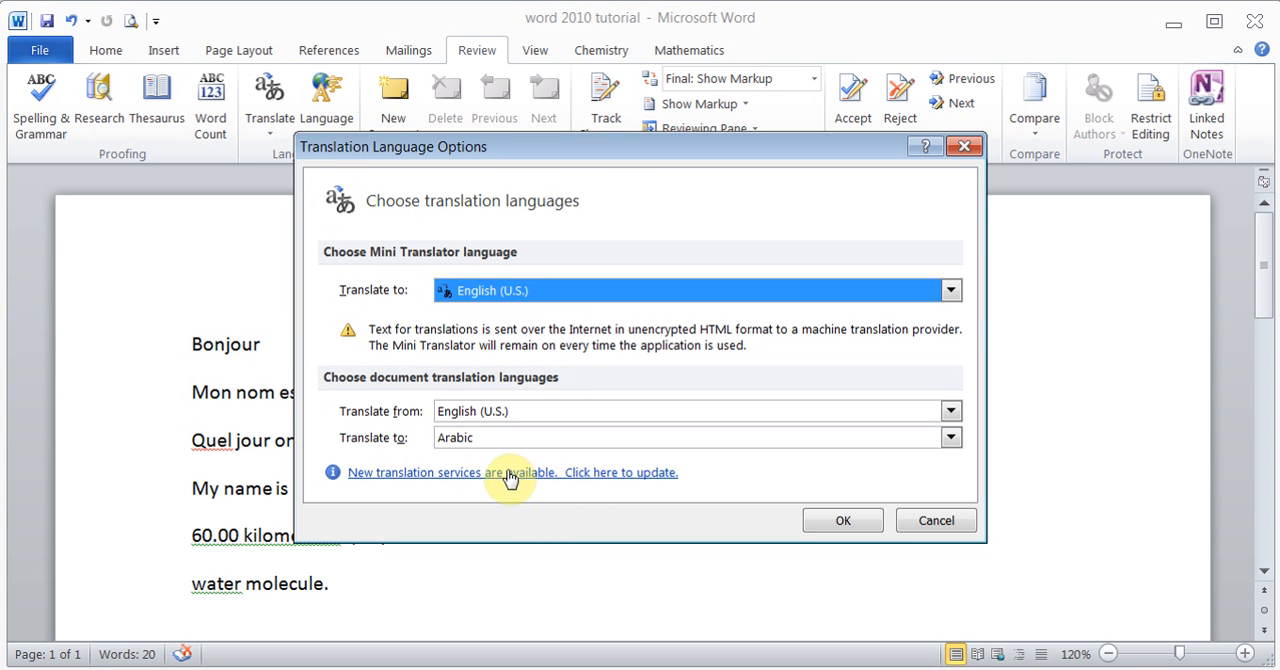
mouse_move(544, 484)
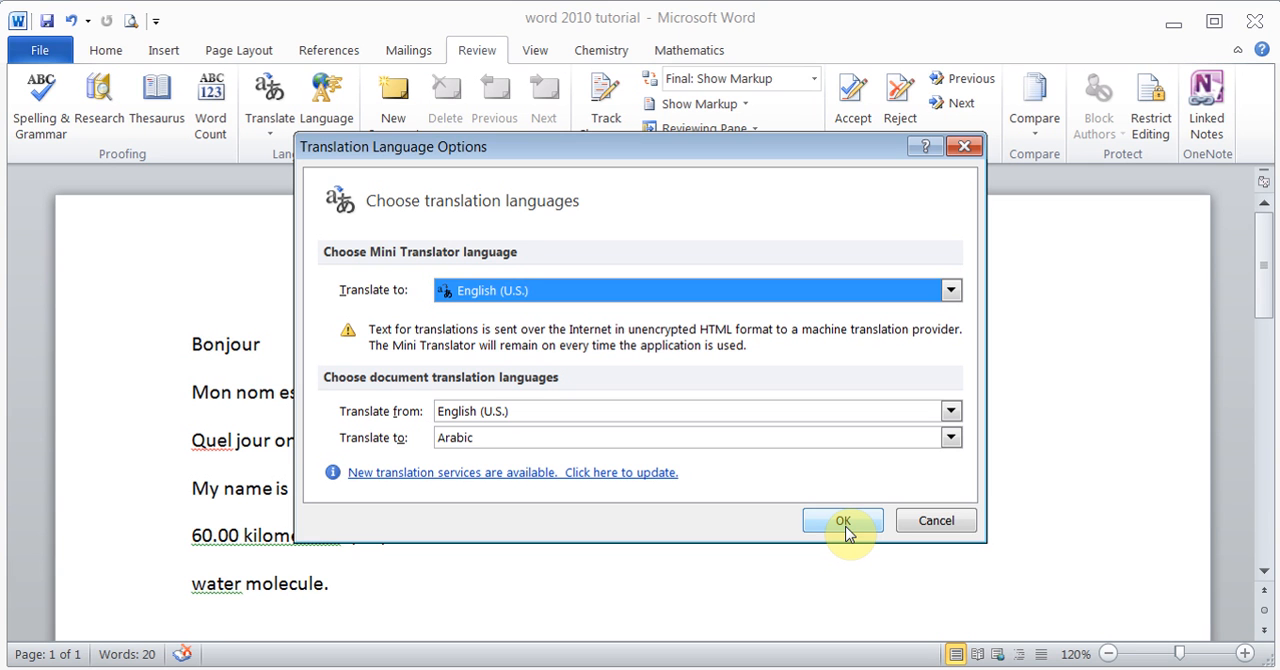
left_click(842, 520)
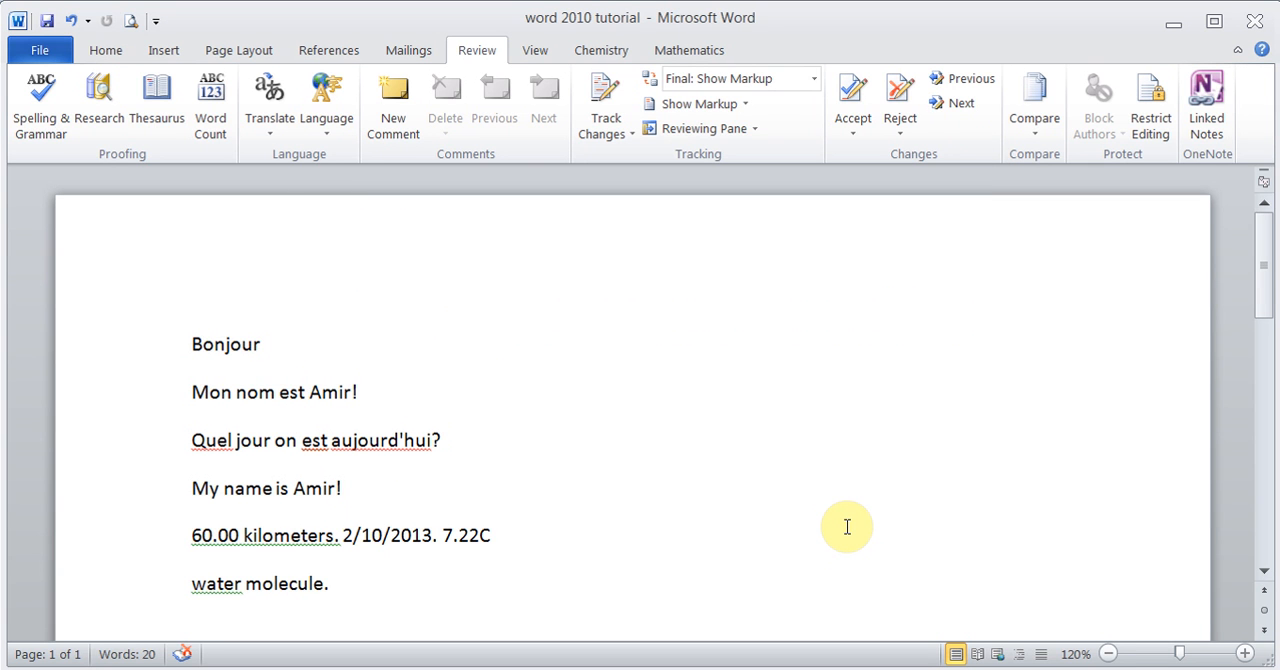
mouse_move(420, 360)
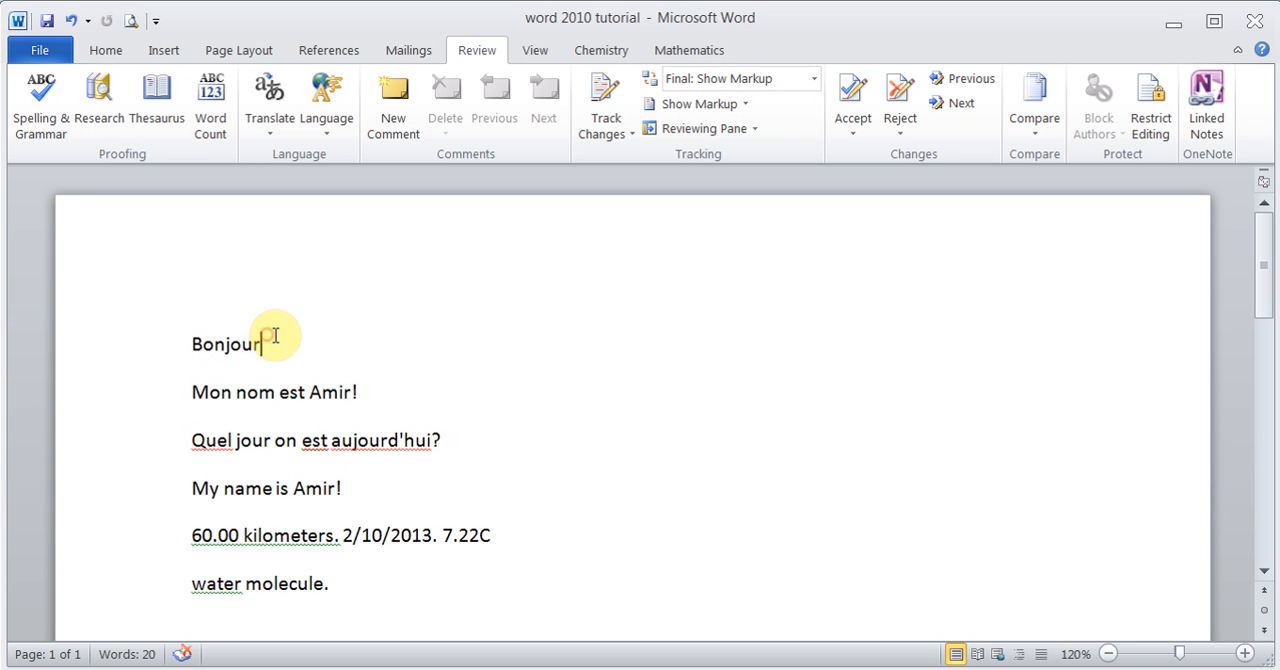
double_click(224, 344)
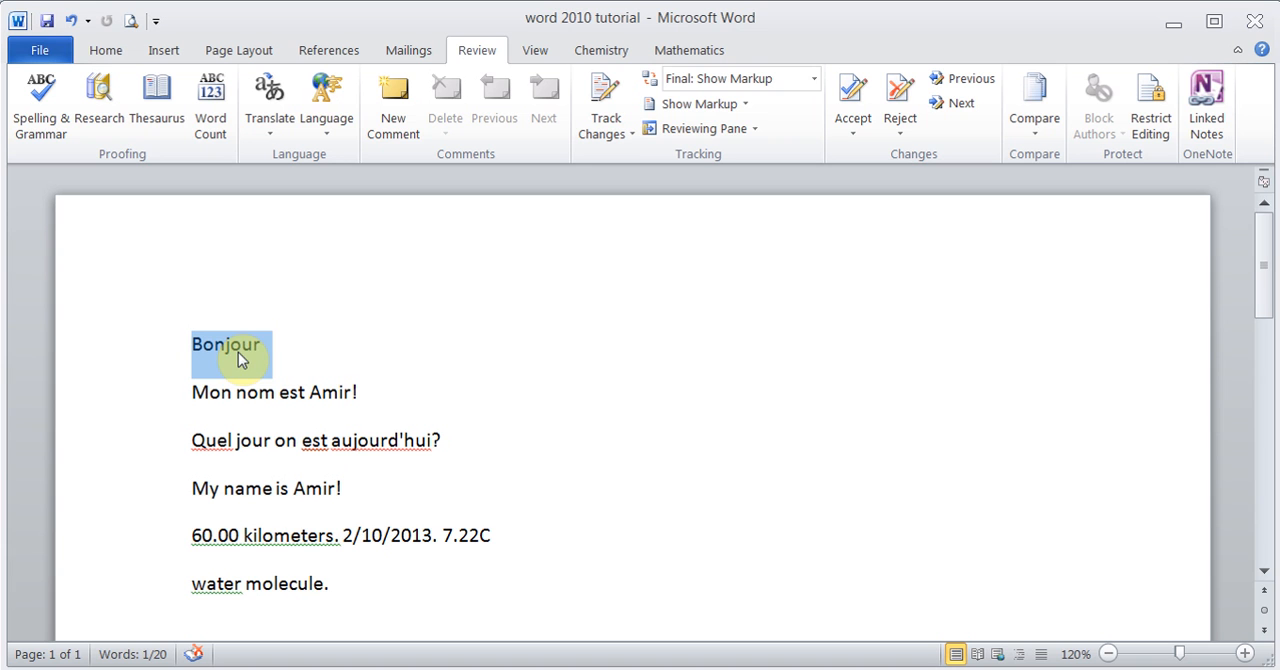
mouse_move(284, 354)
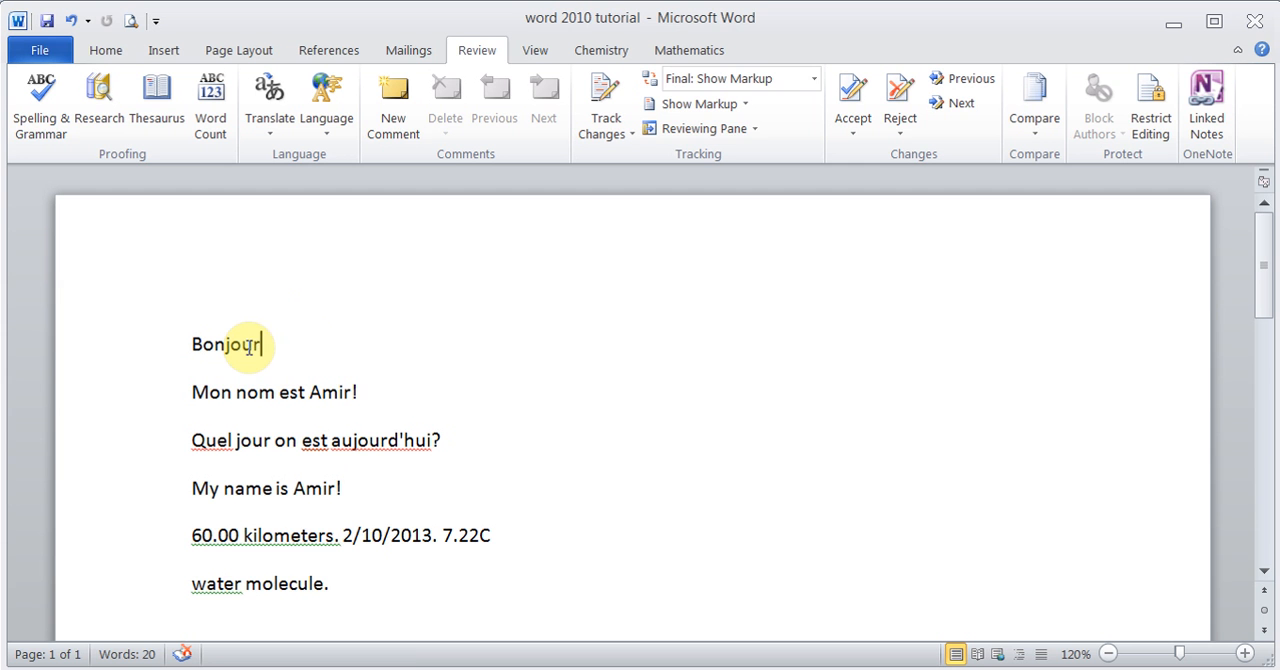
right_click(240, 346)
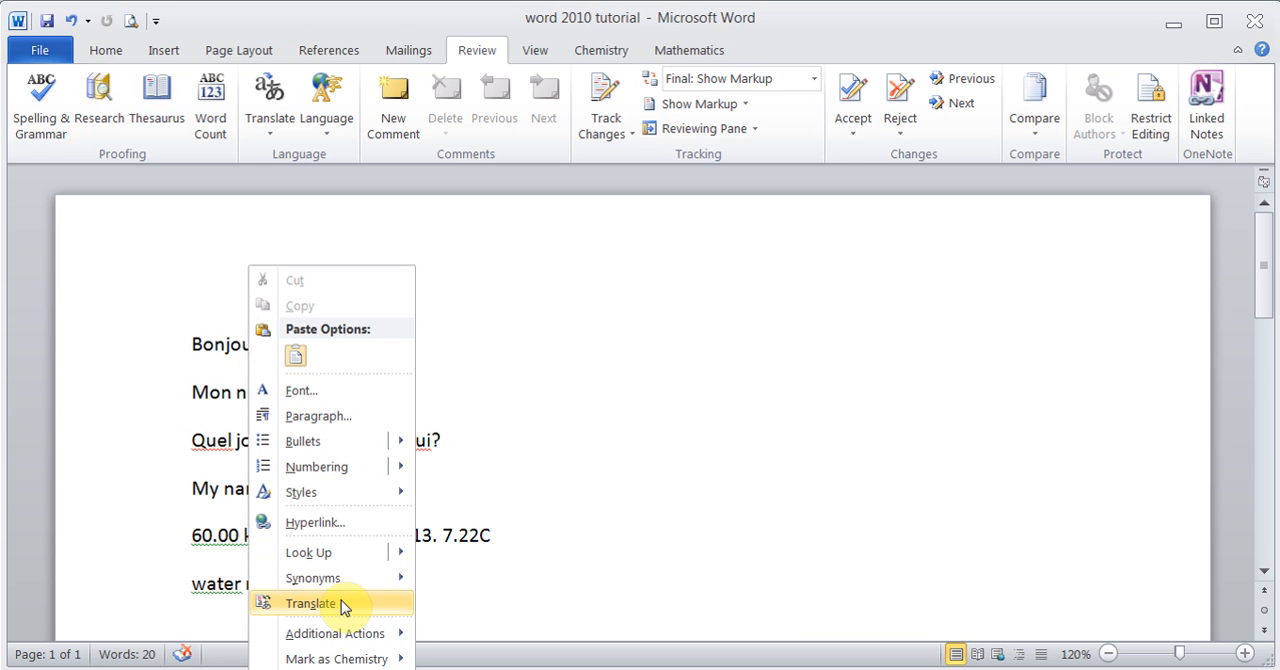
left_click(310, 604)
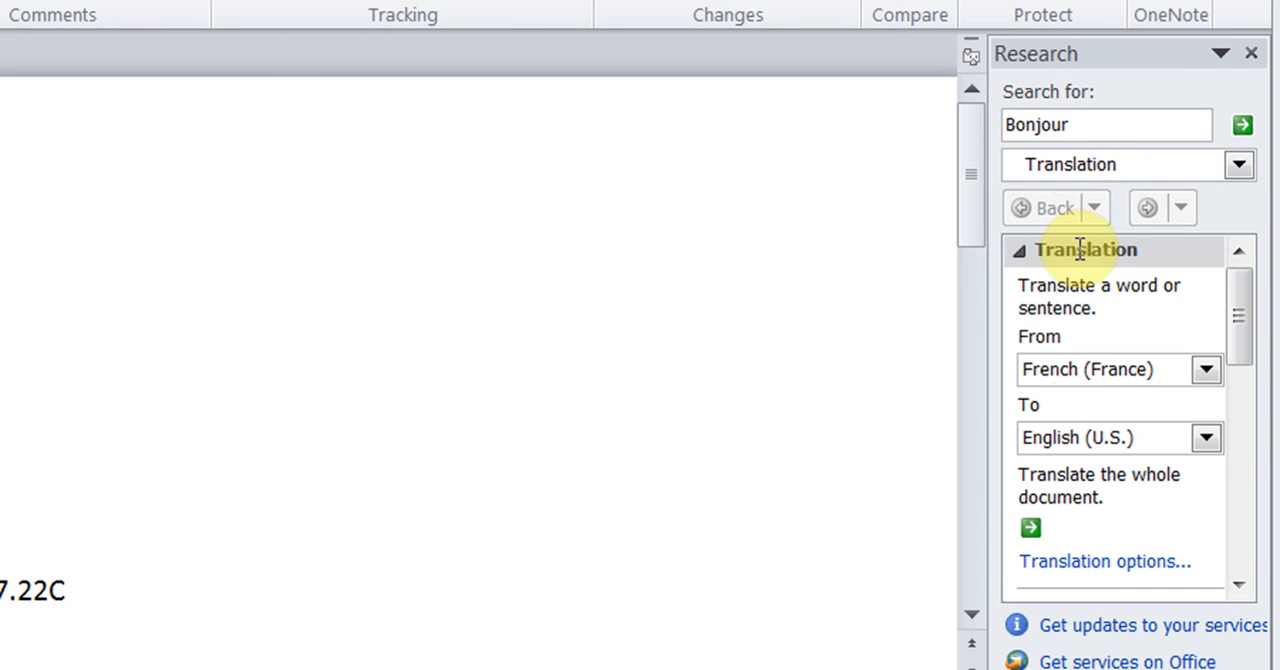
mouse_move(1144, 104)
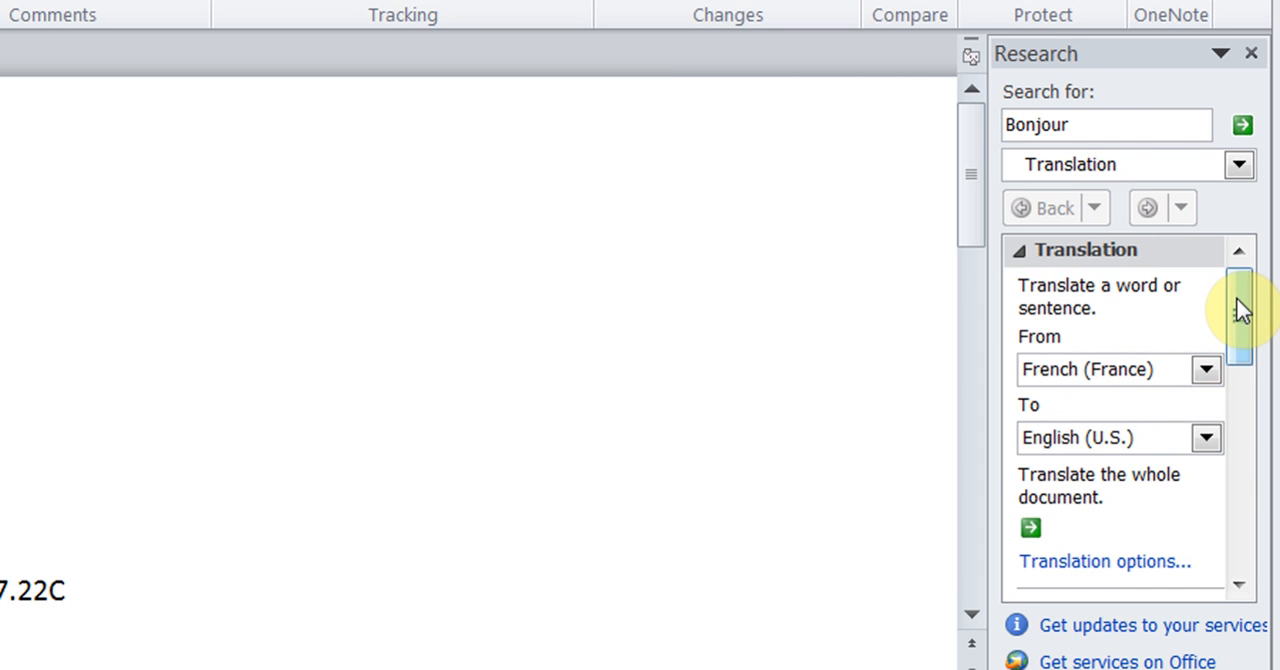
scroll("down", 3)
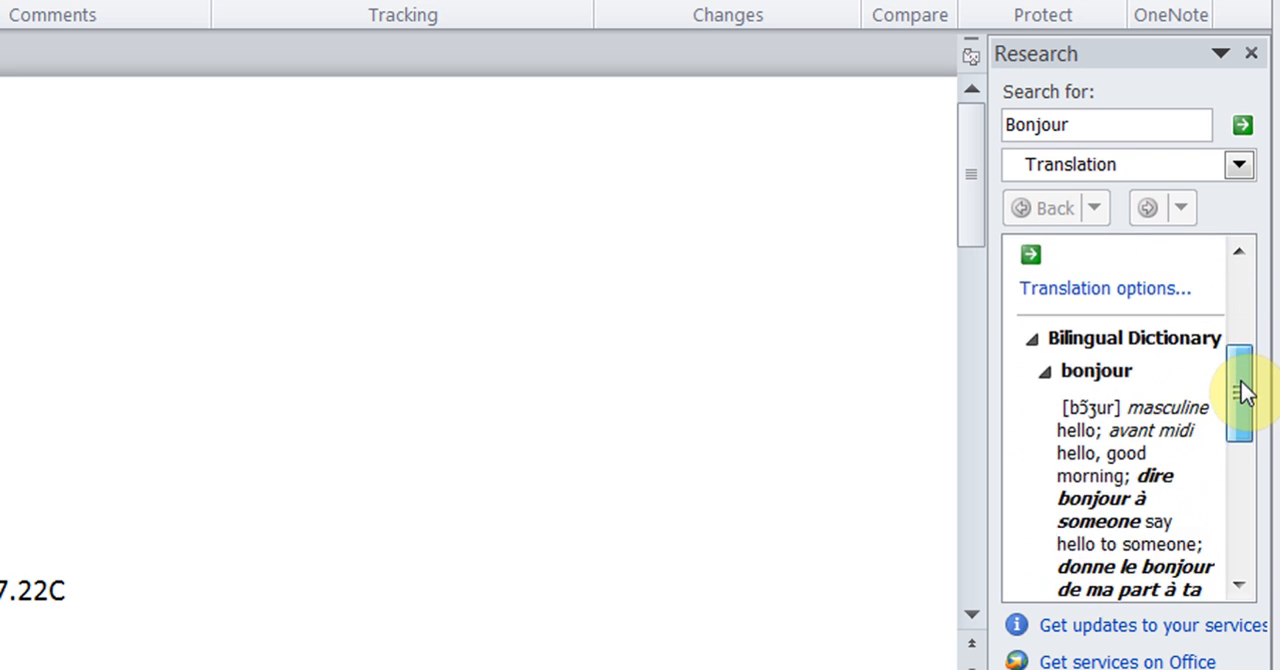
scroll("down", 3)
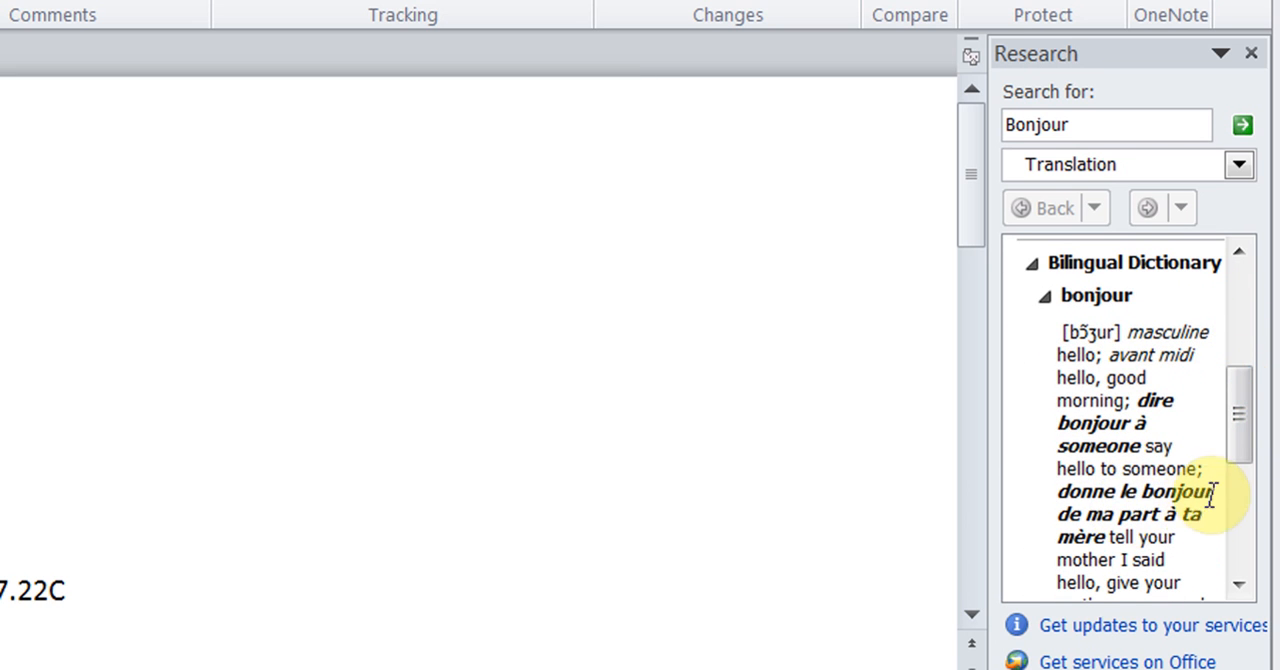
scroll("down", 3)
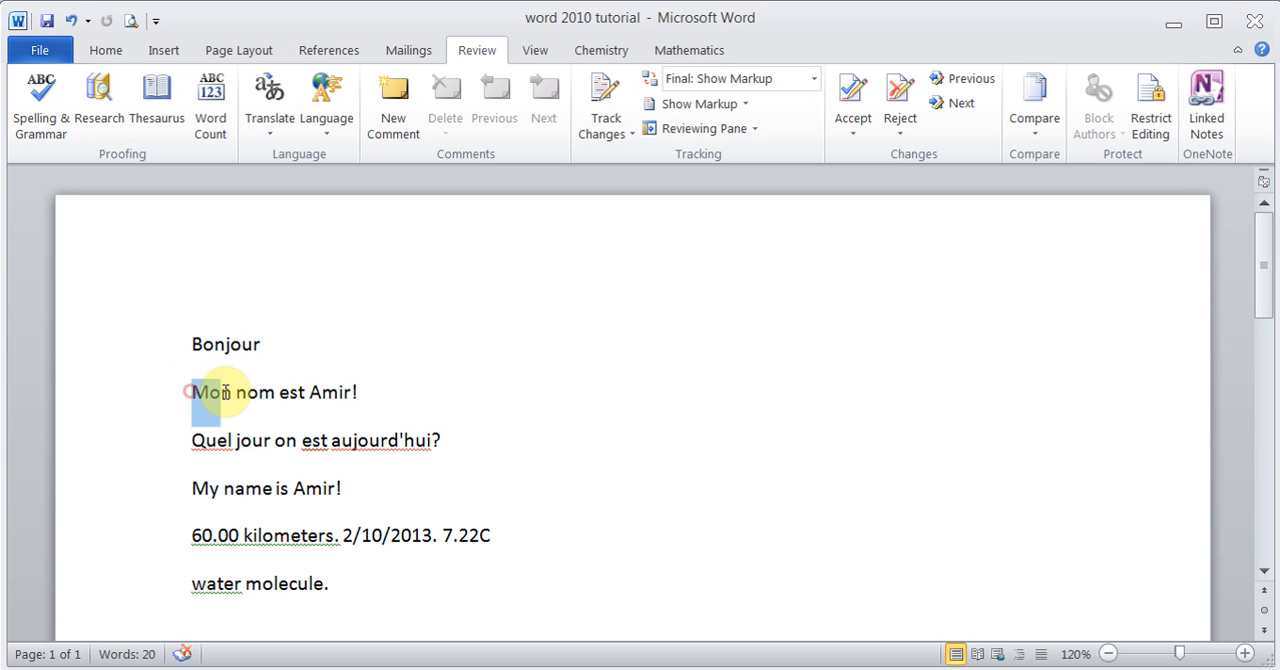
Step: Translate the selected sentence Mon nom est Amir! in the Research pane
left_click_drag(192, 392, 356, 392)
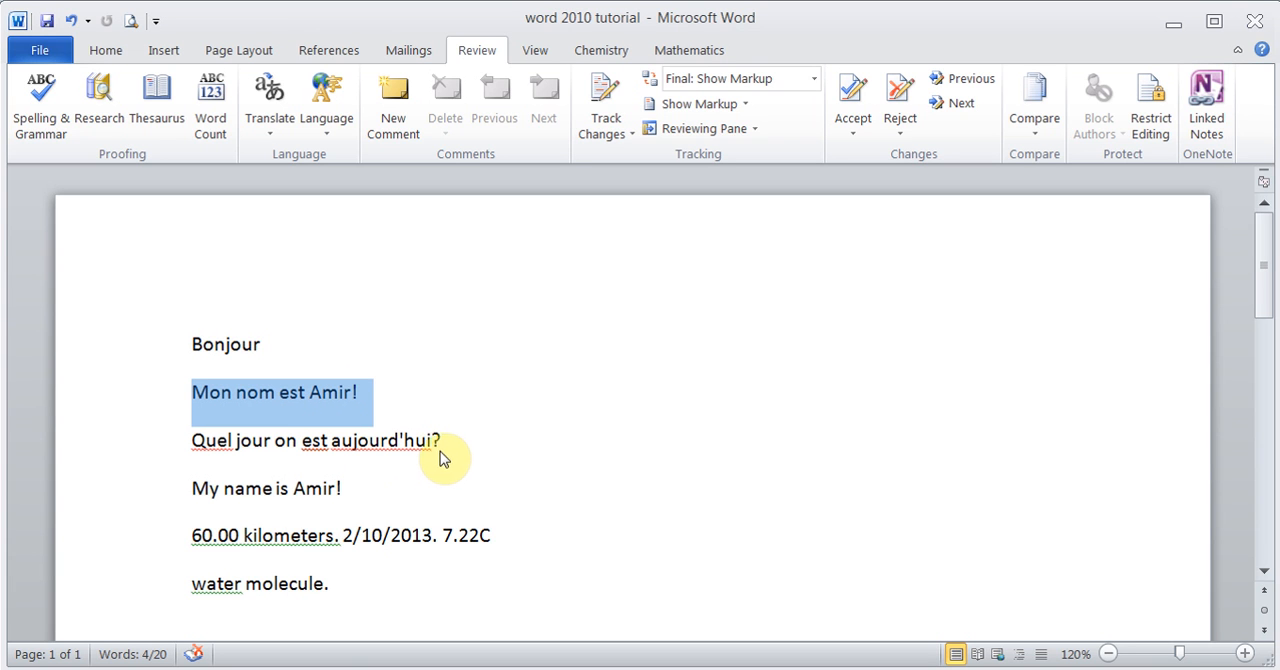
mouse_move(450, 458)
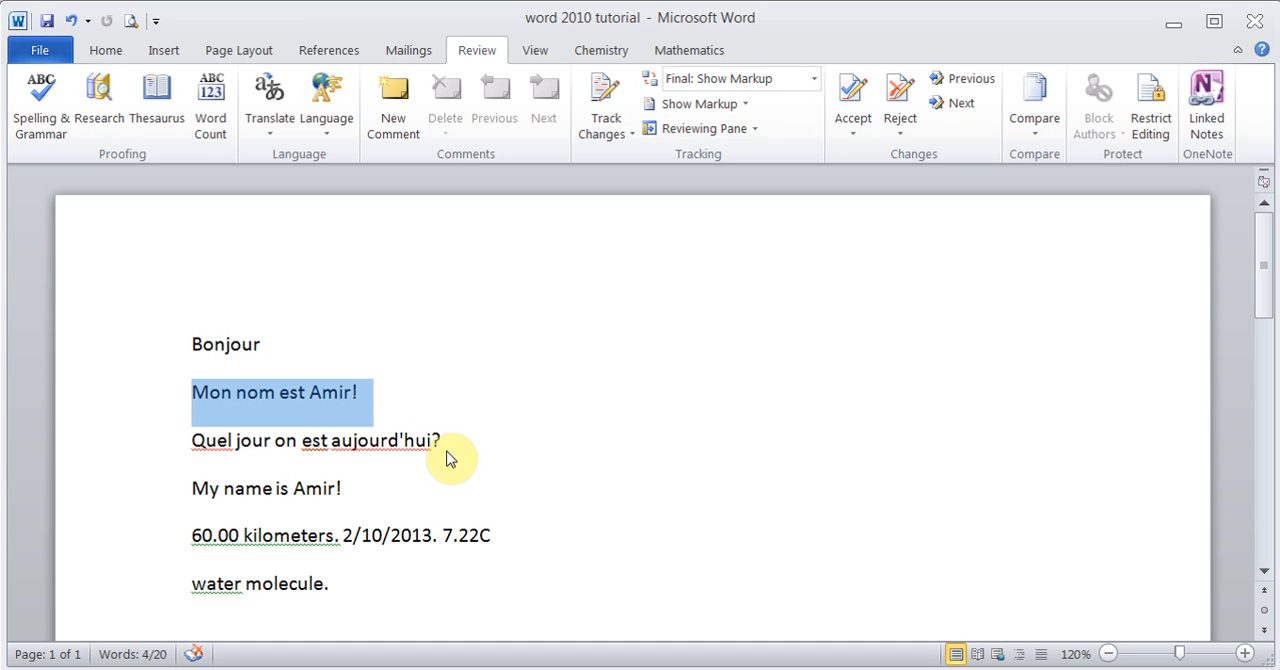
mouse_move(268, 402)
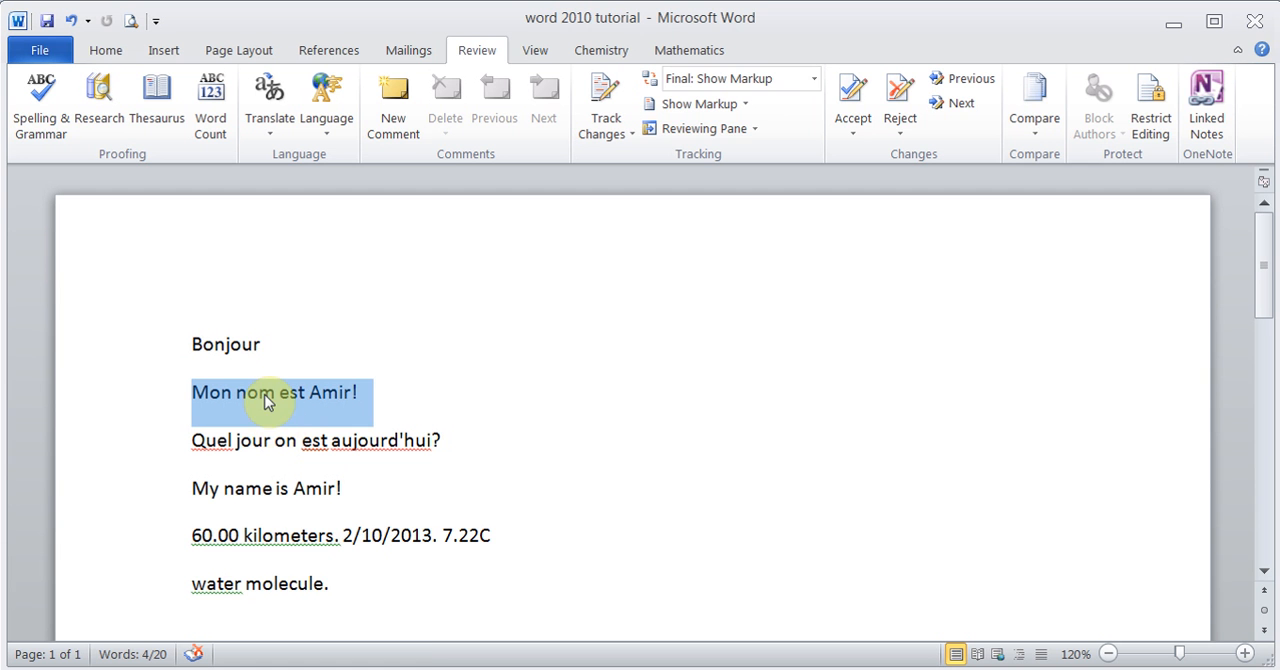
right_click(268, 400)
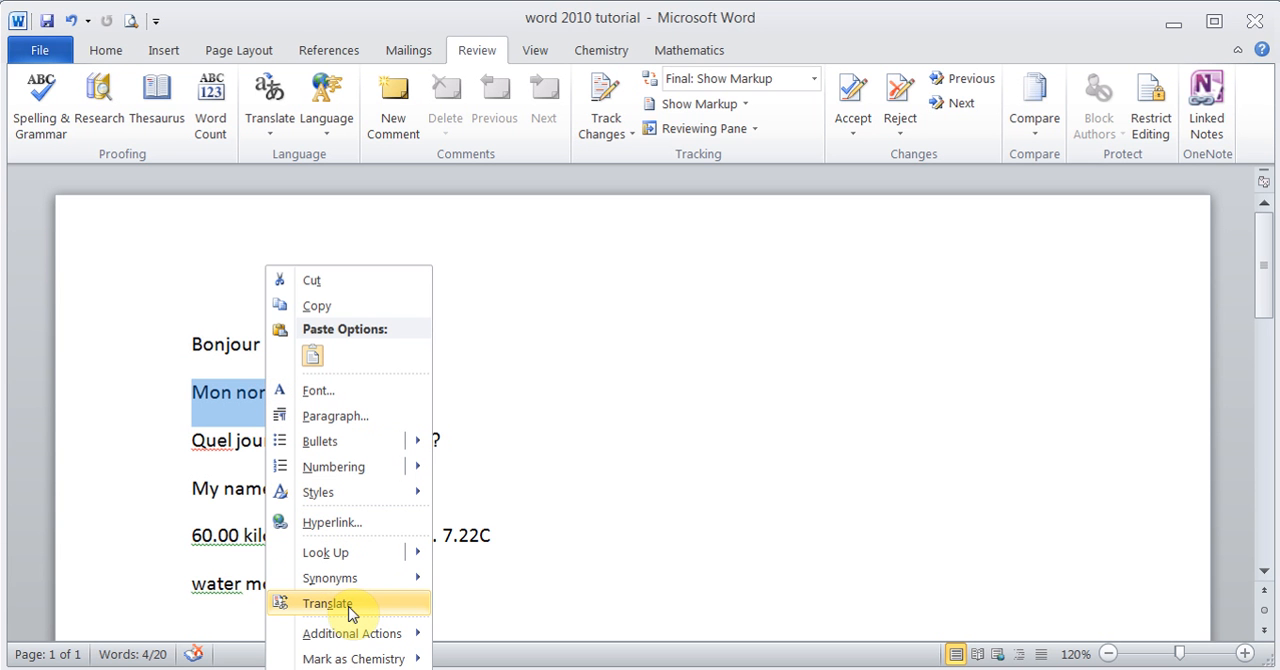
left_click(328, 602)
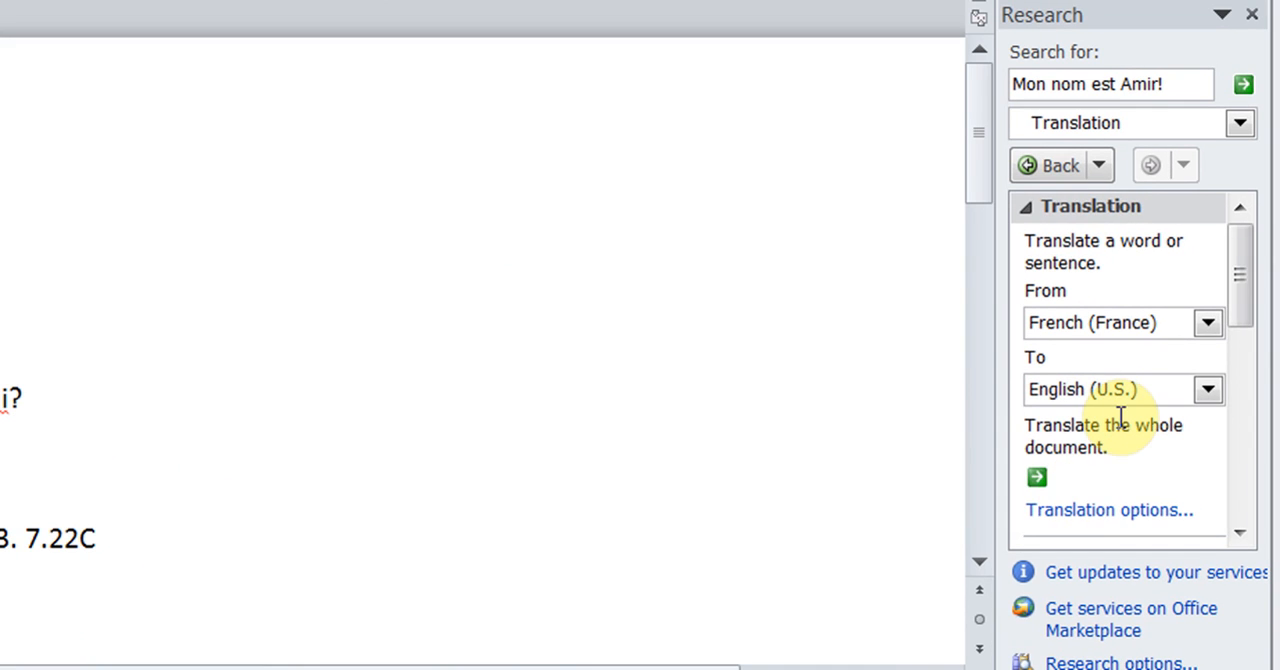
scroll("down", 3)
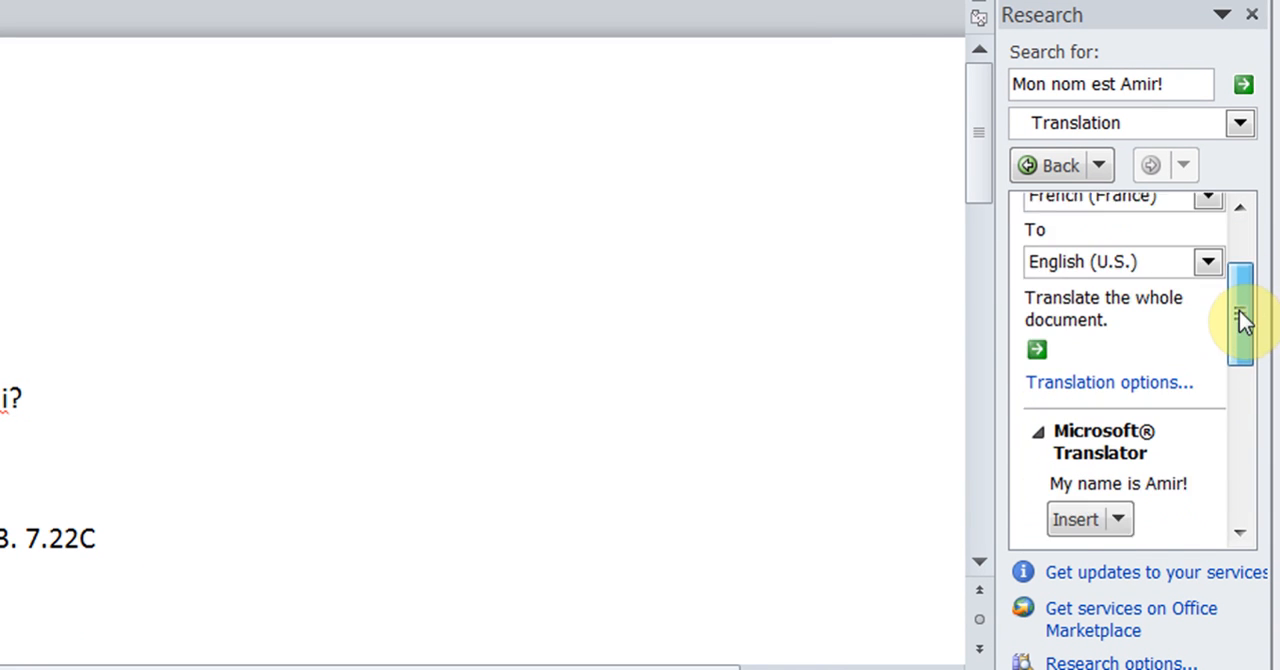
scroll("down", 3)
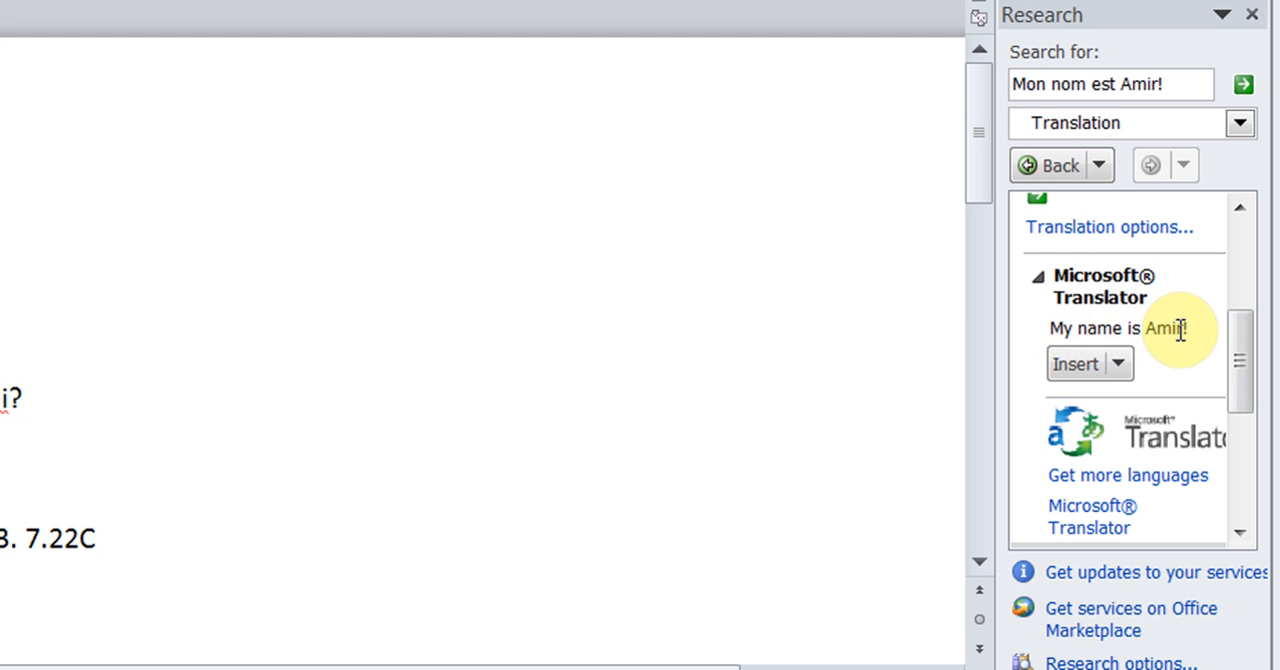
Step: Insert the translation My name is Amir! right after the French sentence
left_click(1116, 364)
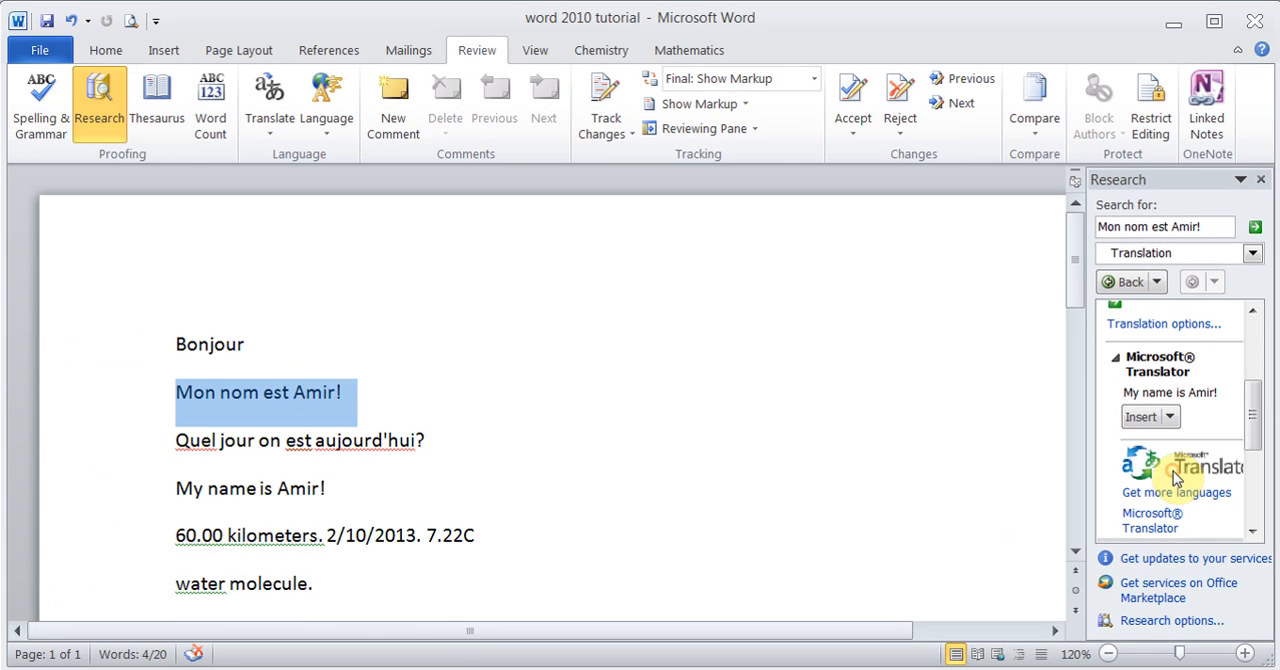
left_click(364, 392)
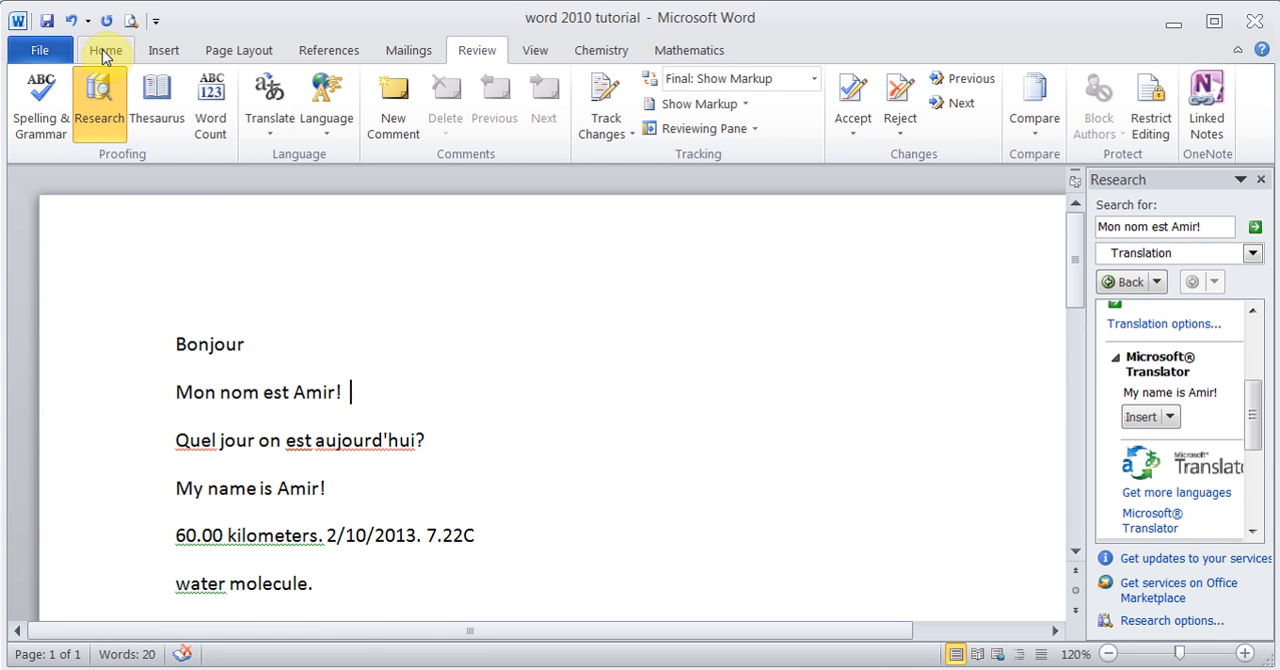
left_click(104, 50)
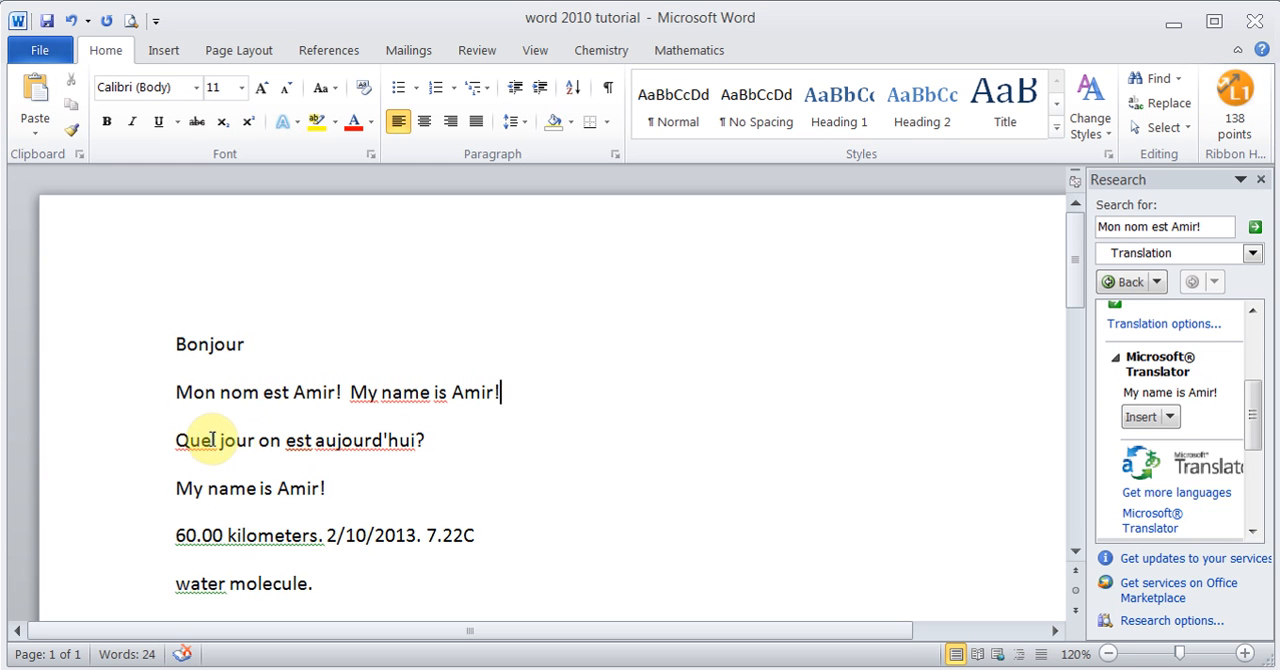
Step: Translate Quel jour on est aujourd'hui? in the Research pane without inserting the result
left_click_drag(176, 440, 424, 440)
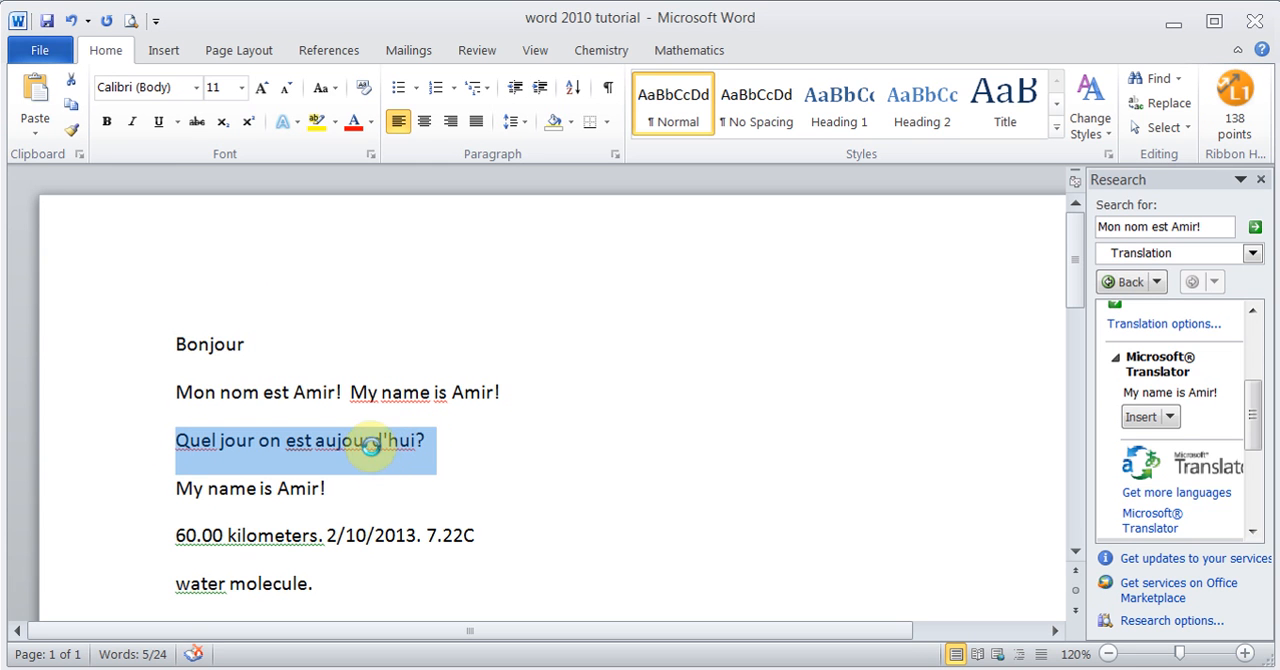
right_click(370, 440)
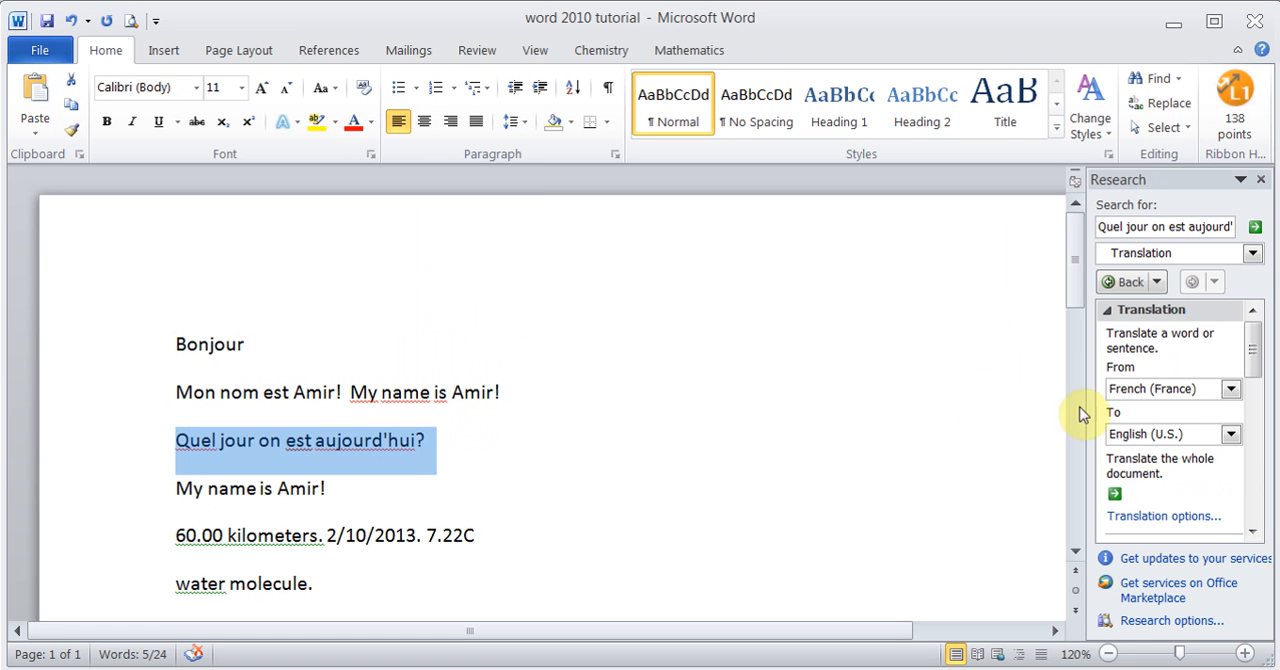
scroll("down", 3)
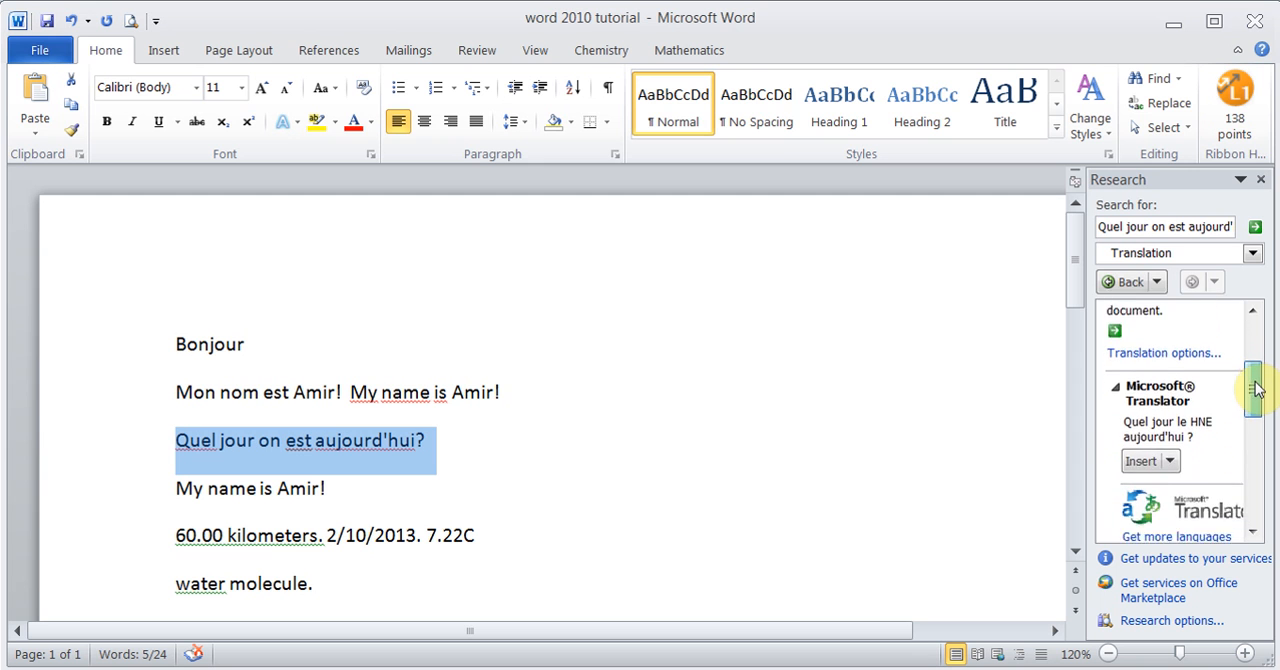
scroll("down", 3)
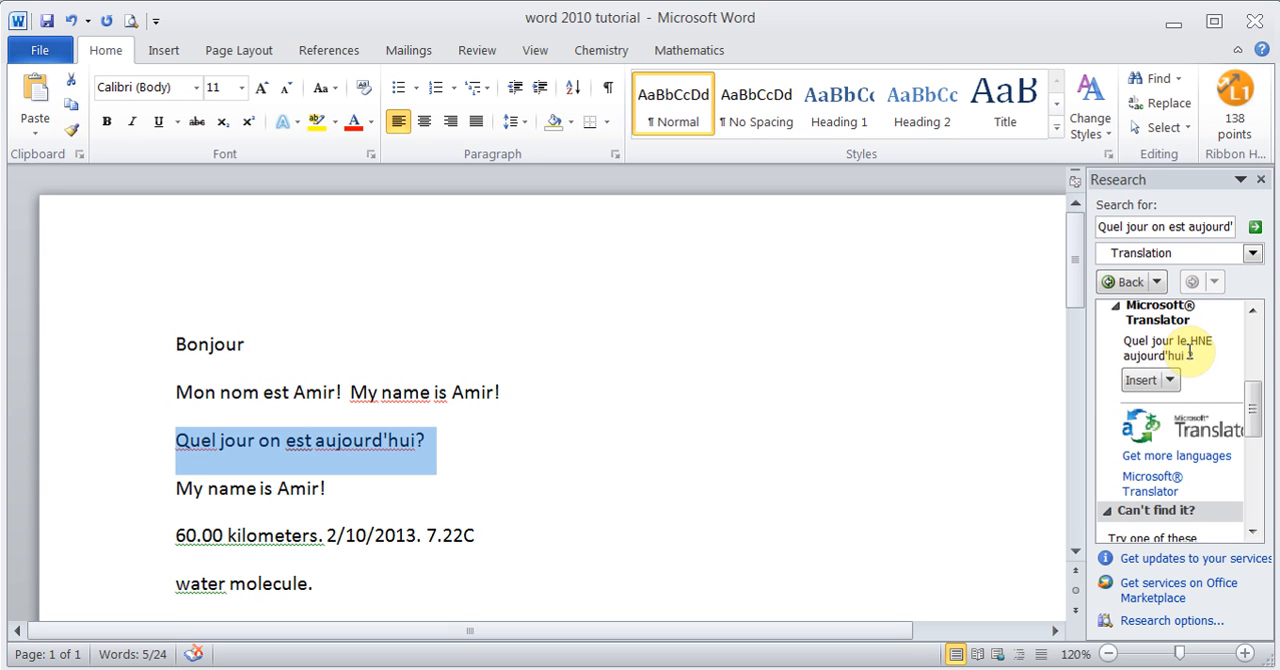
mouse_move(1212, 400)
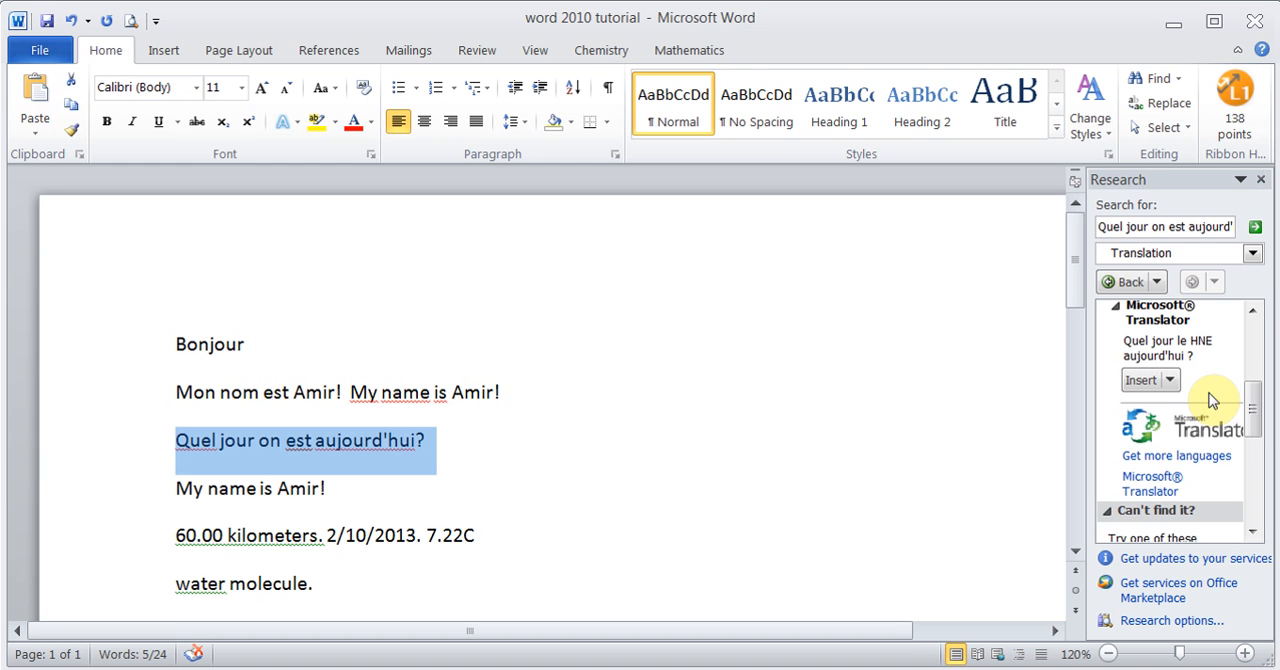
mouse_move(440, 456)
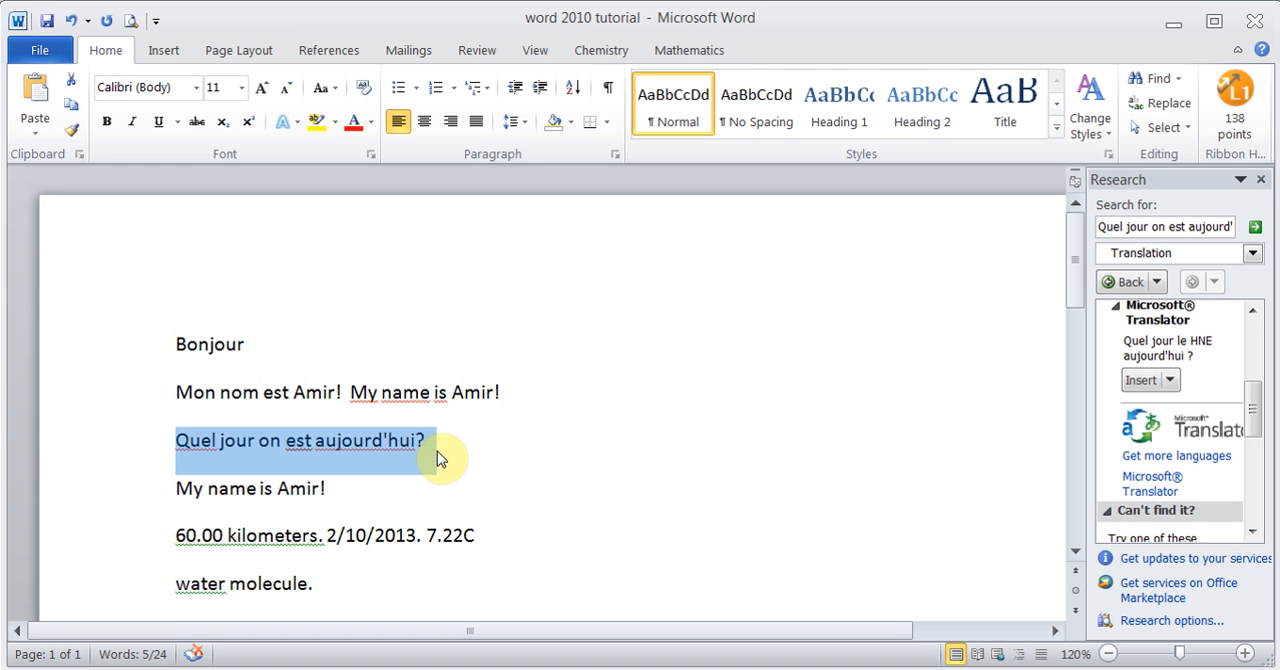
left_click(424, 440)
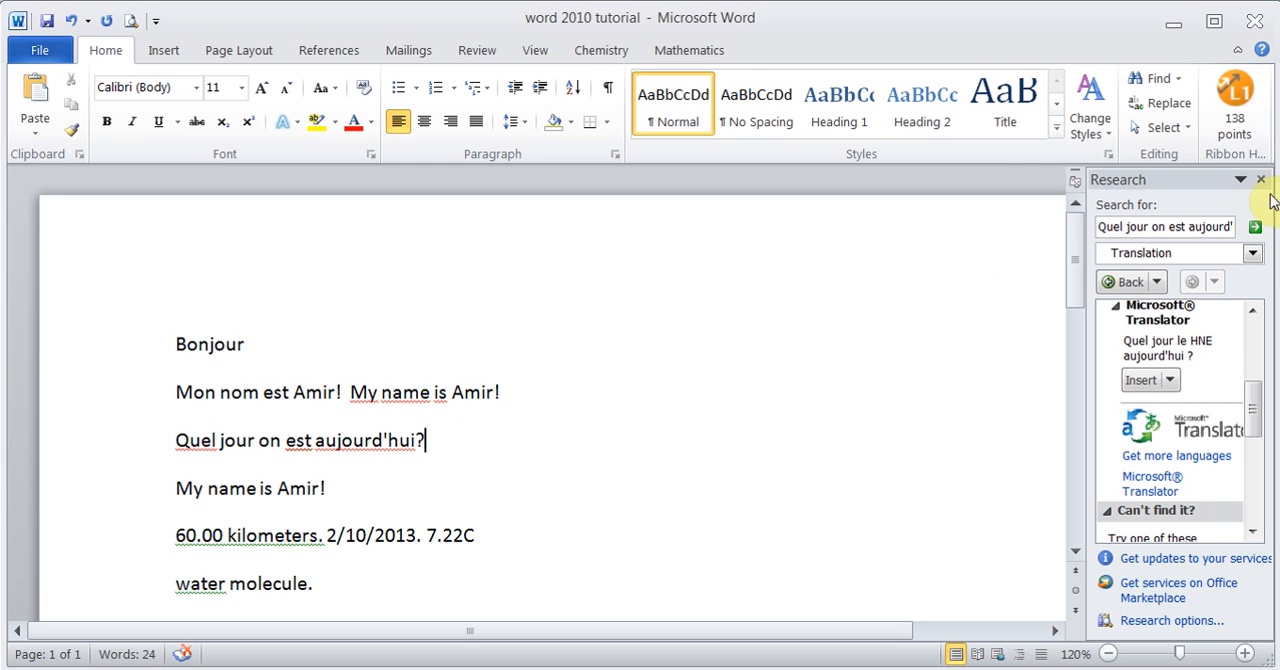
mouse_move(1260, 180)
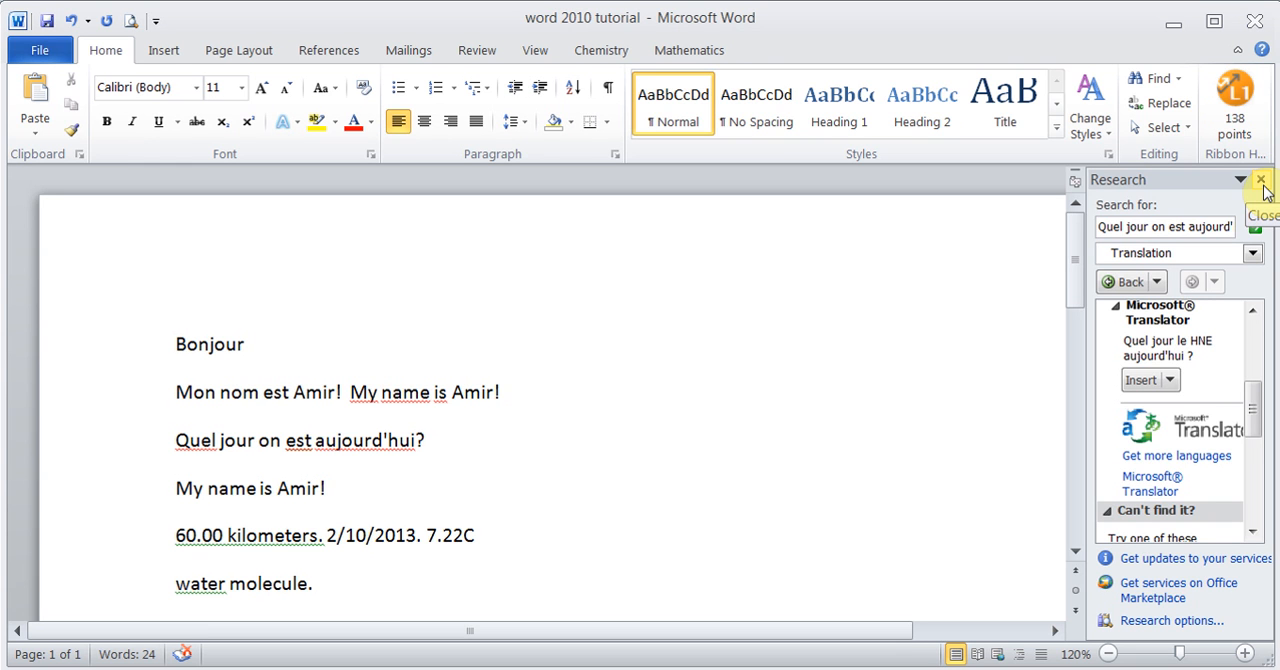
left_click(424, 440)
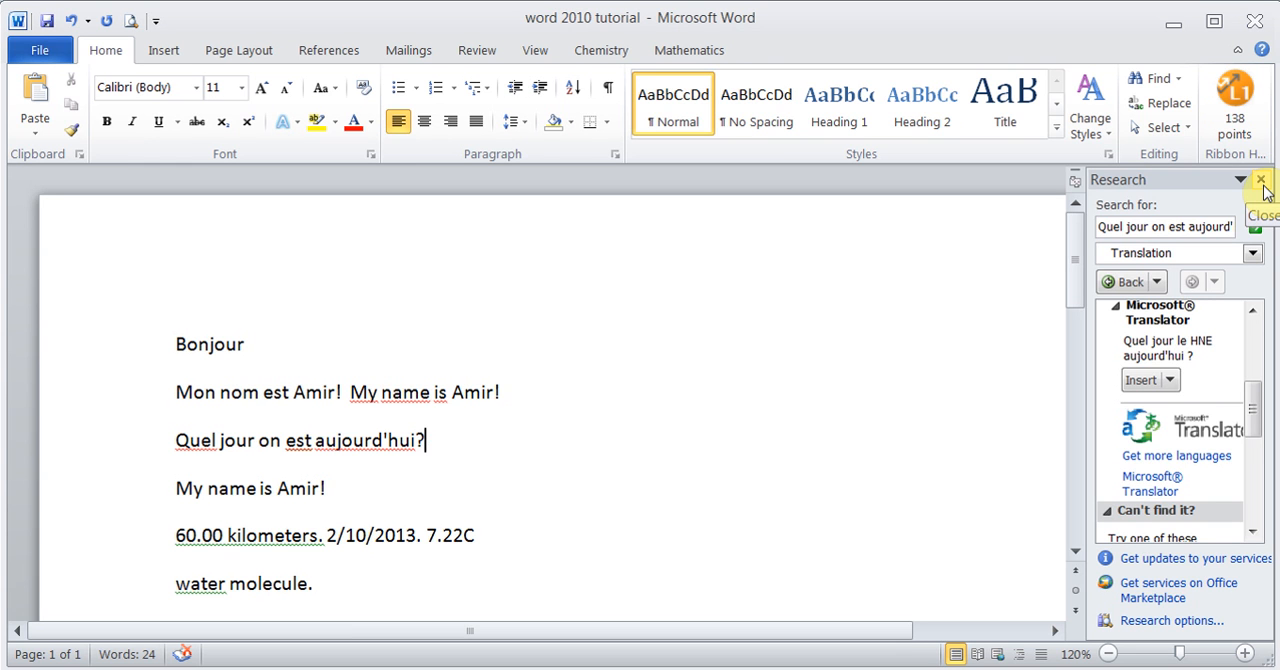
left_click(1260, 180)
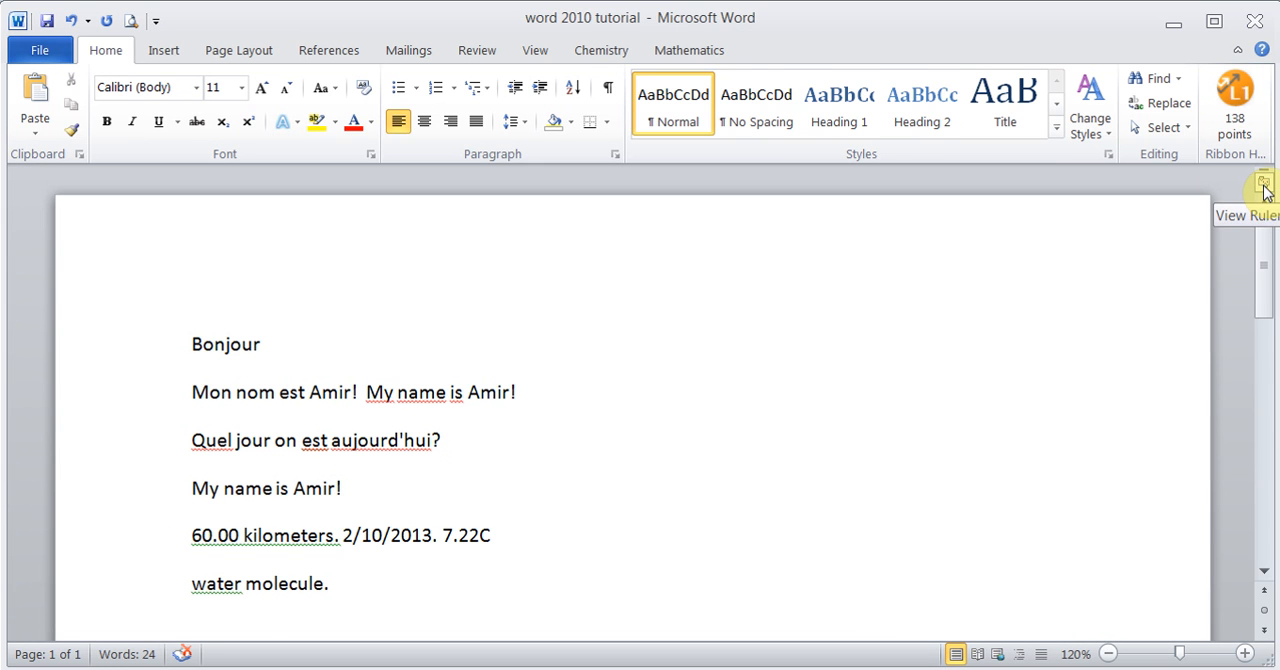
mouse_move(640, 392)
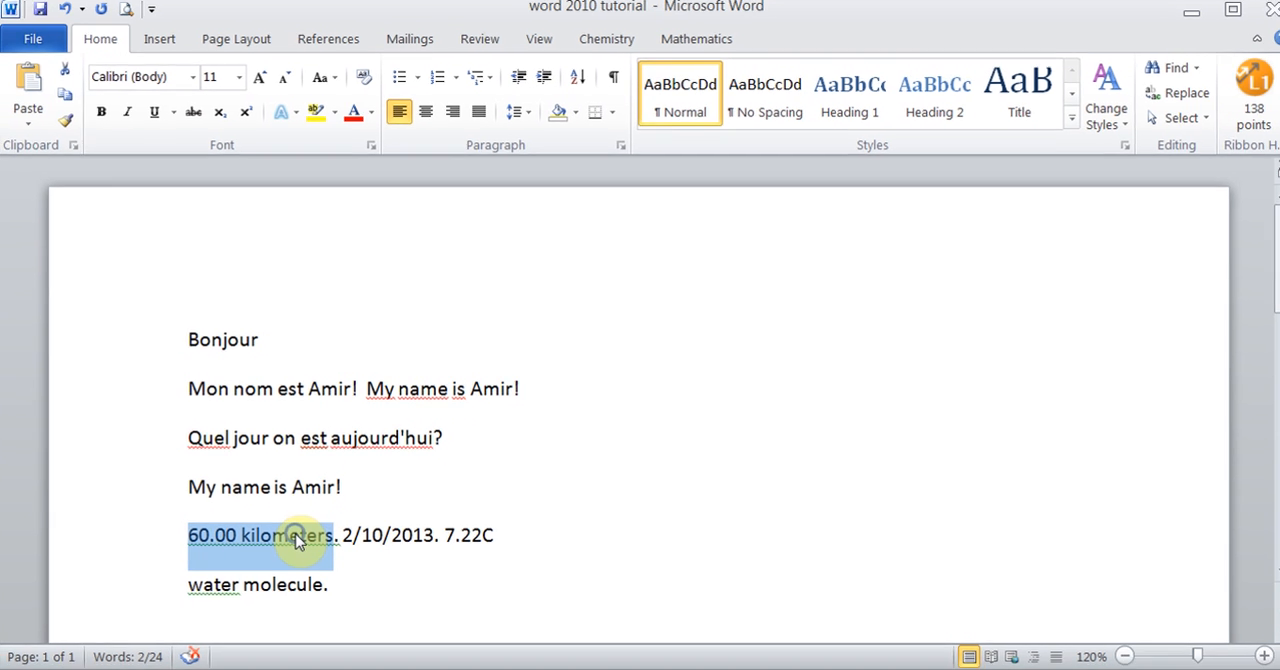
right_click(296, 536)
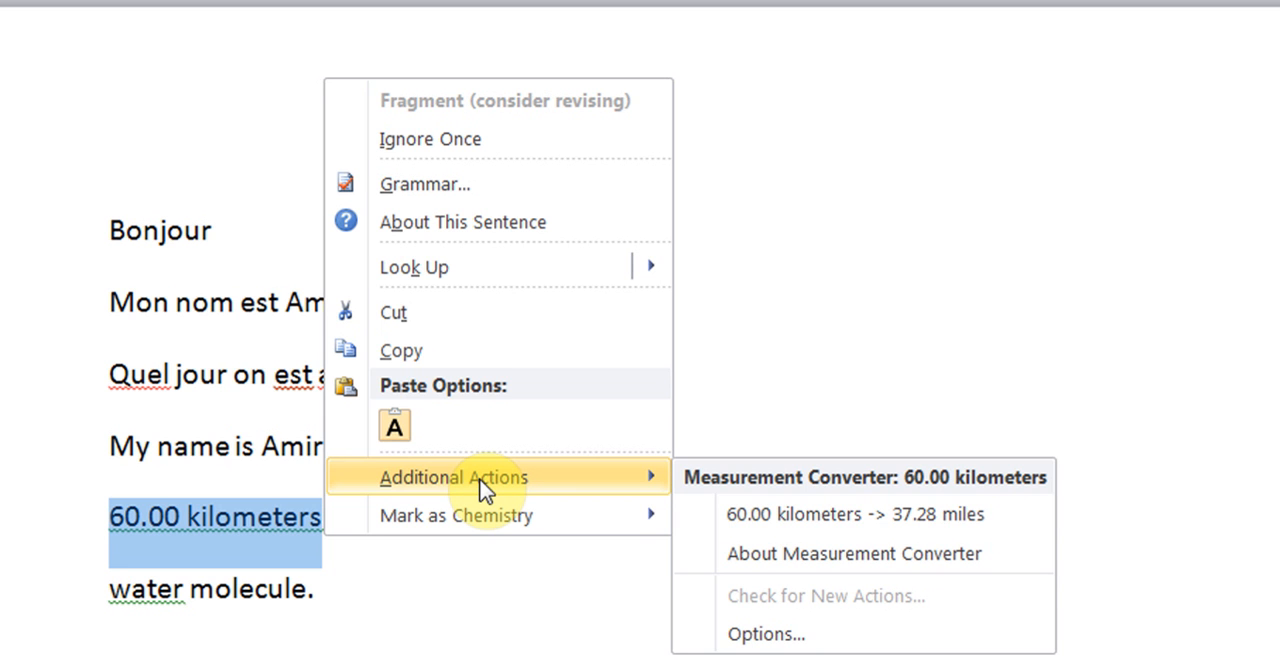
mouse_move(830, 512)
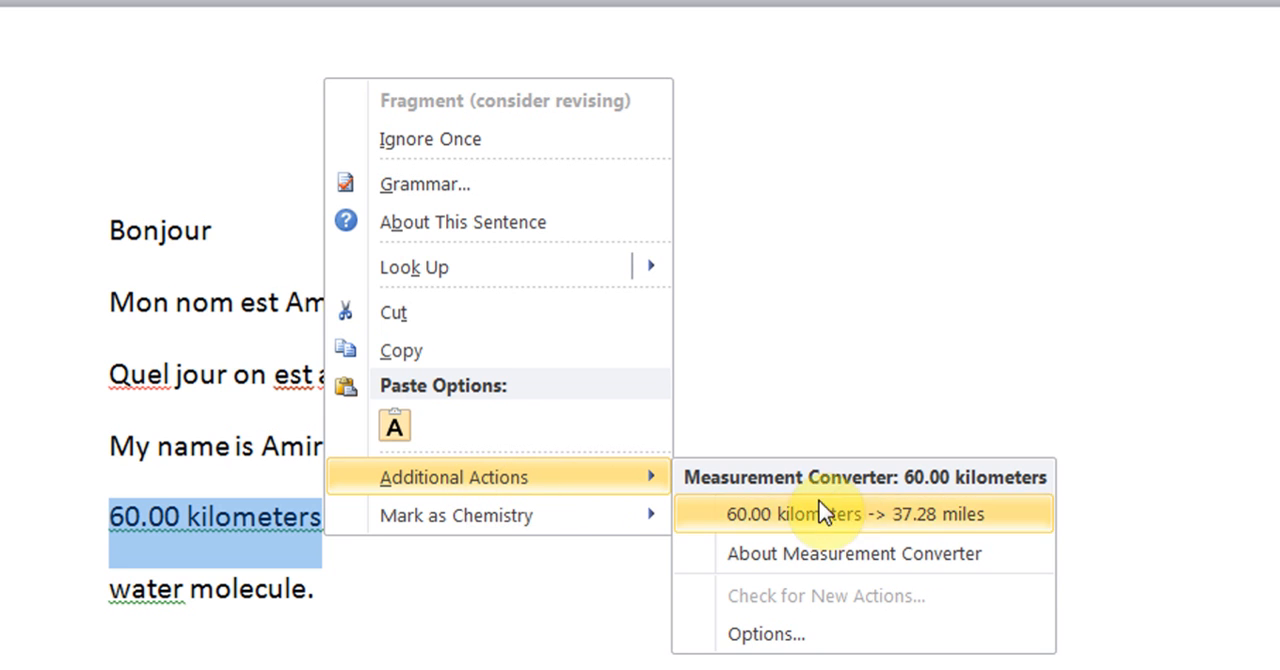
mouse_move(790, 552)
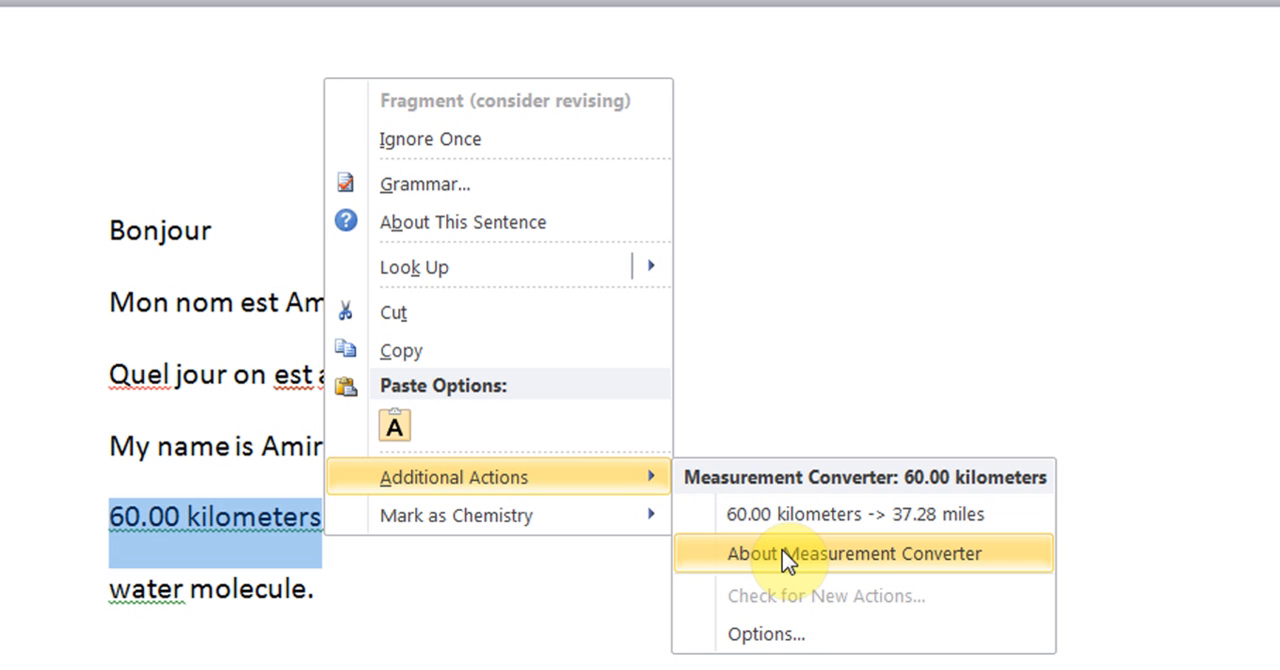
mouse_move(770, 634)
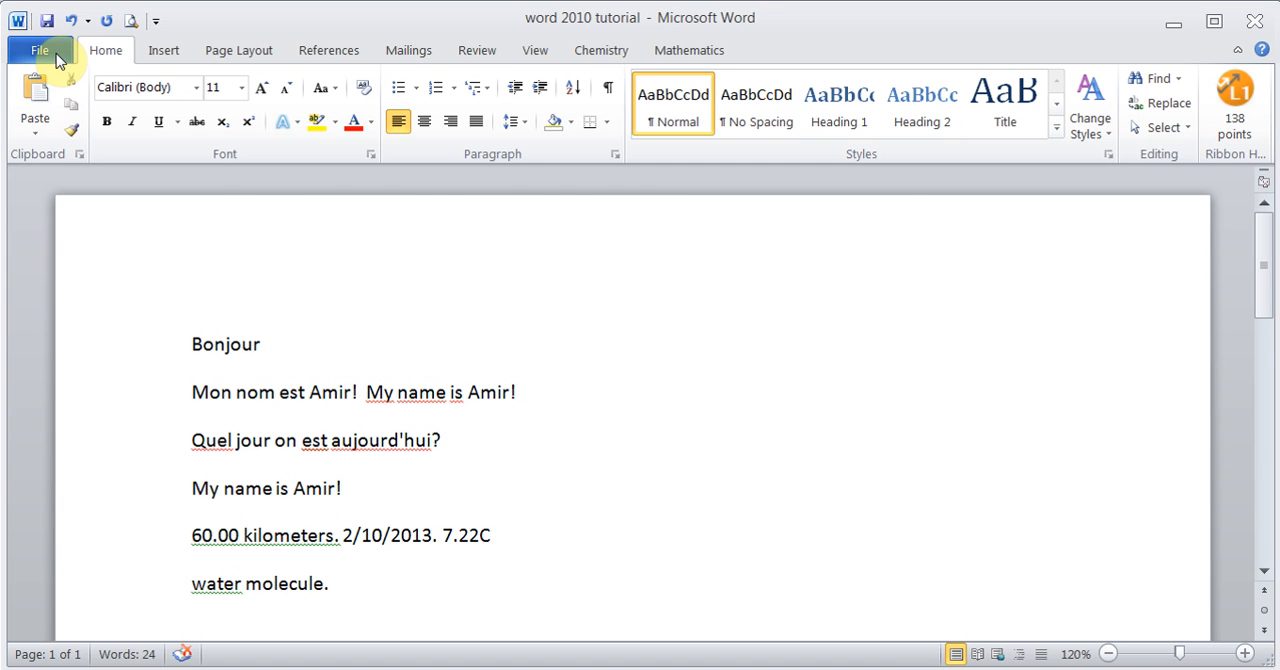
Step: Reach the Proofing category of the Word Options dialog via File > Options
left_click(40, 50)
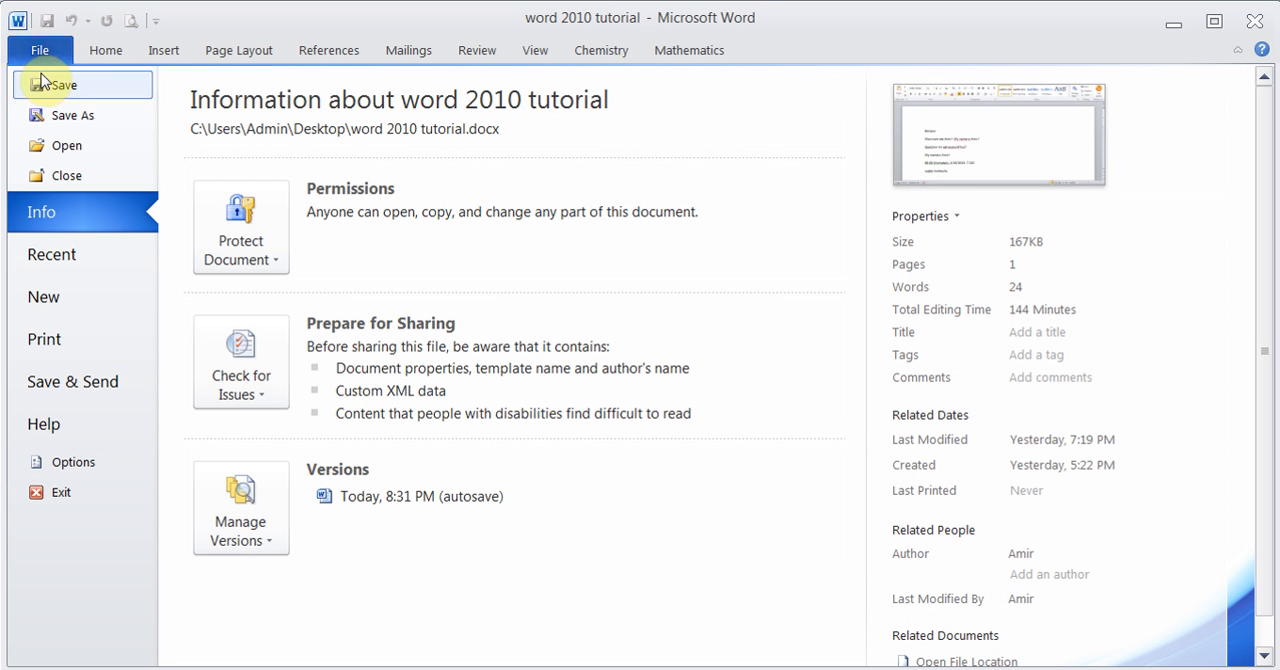
mouse_move(40, 56)
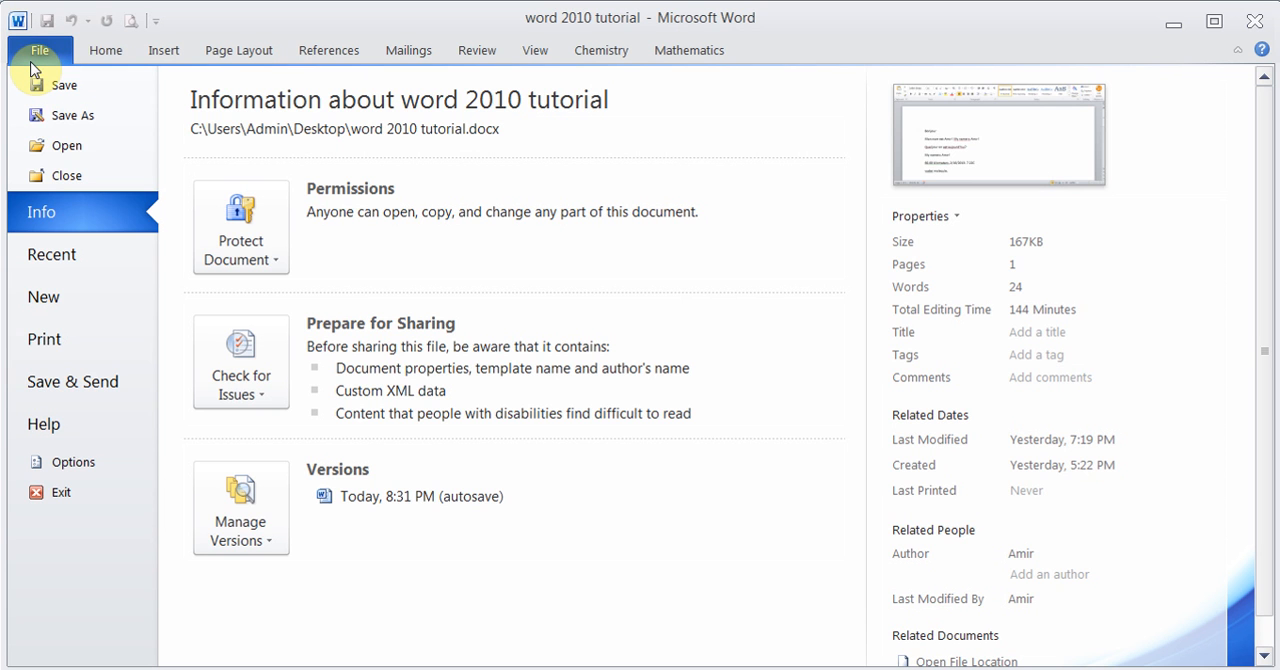
mouse_move(84, 462)
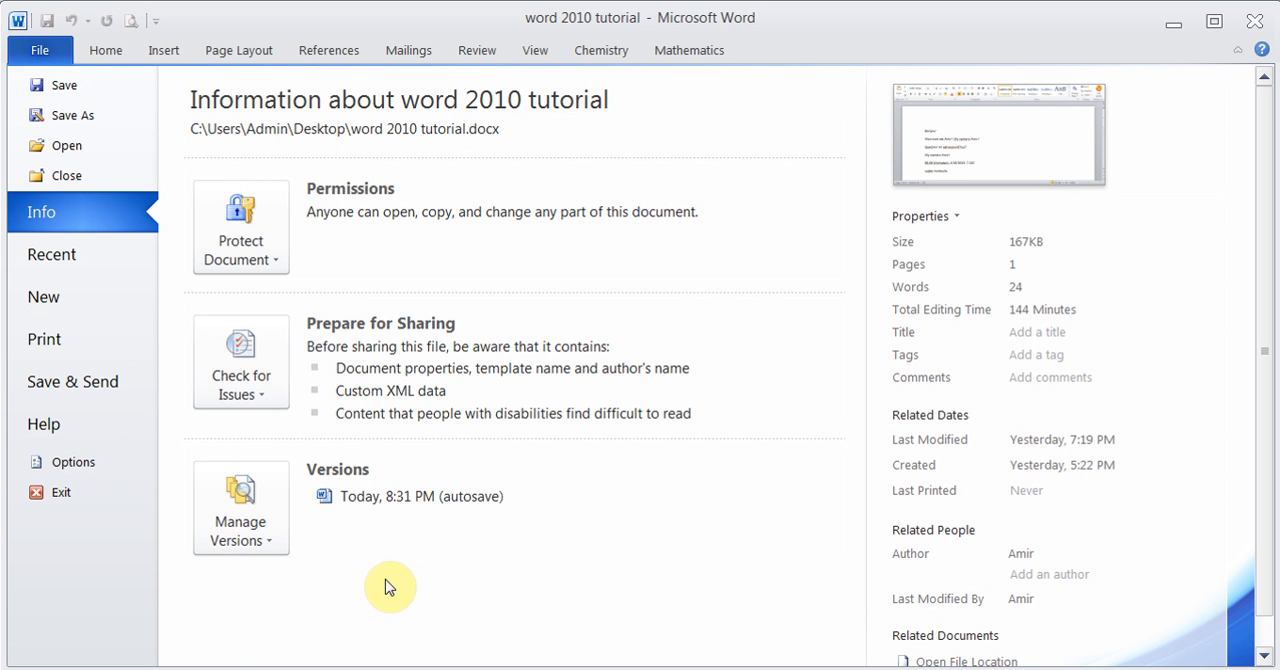
mouse_move(268, 572)
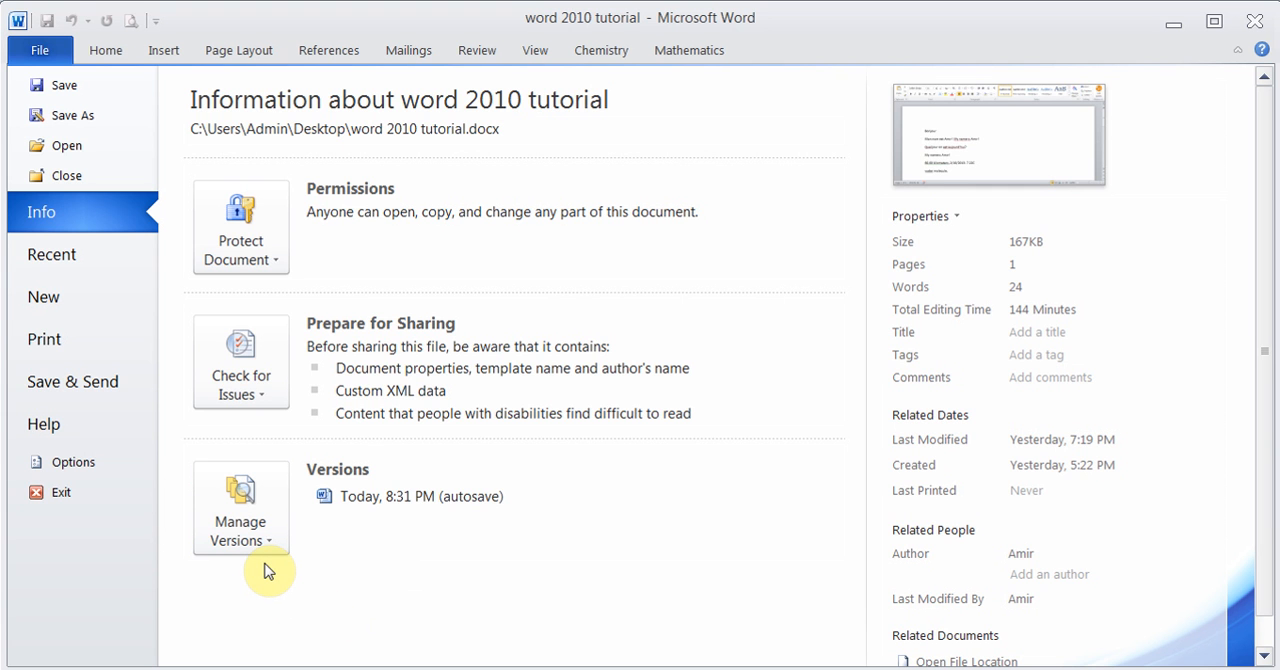
mouse_move(82, 462)
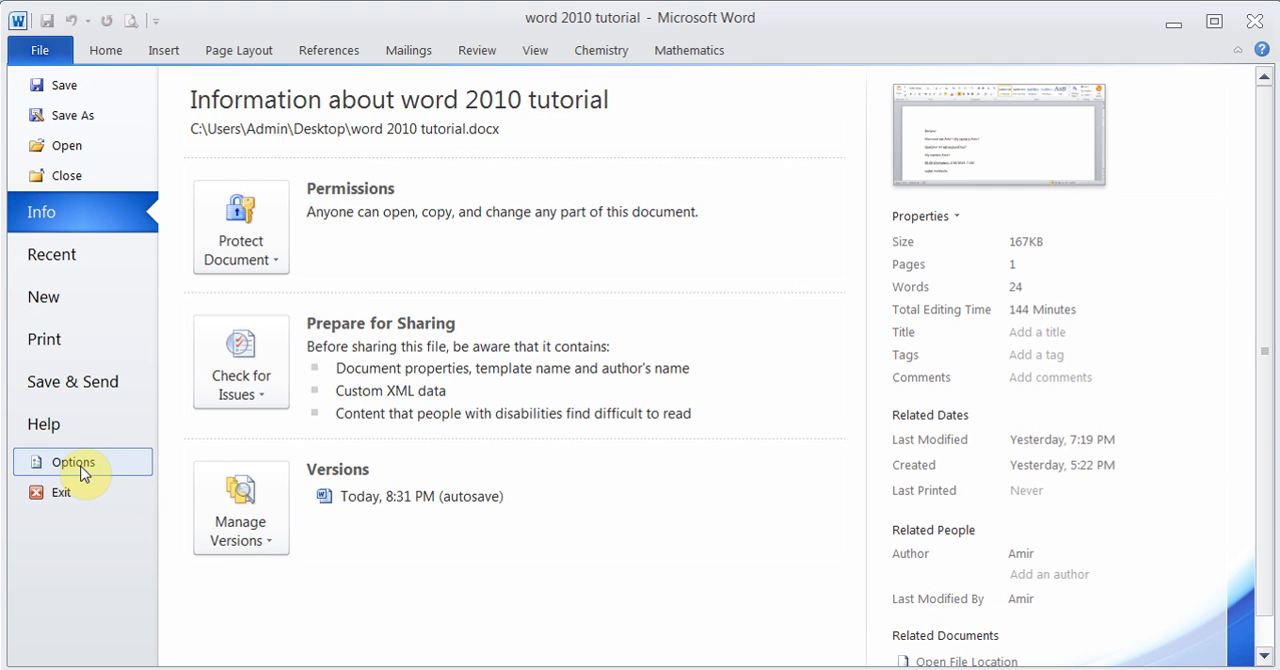
left_click(72, 462)
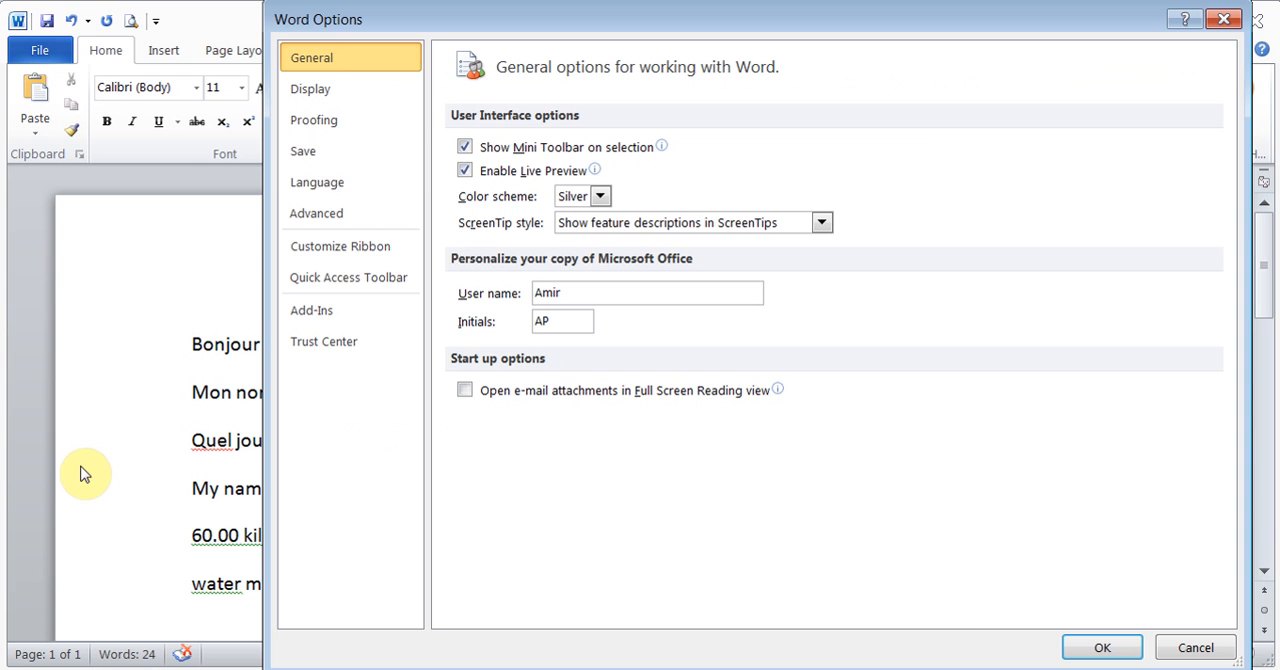
left_click(314, 120)
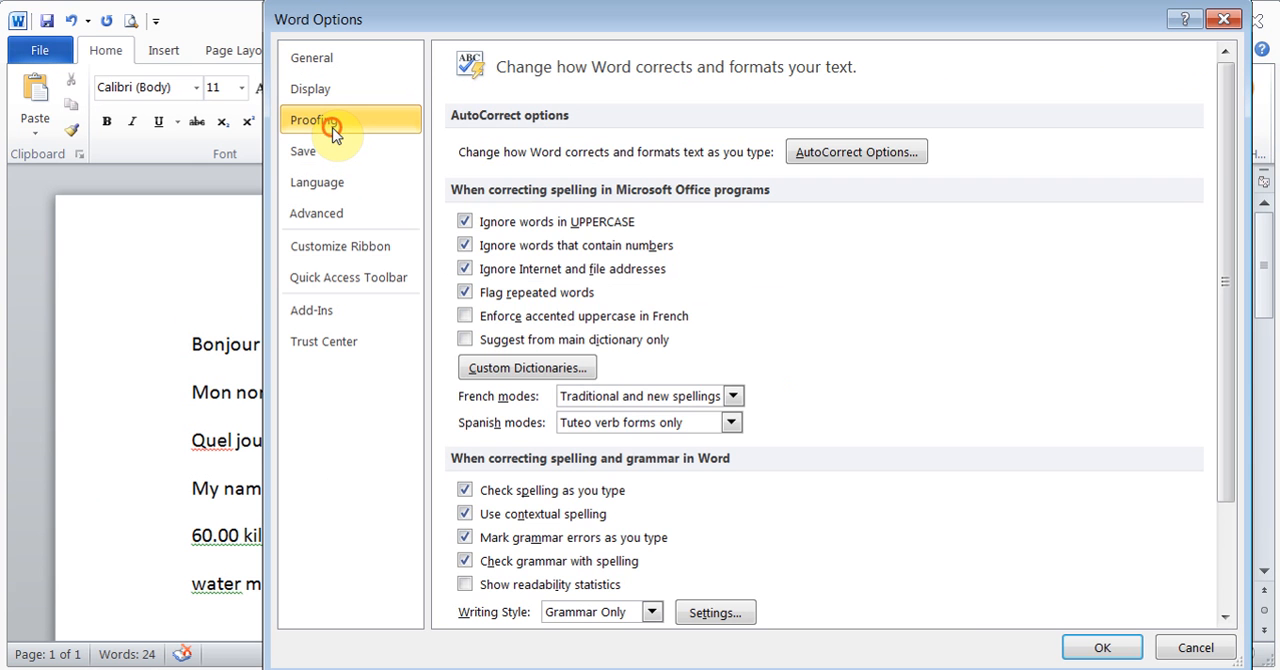
mouse_move(856, 152)
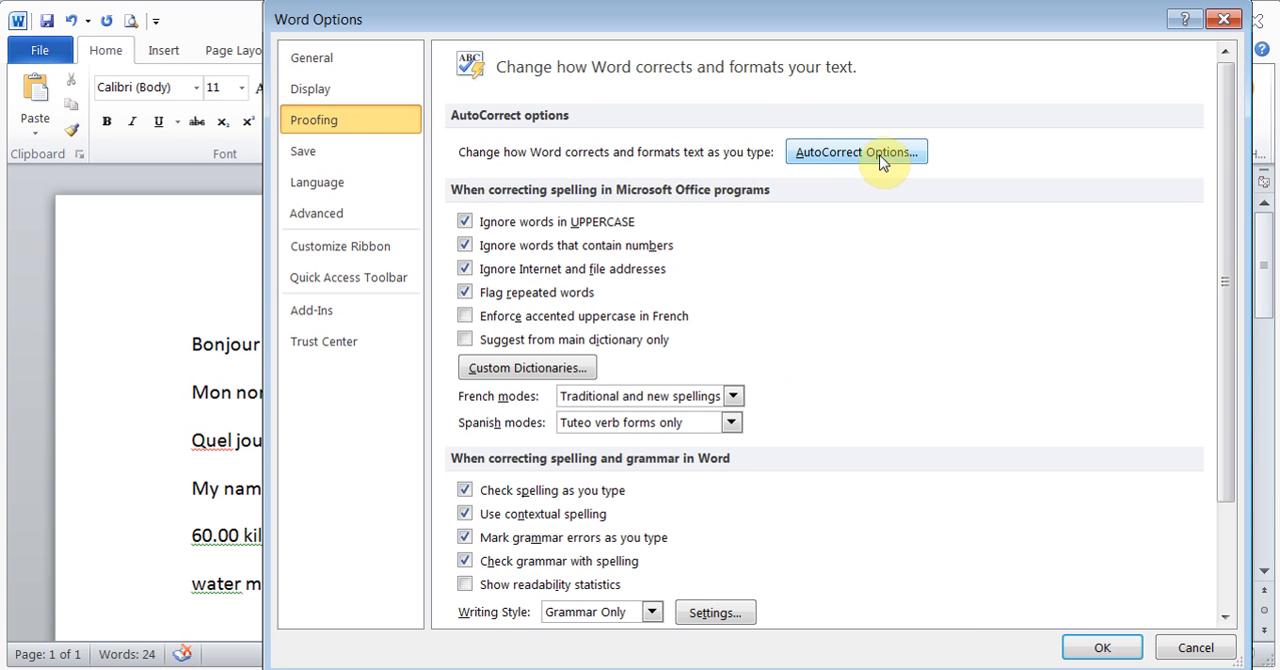
mouse_move(856, 160)
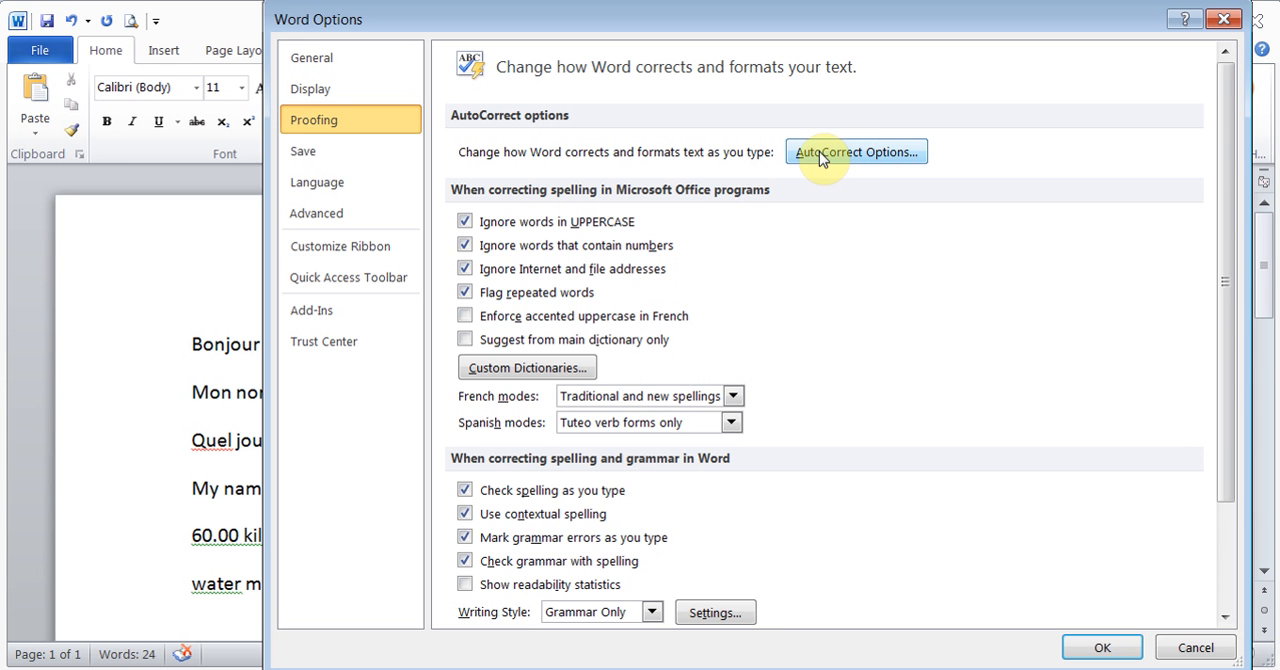
Step: Show the Actions list in AutoCorrect Options, including Measurement Converter
left_click(856, 152)
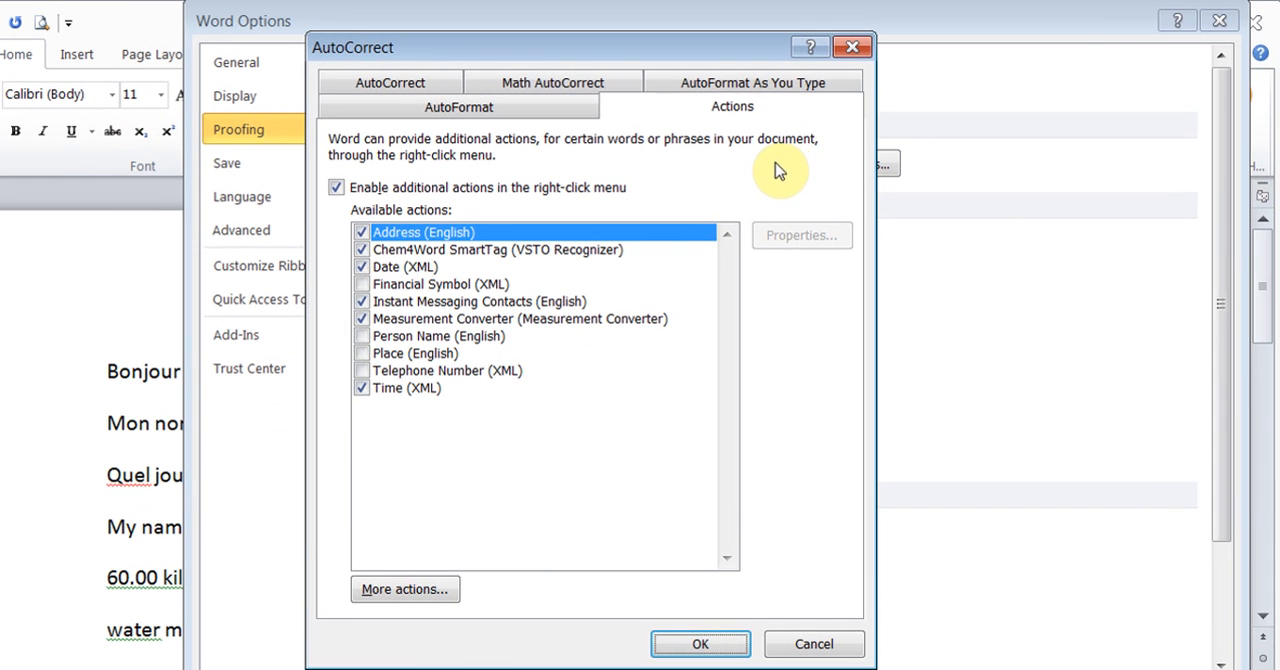
mouse_move(756, 124)
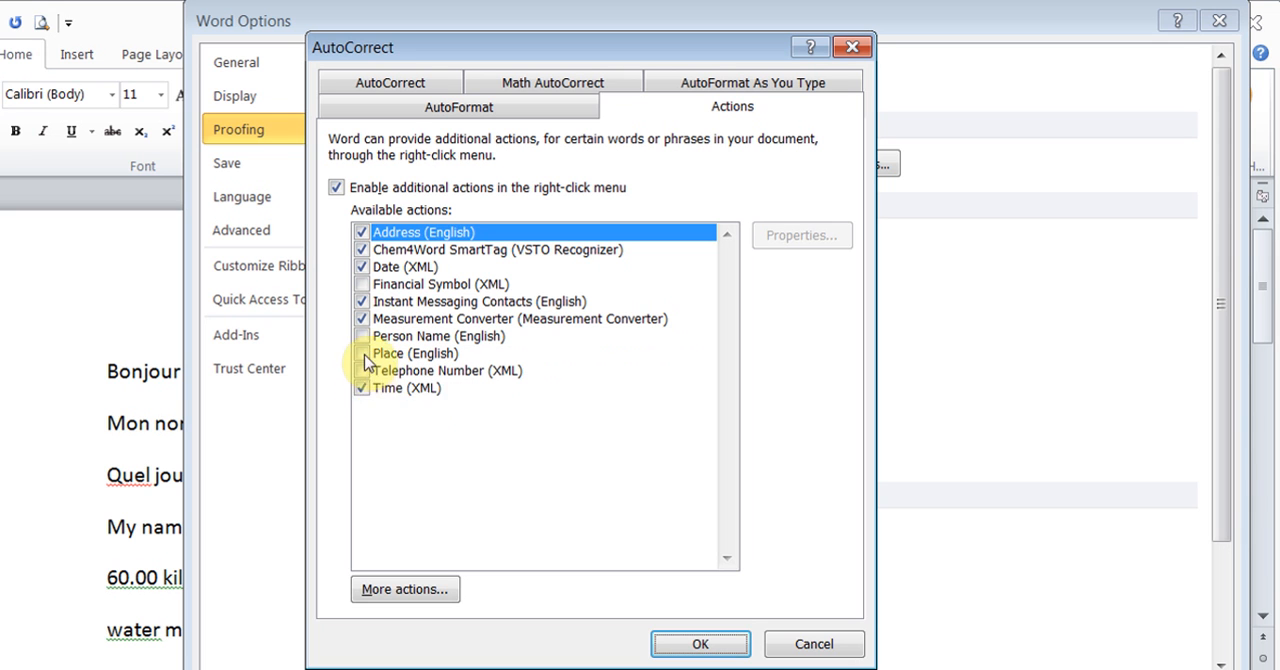
left_click(360, 372)
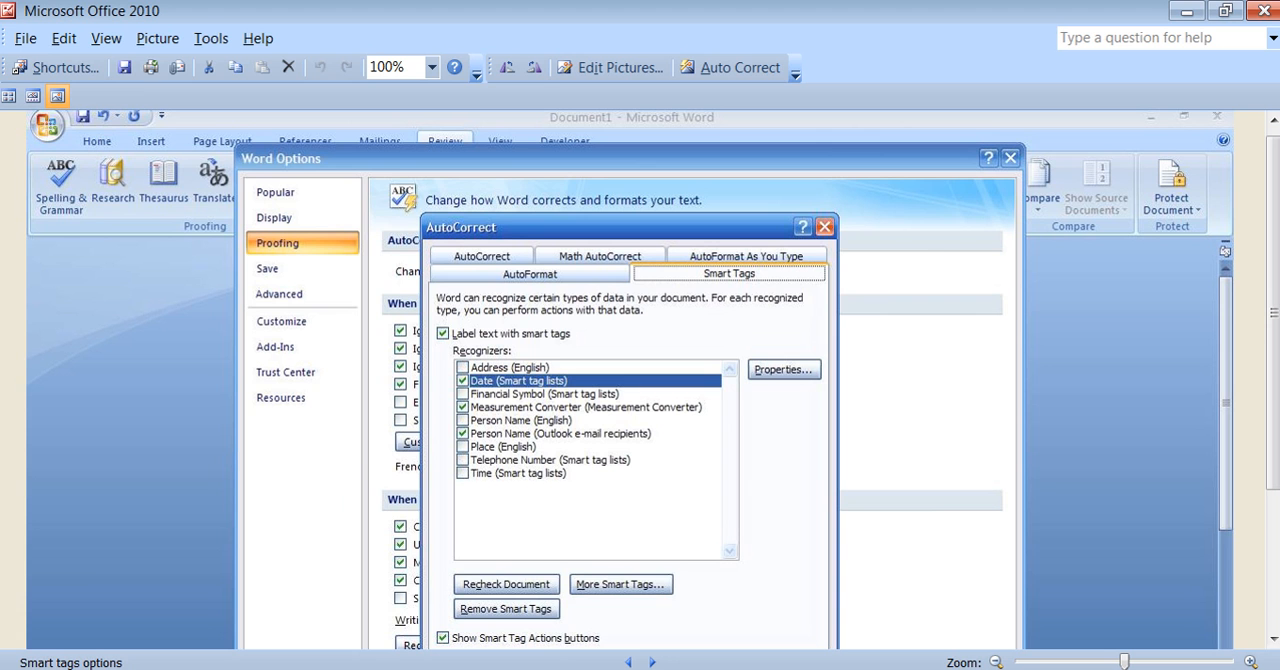
mouse_move(590, 464)
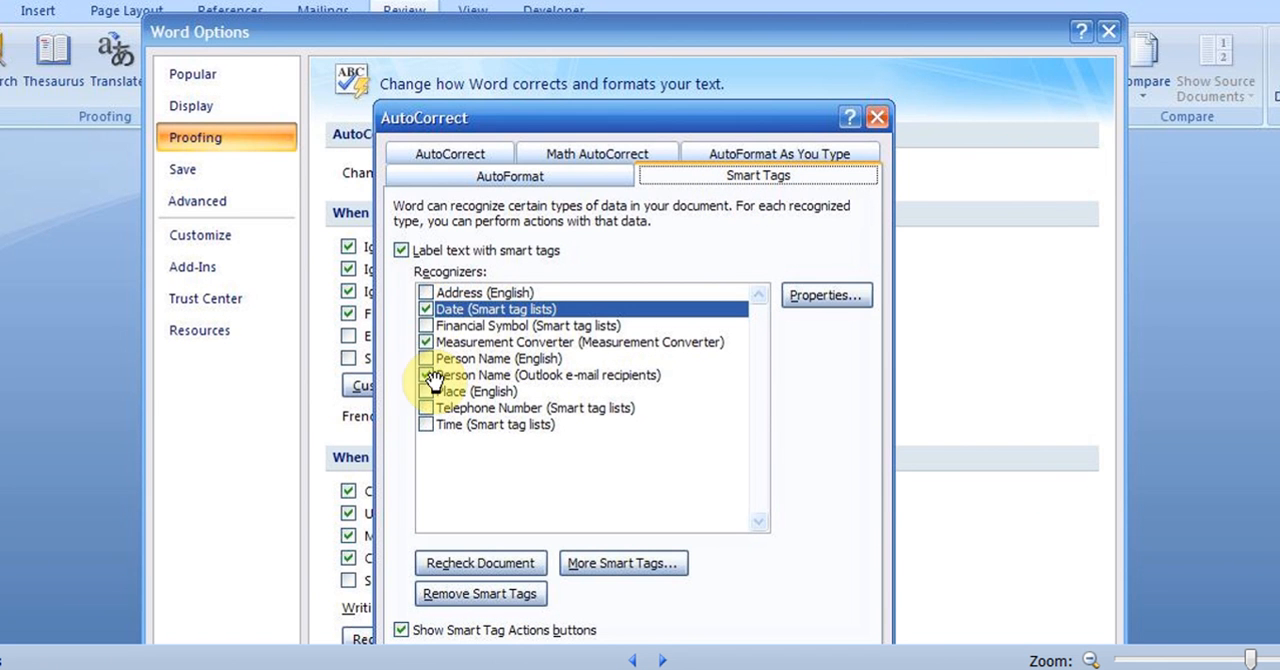
Step: Review the Word 2007 Smart Tags recognizers and Label text option, then close the dialog
left_click(428, 374)
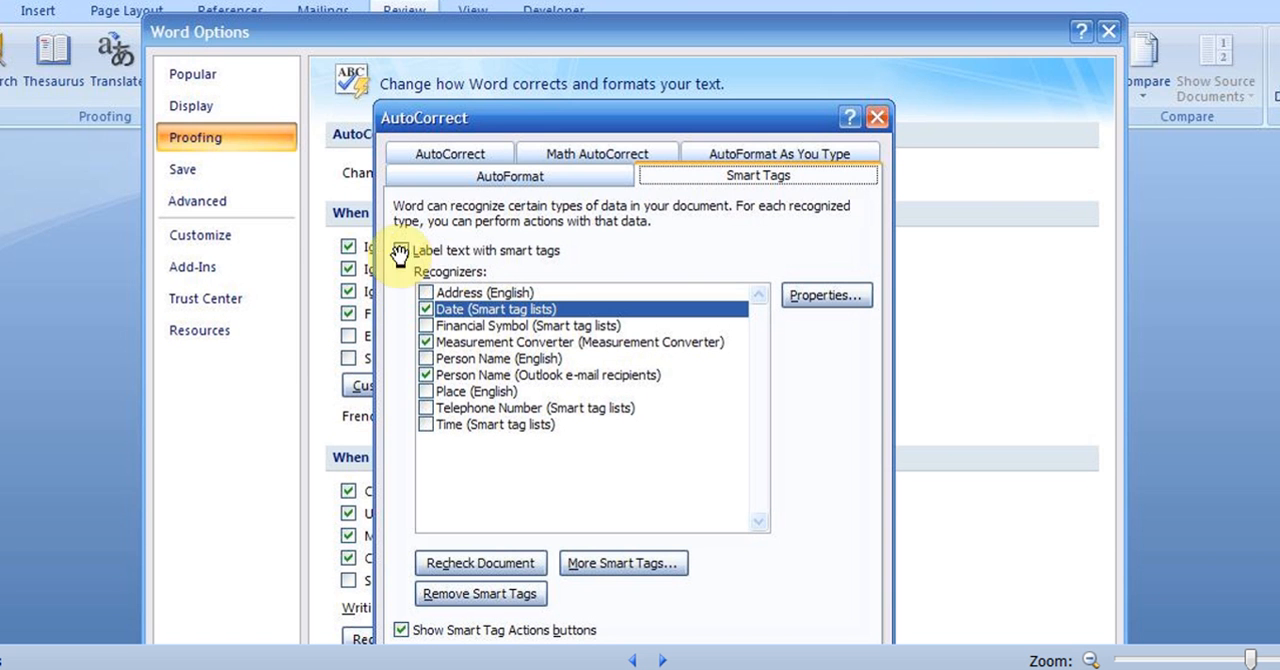
left_click(404, 250)
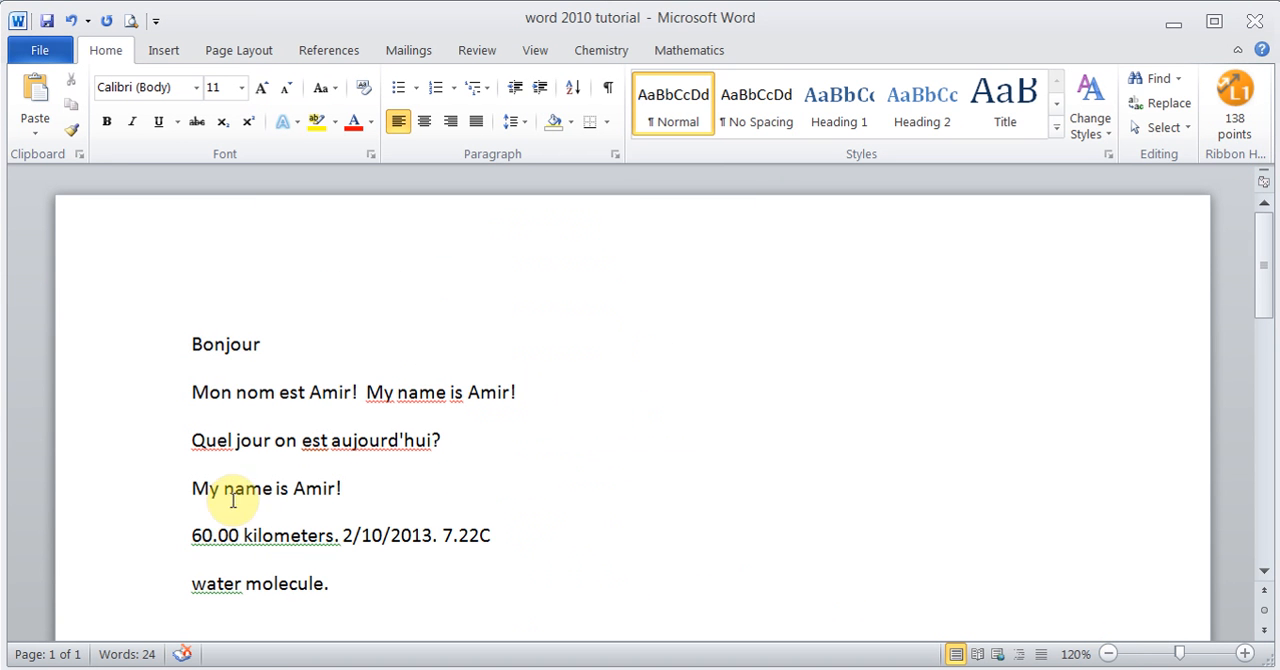
Step: Convert 60.00 kilometers to 37.28 miles and 7.22C to 45.00F via Measurement Converter, then the 2/10/2013 date
double_click(264, 536)
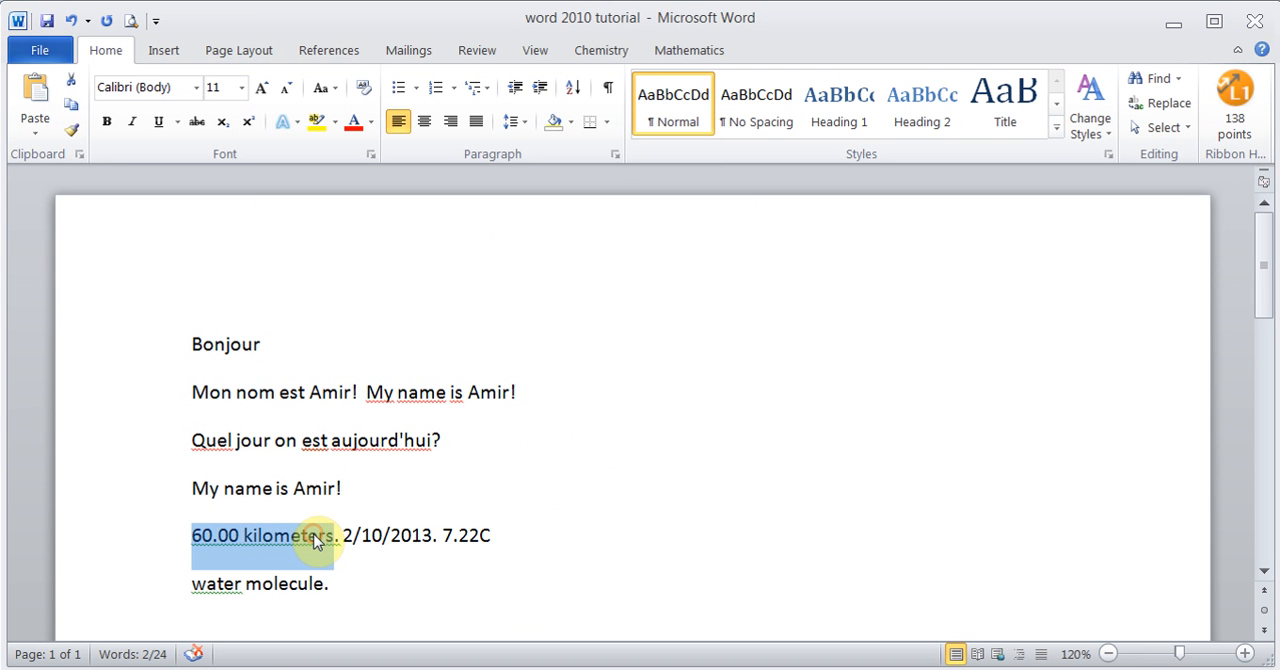
right_click(262, 536)
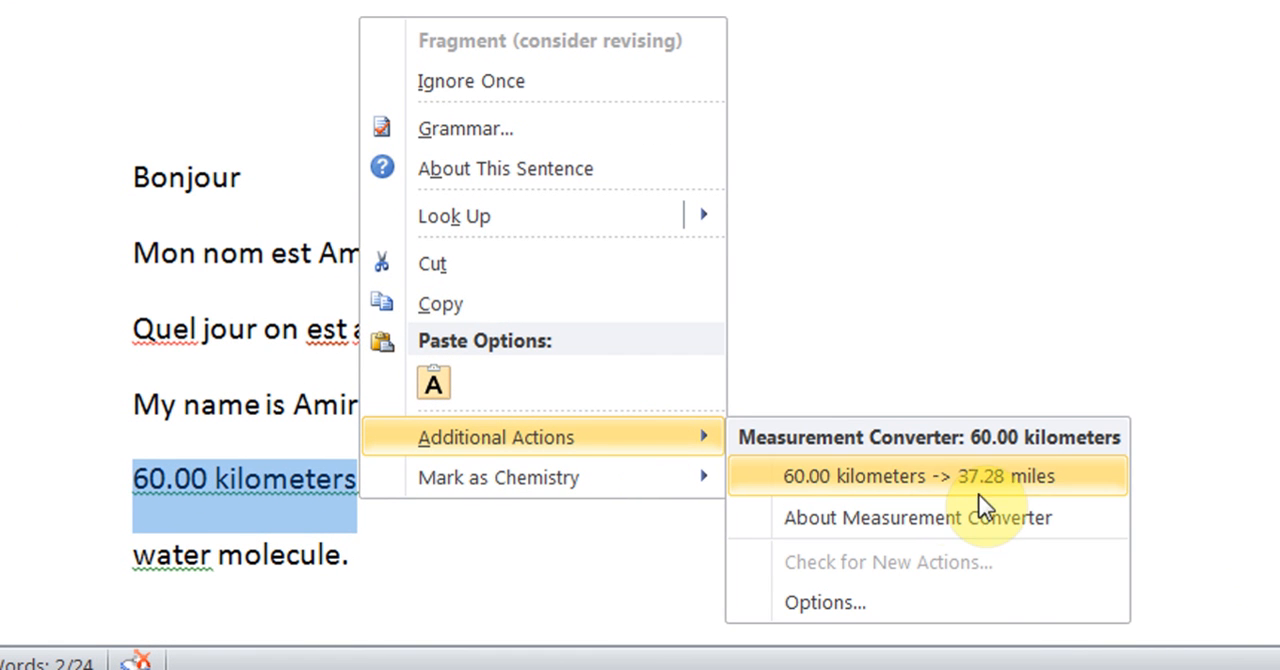
mouse_move(1022, 488)
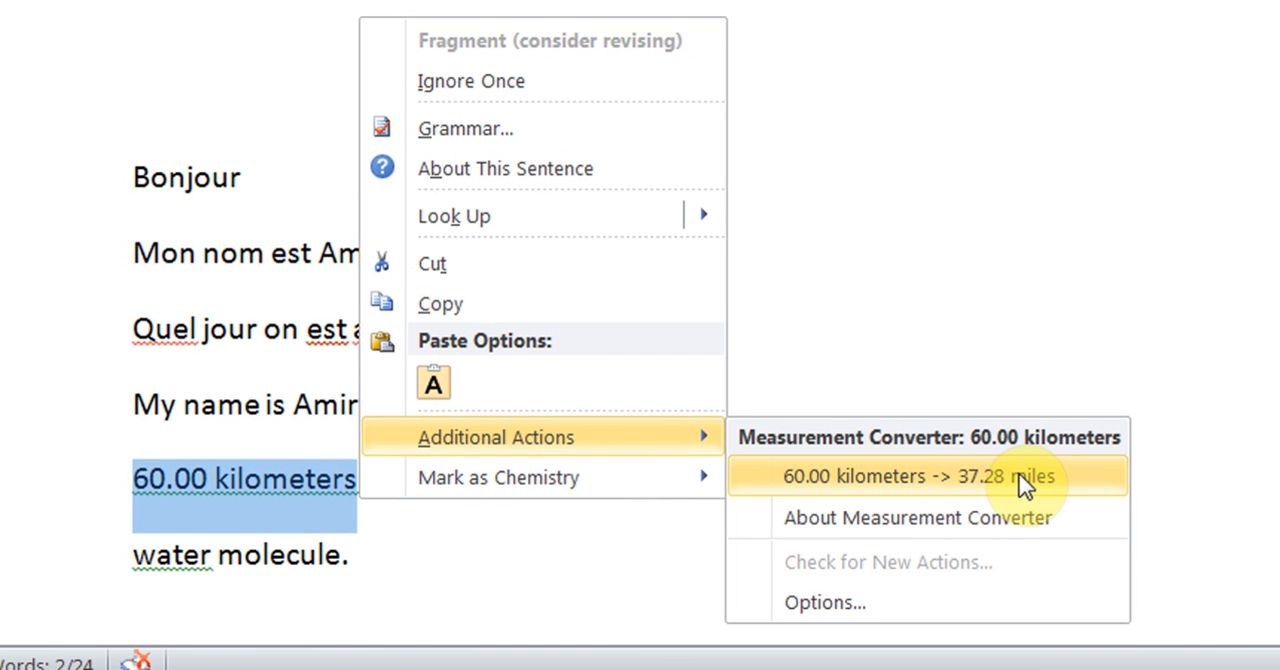
left_click(916, 476)
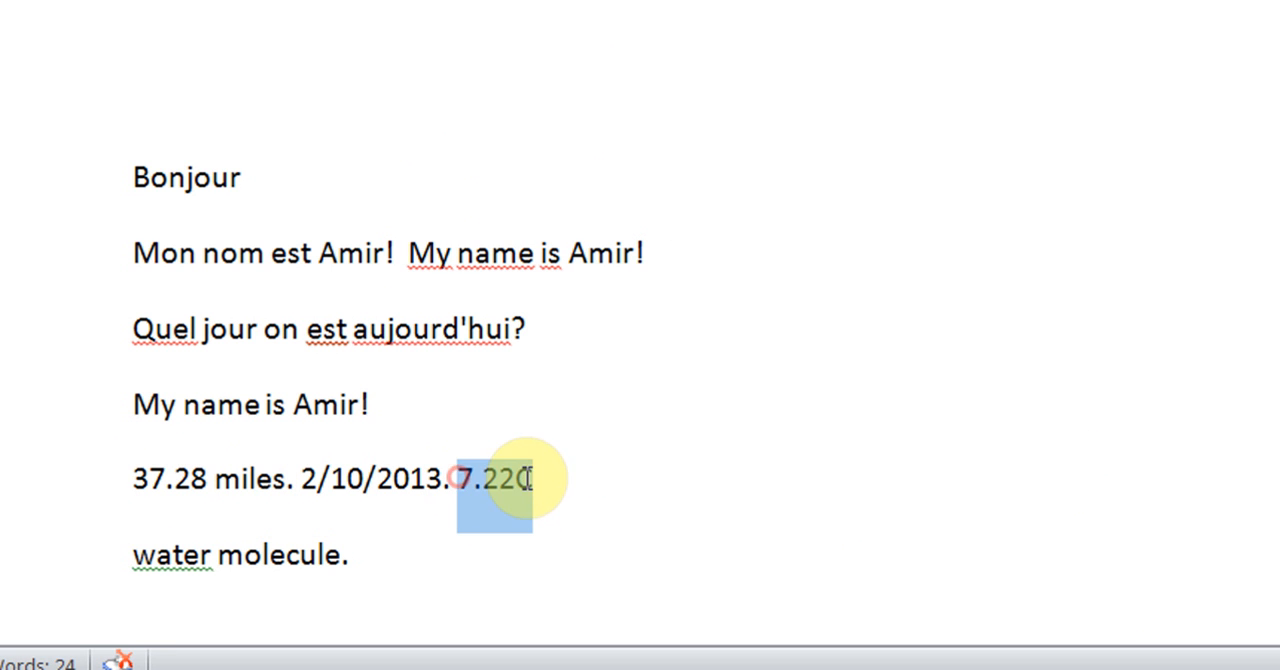
right_click(510, 480)
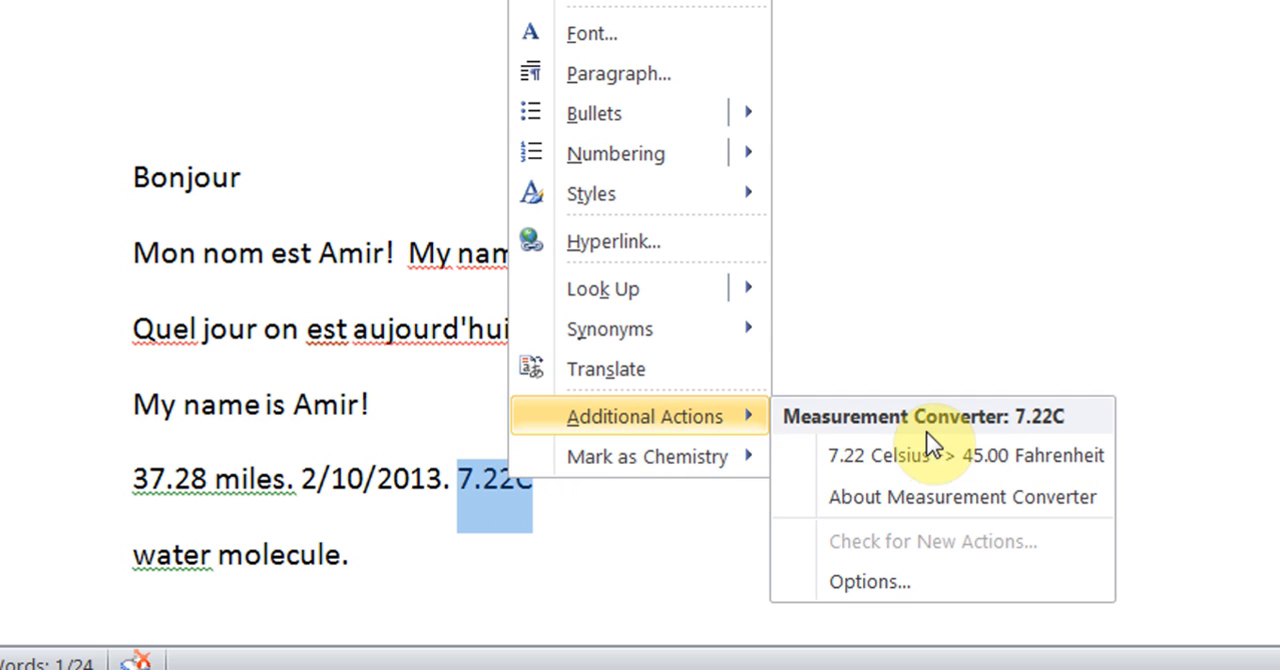
left_click(964, 456)
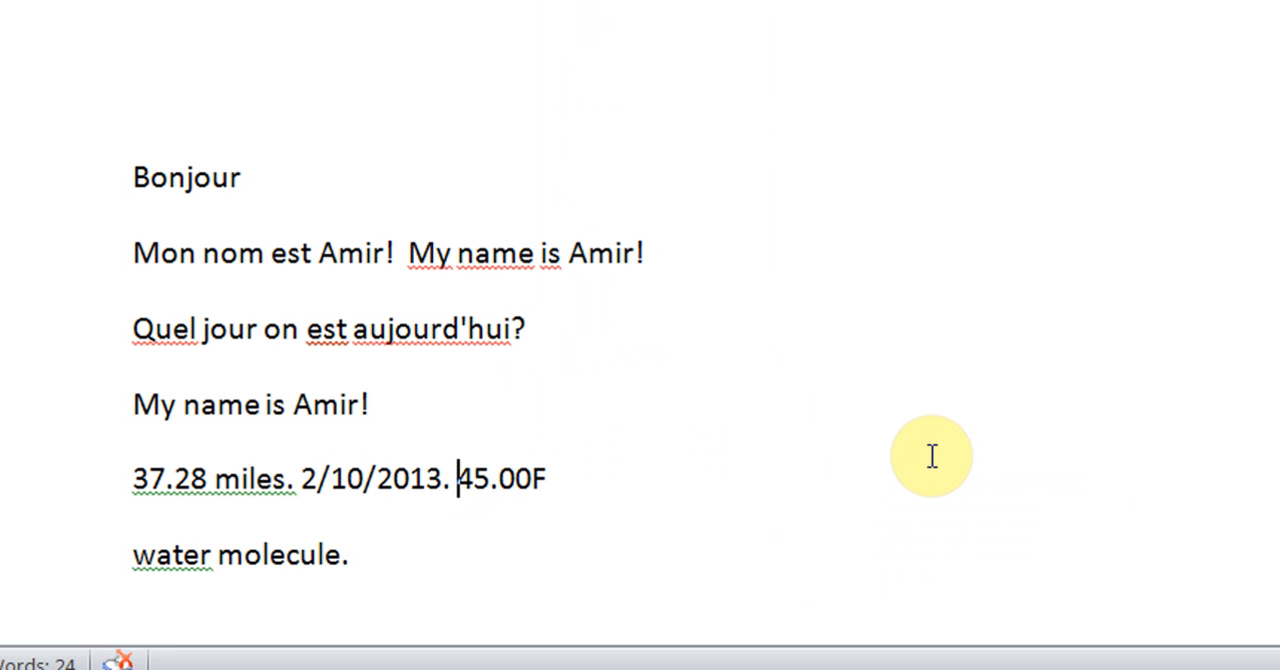
mouse_move(450, 464)
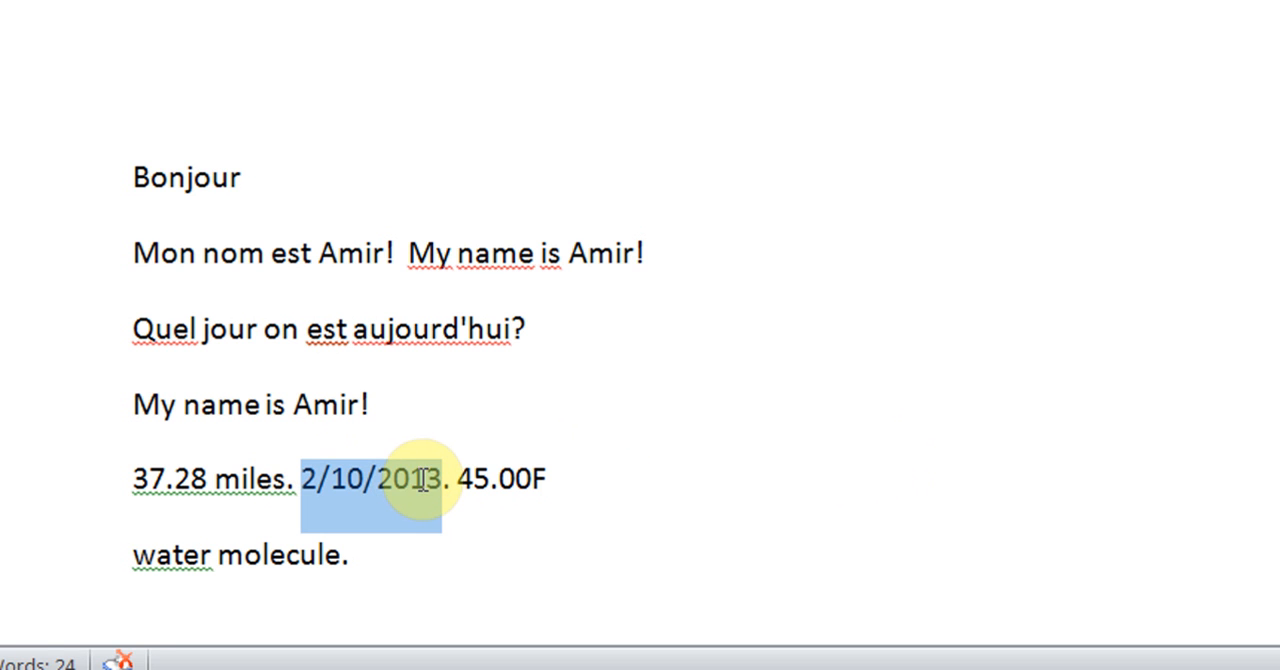
right_click(420, 480)
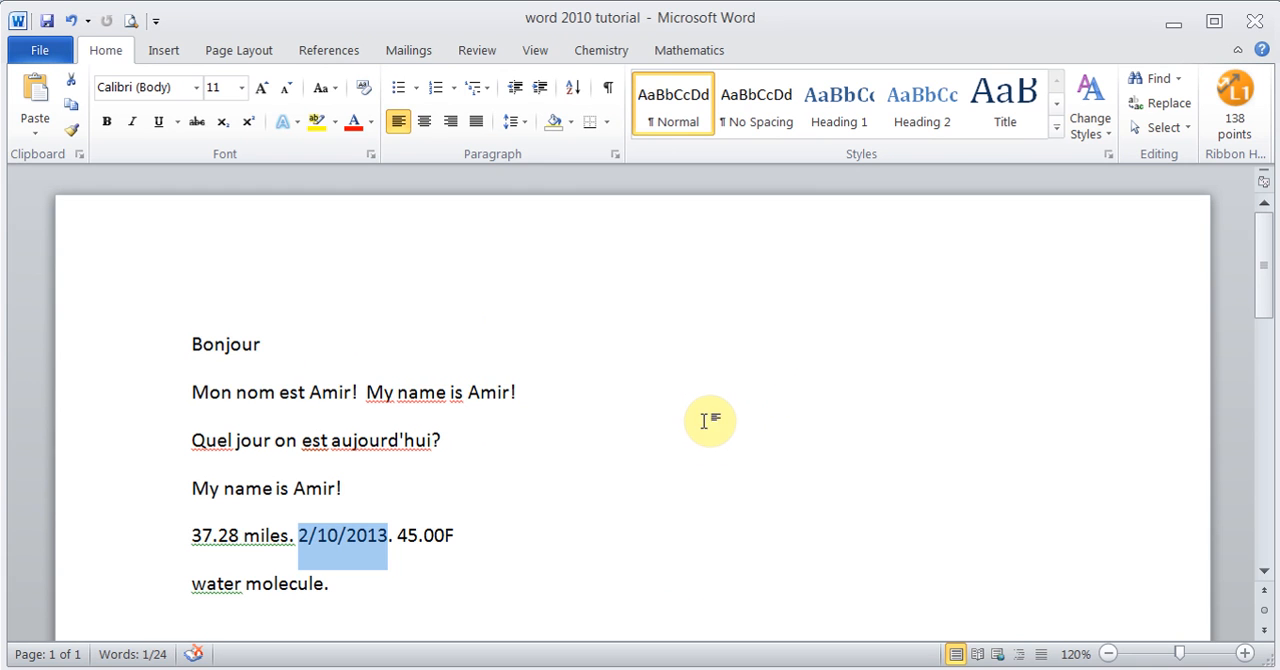
Step: Show the smart tag actions offered for the '30 Kilometer' measurement in Word 2007
left_click(342, 488)
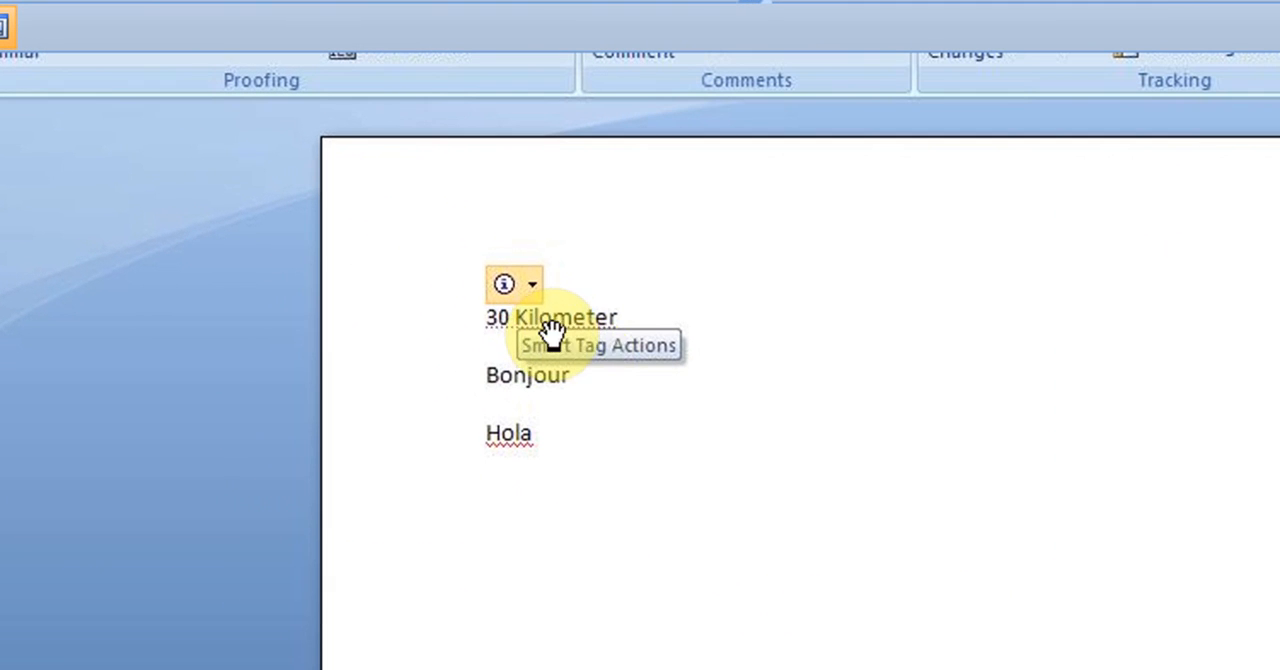
mouse_move(736, 404)
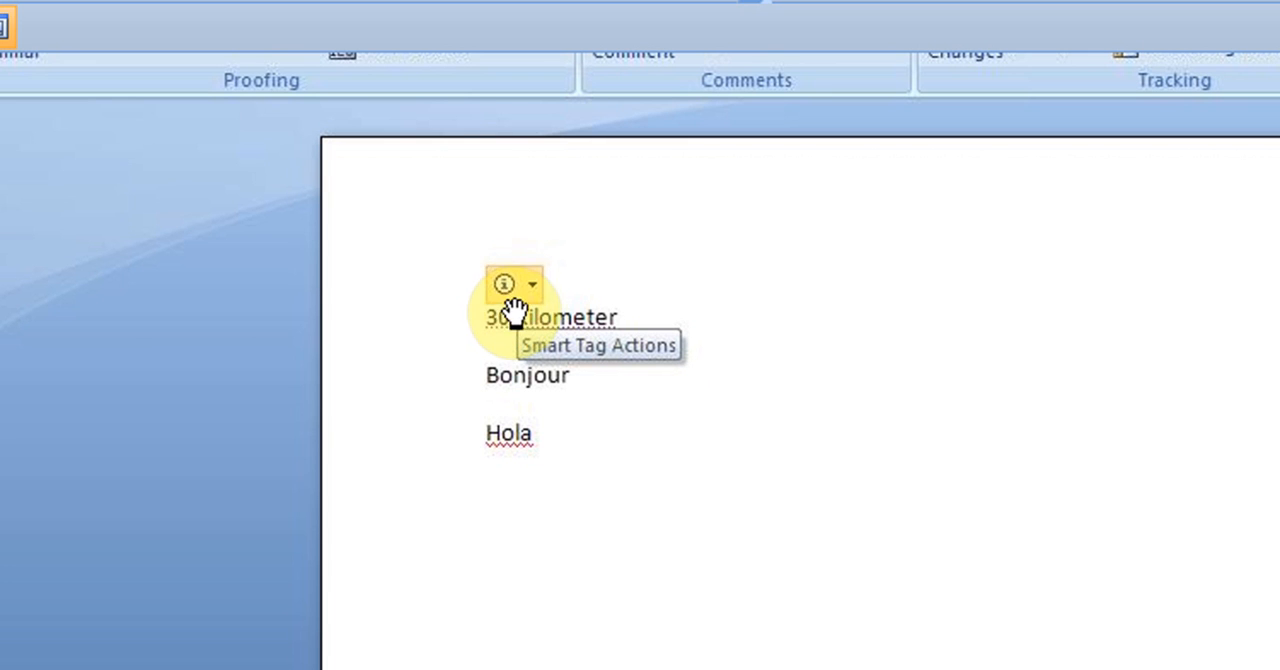
mouse_move(532, 290)
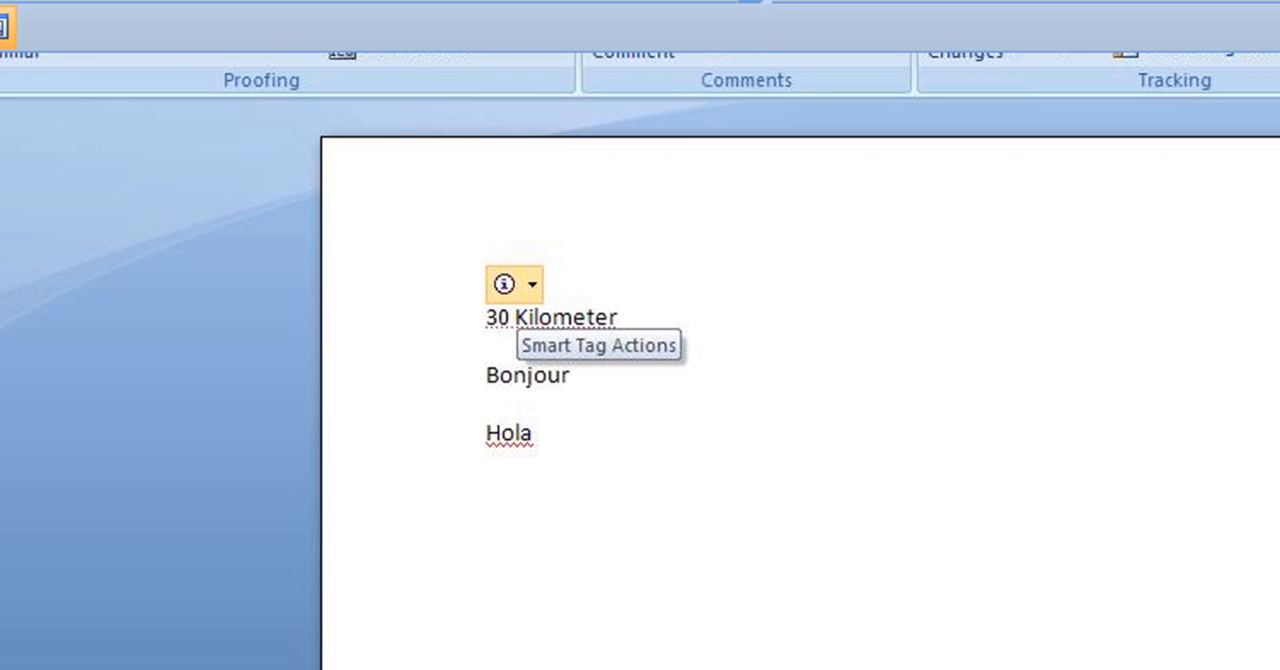
left_click(532, 284)
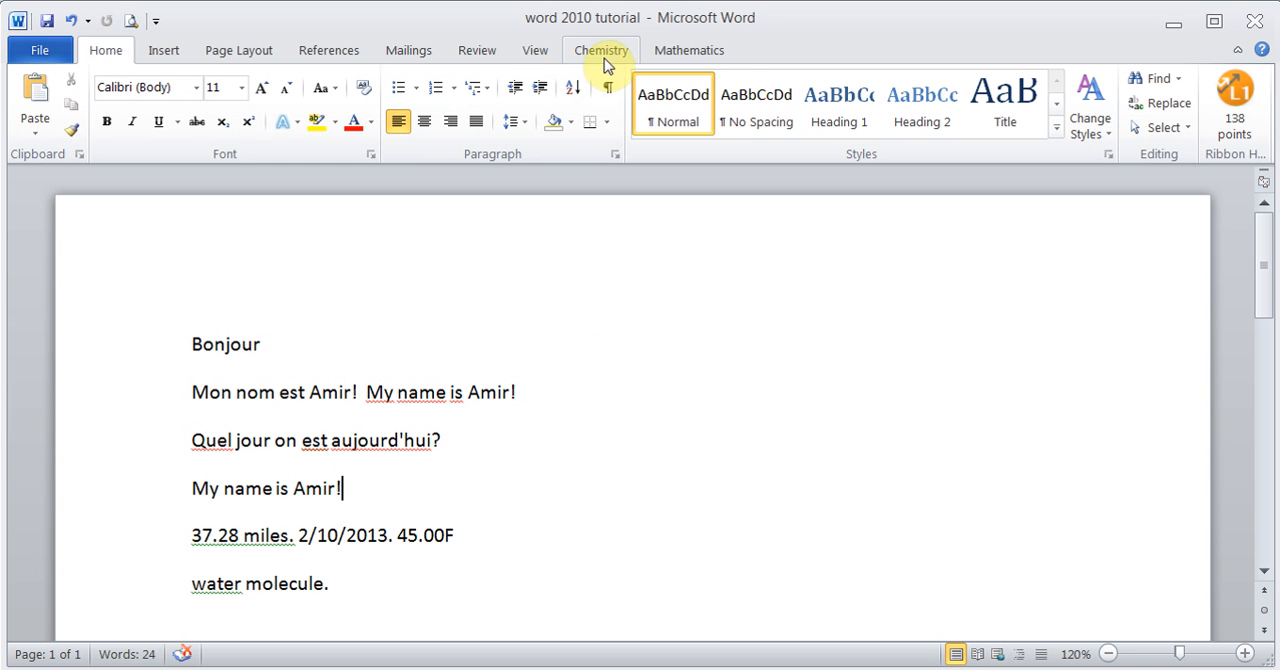
Step: Browse the Chemistry and Mathematics add-in ribbons, ending back on Chemistry
left_click(600, 50)
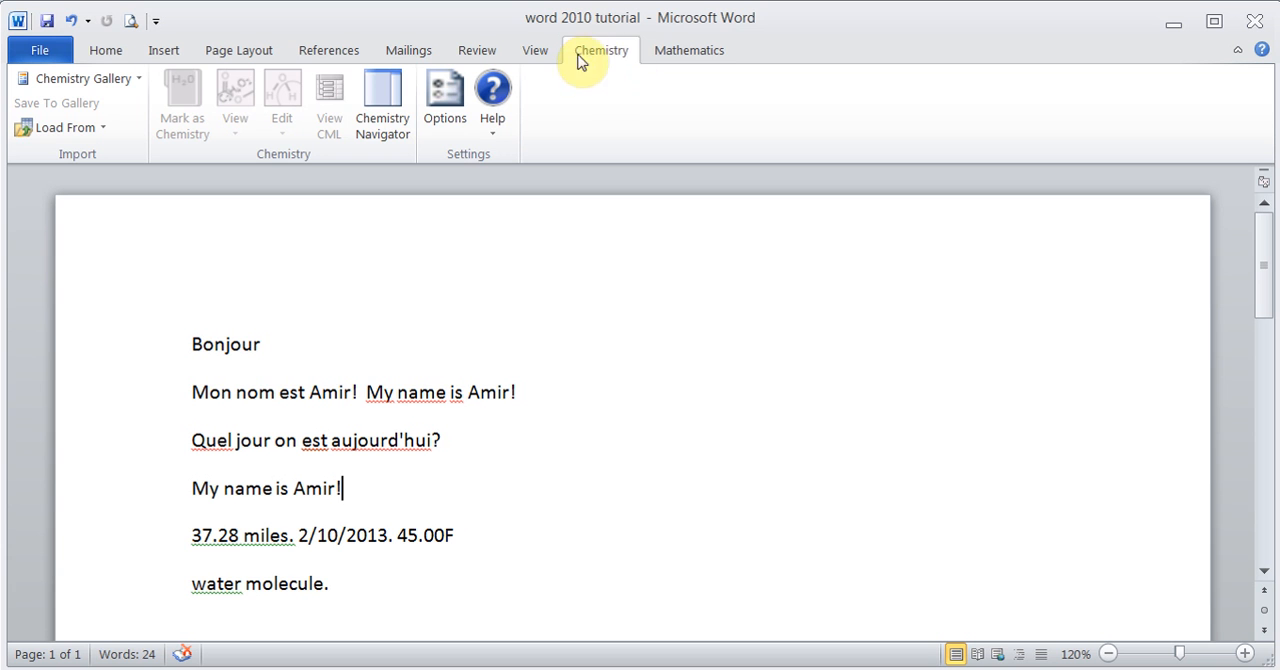
left_click(688, 50)
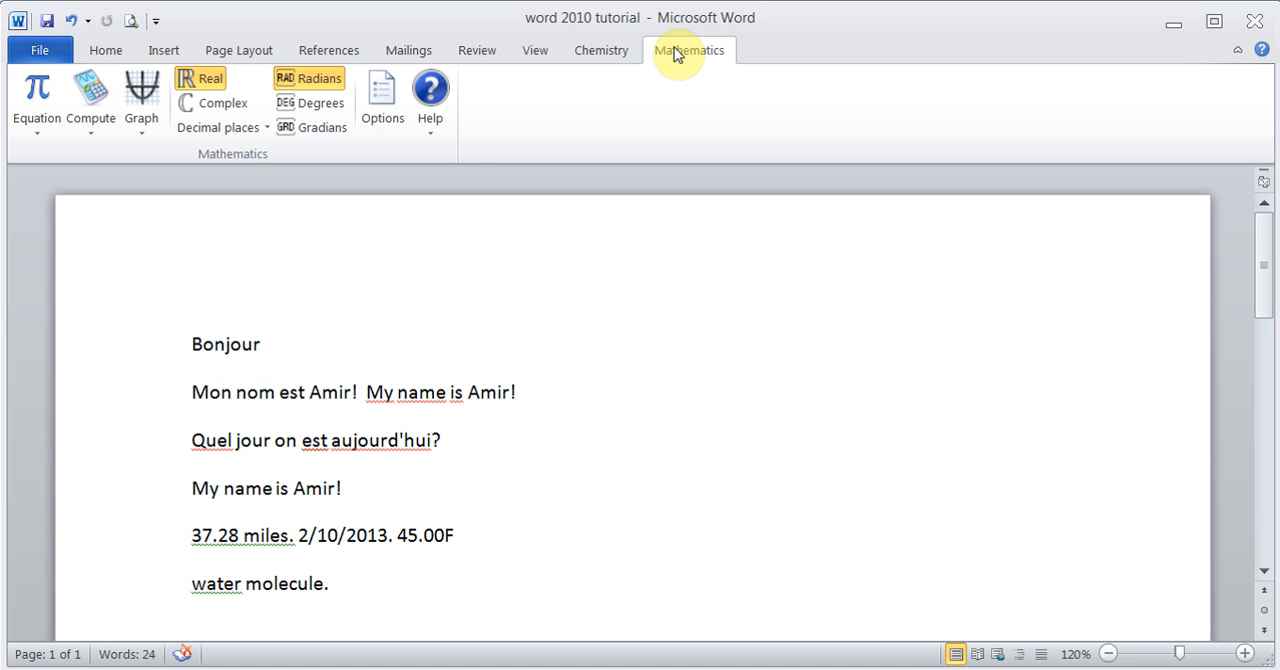
left_click(600, 50)
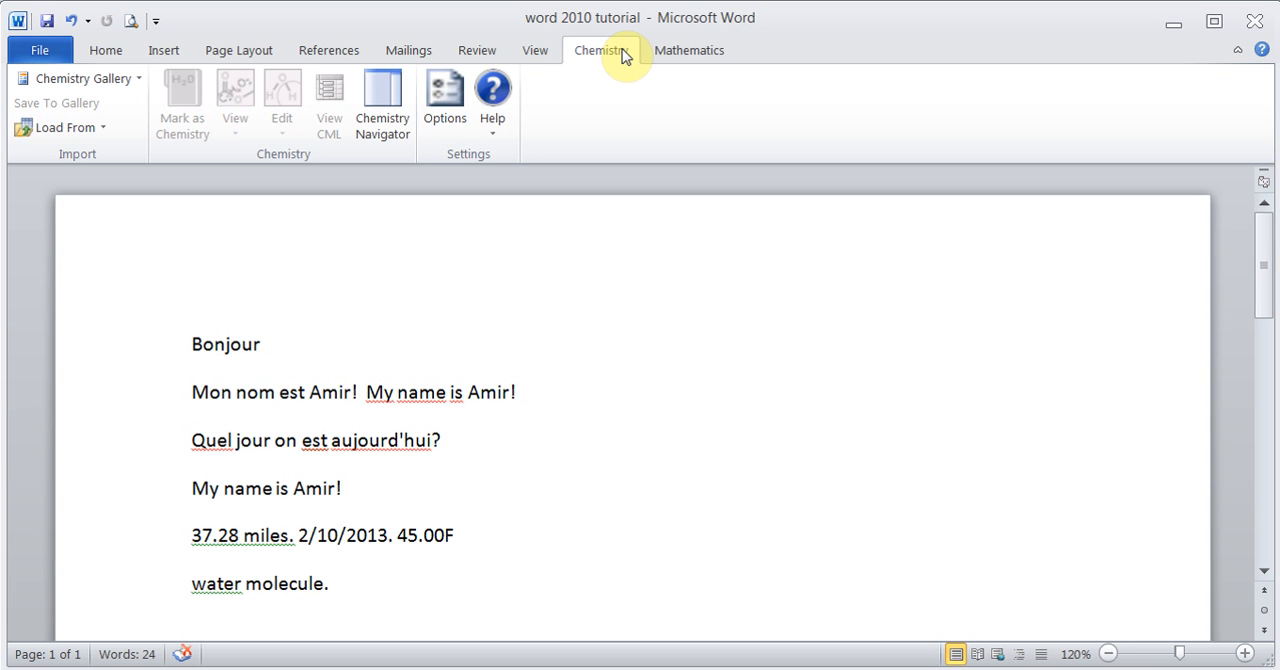
left_click(342, 488)
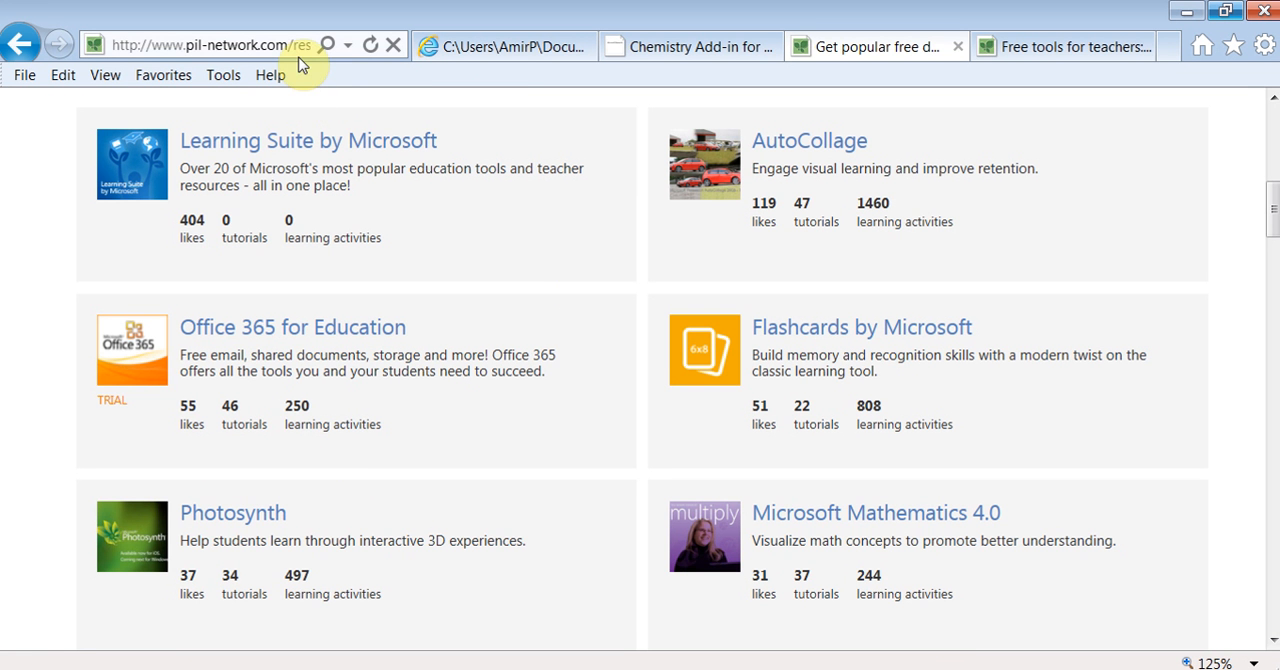
mouse_move(1258, 252)
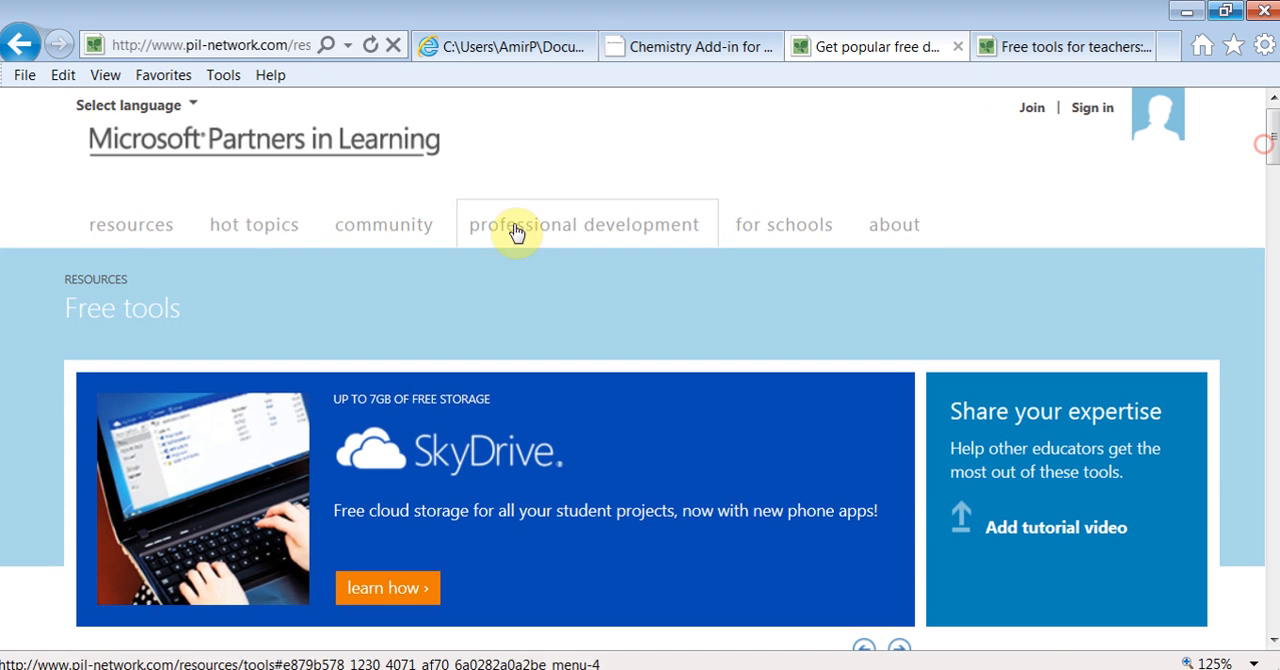
mouse_move(136, 336)
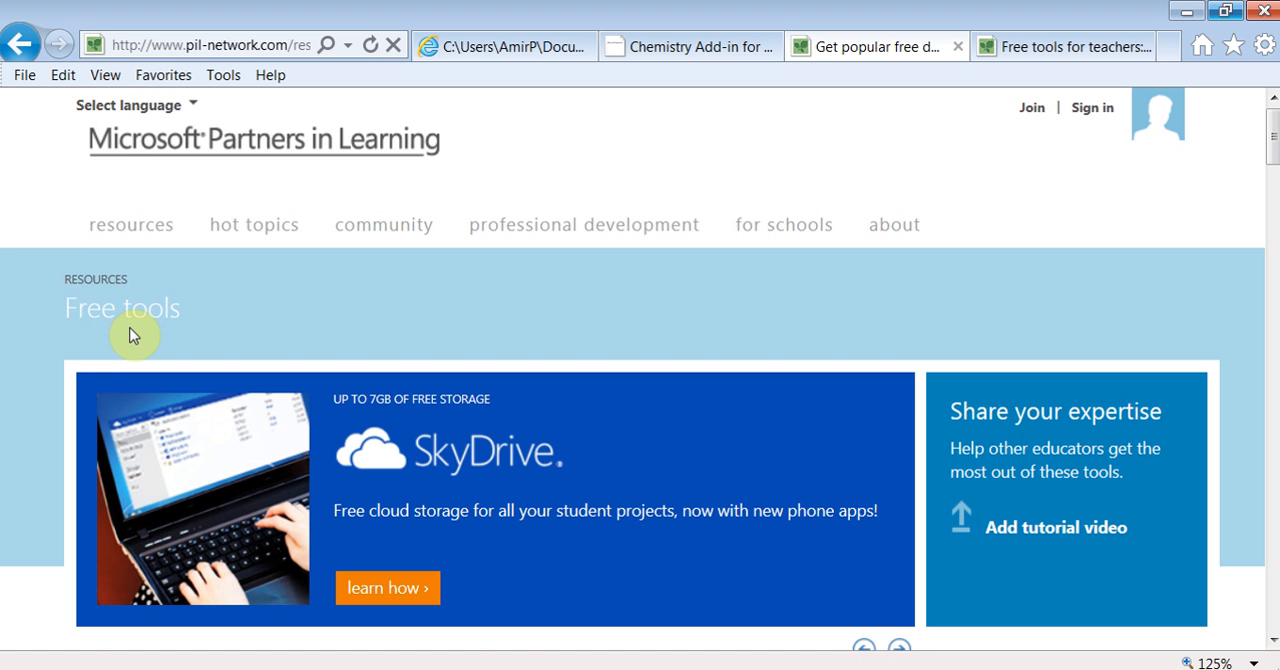
scroll("down", 3)
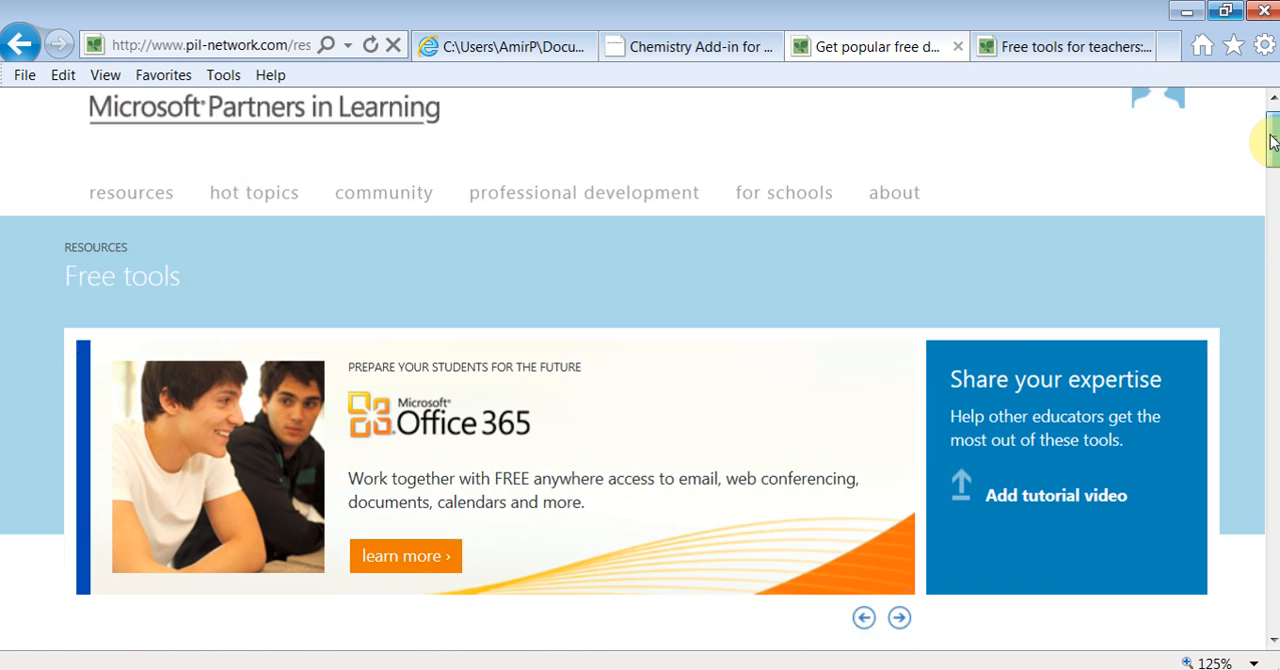
scroll("down", 3)
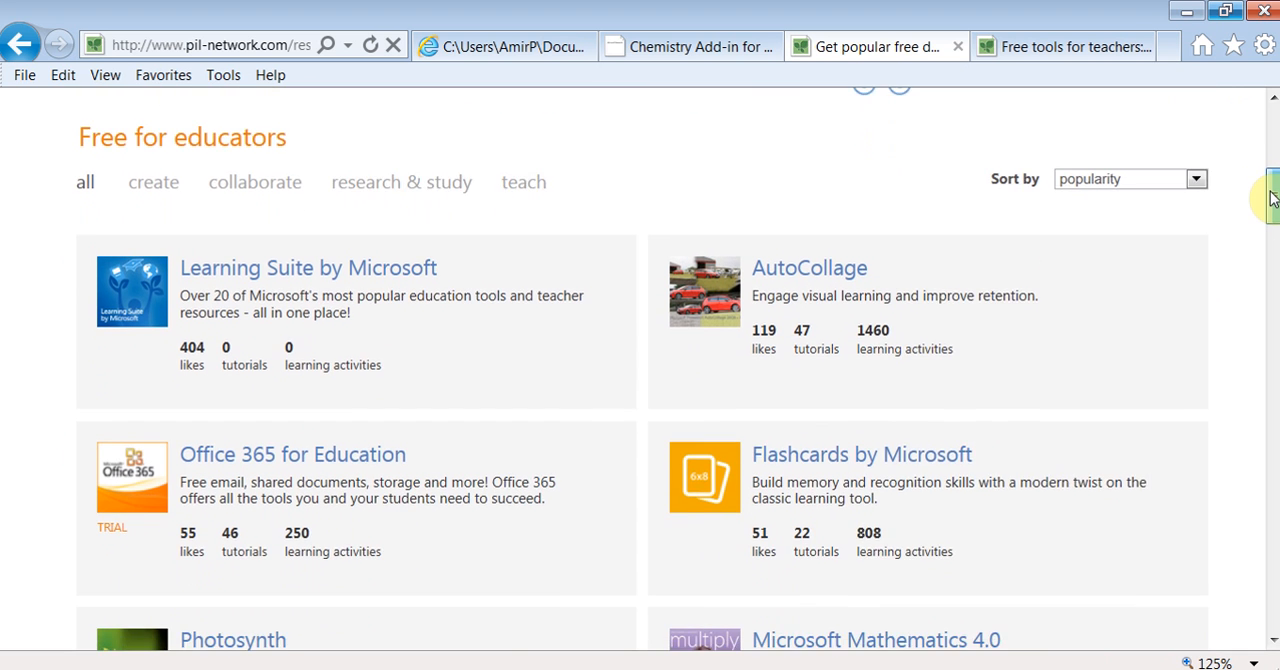
scroll("down", 3)
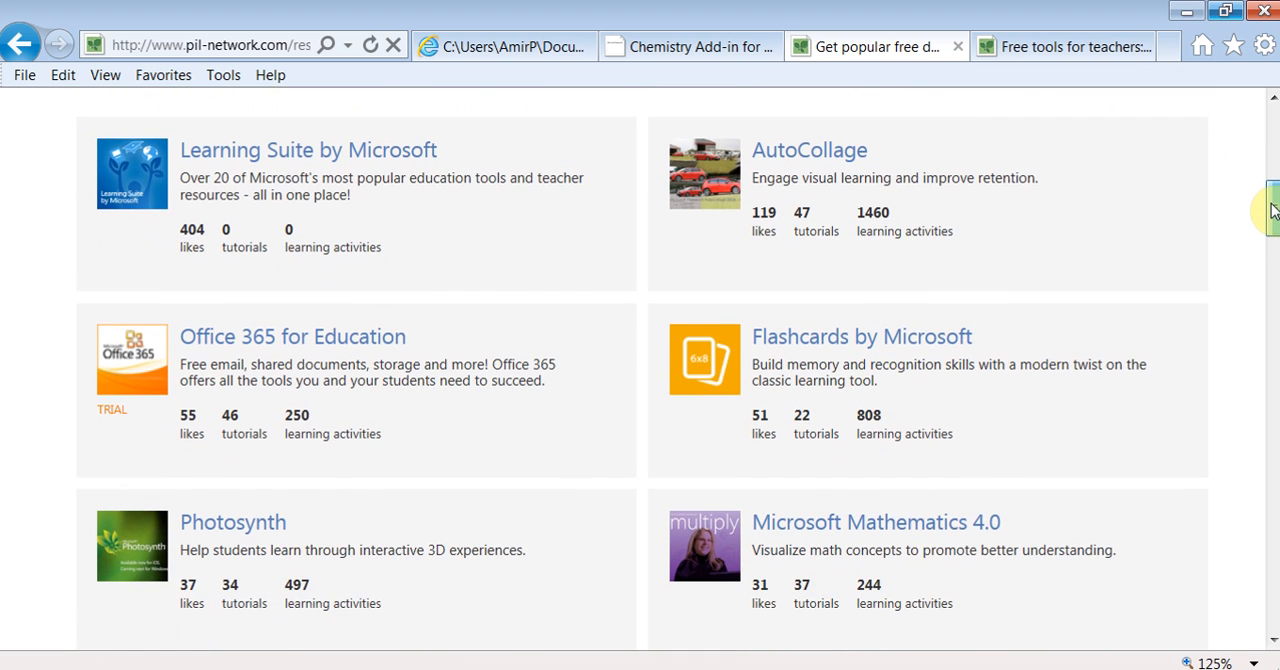
scroll("down", 3)
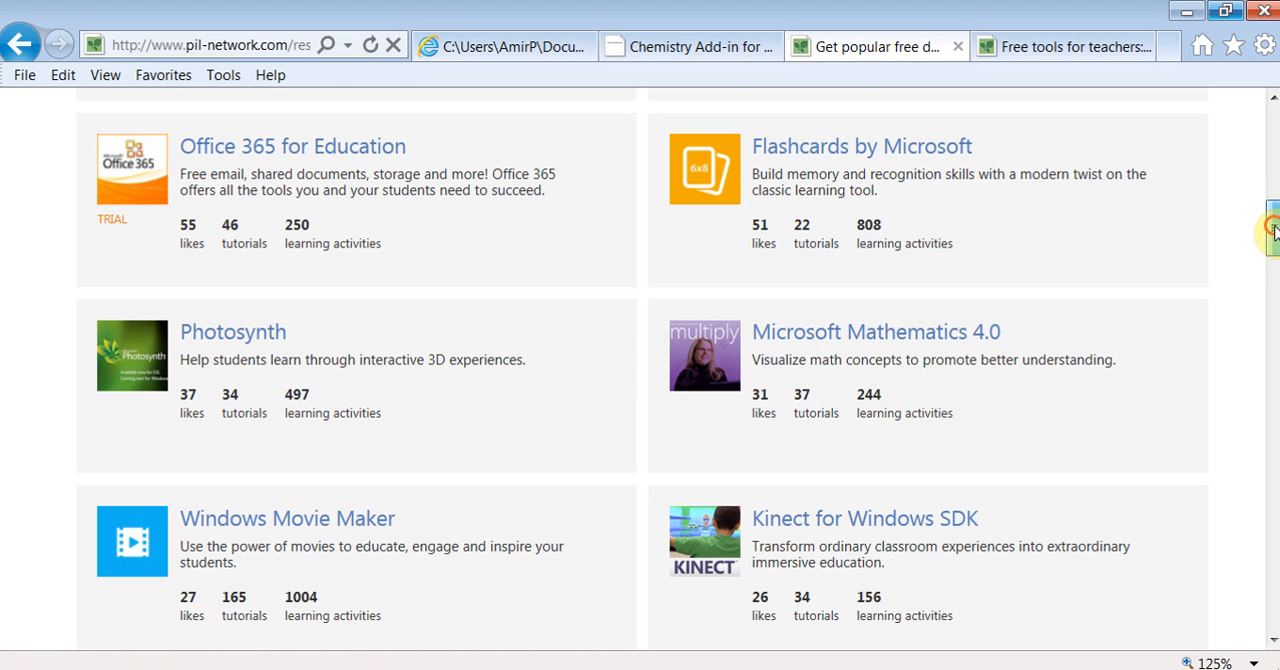
scroll("down", 3)
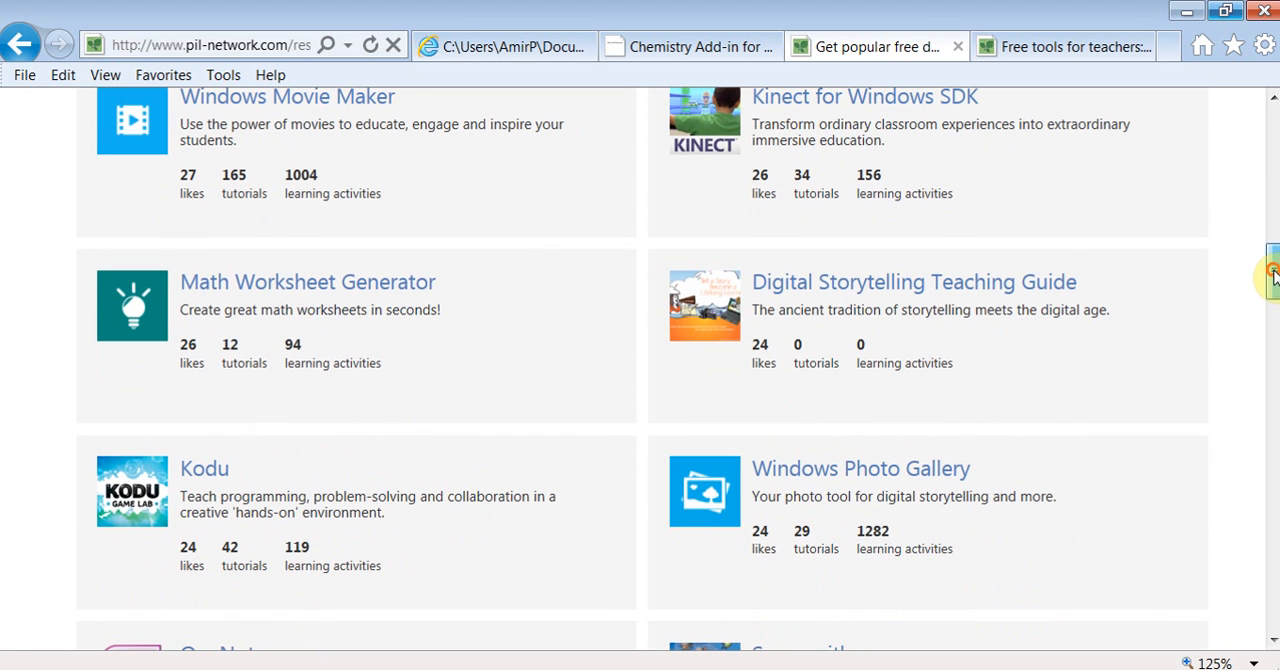
mouse_move(368, 280)
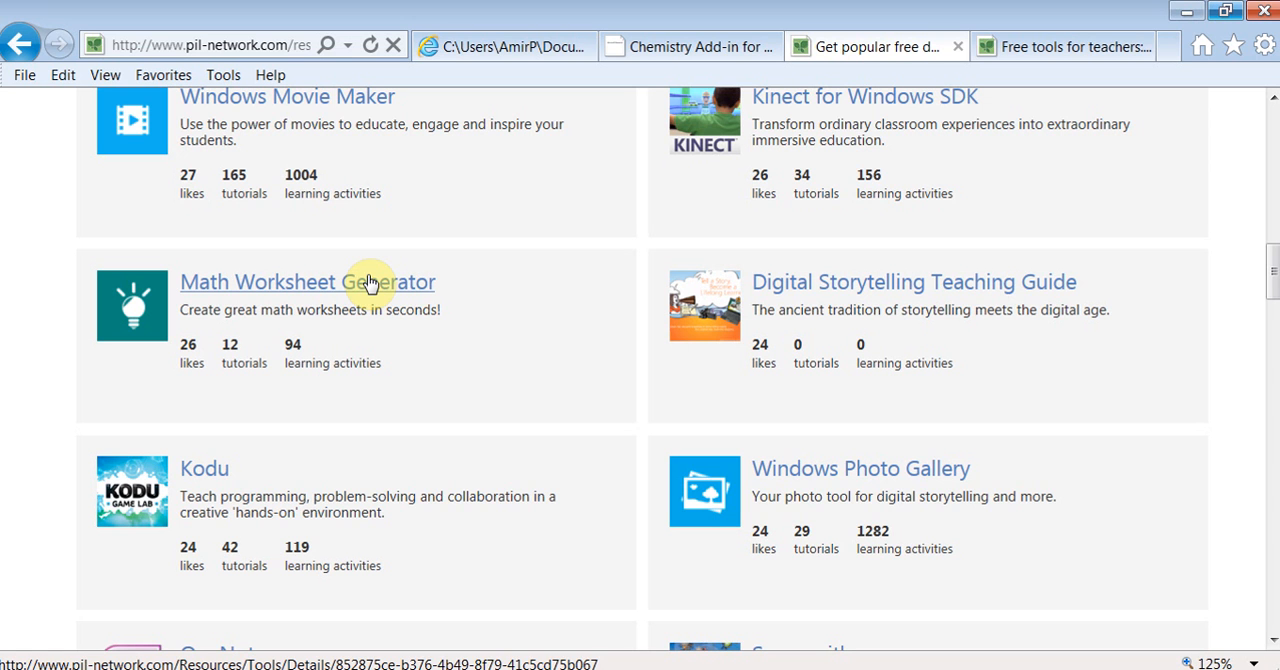
mouse_move(218, 484)
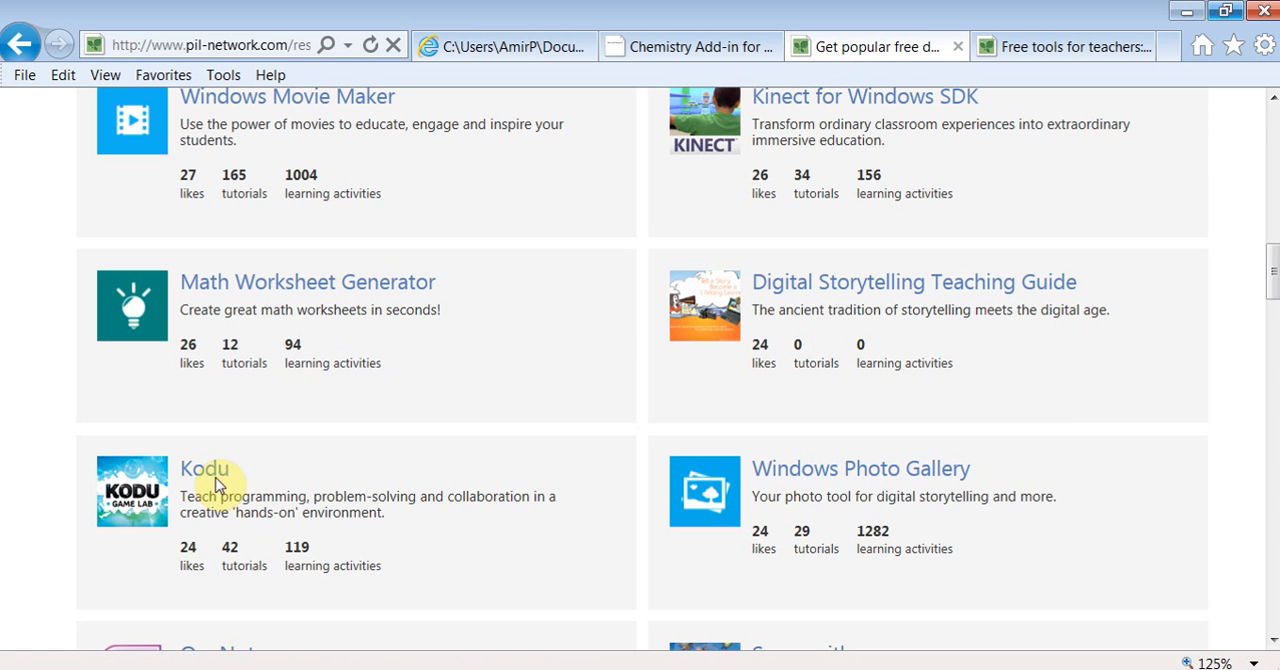
mouse_move(258, 504)
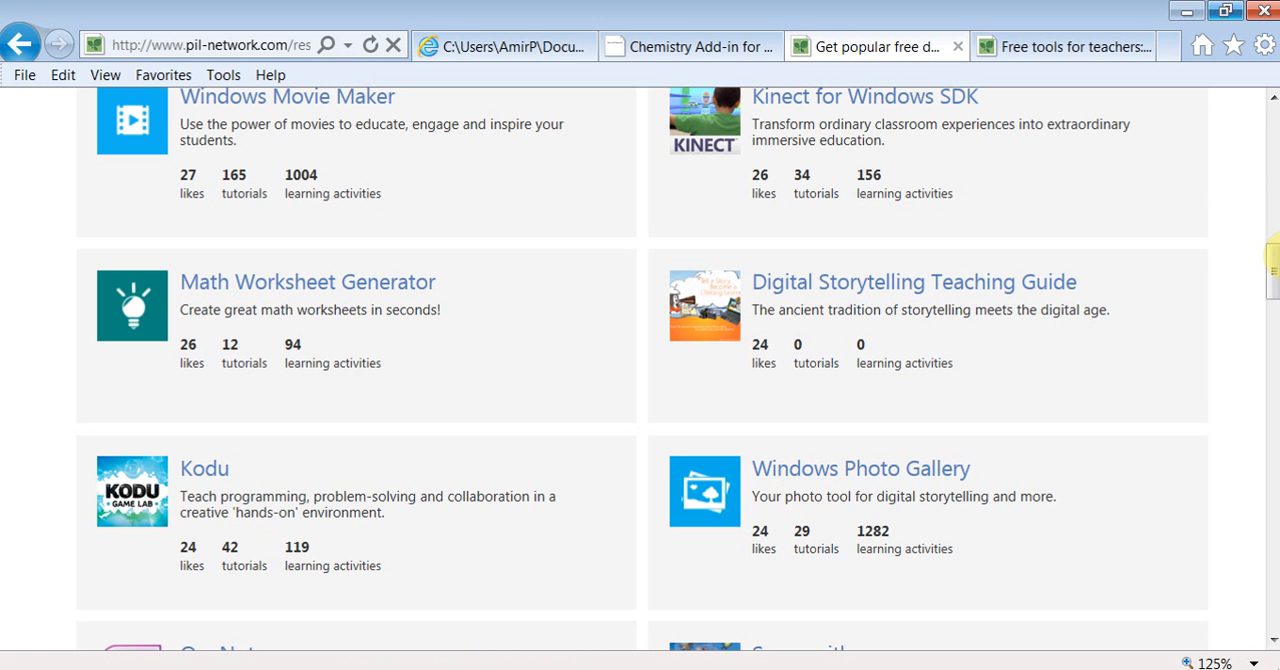
scroll("down", 3)
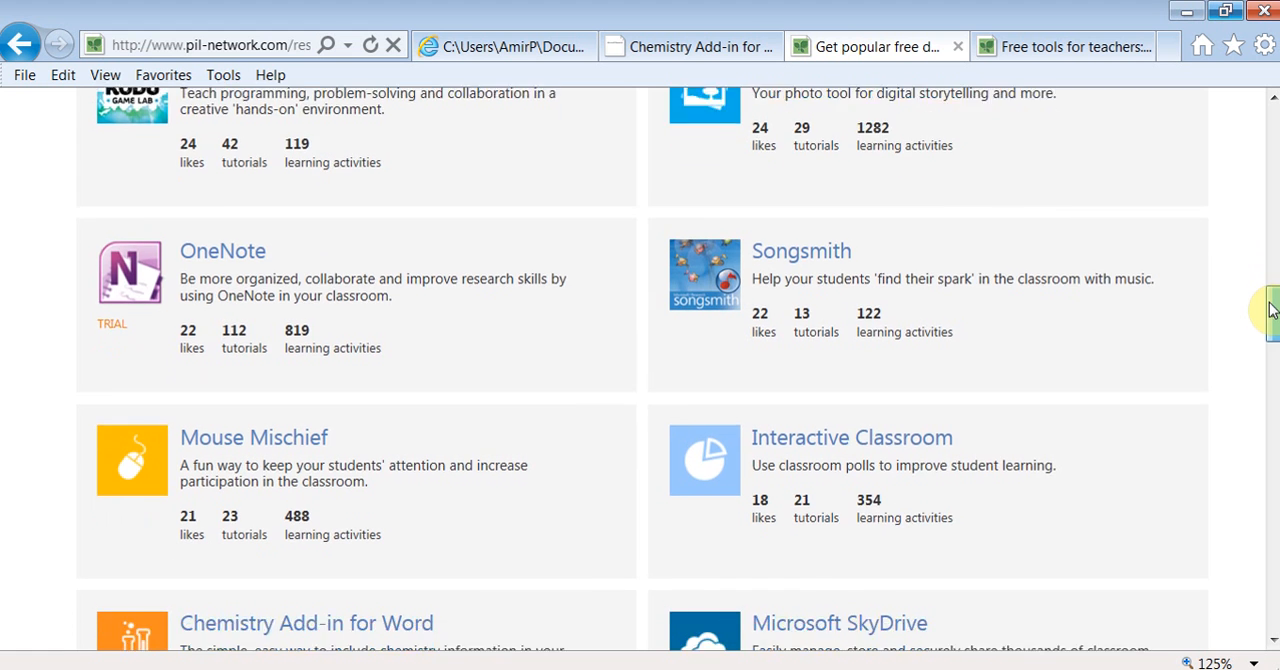
Step: Scroll the Partners in Learning free-tools page through Ribbon Hero 2, Small Basic and TouchDevelop
scroll("down", 3)
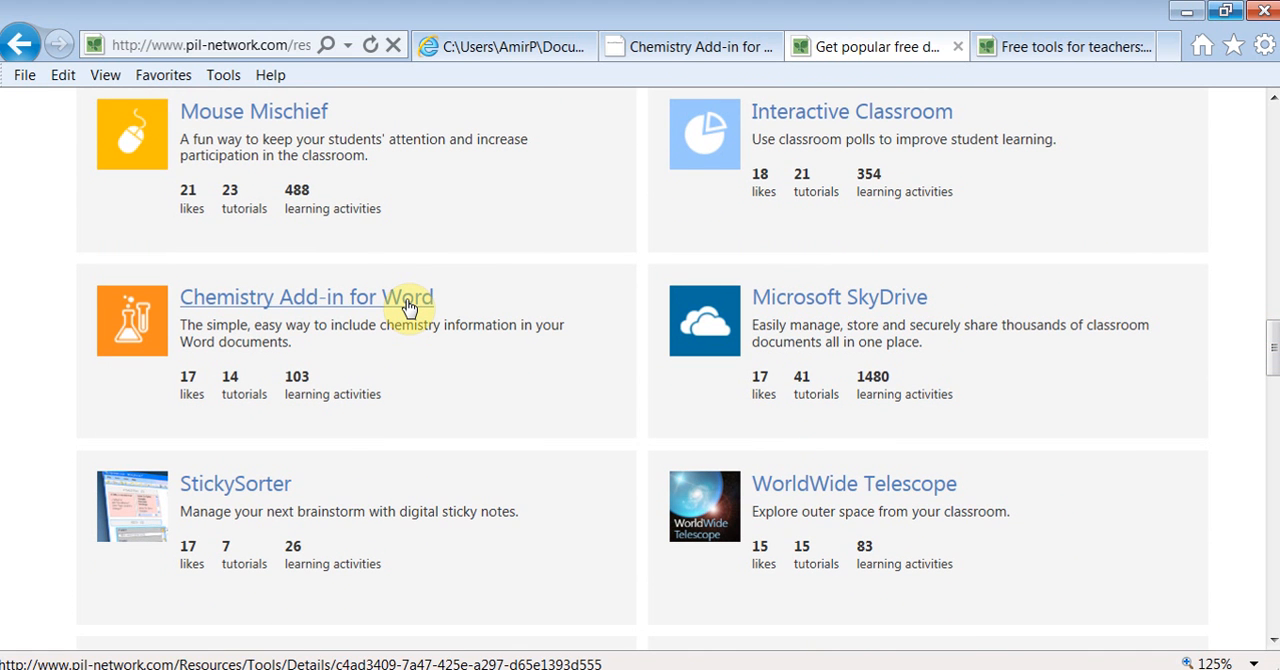
left_click(308, 296)
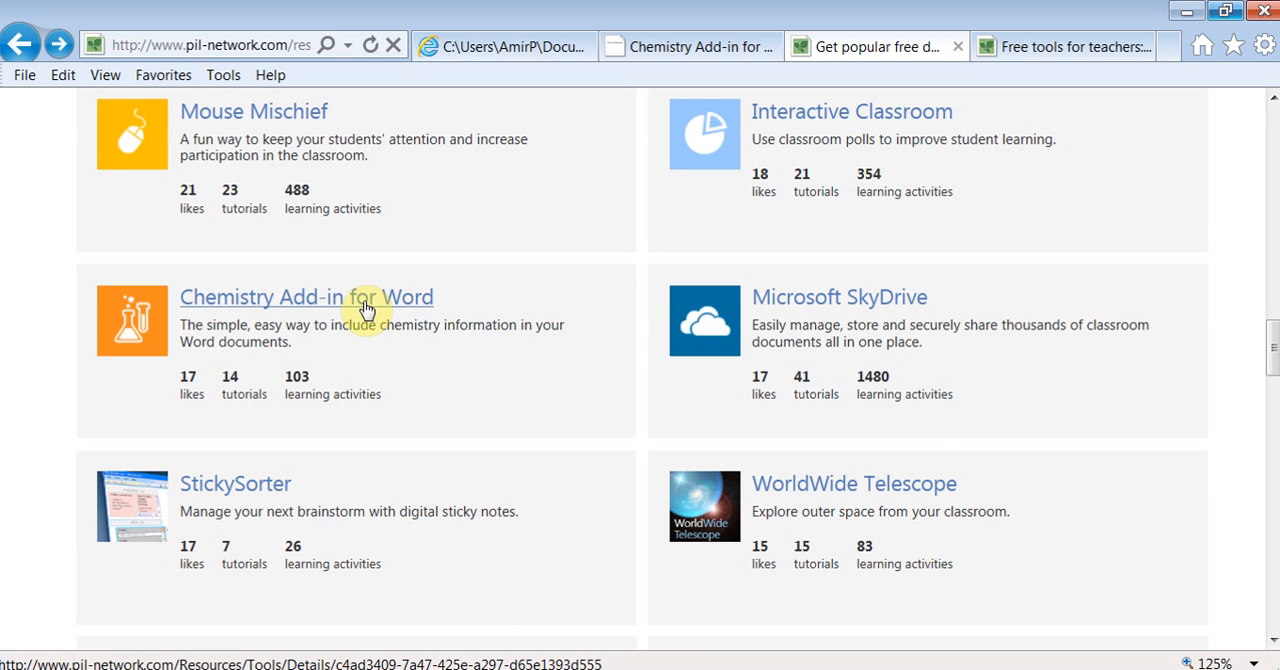
mouse_move(384, 316)
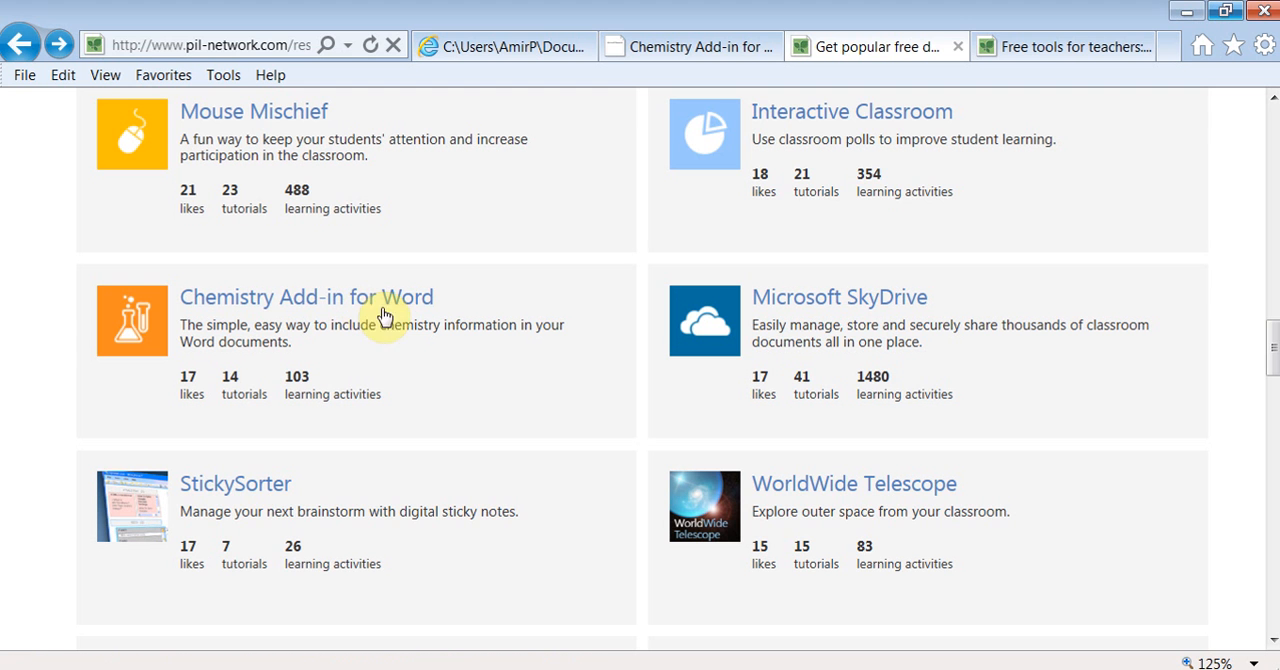
scroll("down", 3)
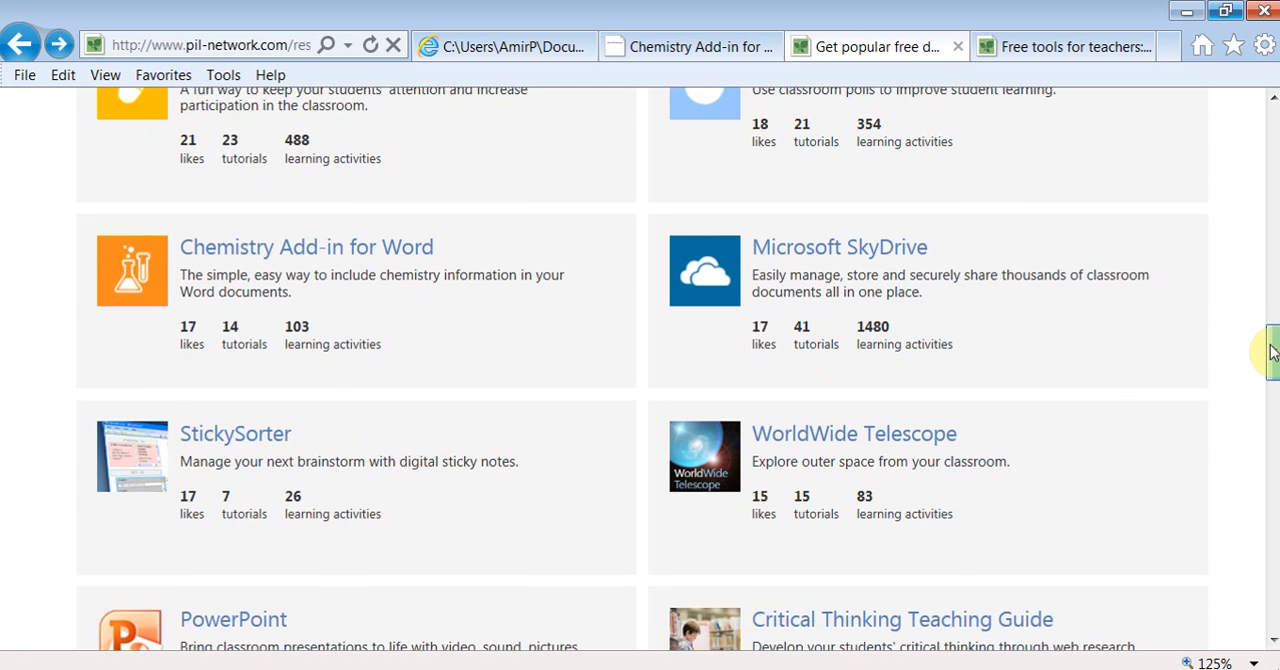
scroll("down", 3)
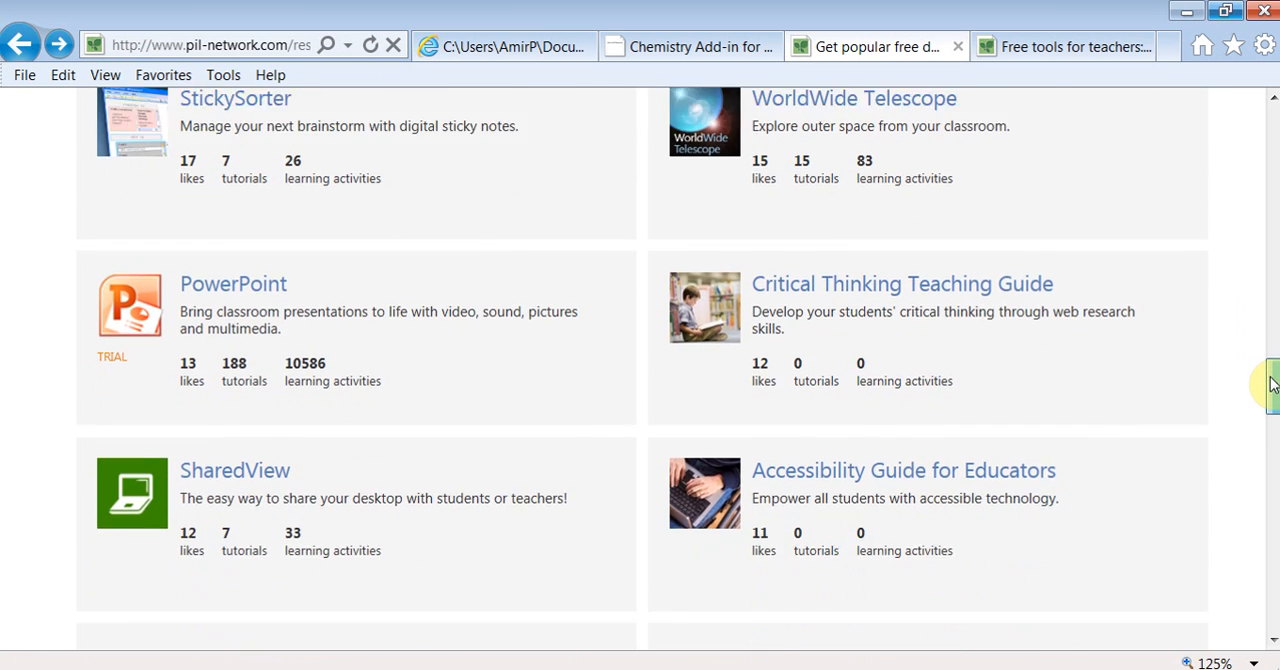
scroll("down", 3)
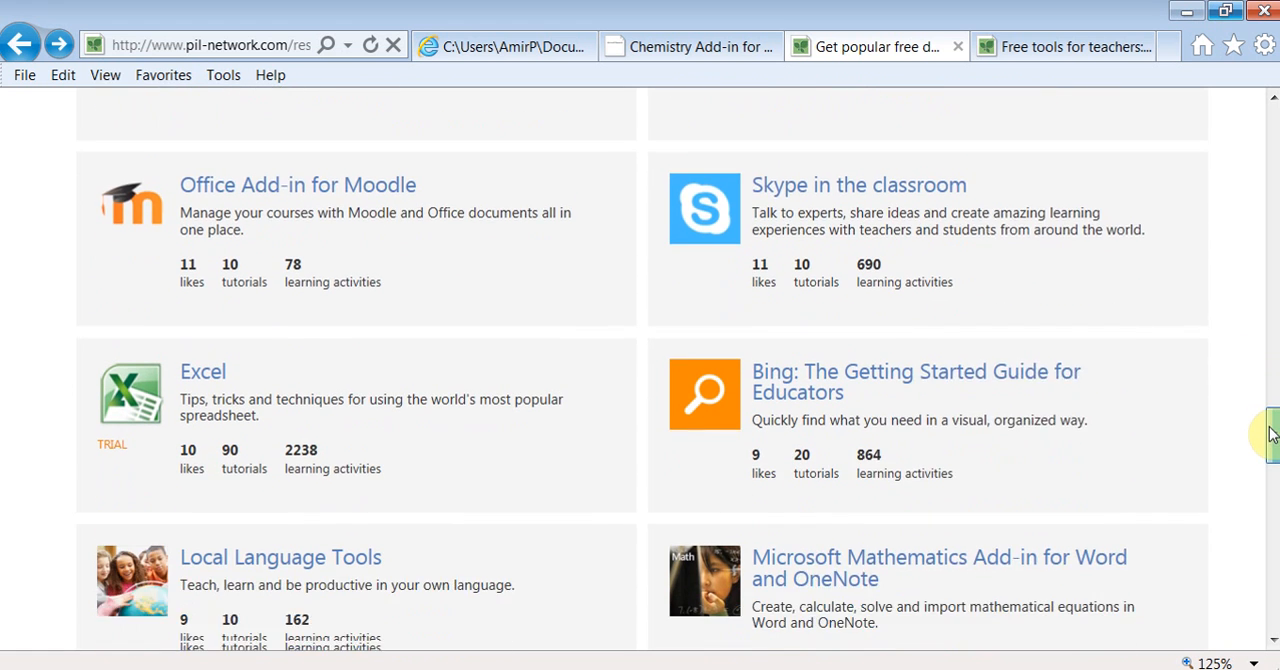
scroll("down", 3)
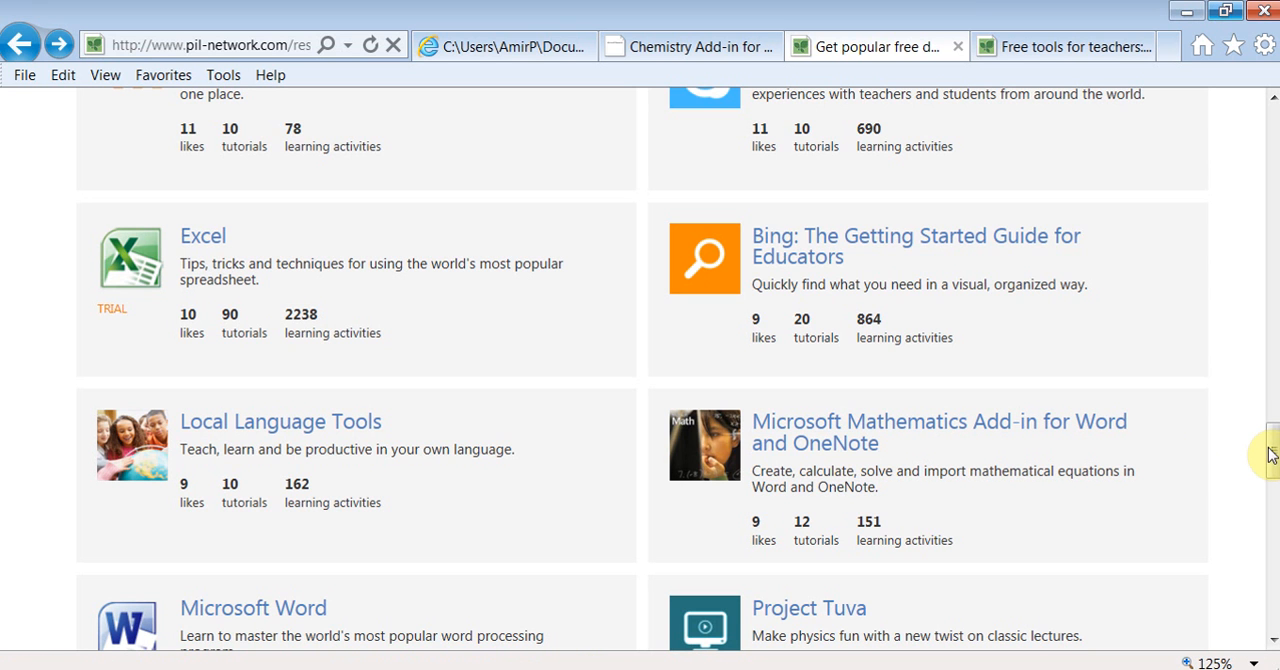
scroll("down", 3)
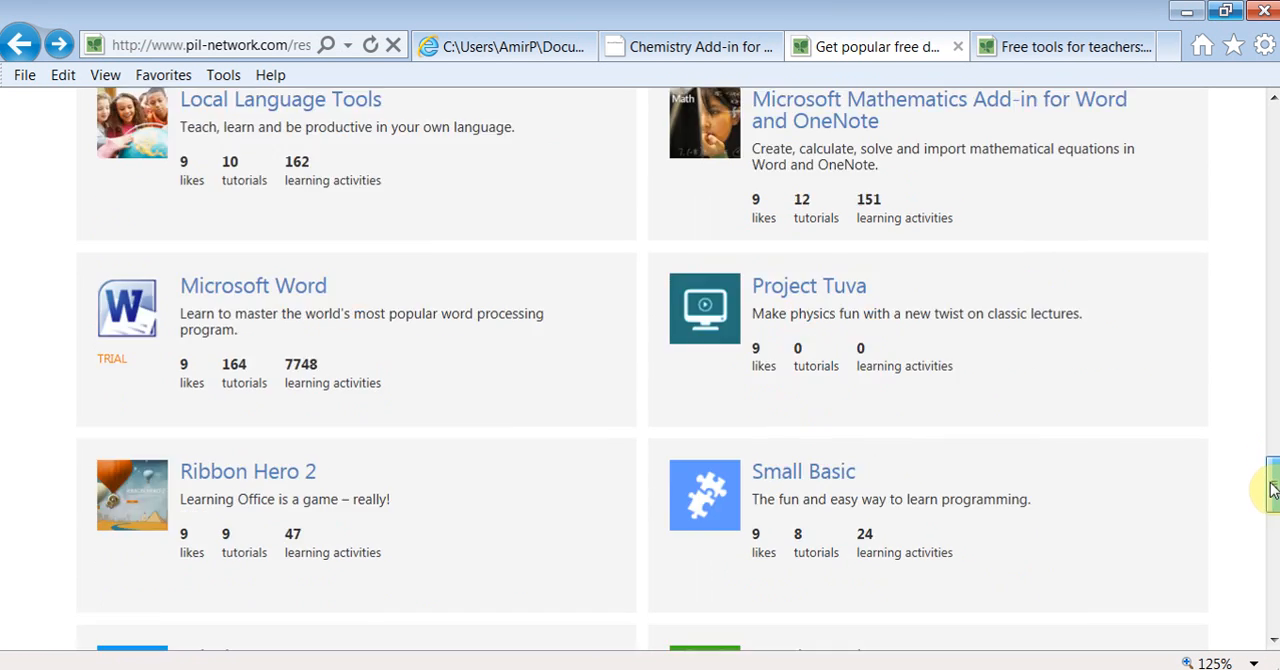
scroll("down", 3)
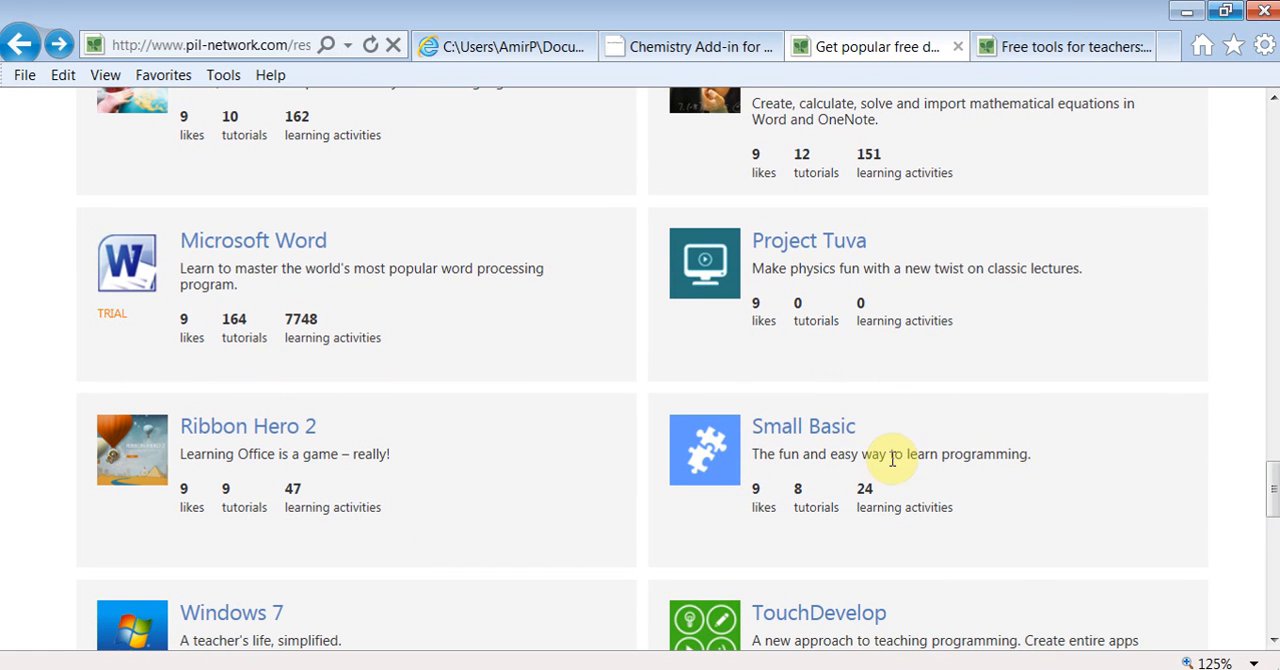
mouse_move(462, 380)
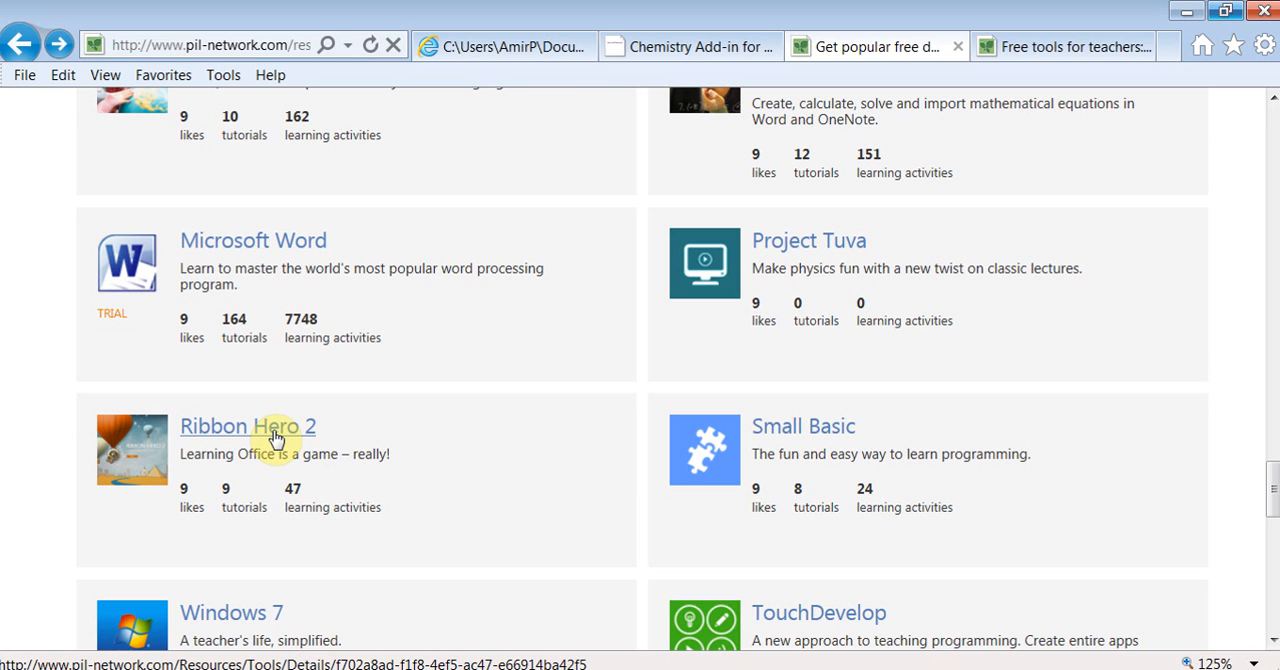
mouse_move(1084, 460)
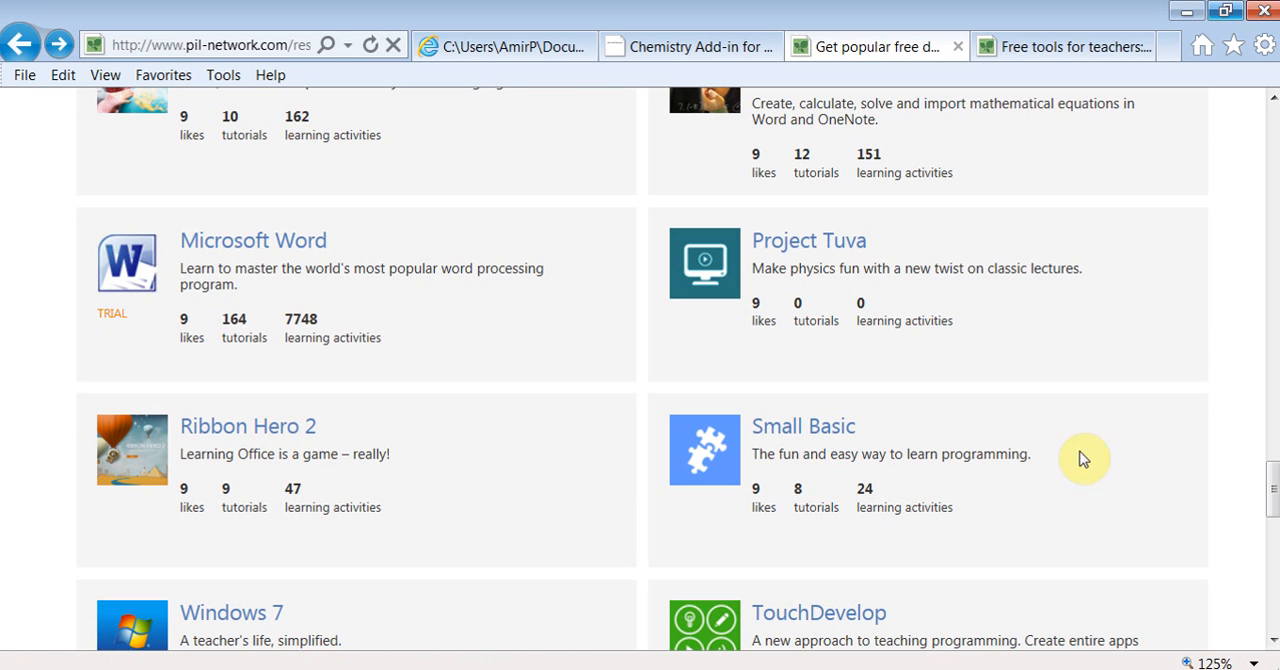
mouse_move(1270, 490)
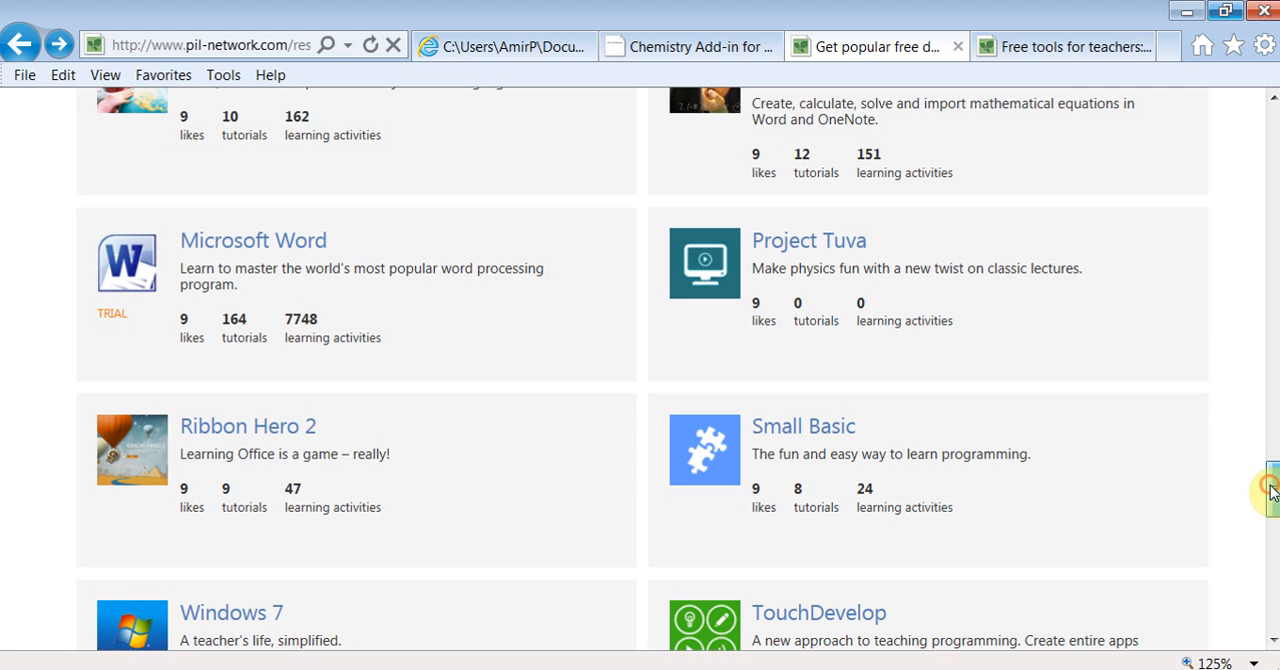
scroll("down", 3)
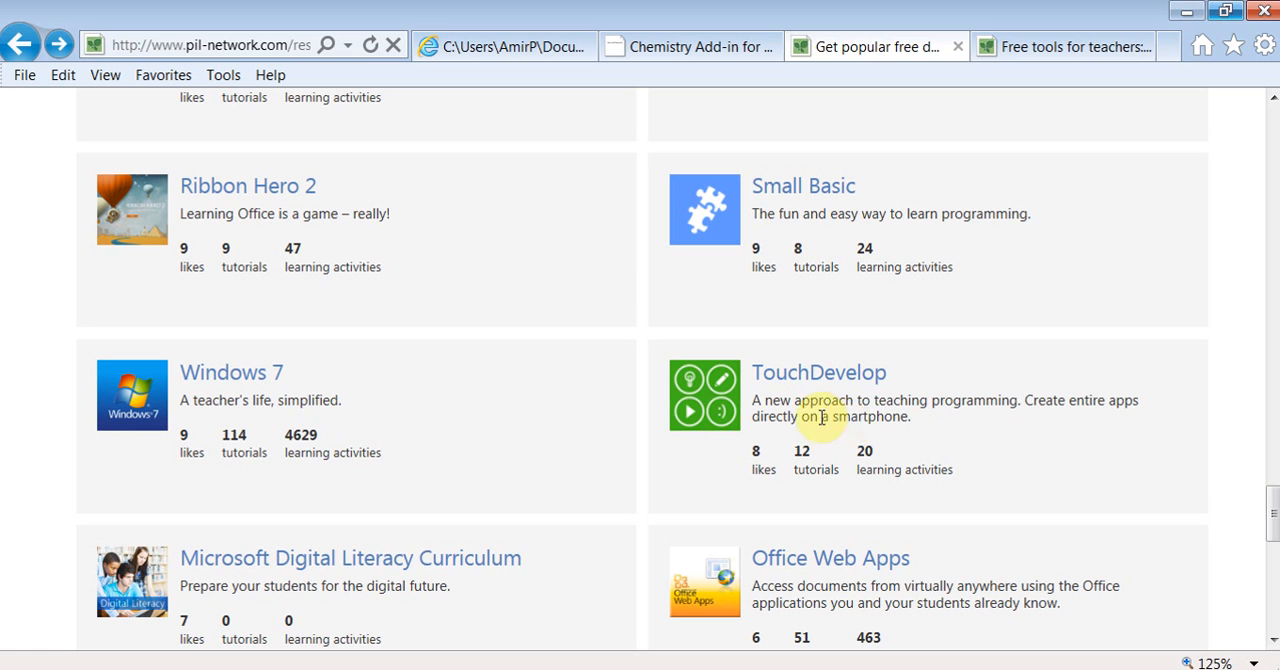
mouse_move(856, 416)
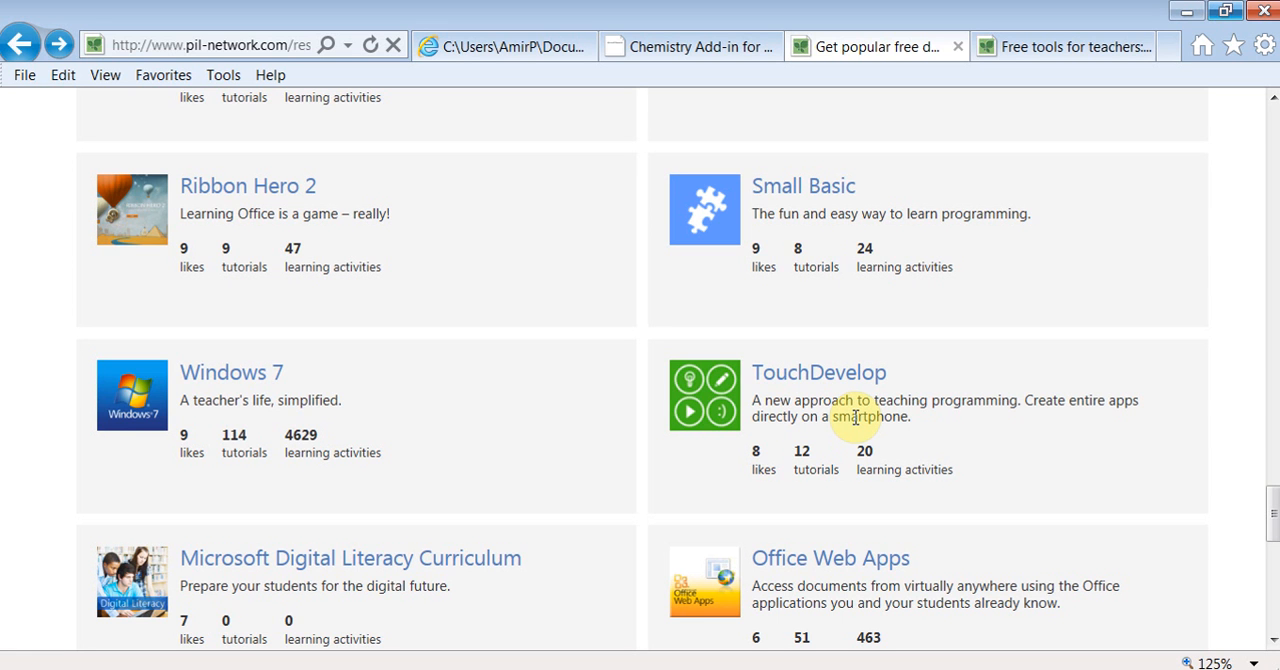
mouse_move(992, 104)
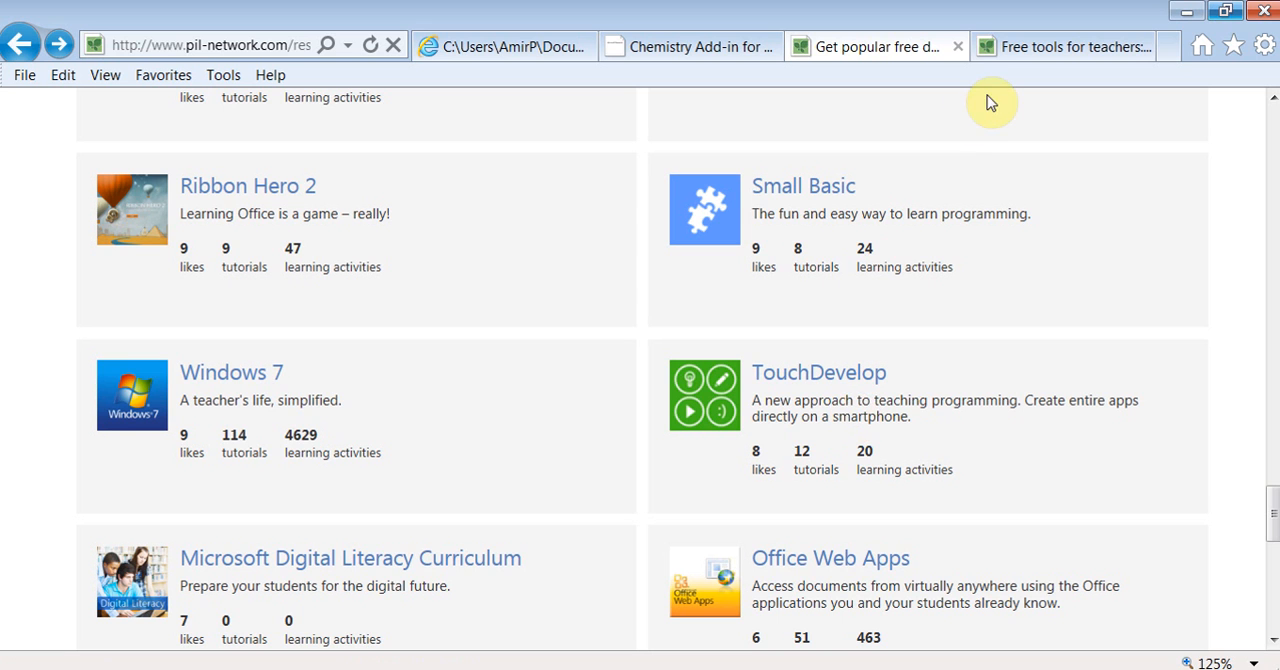
mouse_move(1188, 12)
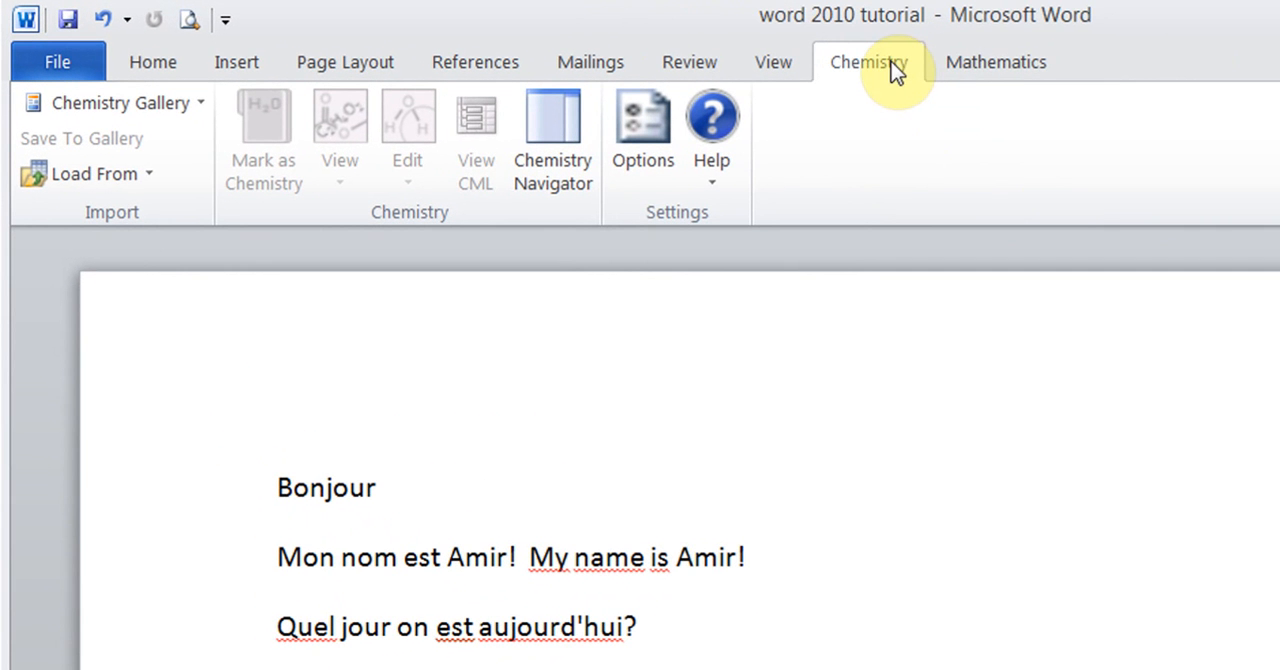
mouse_move(996, 62)
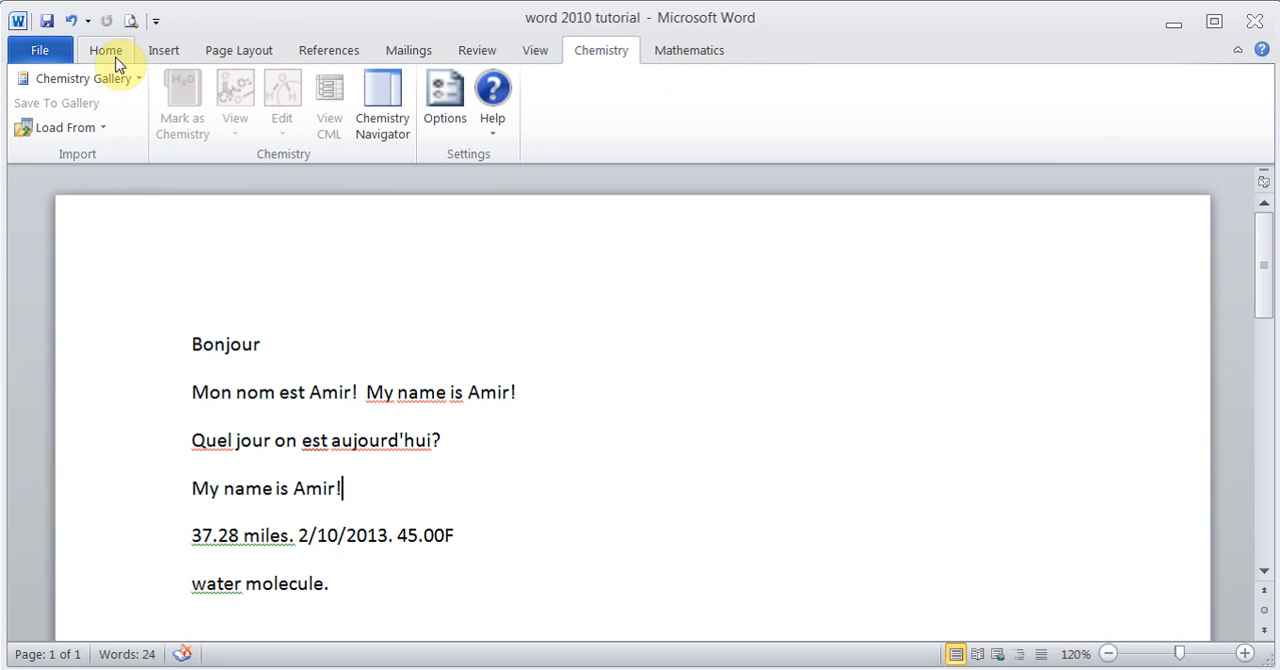
Step: Return to the tutorial document showing the Home and then Chemistry ribbon commands
left_click(104, 50)
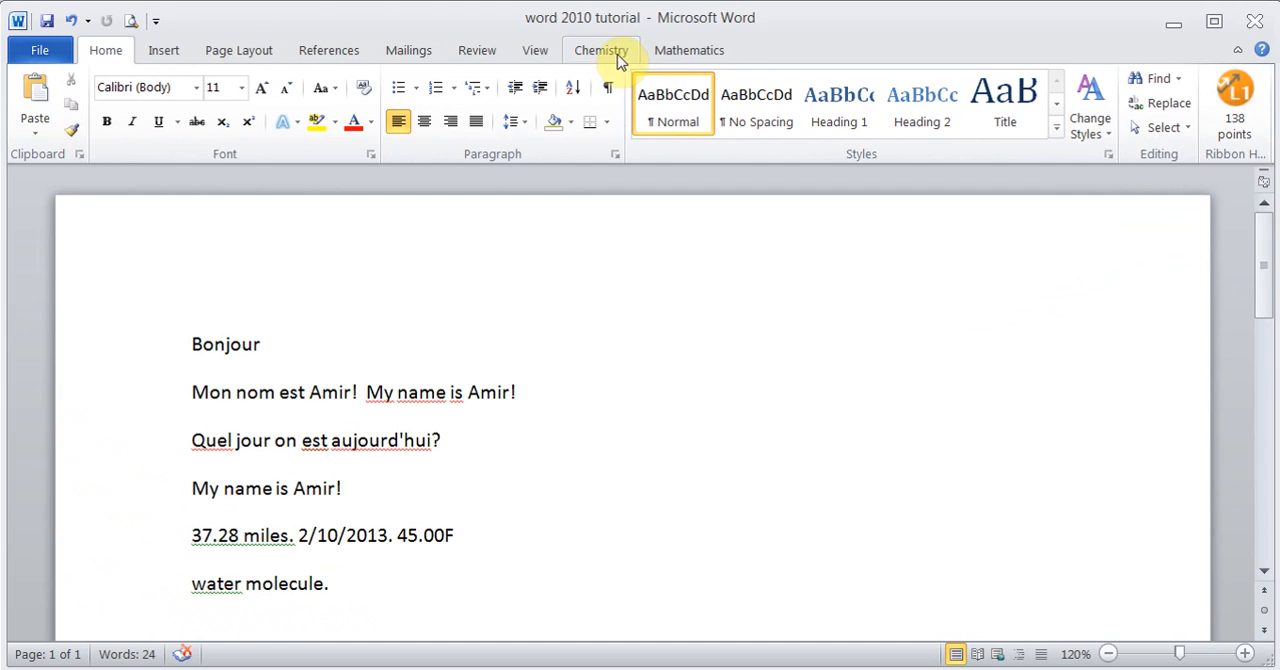
left_click(600, 50)
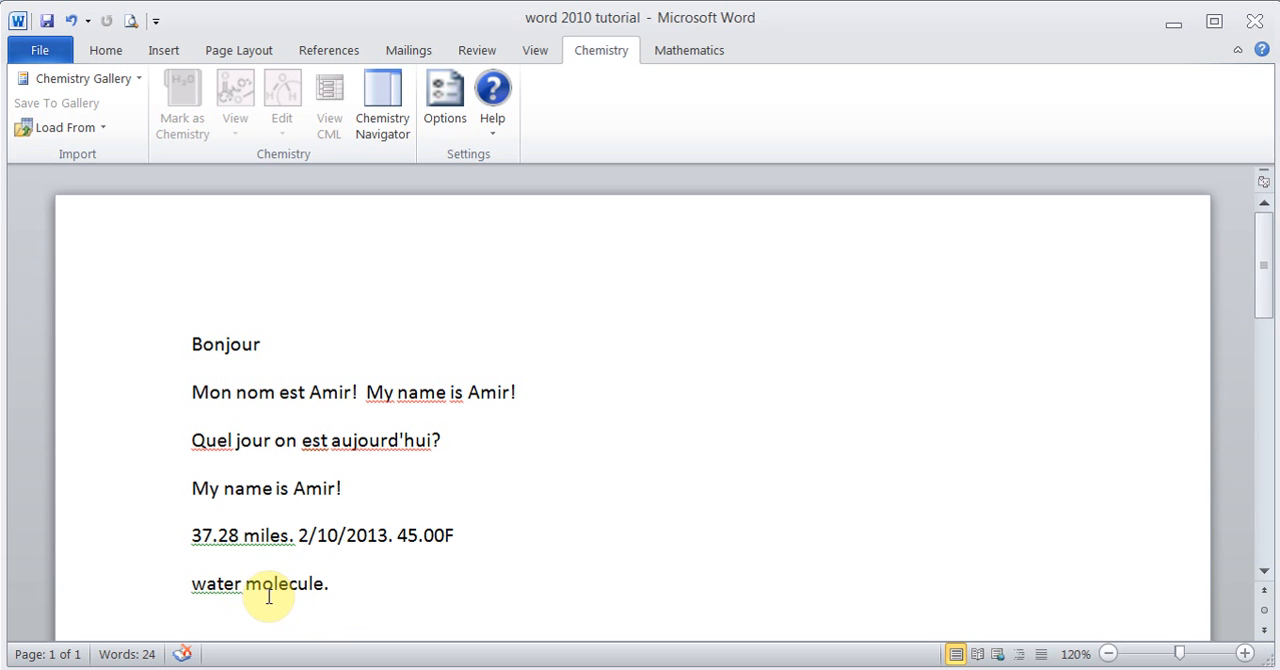
Step: Insert a water (H–O–H) molecule from the Chemistry gallery after 'water' and bring up its edit options
left_click(244, 584)
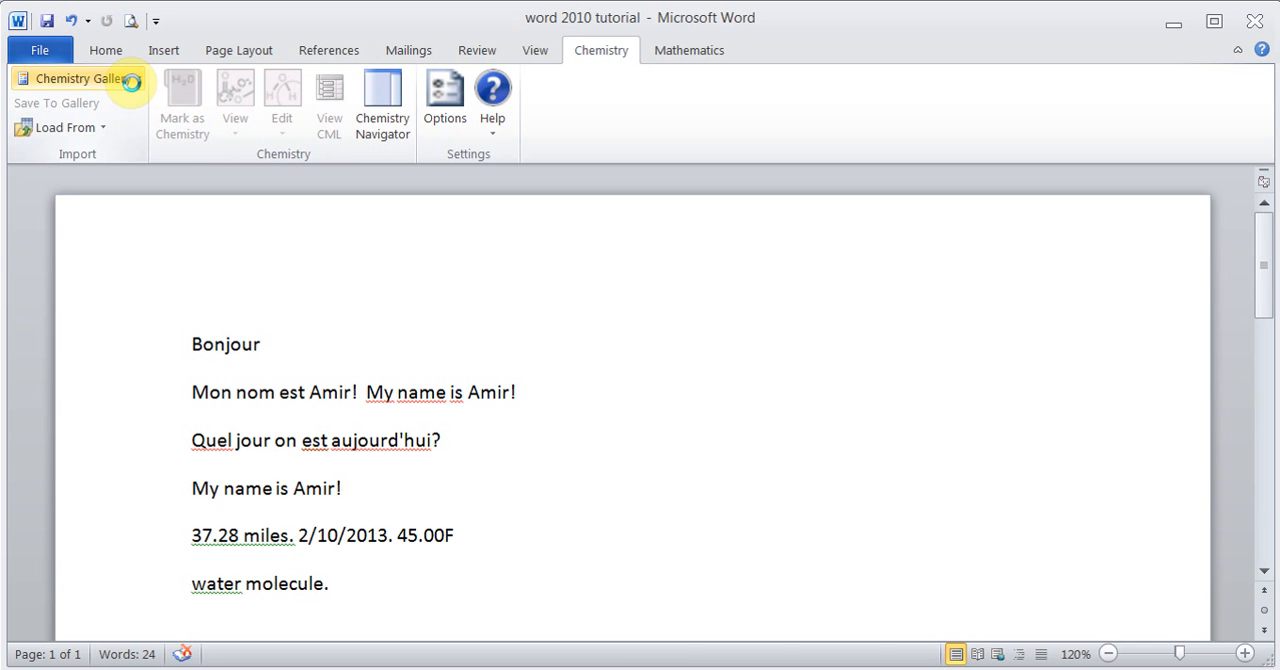
left_click(78, 78)
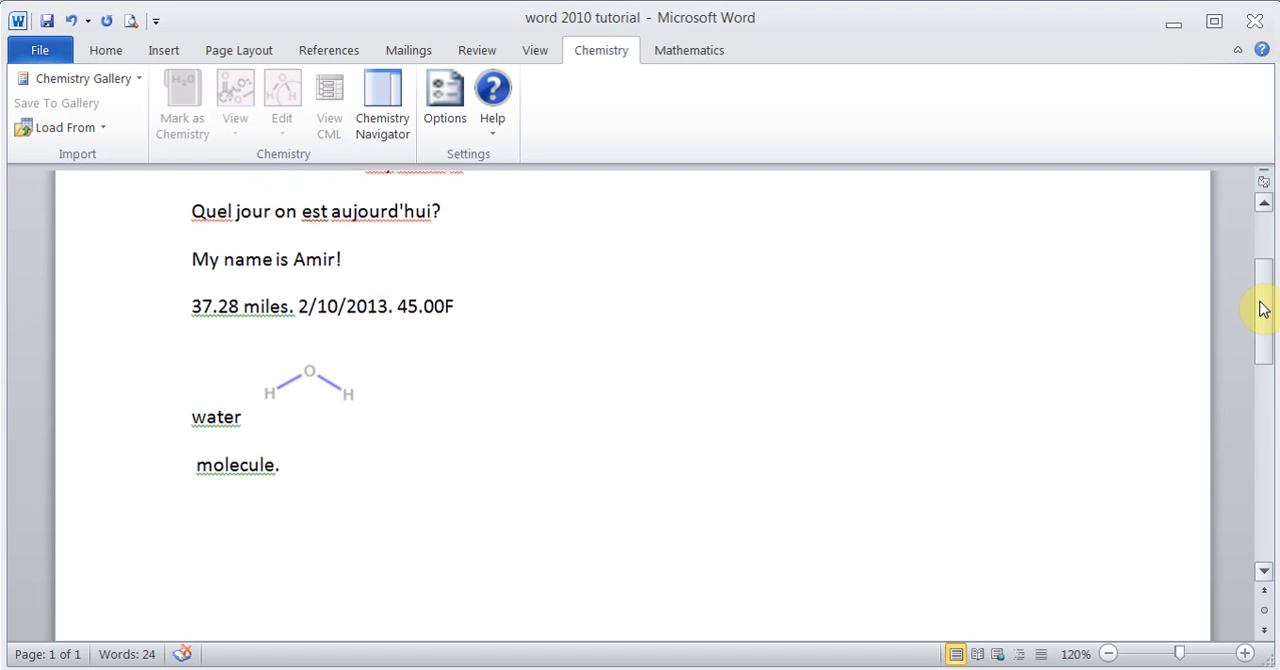
left_click(312, 390)
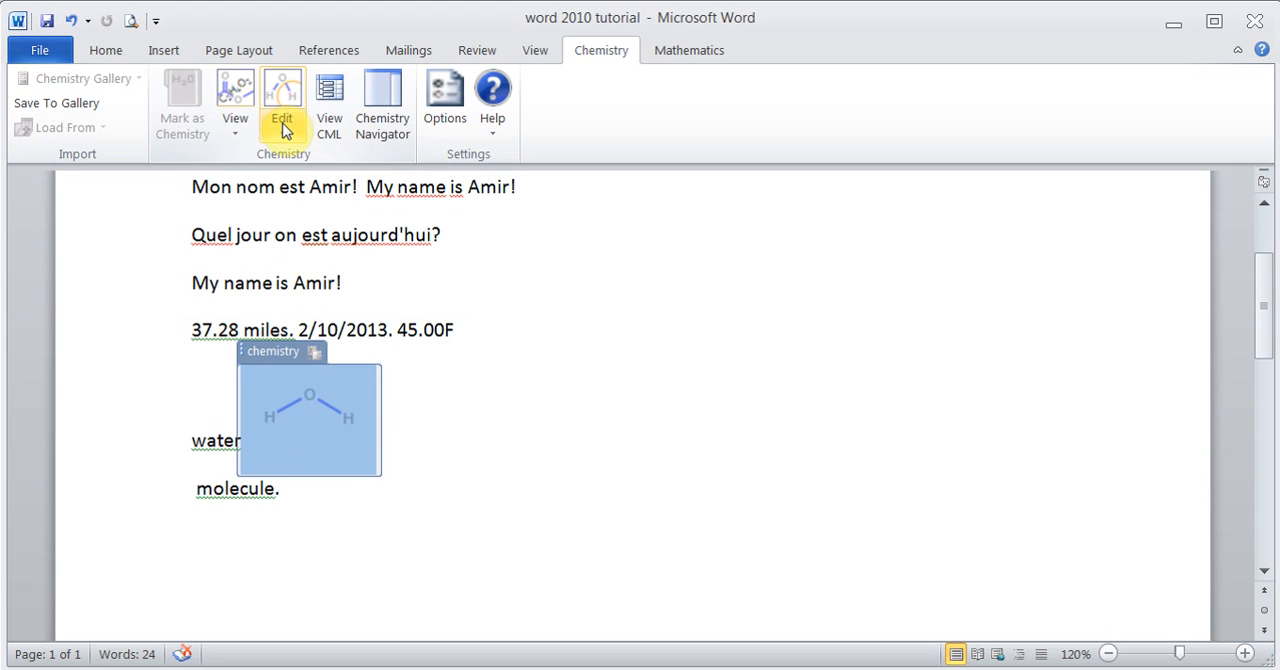
left_click(282, 100)
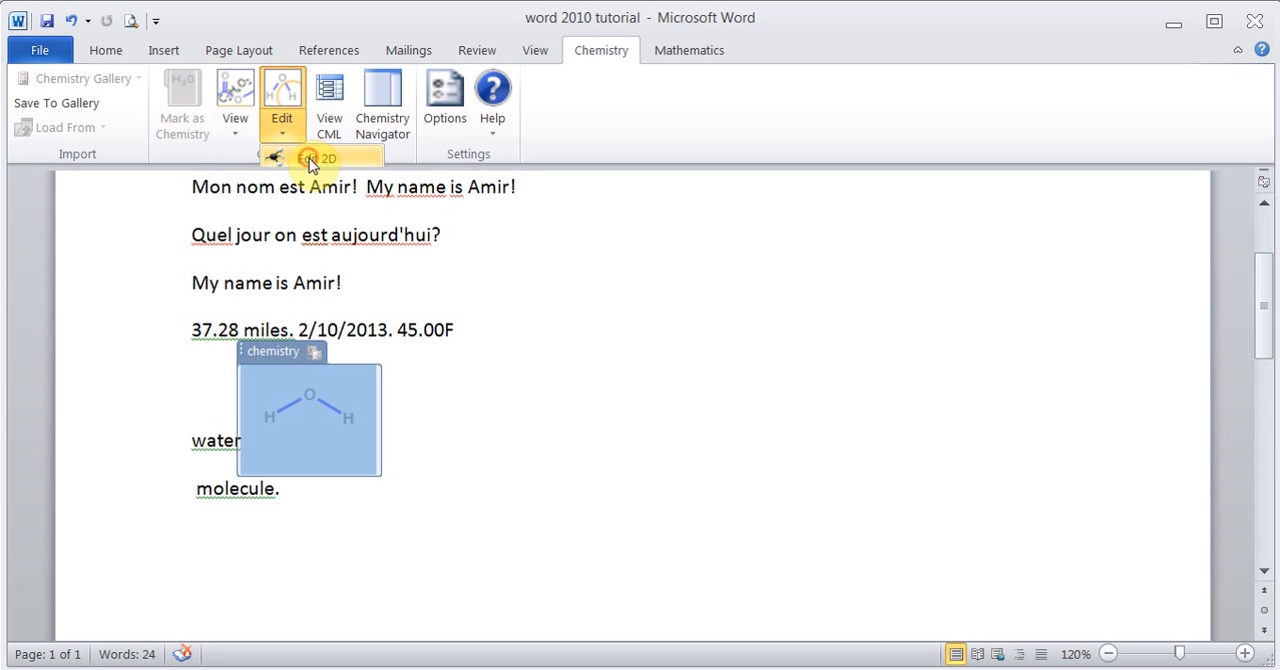
Step: In the 2D editor change the right hydrogen to chlorine, making HClO, and dismiss the labels prompt
left_click(318, 160)
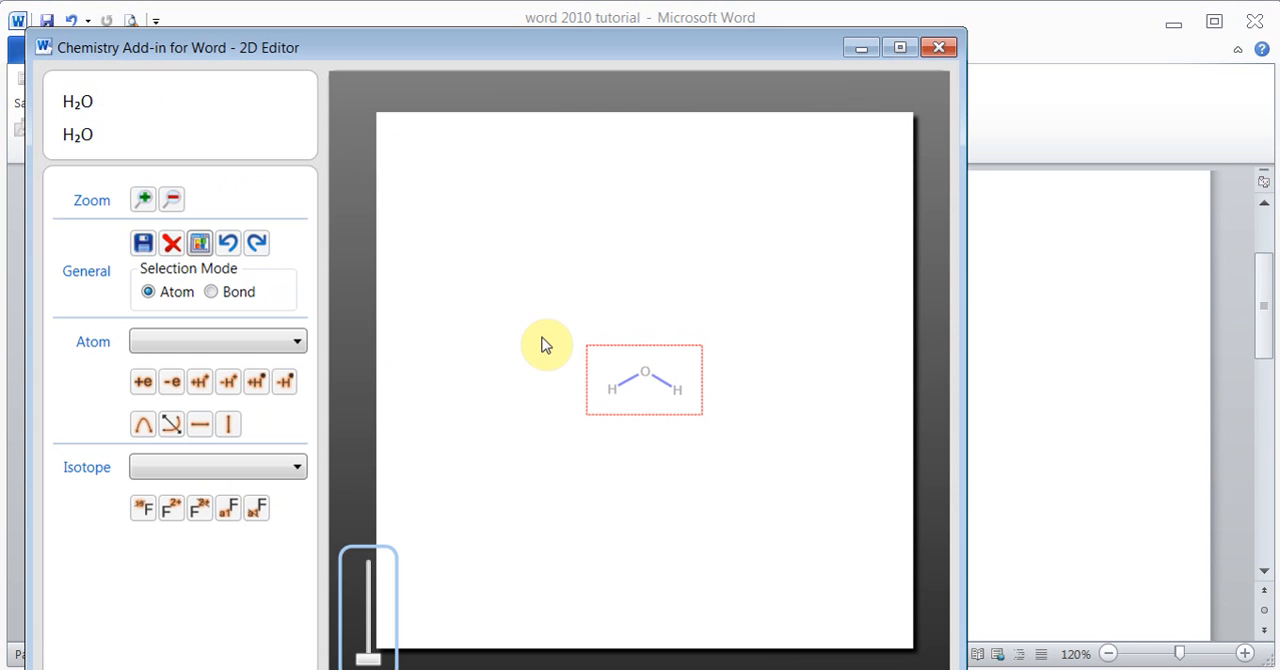
left_click(648, 372)
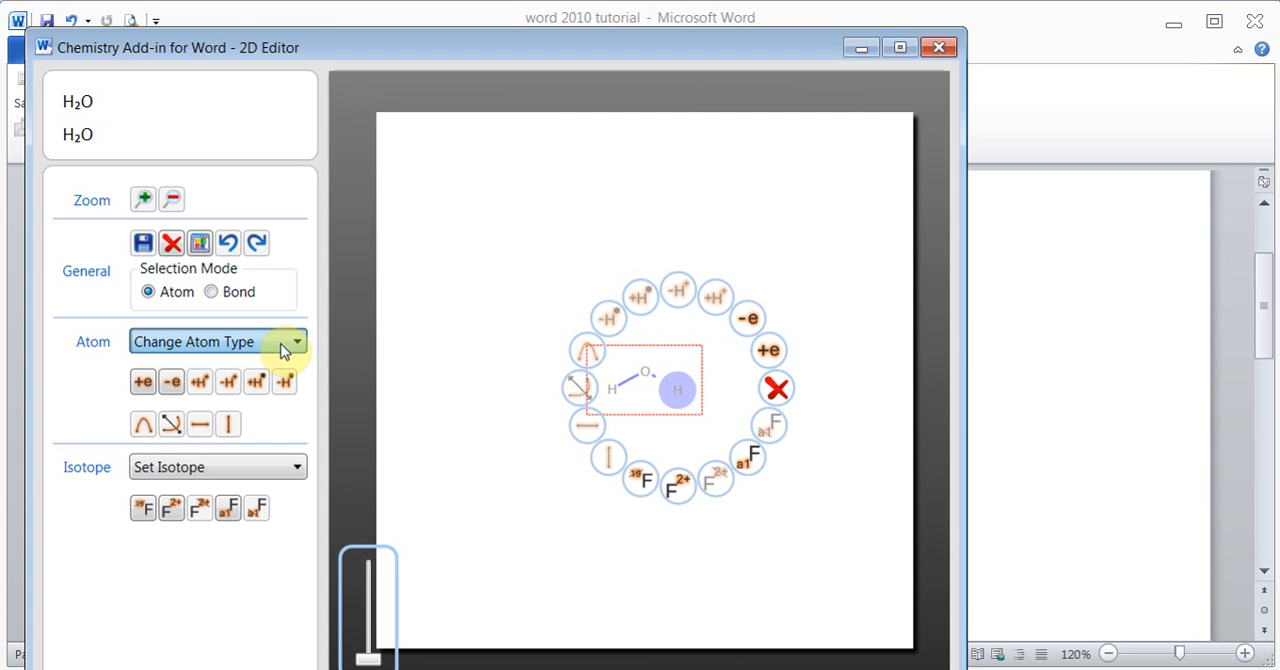
mouse_move(140, 468)
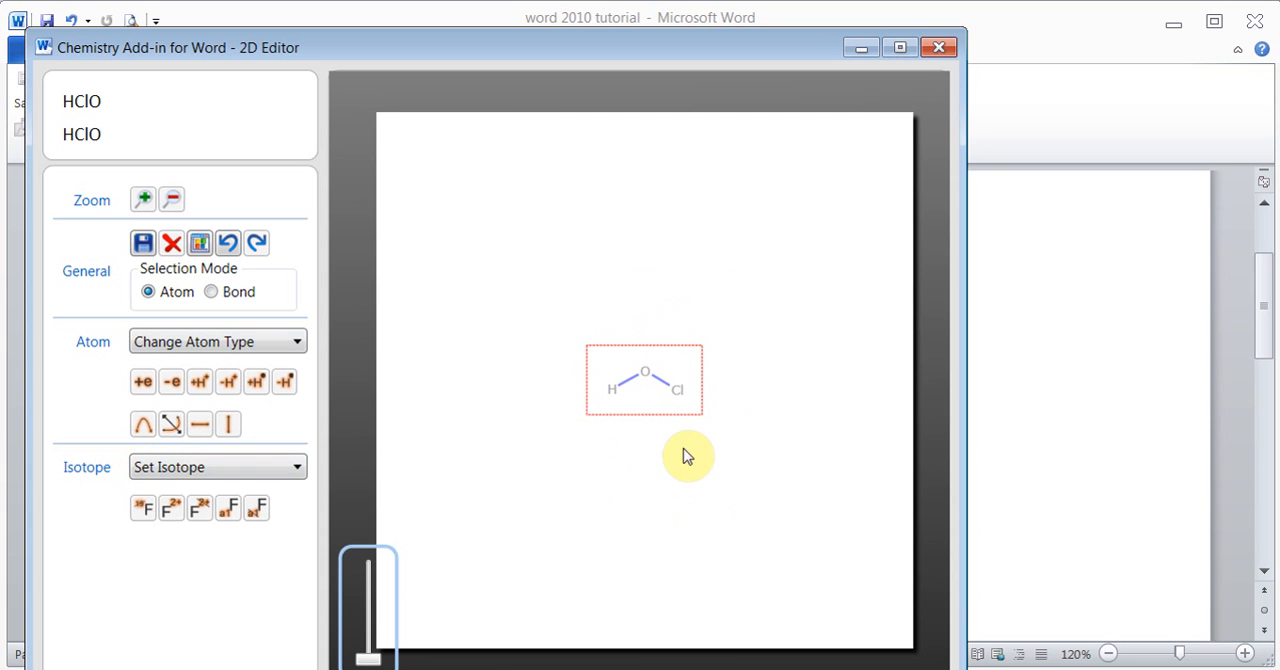
mouse_move(652, 484)
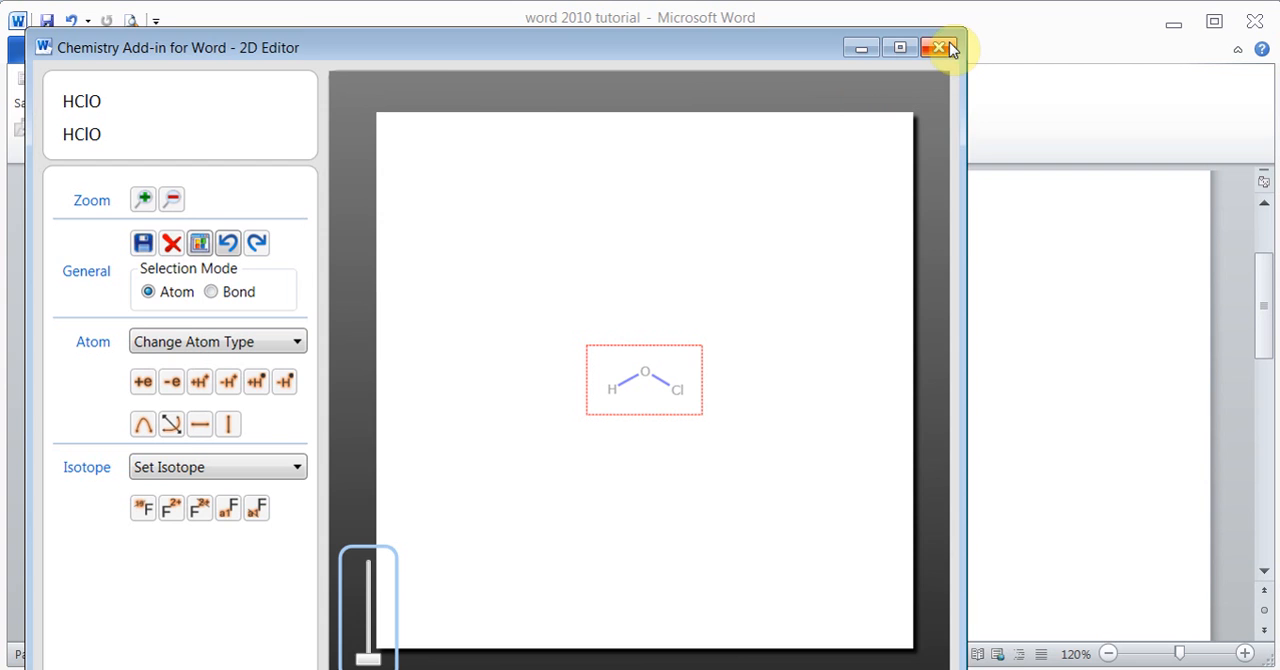
left_click(938, 48)
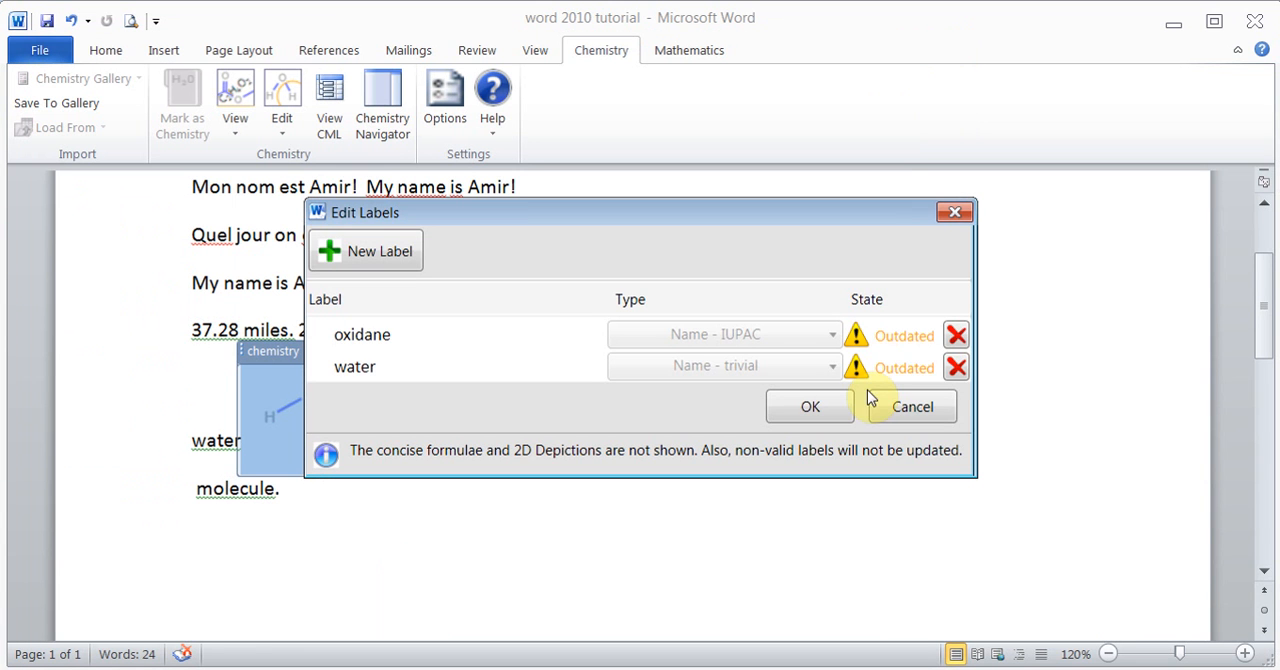
left_click(912, 406)
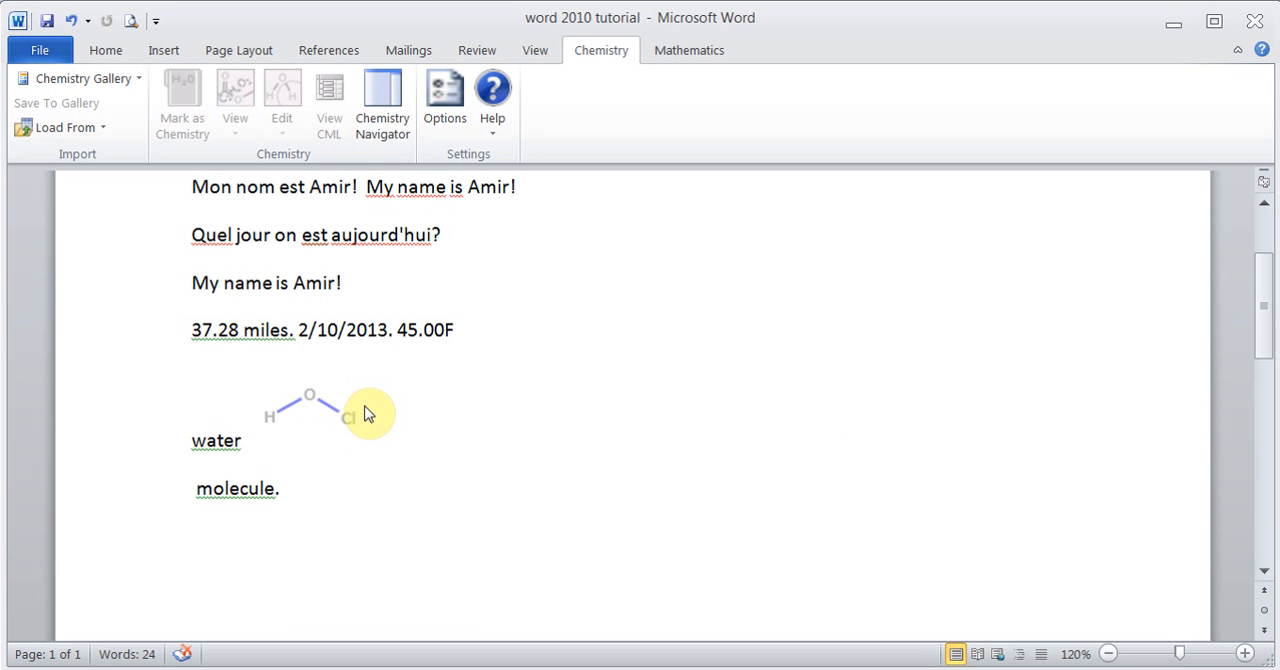
mouse_move(492, 96)
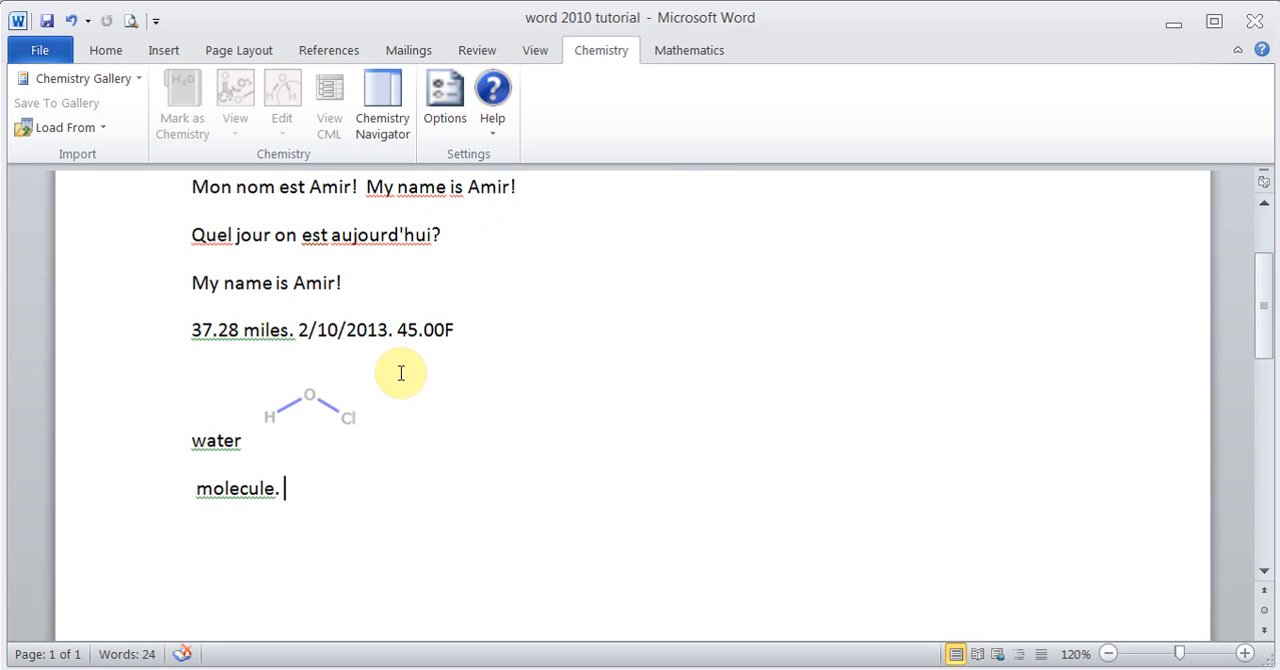
mouse_move(382, 100)
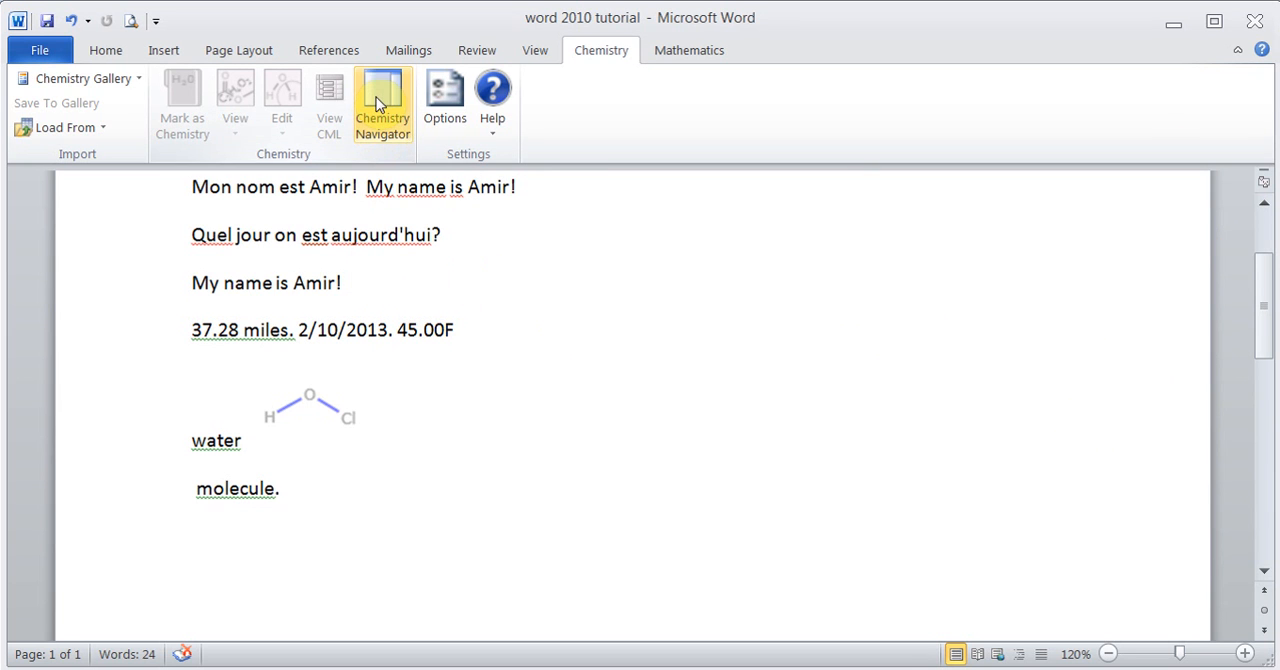
mouse_move(382, 100)
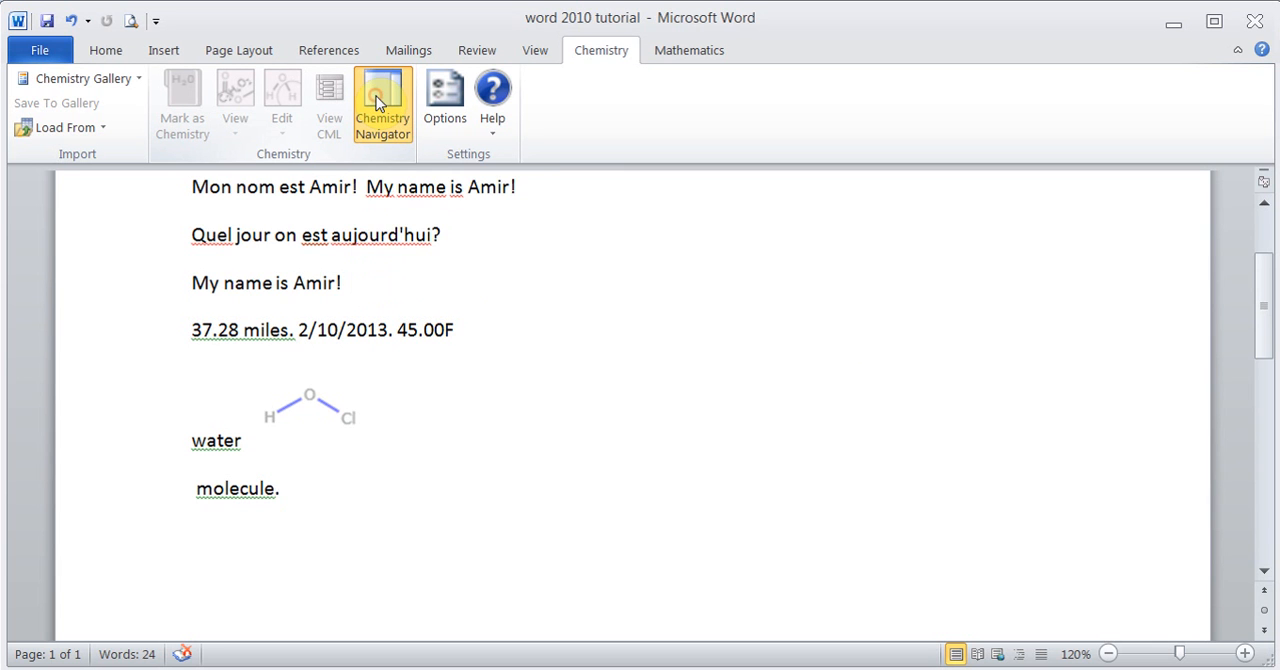
Step: Show the Chemistry Navigator listing the document's HClO structure
left_click(382, 104)
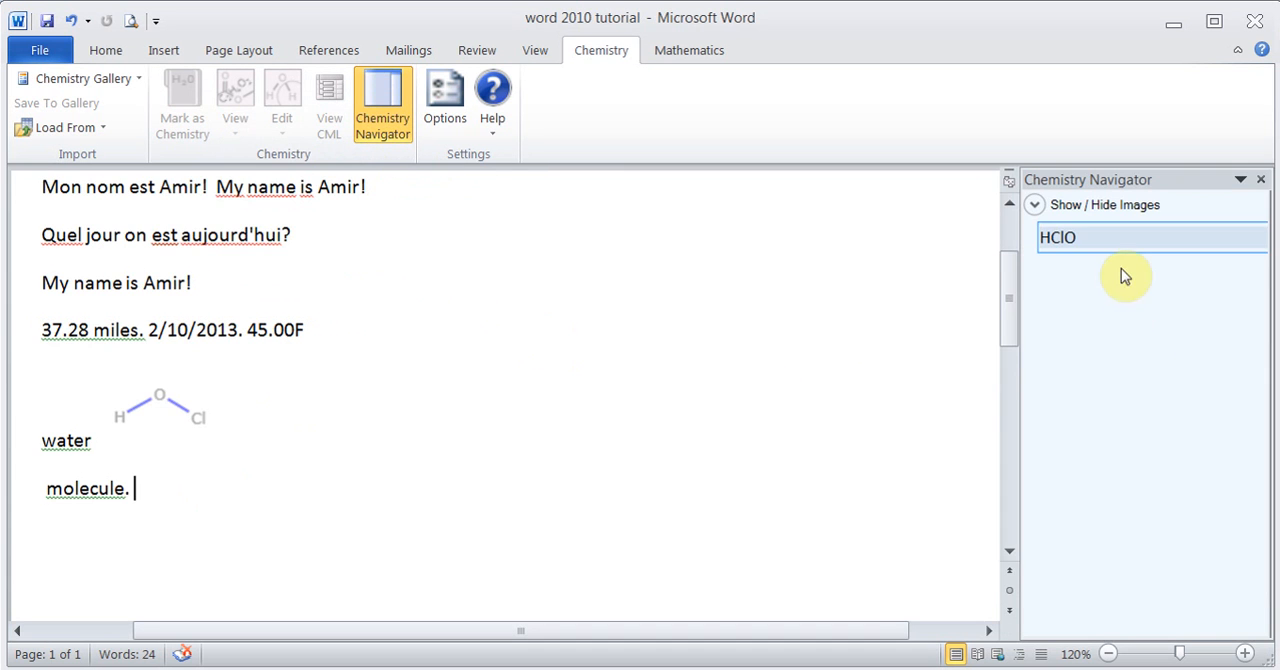
mouse_move(1076, 240)
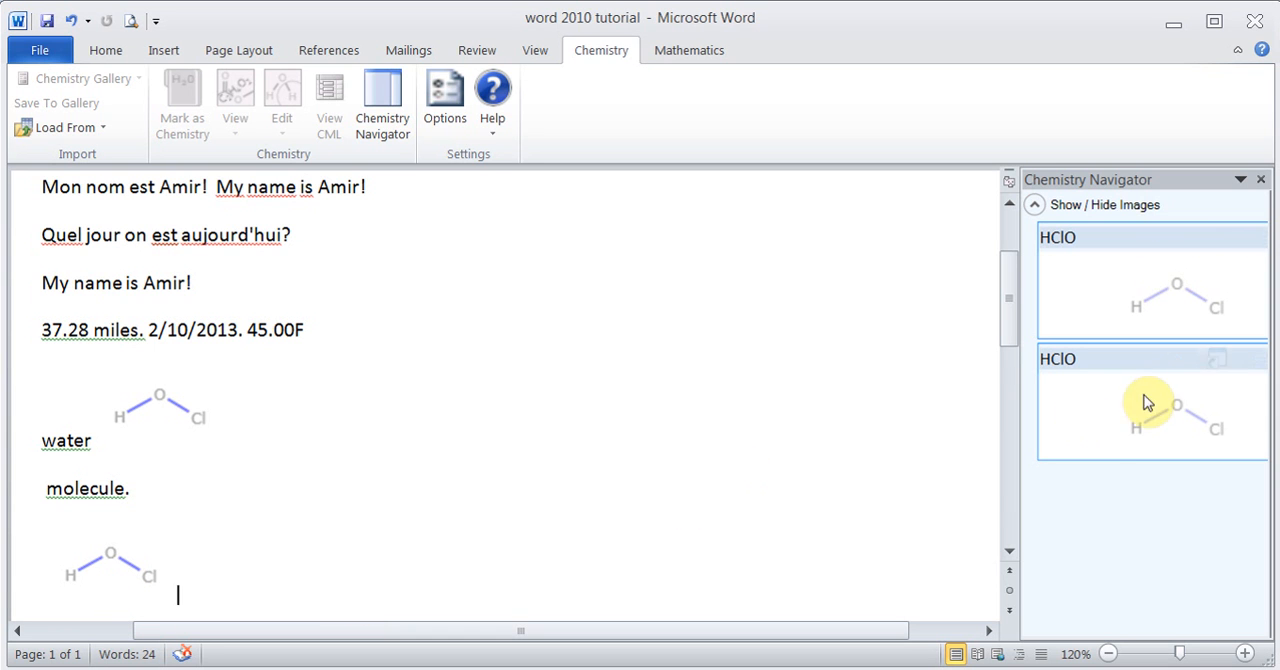
mouse_move(124, 564)
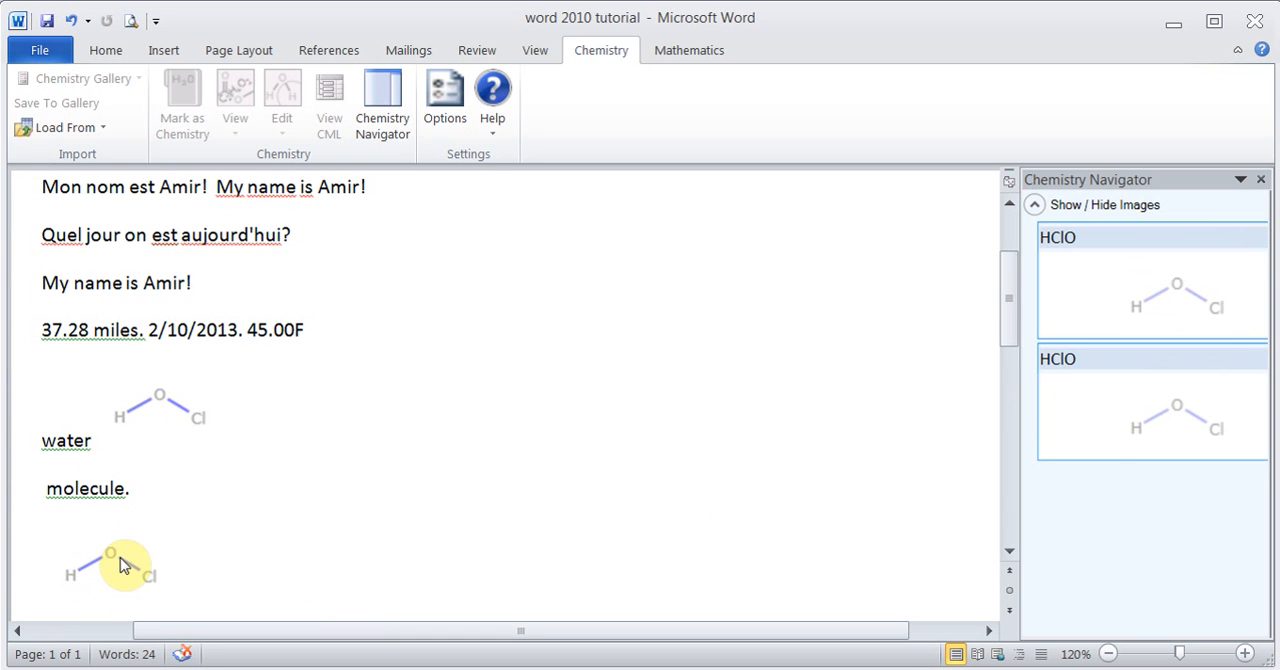
mouse_move(180, 400)
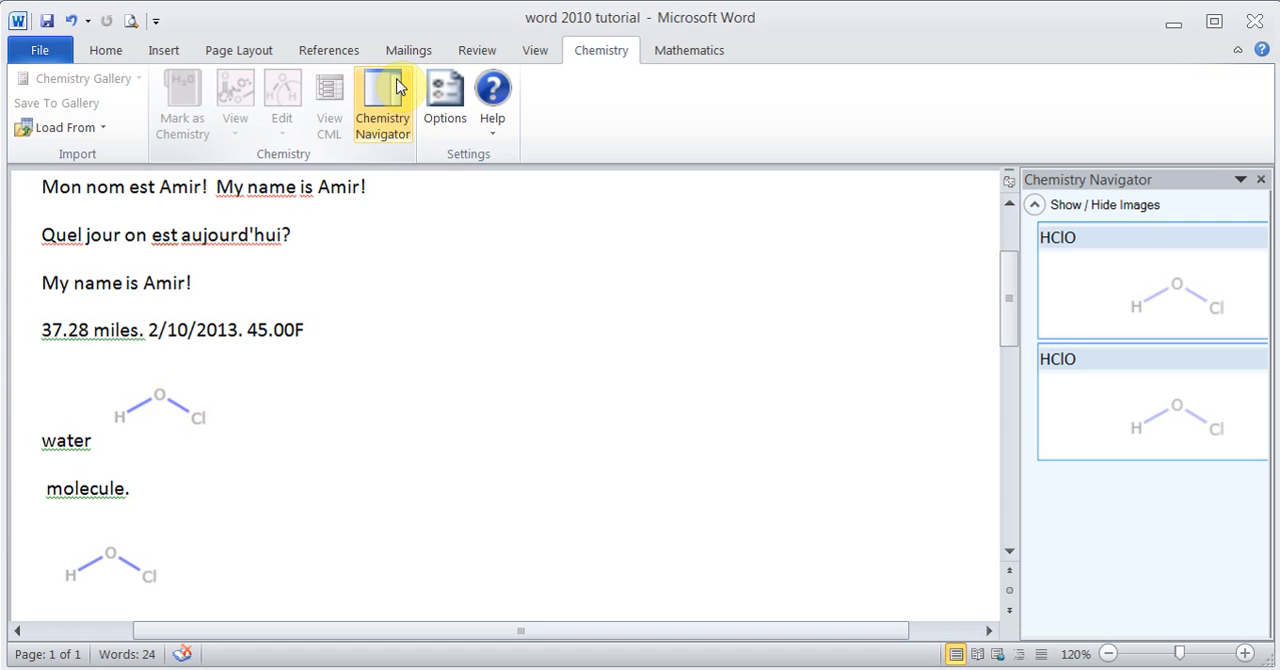
mouse_move(1268, 168)
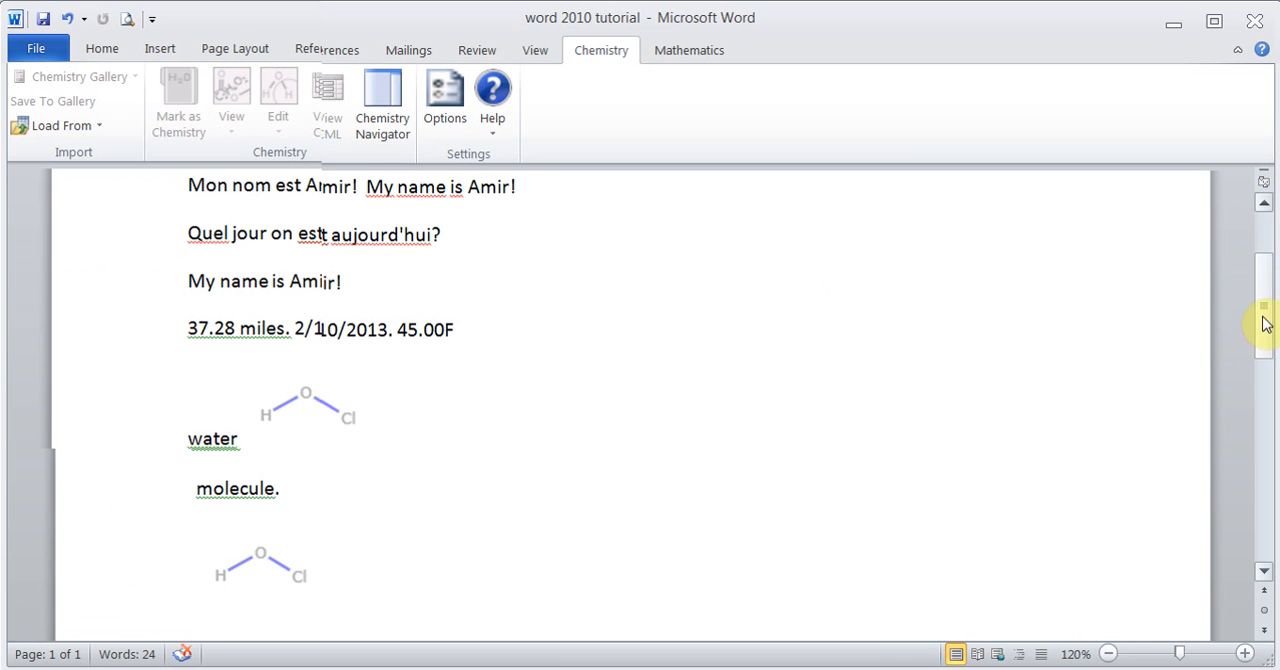
Step: Browse the Mathematics Equation and Compute menus, then insert a blank equation below the molecule
scroll("down", 3)
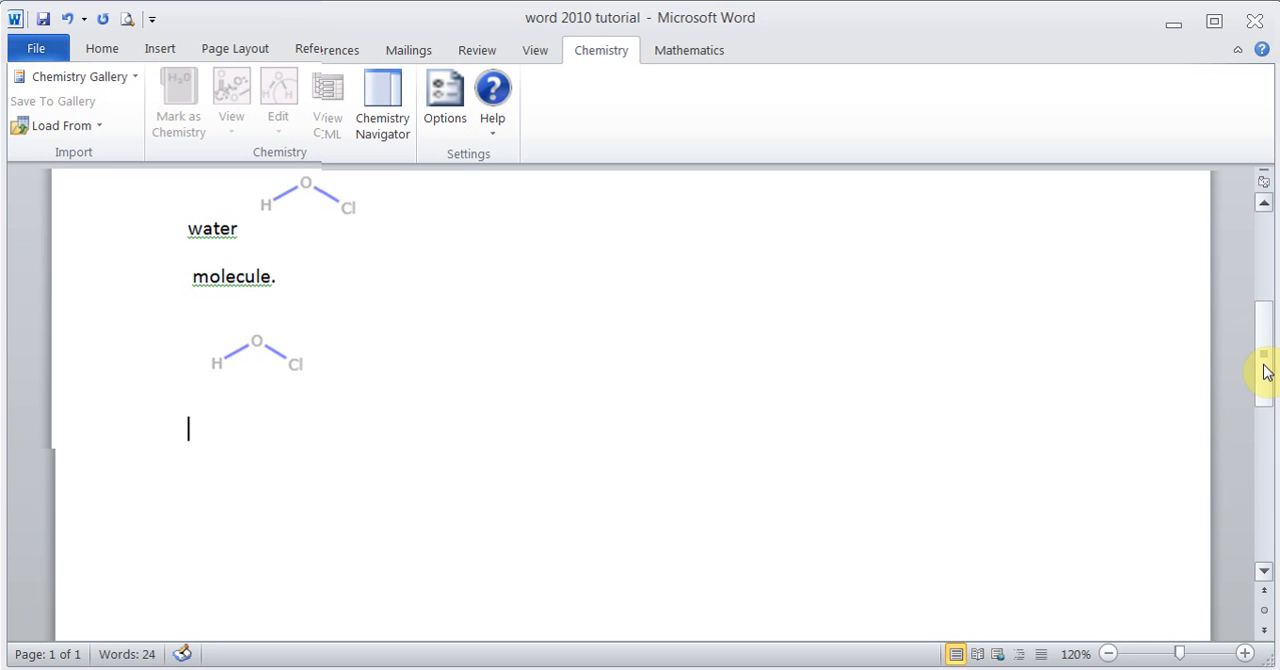
left_click(688, 50)
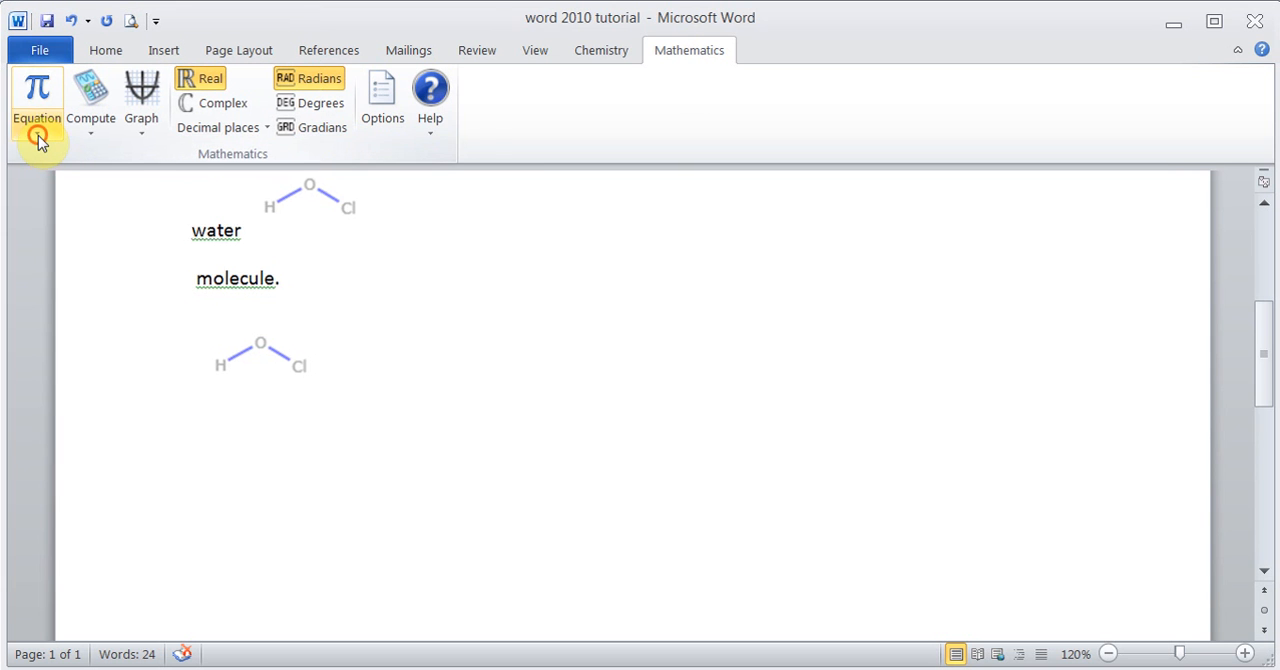
left_click(36, 96)
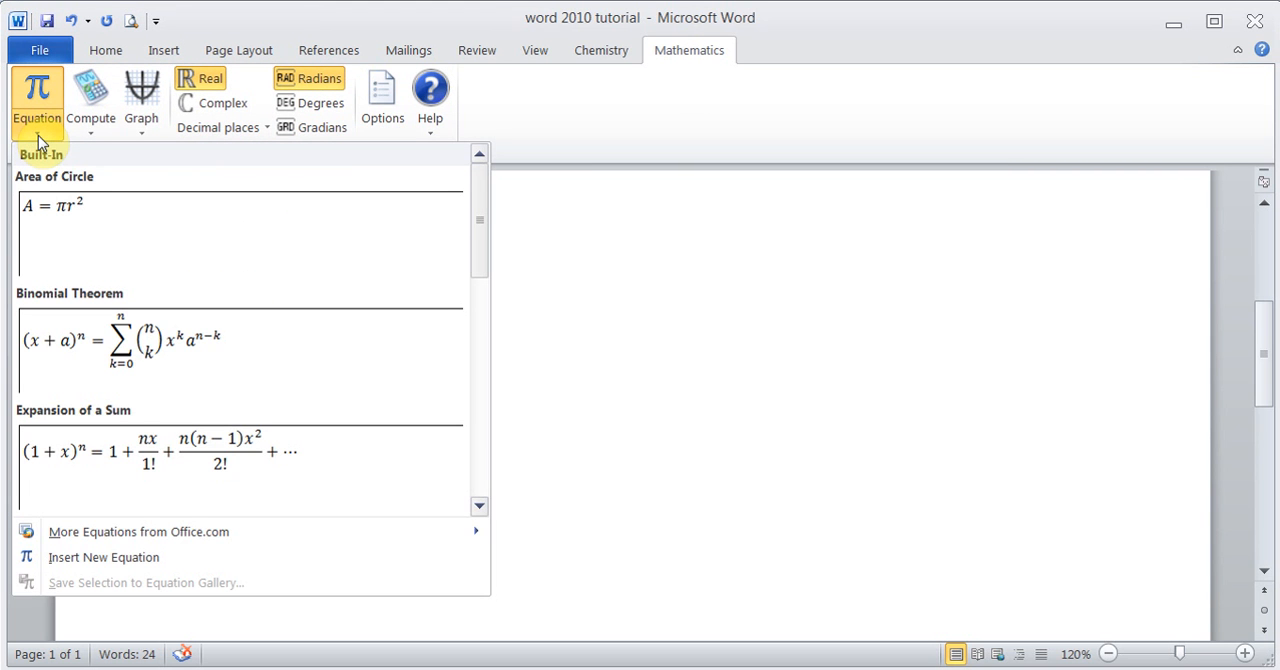
left_click(90, 100)
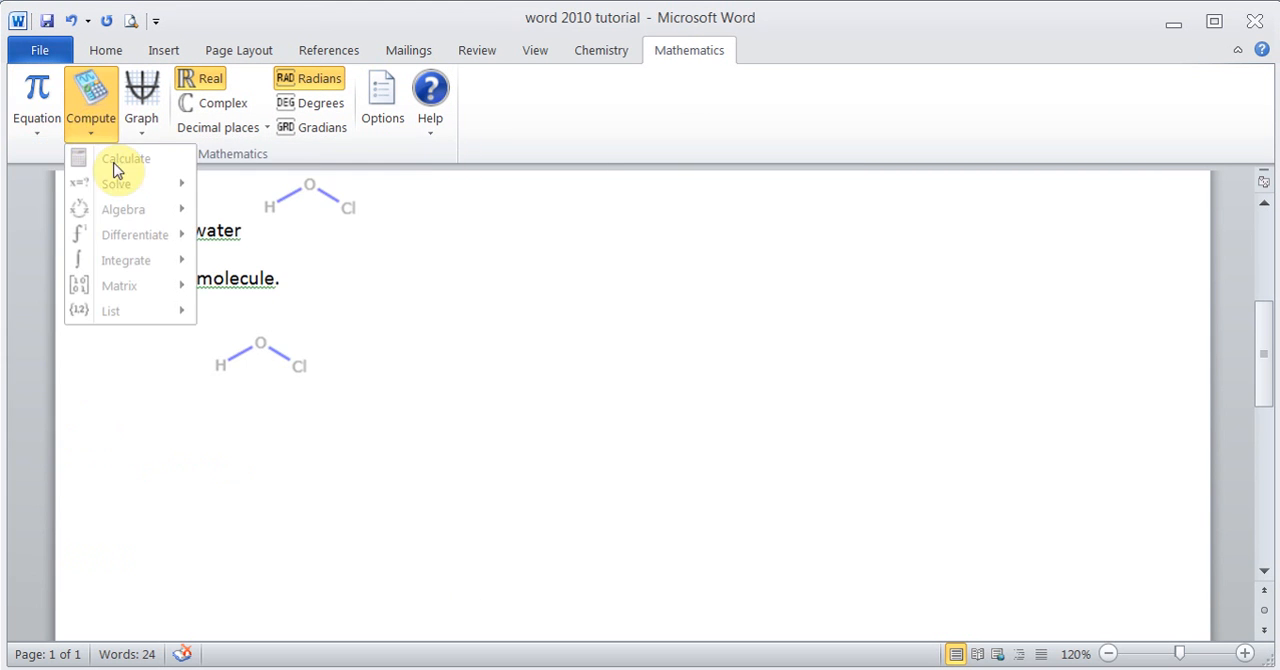
mouse_move(124, 164)
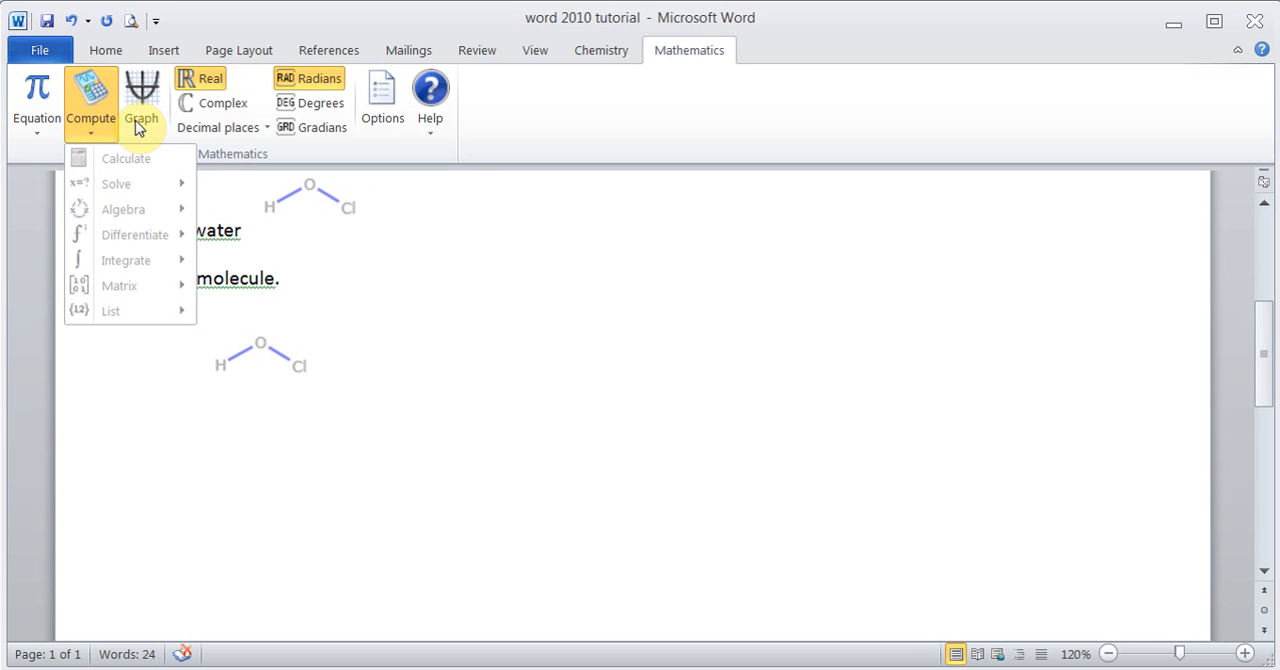
left_click(36, 96)
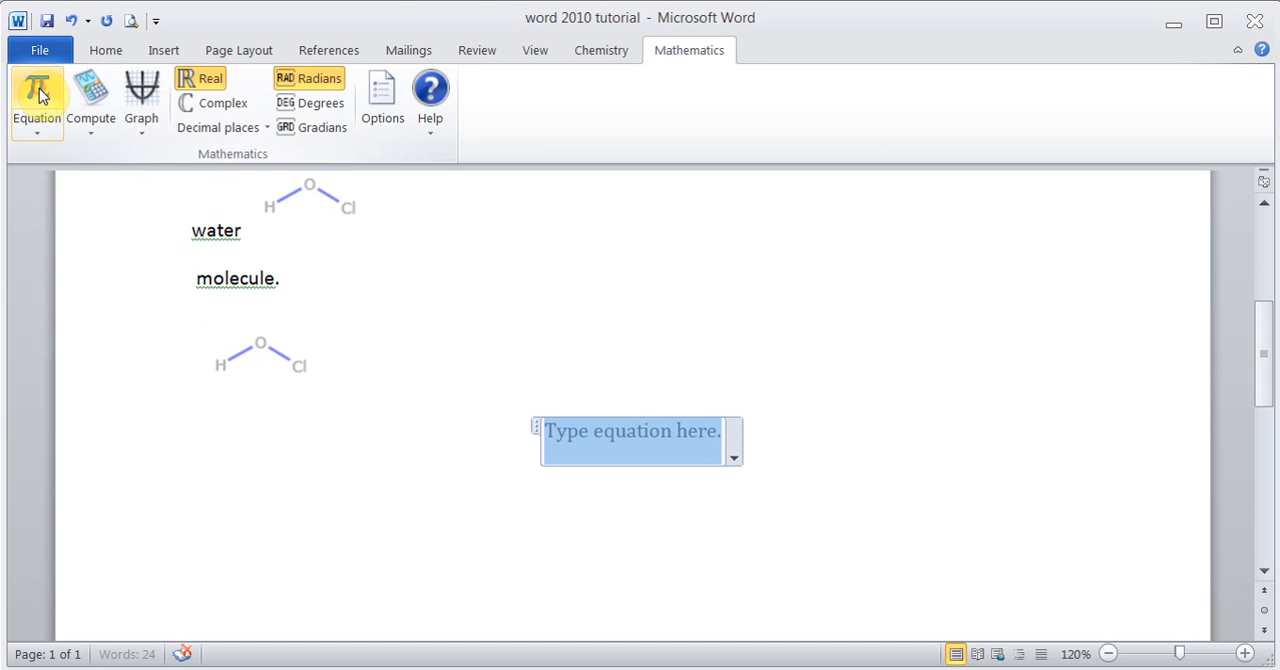
Step: Enter sin(x) + sin(y) into the equation placeholder
left_click(644, 448)
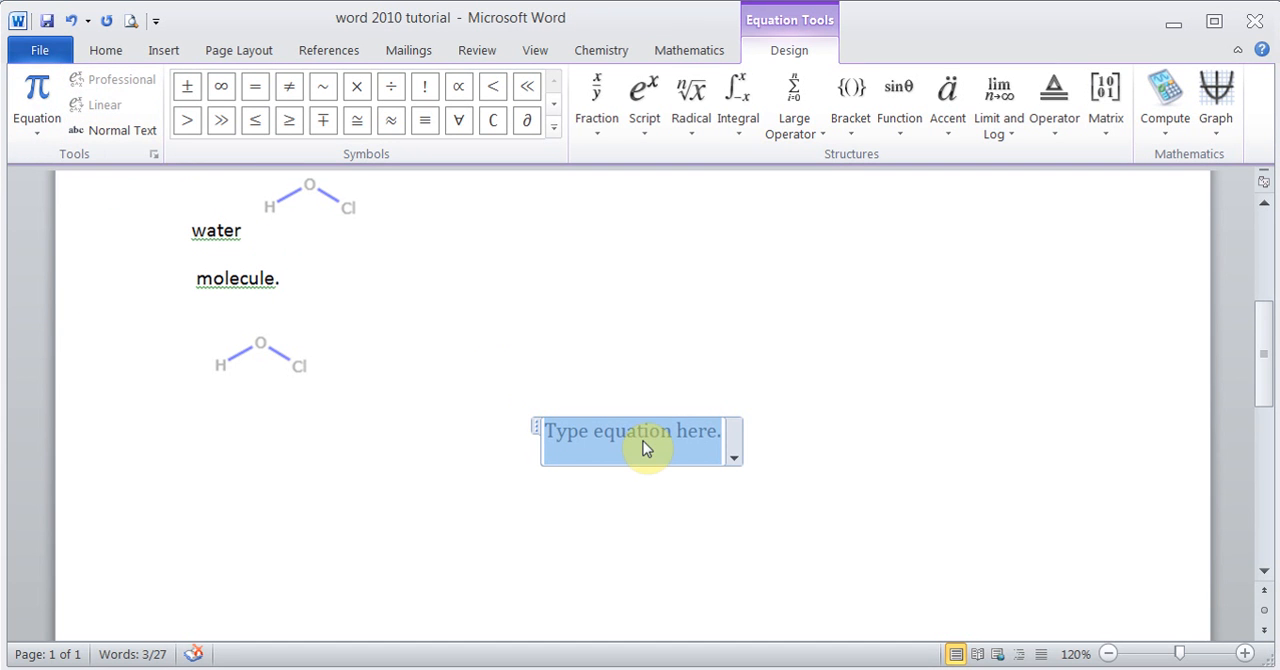
type("sin(")
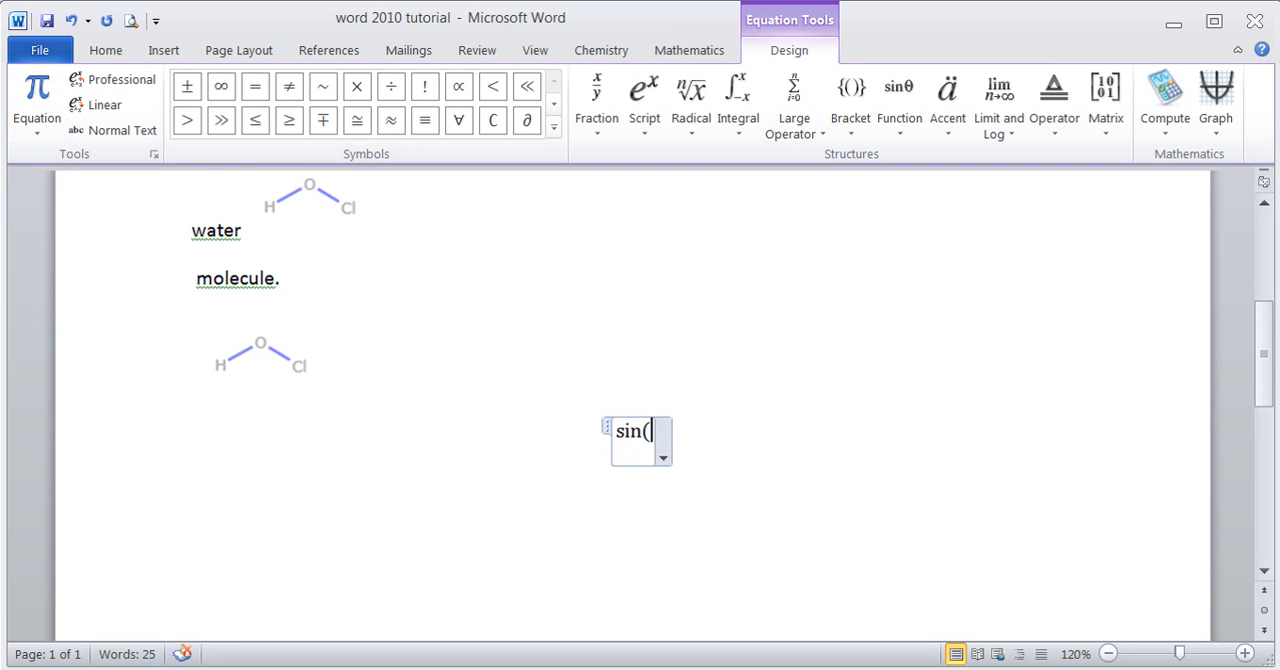
type("x)")
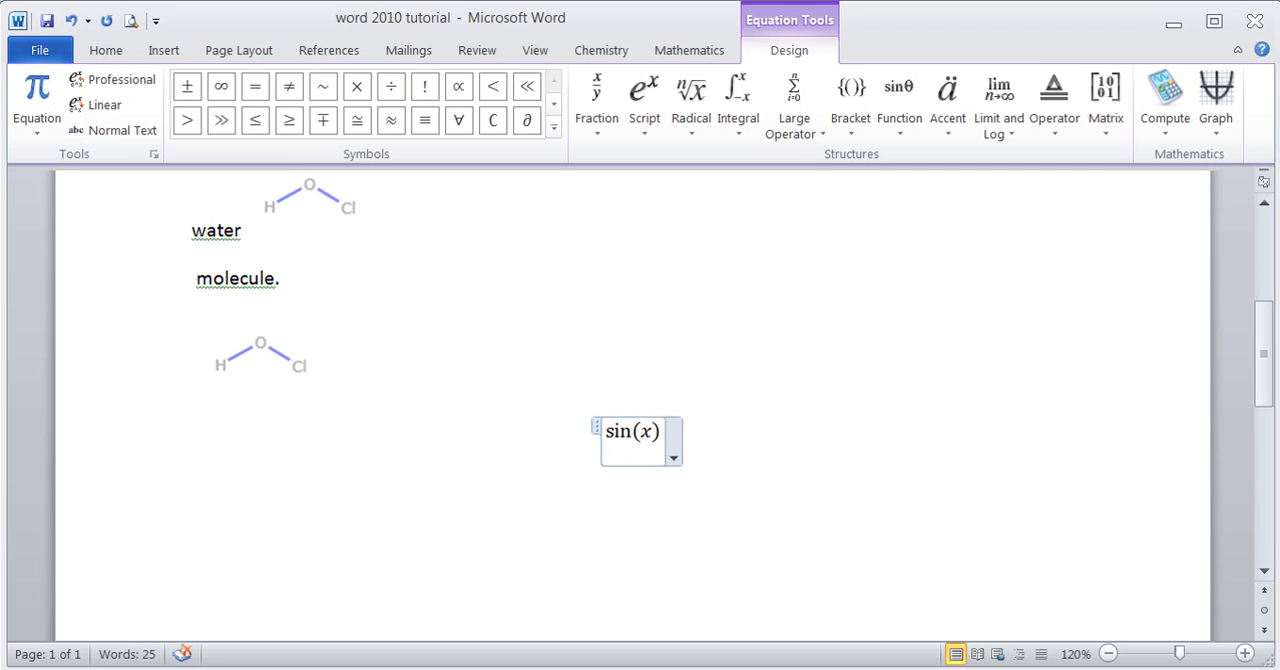
type("+ s")
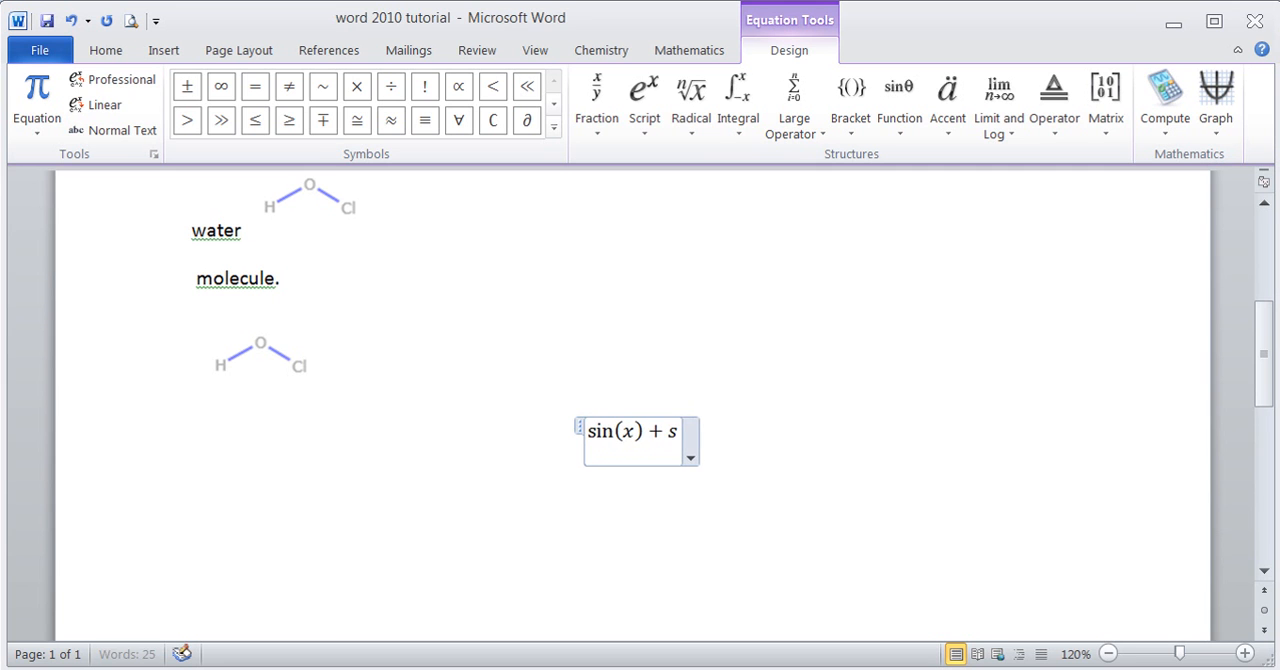
type("in9y)")
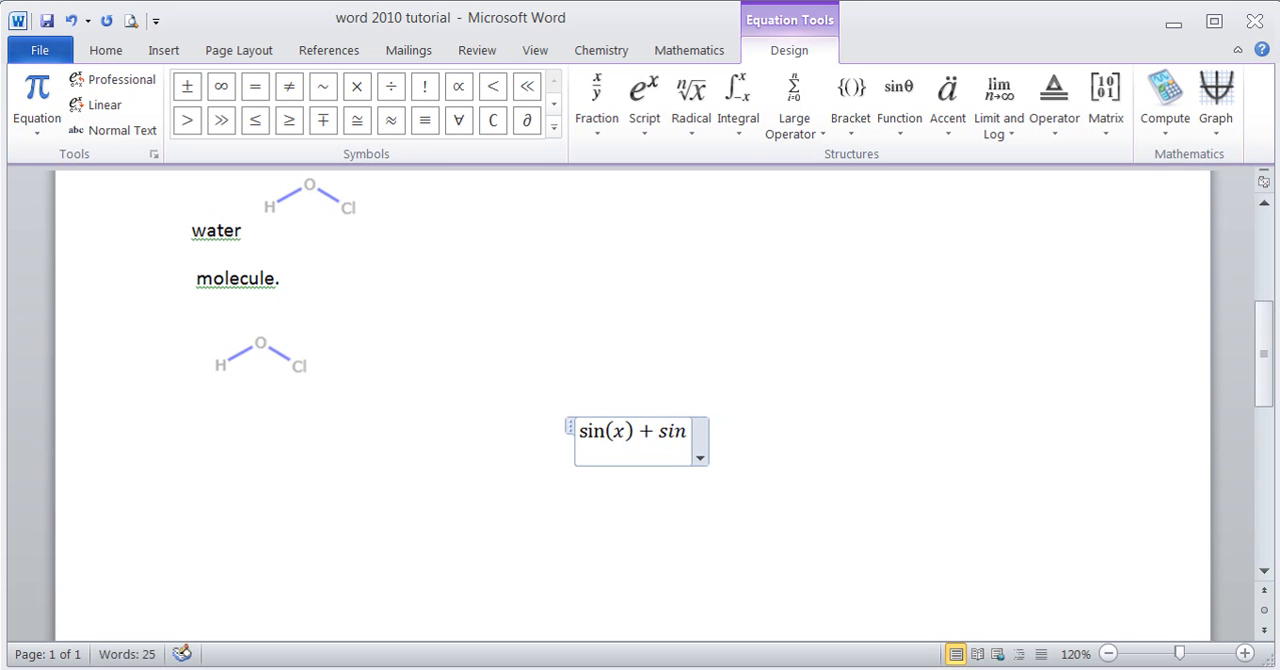
type("y)")
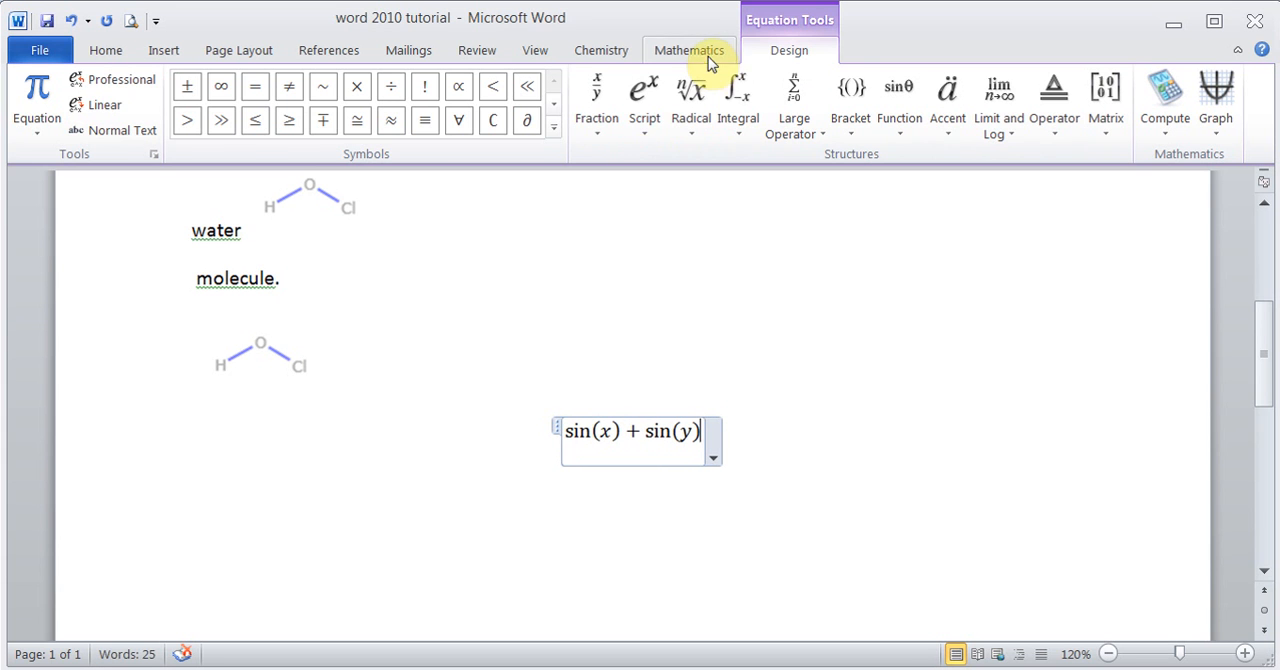
Step: Plot z = sin(x) + sin(y) as a 3D graph and insert it below the equation
left_click(688, 50)
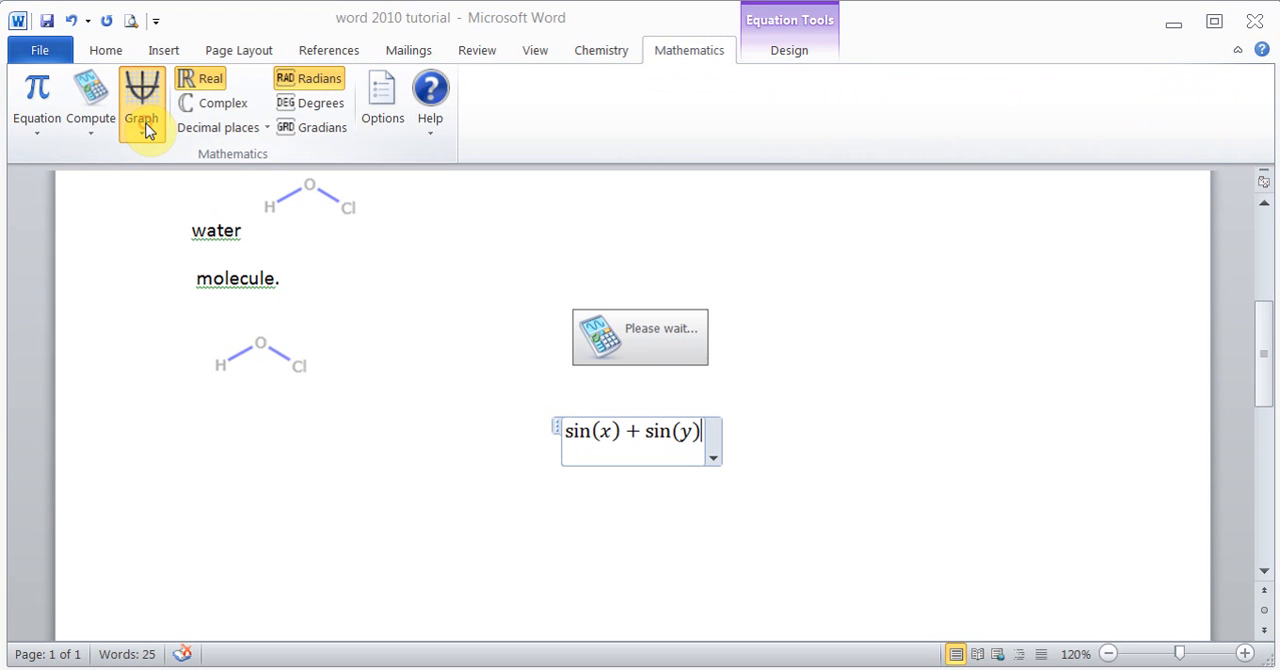
left_click(140, 100)
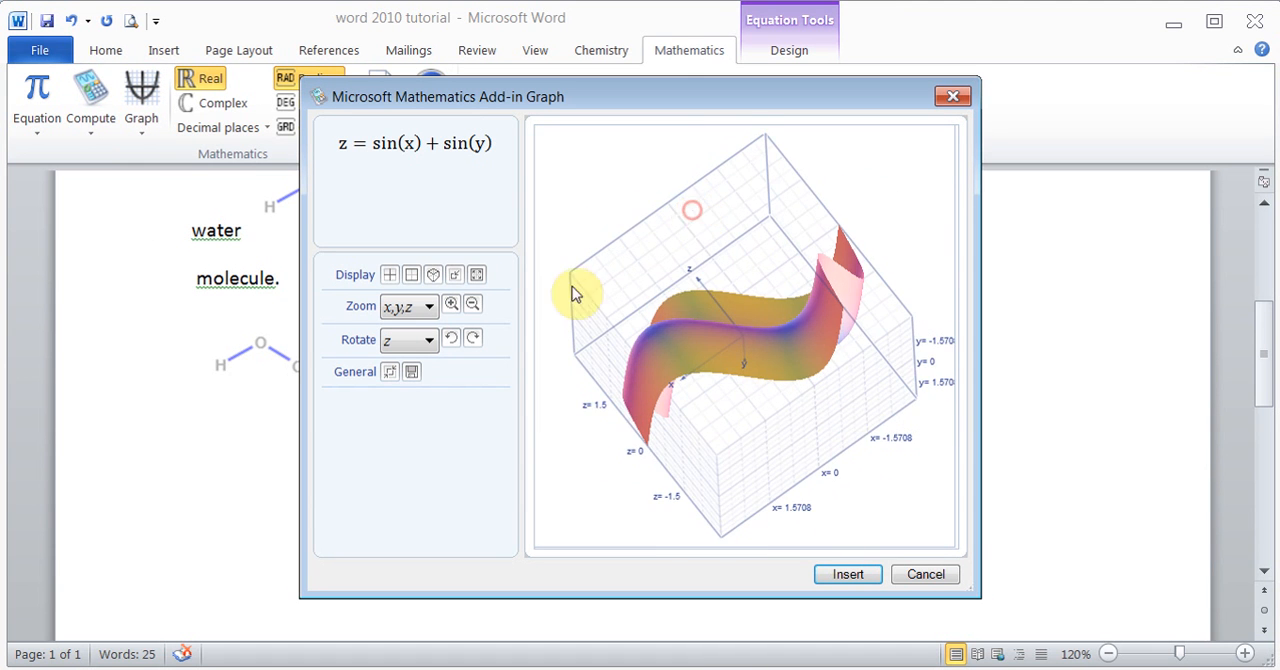
mouse_move(592, 512)
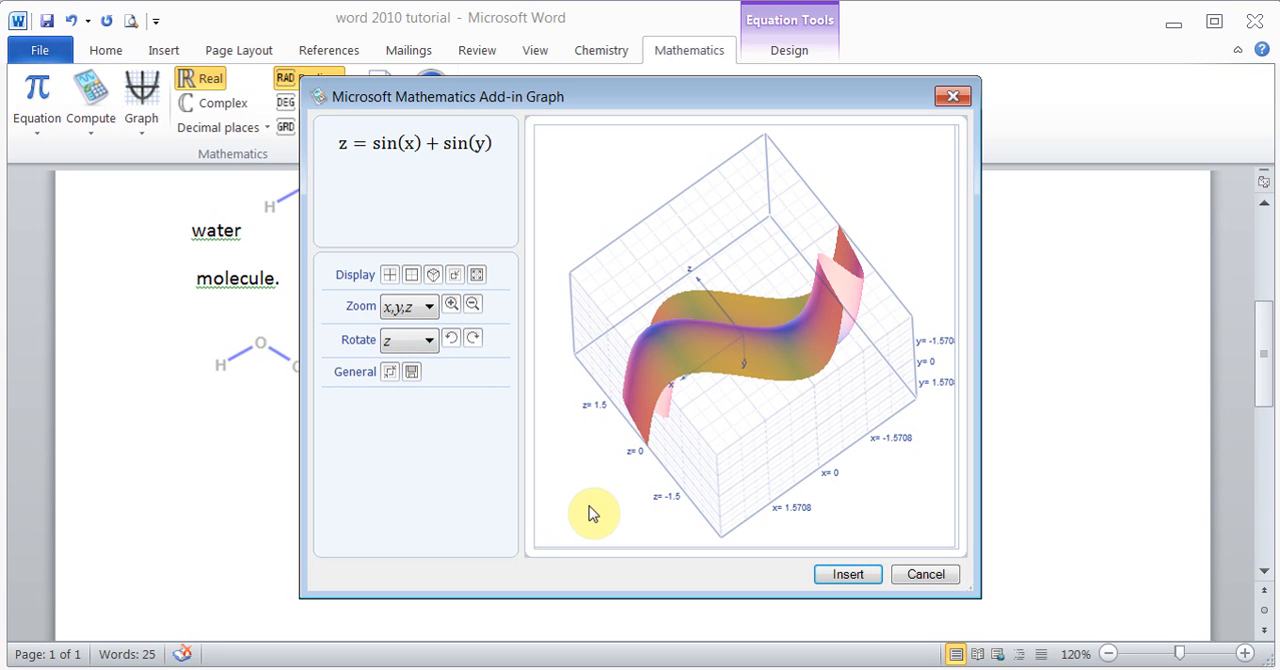
left_click(848, 572)
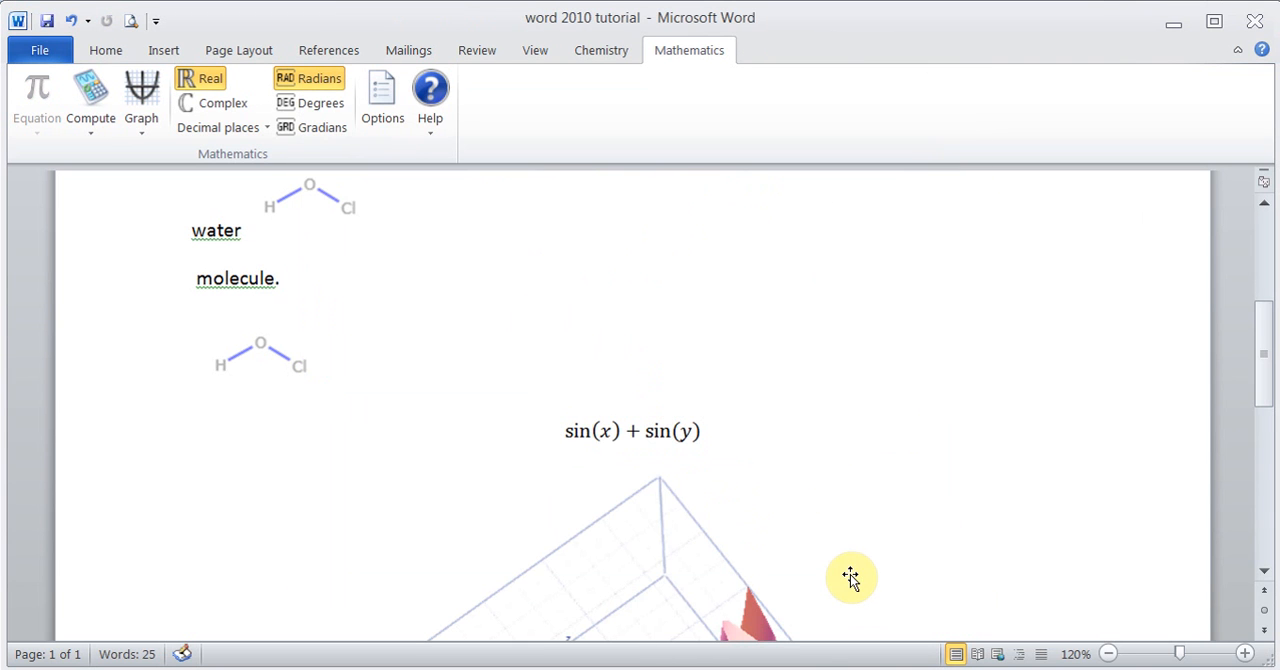
scroll("down", 3)
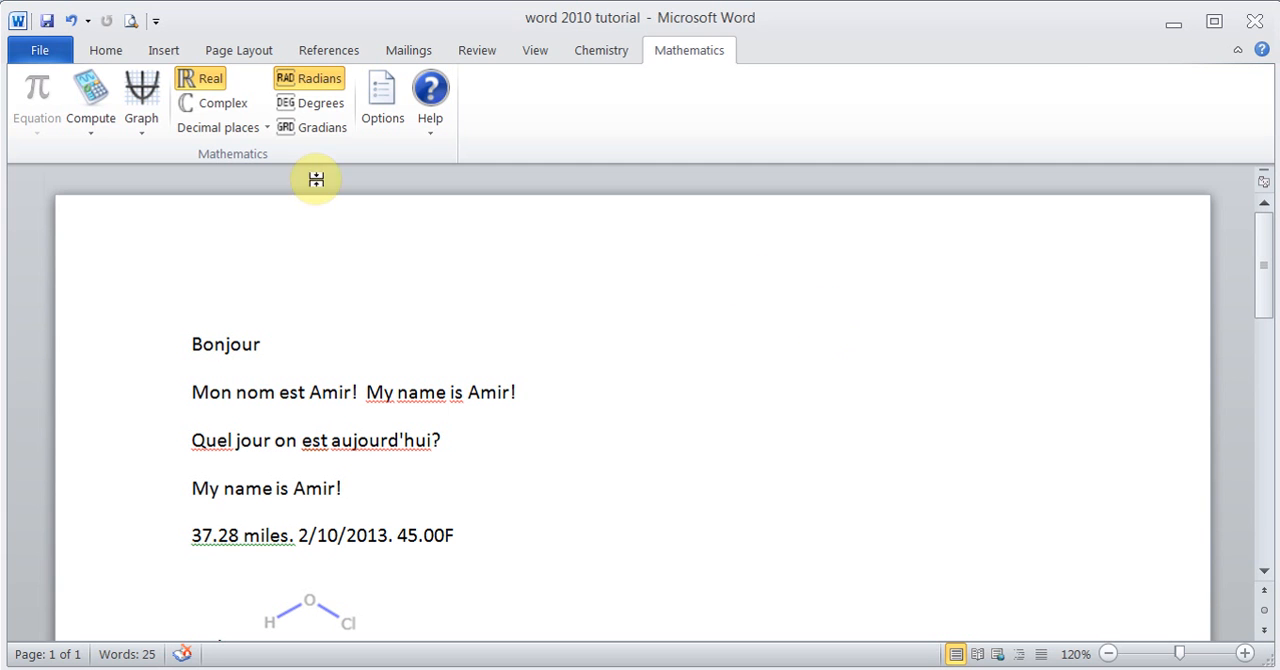
Step: Switch Word back to the Home ribbon with its basic text and paragraph formatting commands
left_click(104, 50)
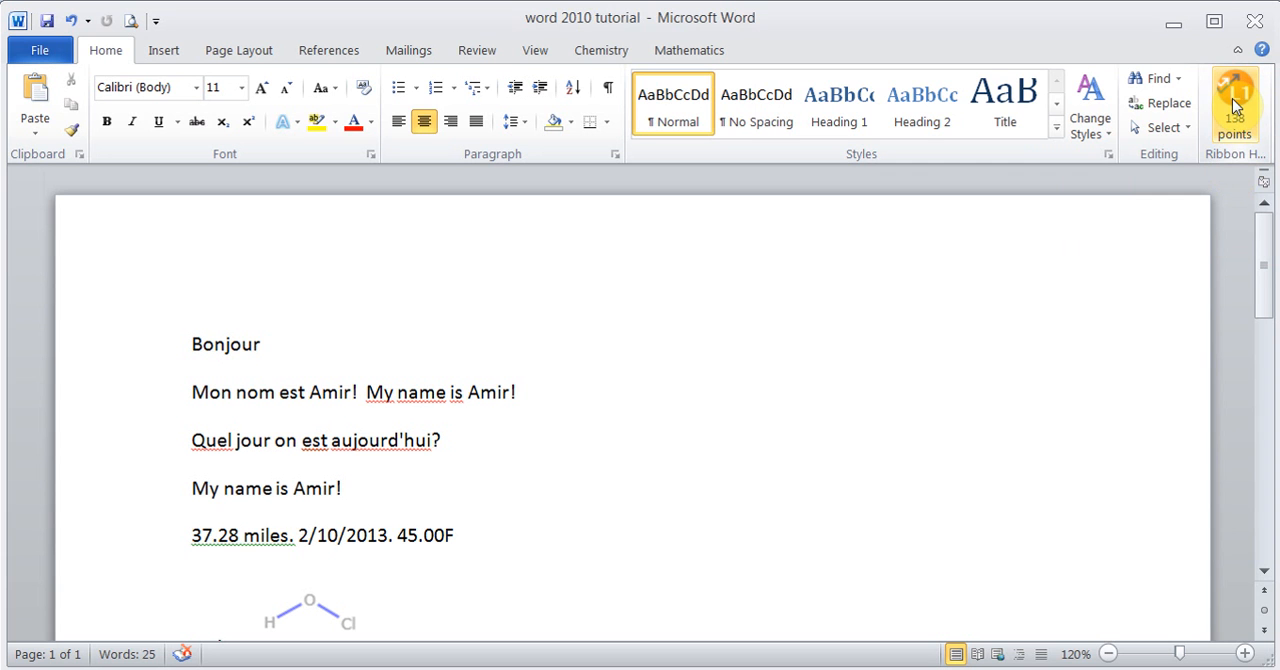
mouse_move(1032, 284)
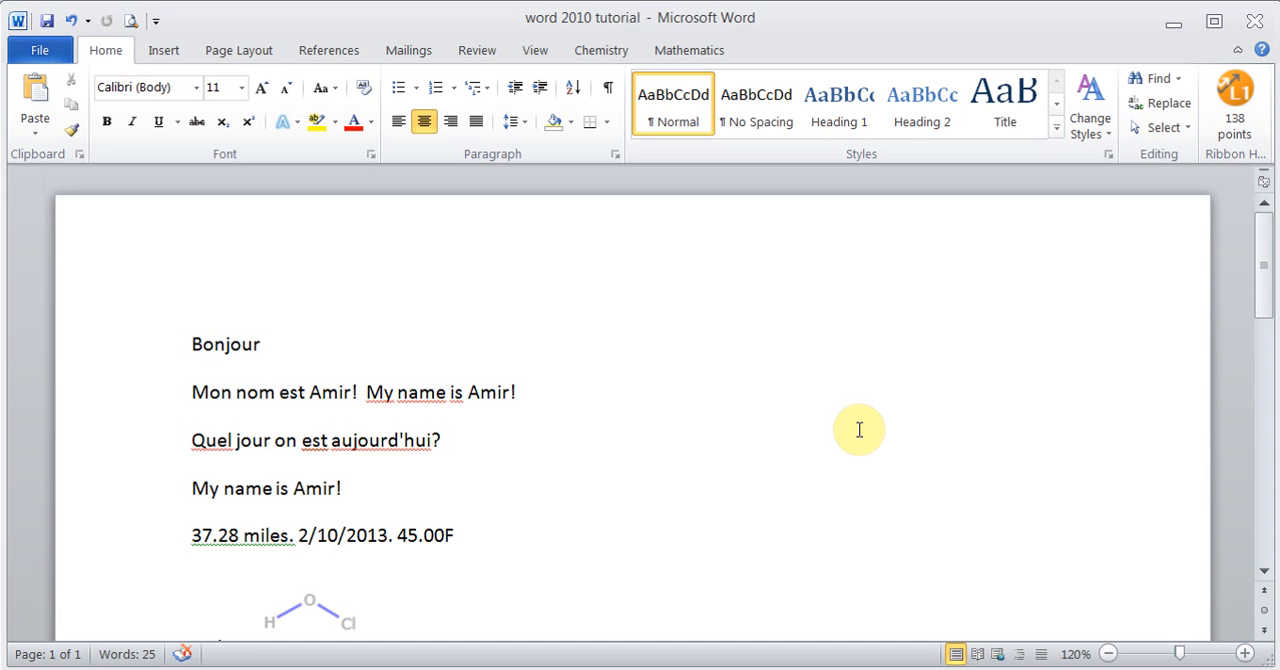
mouse_move(862, 436)
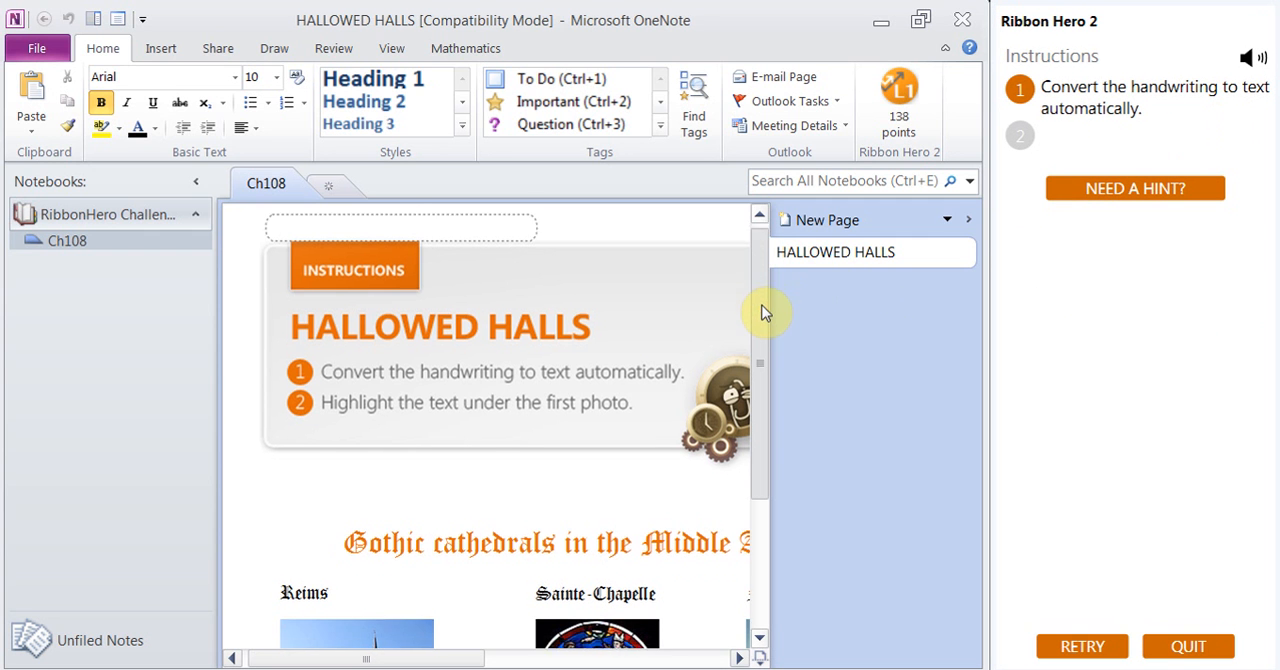
Step: Convert the handwritten ink under the Reims photo into the typed sentence 'Kings of France were crowned here.'
scroll("down", 3)
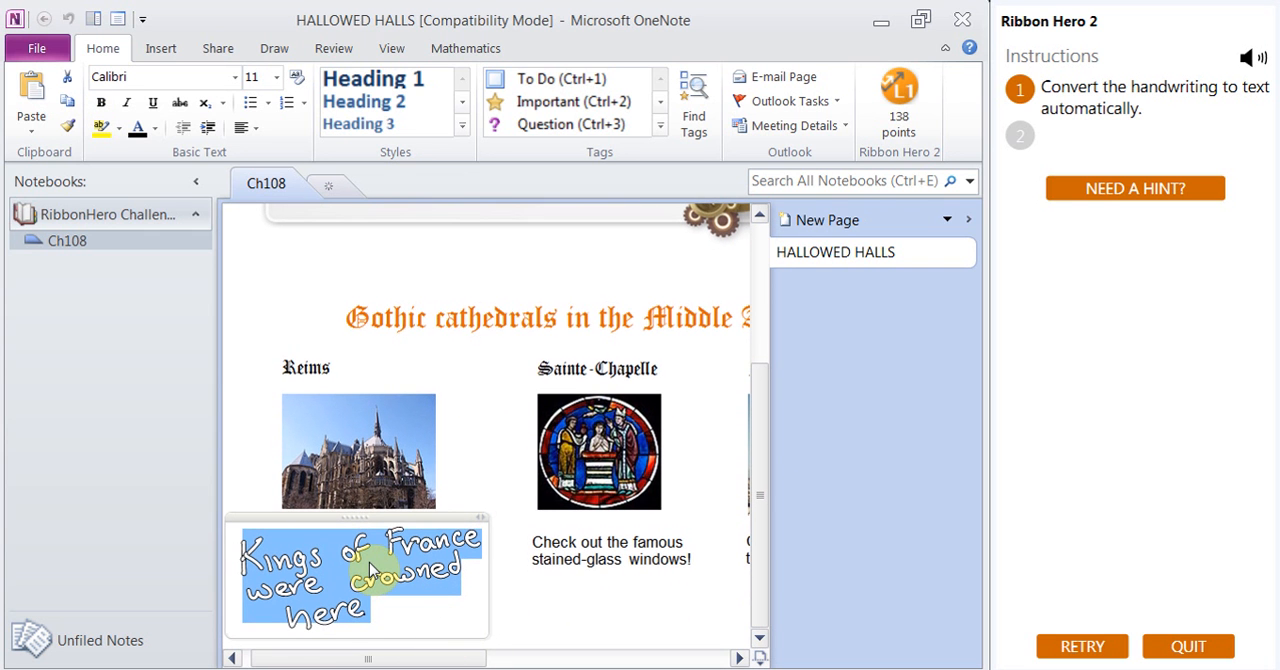
right_click(360, 564)
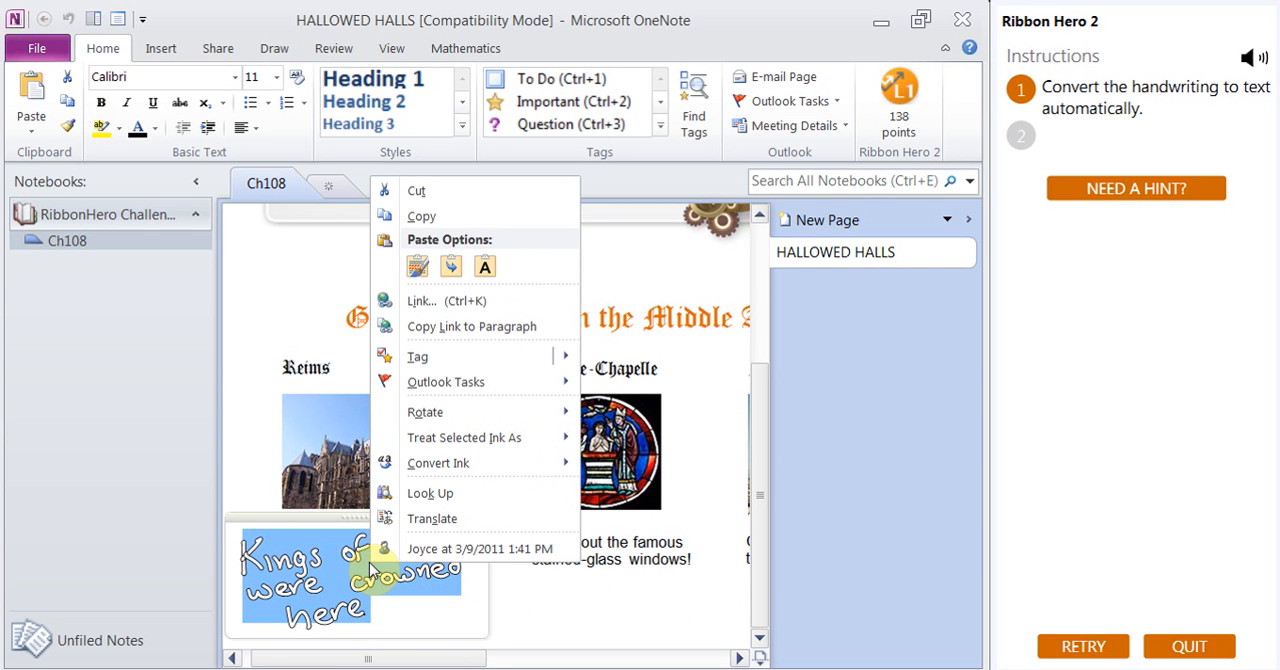
mouse_move(438, 462)
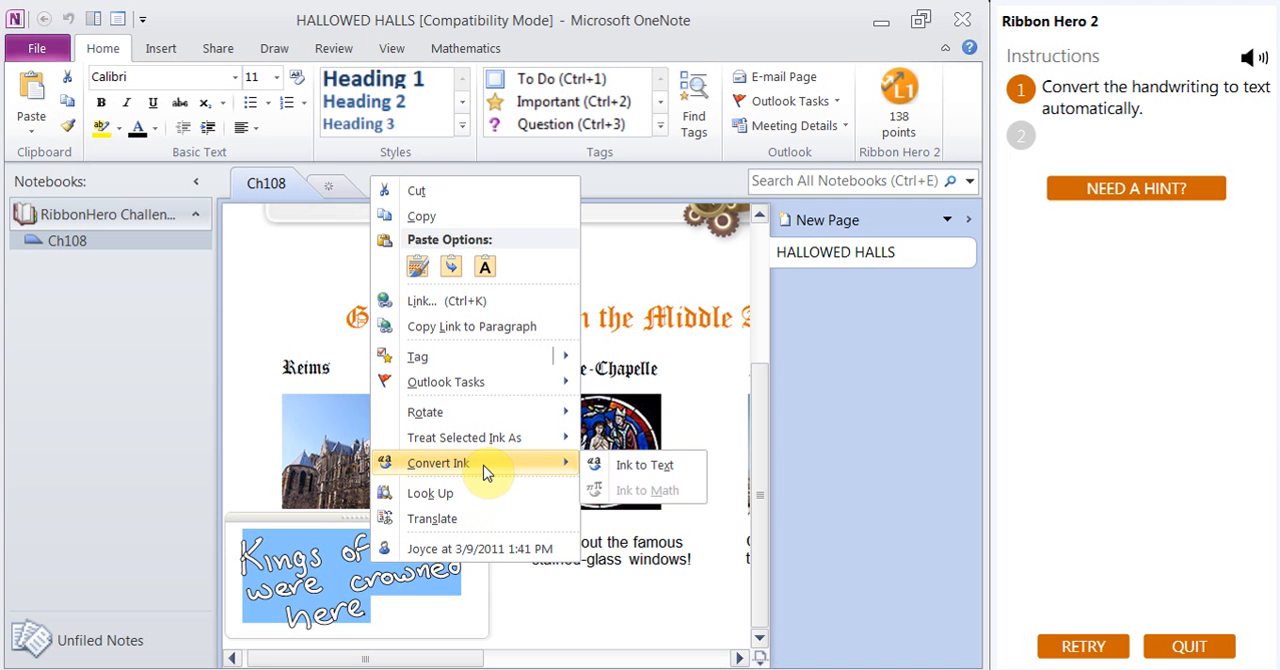
left_click(644, 464)
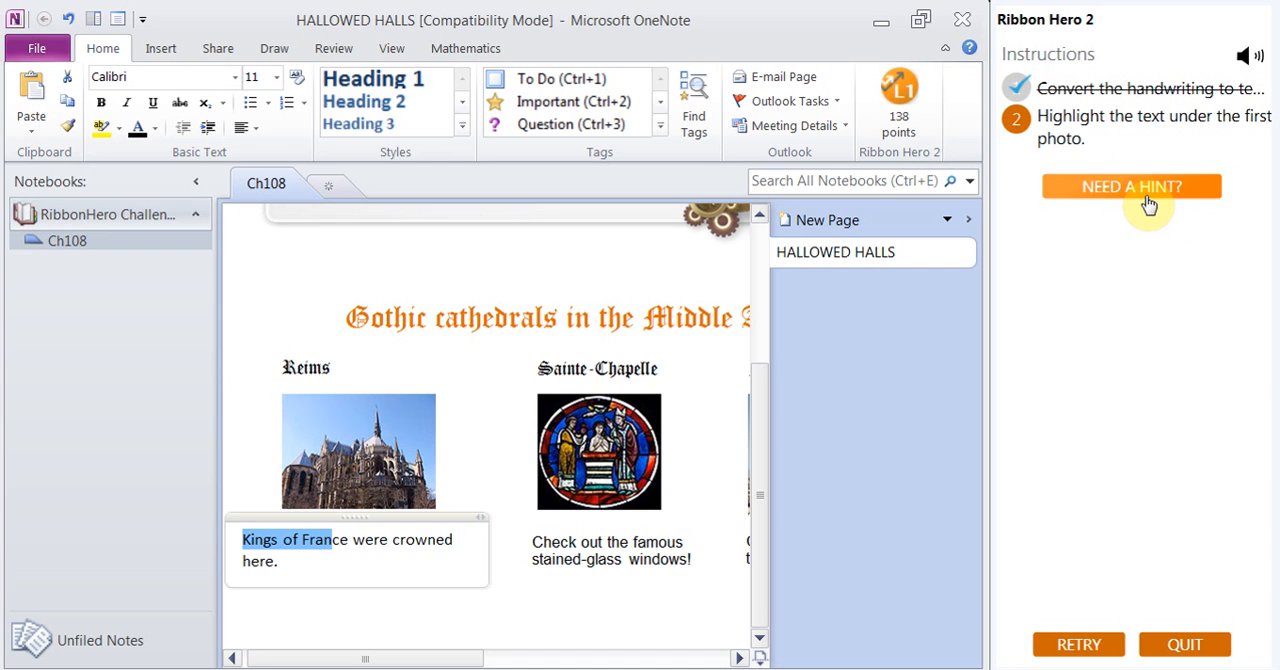
mouse_move(1082, 126)
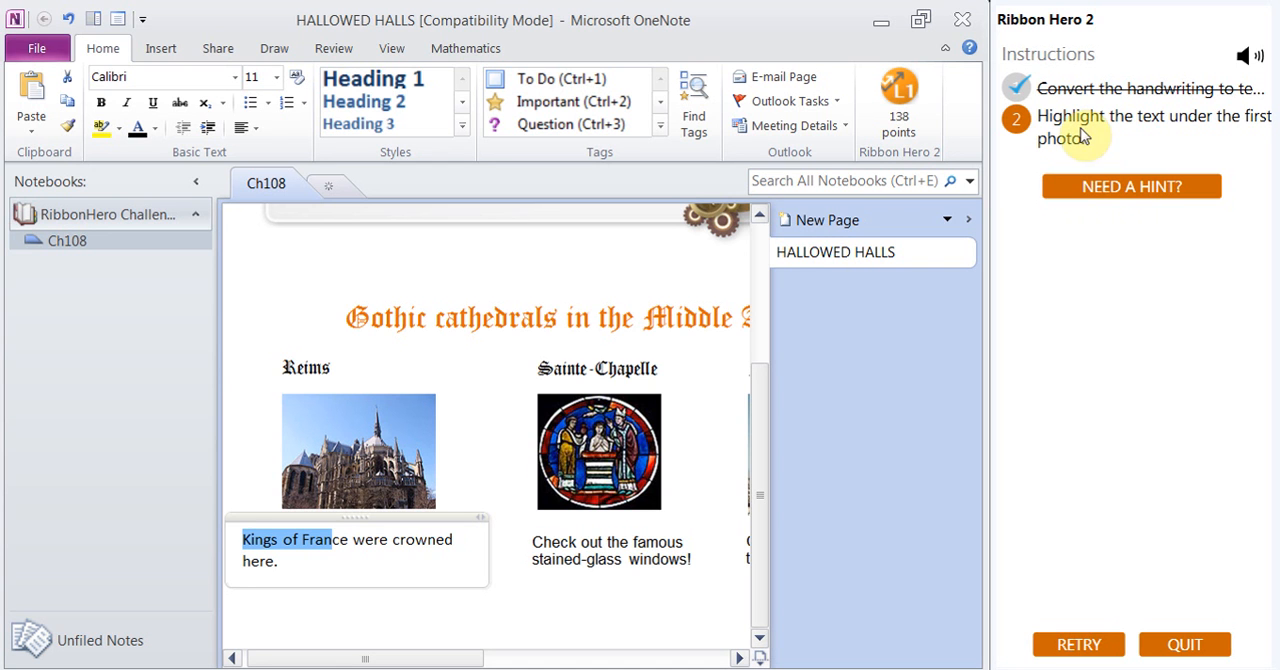
mouse_move(1090, 148)
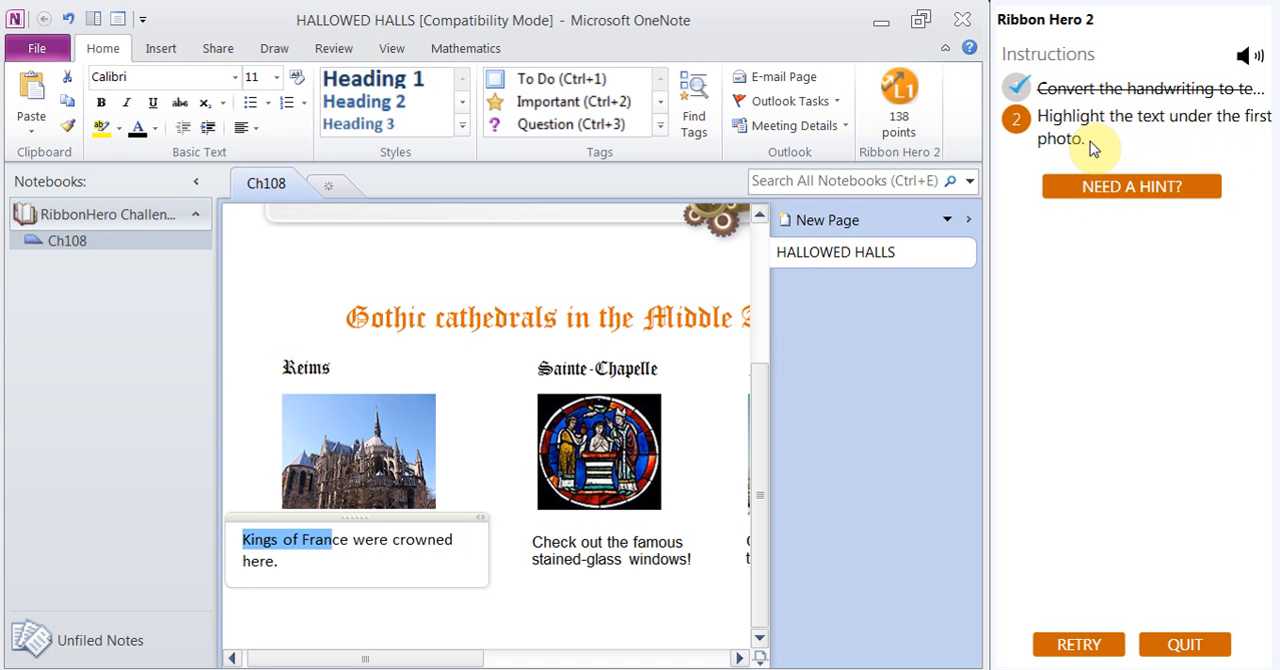
Step: Select the converted sentence and apply a text highlight colour to it
left_click(404, 550)
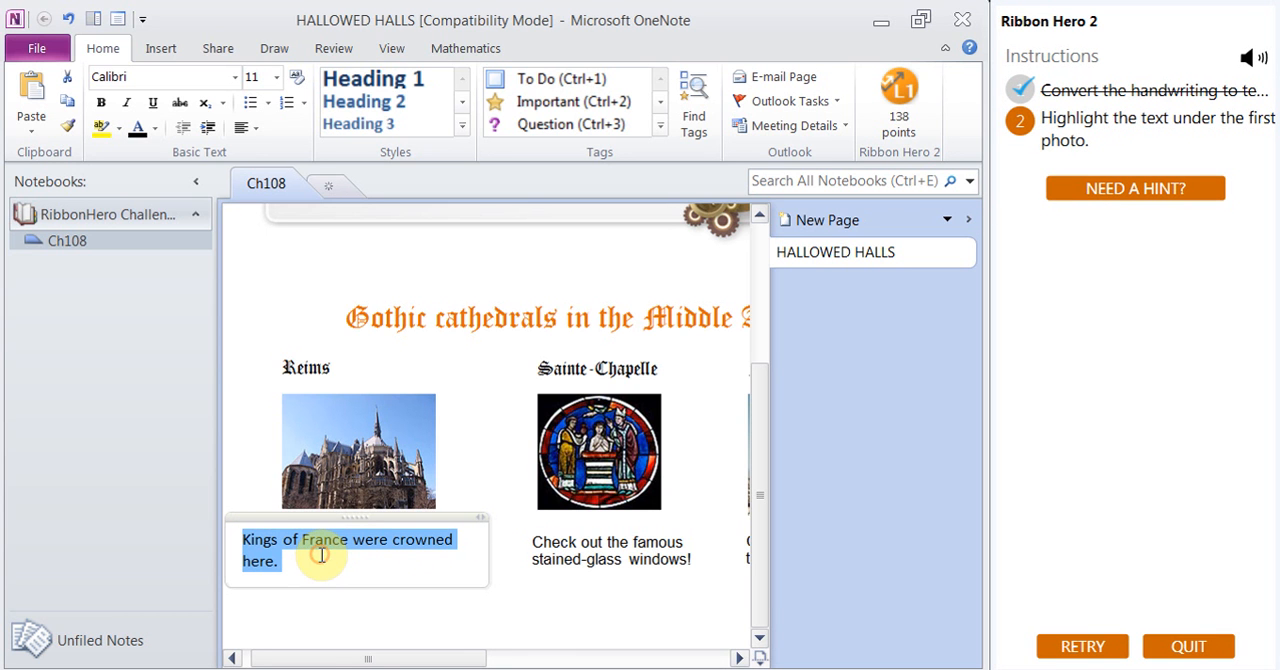
mouse_move(100, 128)
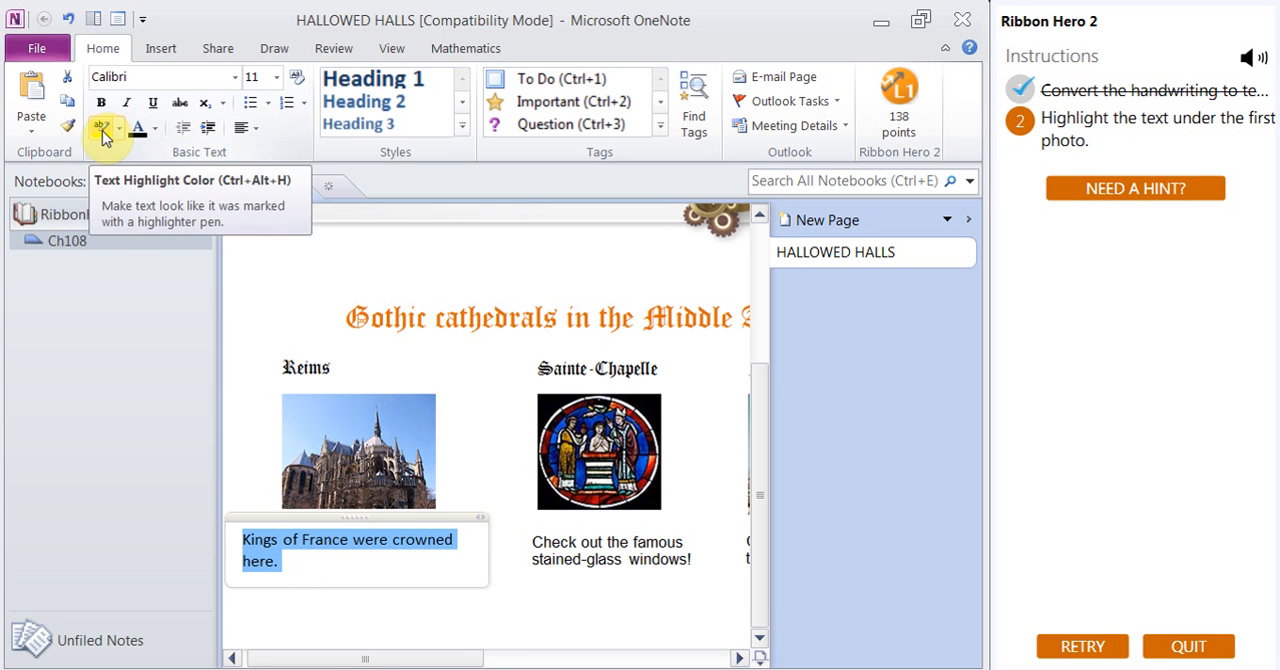
left_click(100, 126)
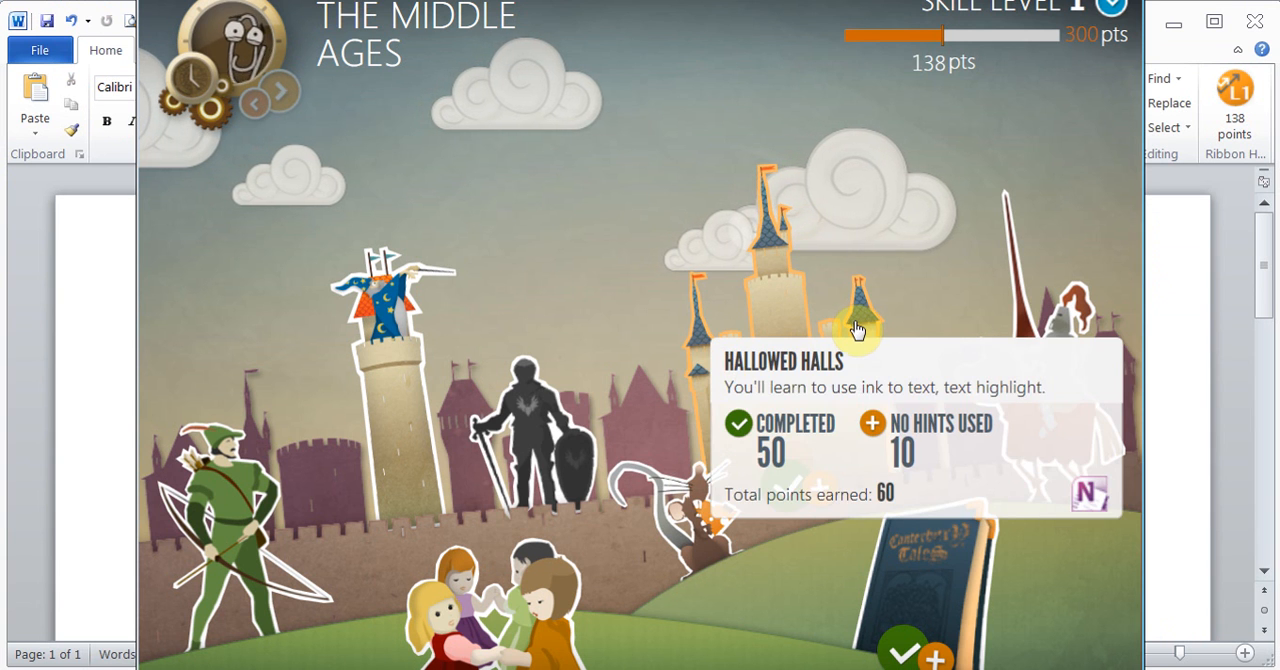
mouse_move(984, 104)
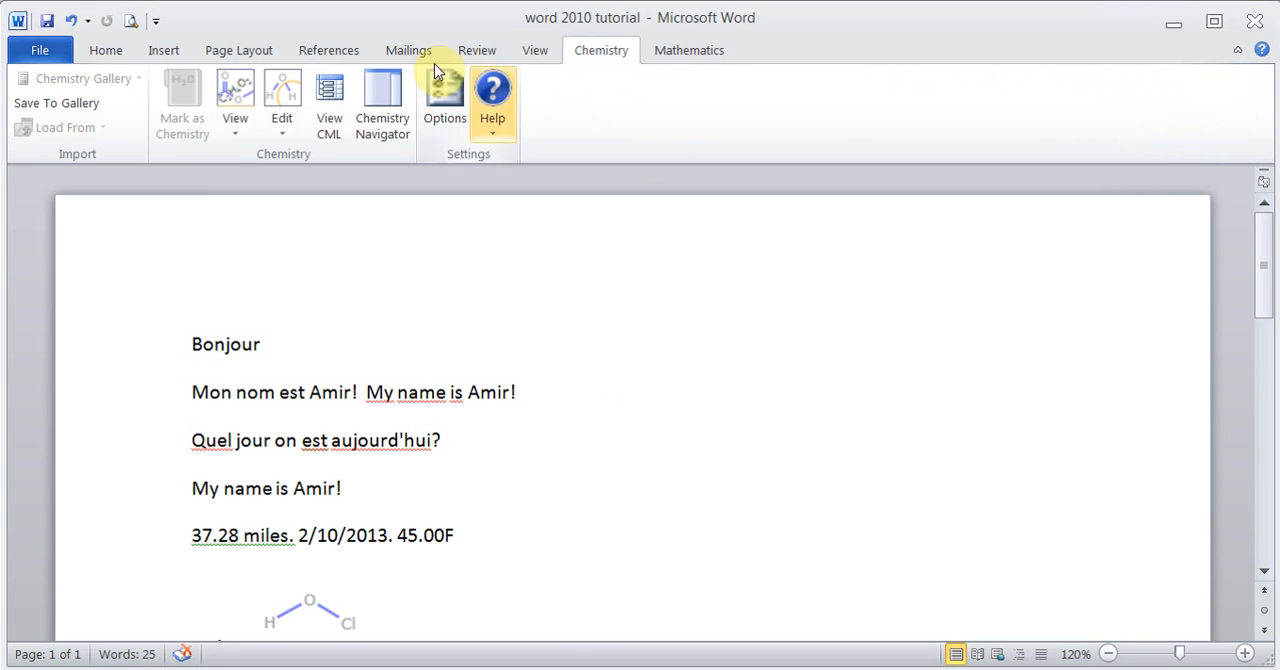
Step: Return Word to the Home ribbon showing the general formatting commands
left_click(104, 50)
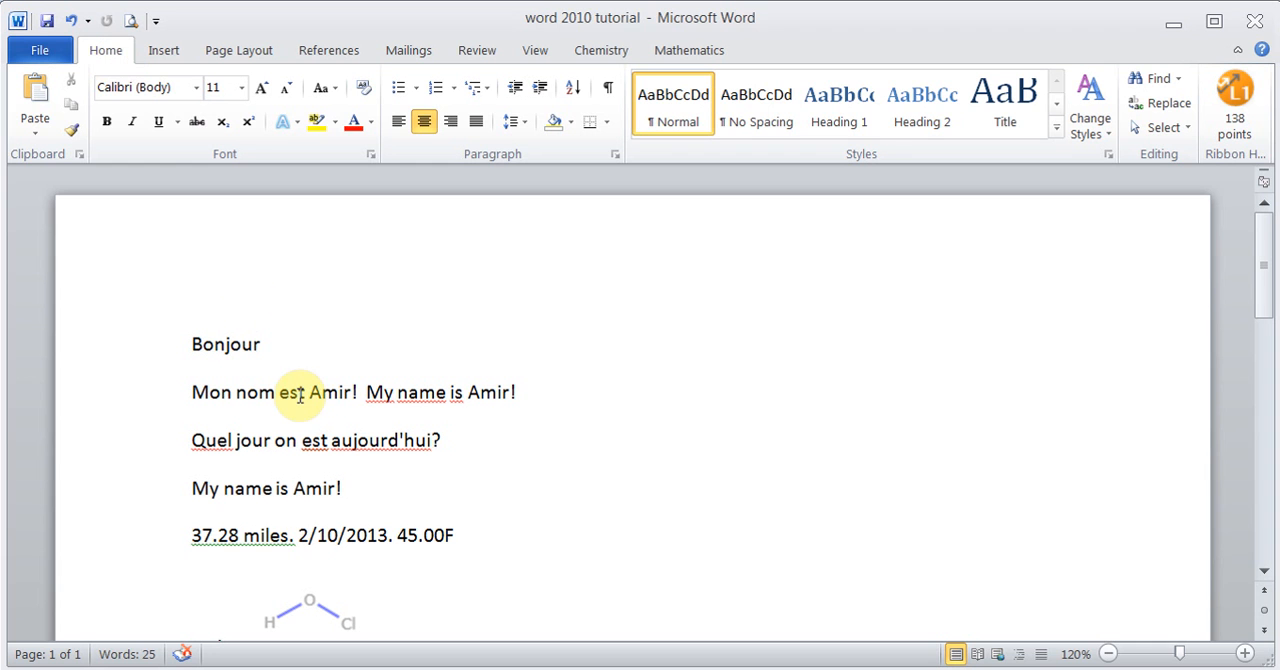
mouse_move(676, 458)
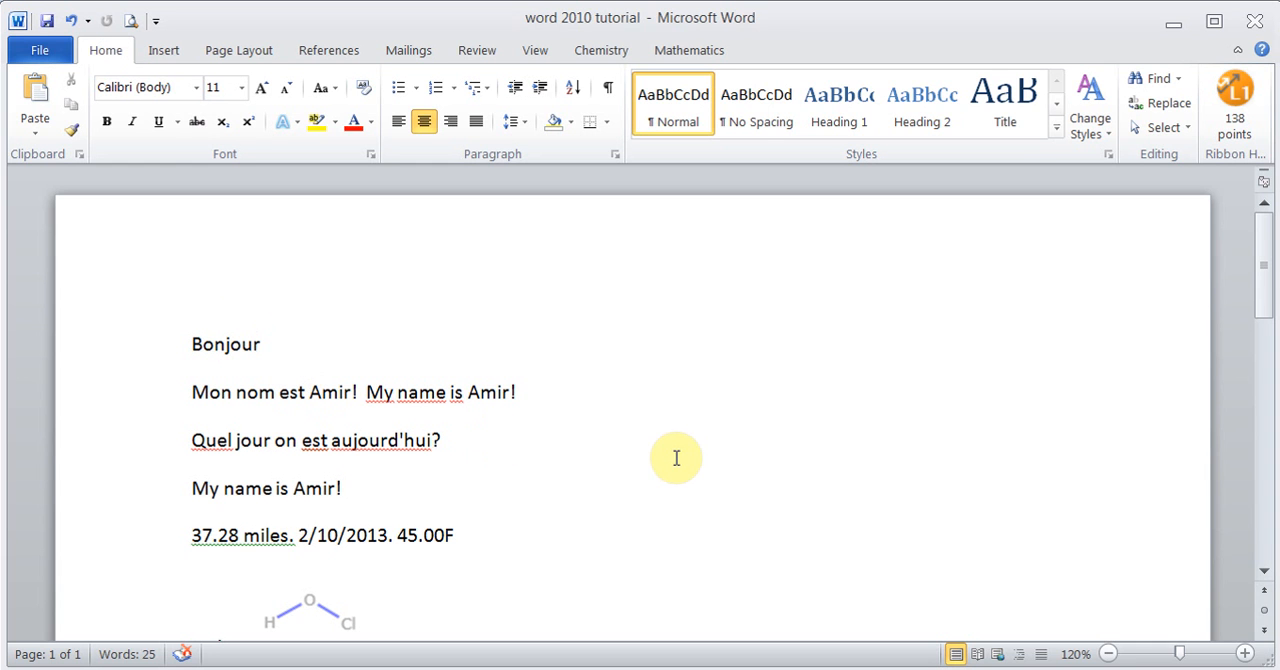